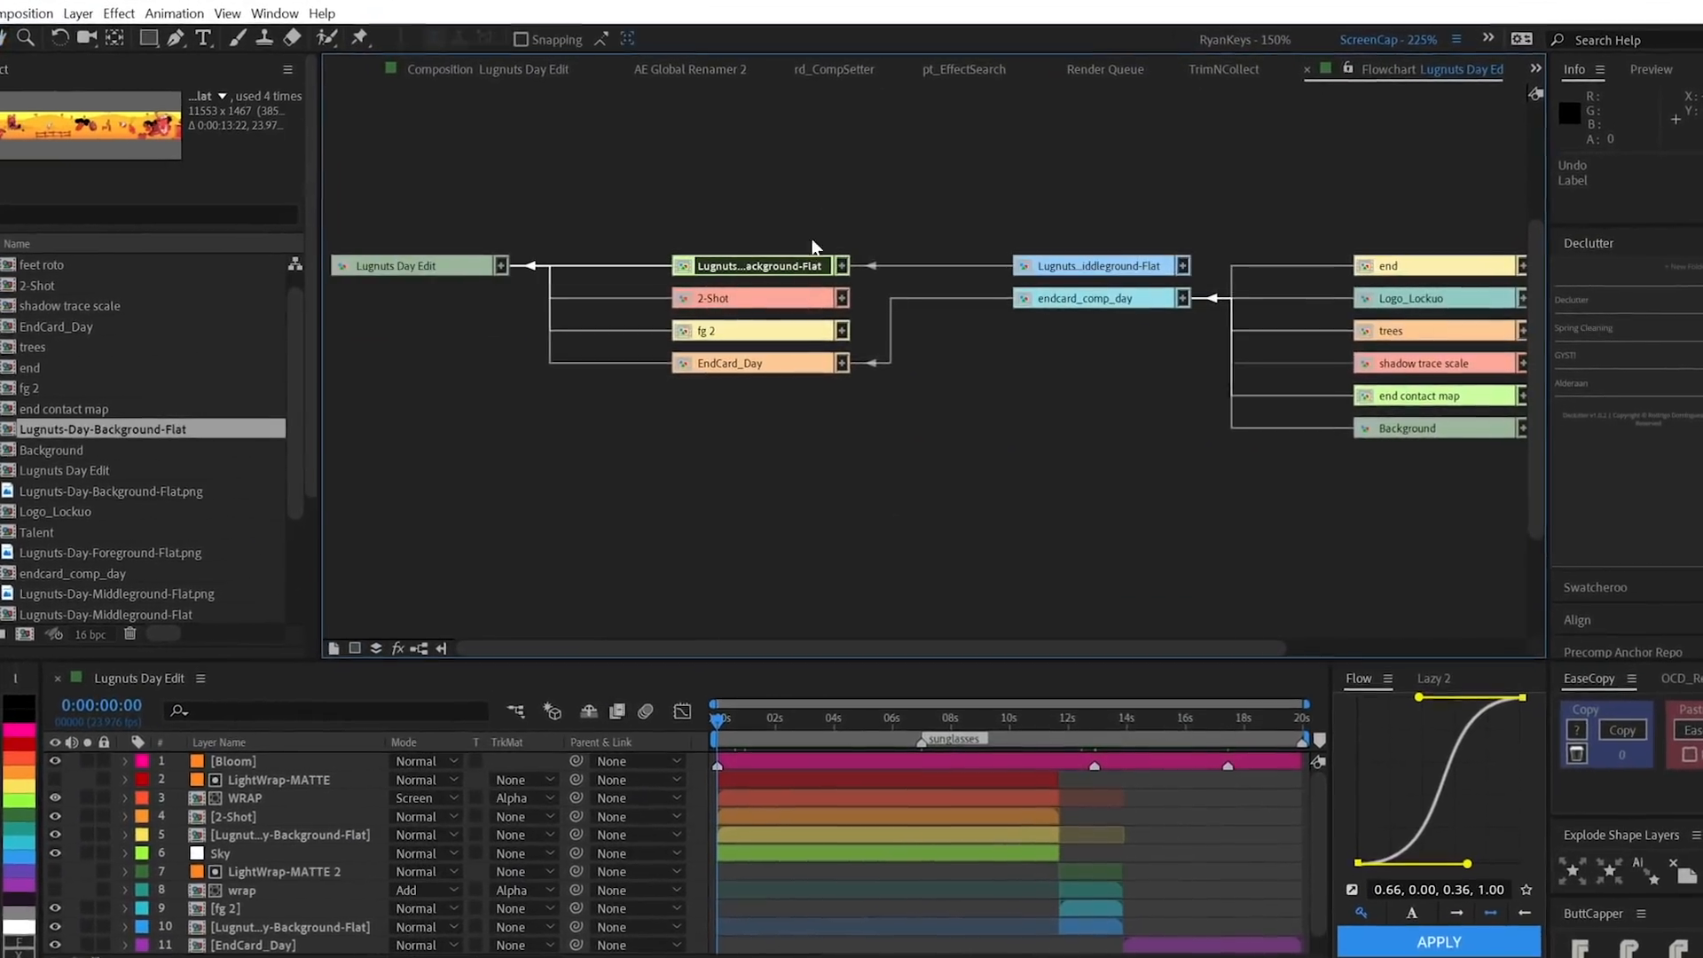
# - Browse the Window menu's installed scripts down to djRenderHogs v1.10.jsxbin
pyautogui.click(311, 32)
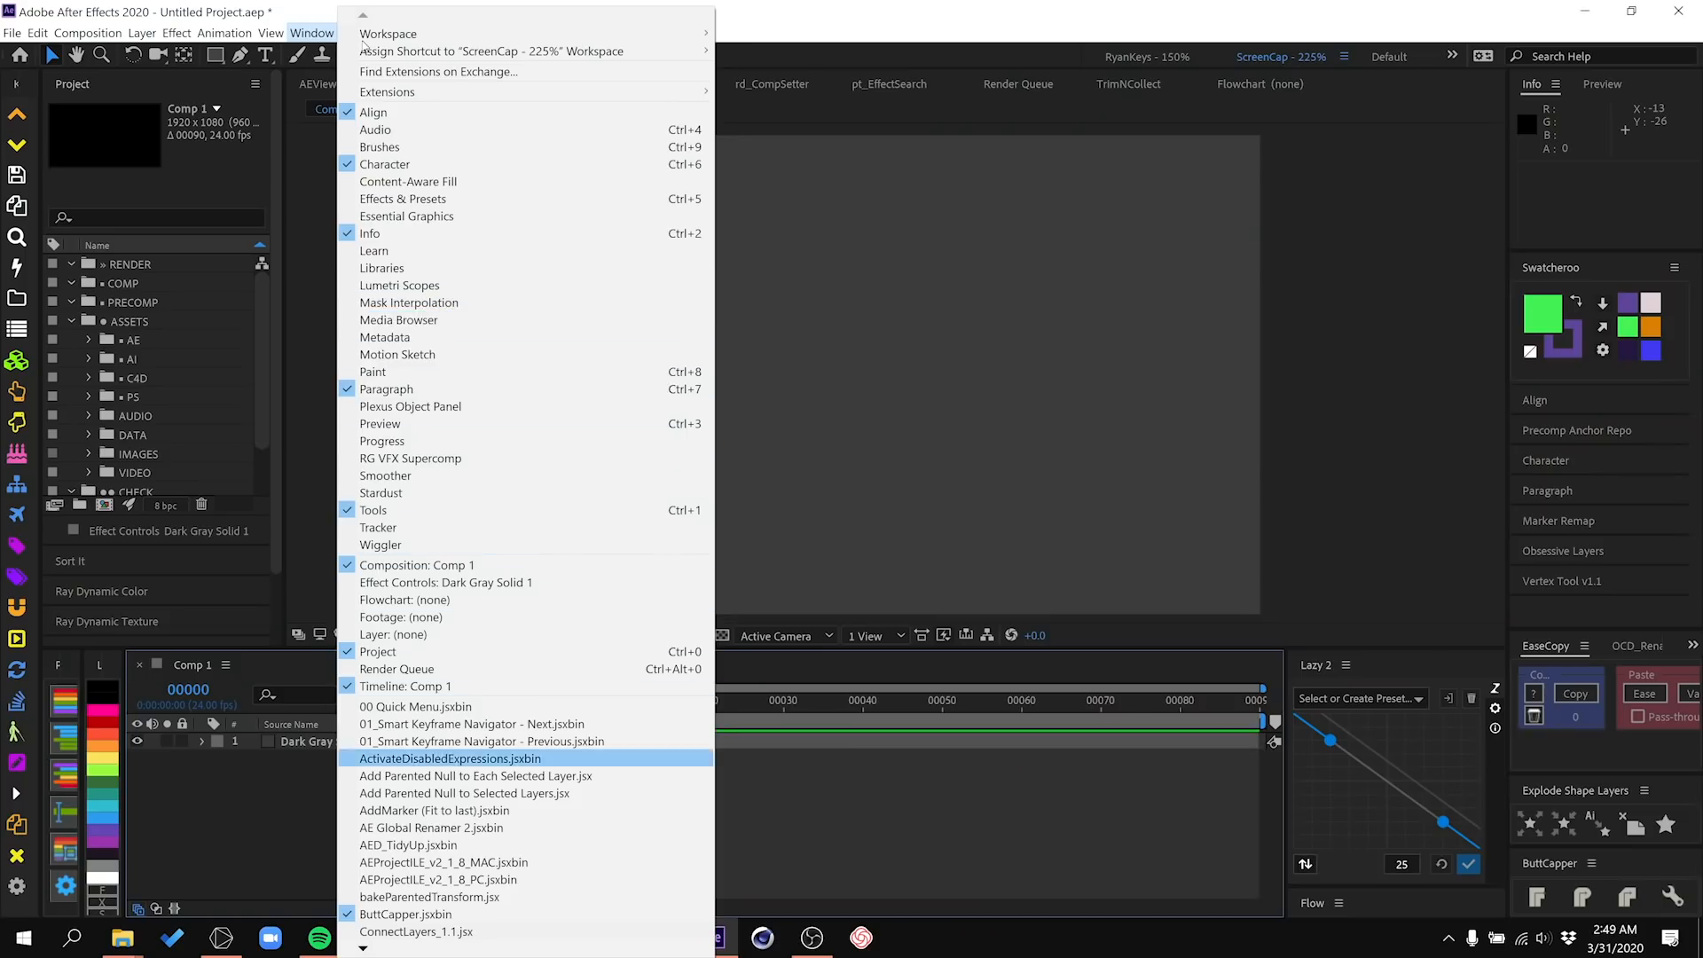
pyautogui.scroll(-3)
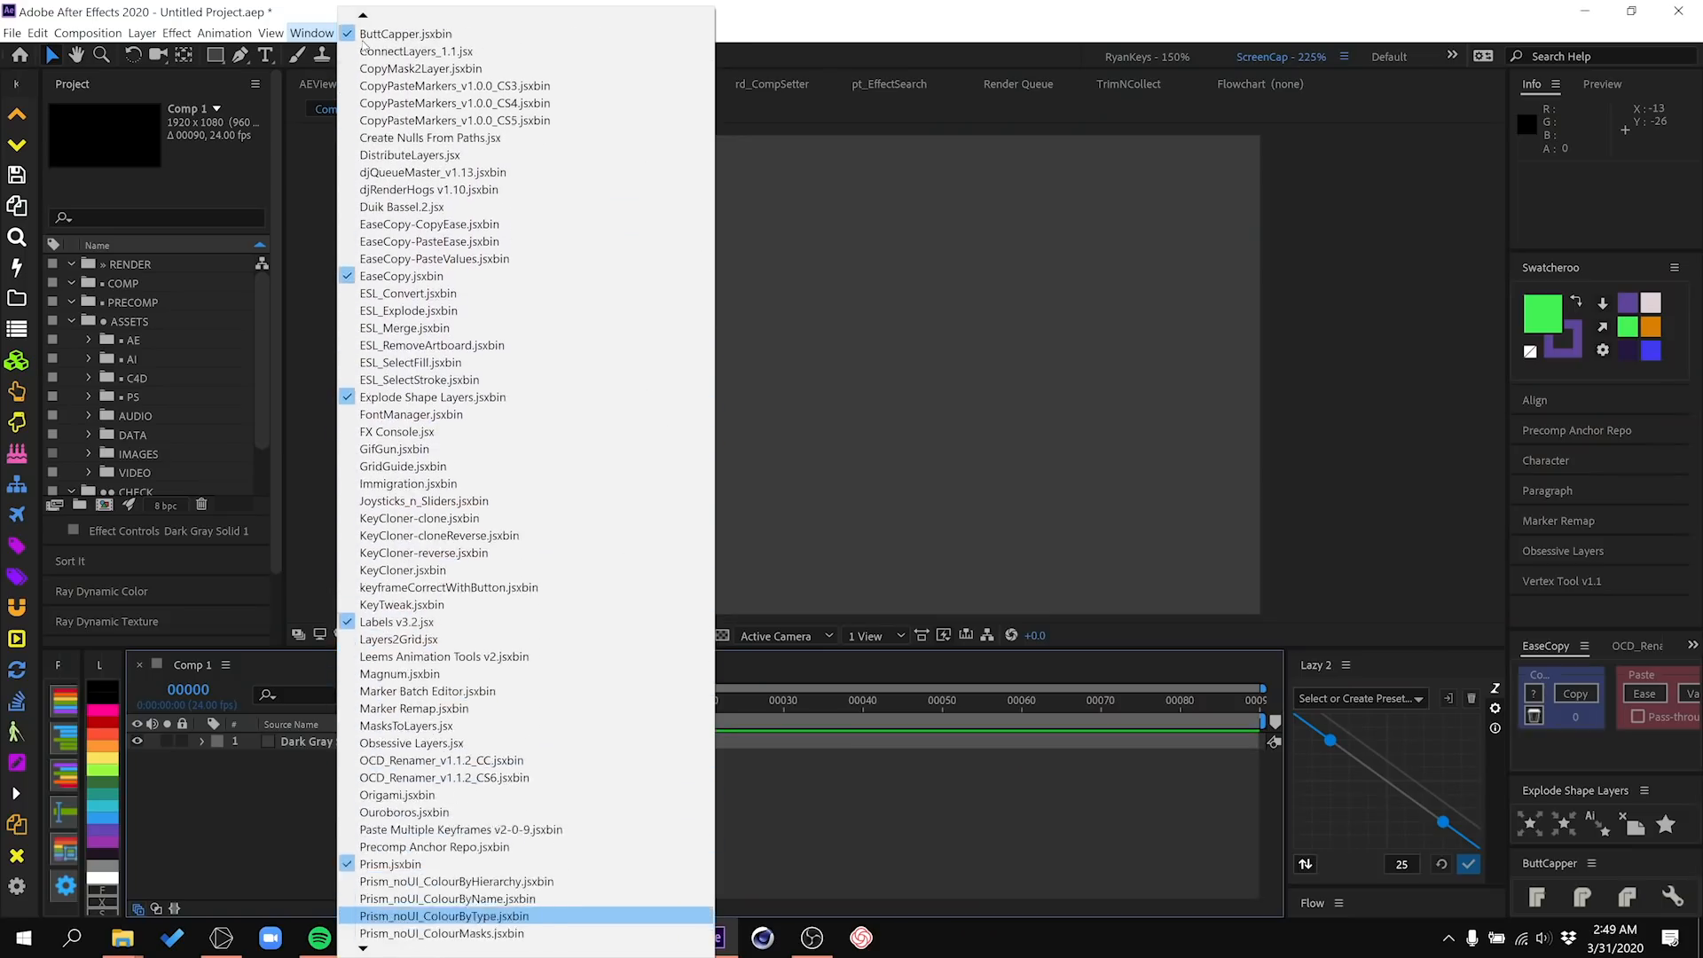
# - Scroll through the Popular tab of After Effects plugins on aescripts.com
pyautogui.click(369, 937)
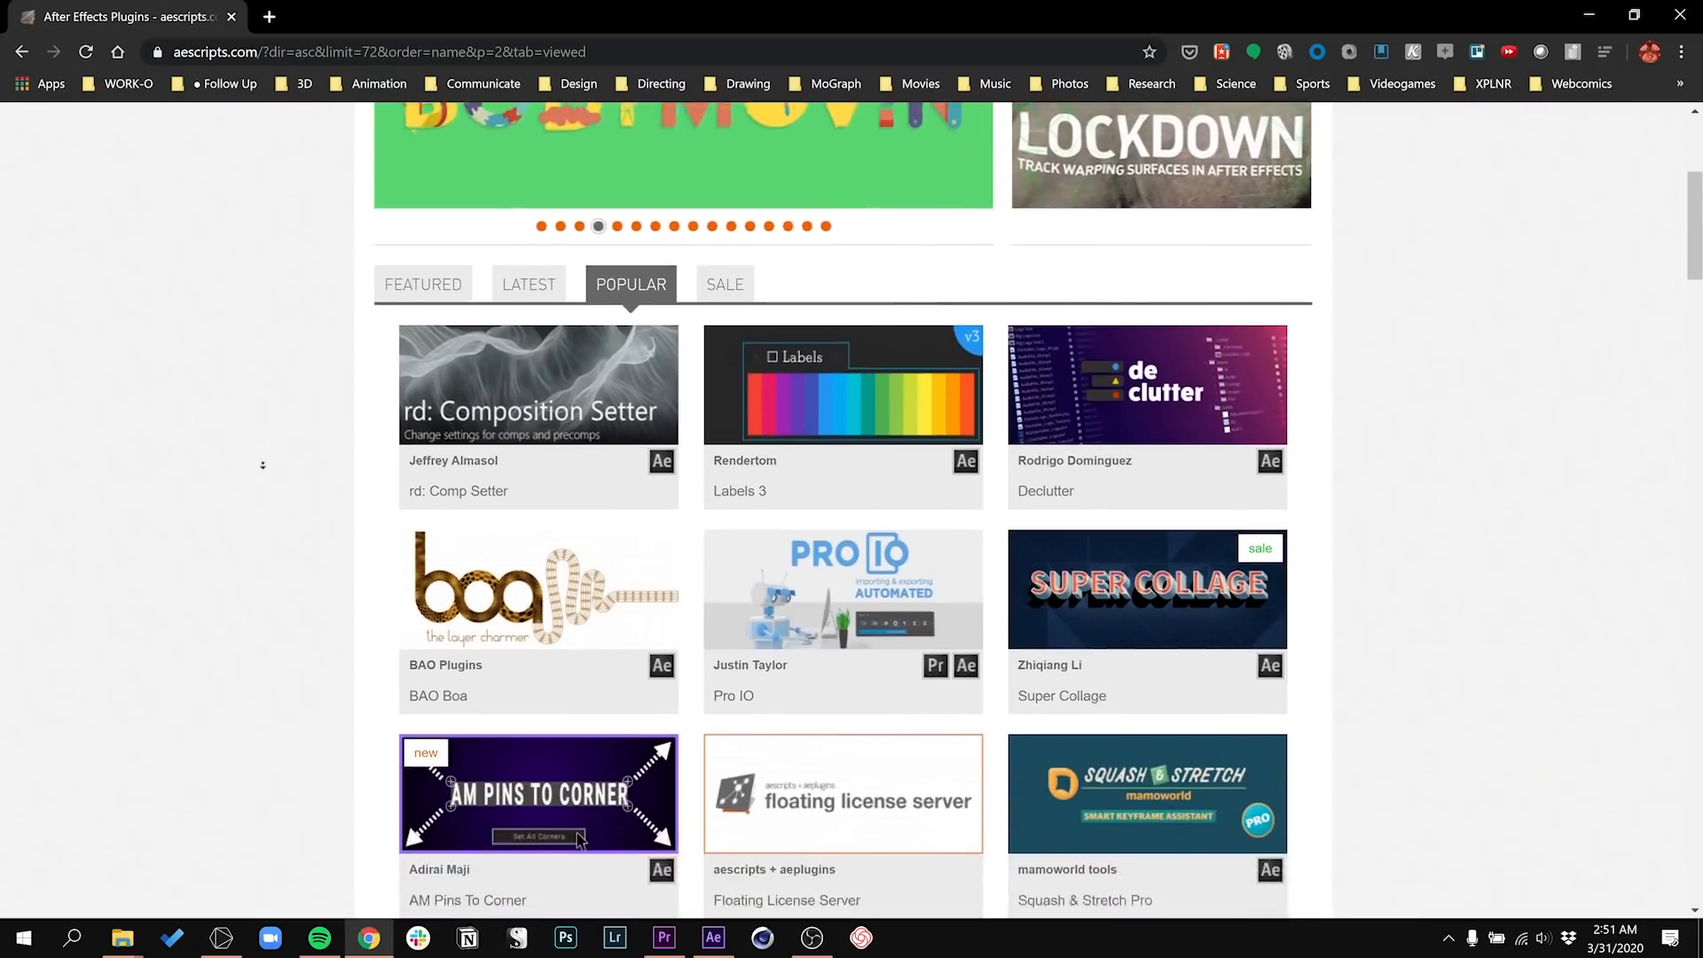
pyautogui.scroll(-3)
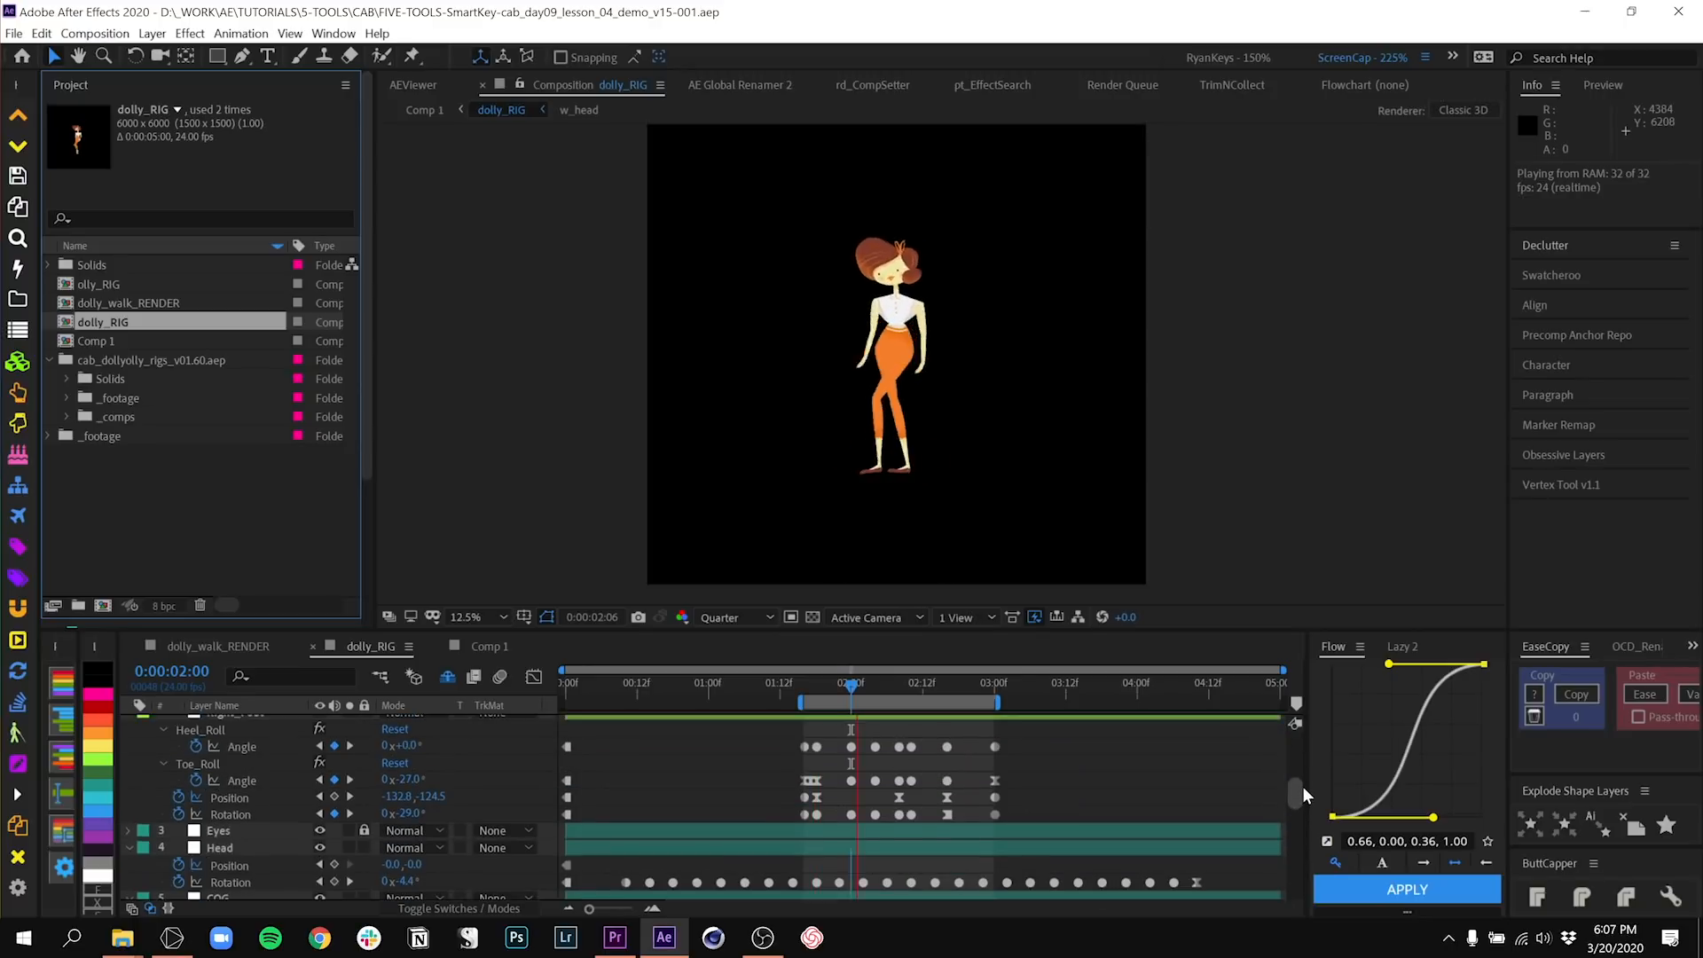
# - Expand the Left_Foot layer's Heel_Roll and Toe_Roll keyframes in the dolly_RIG comp
pyautogui.click(836, 681)
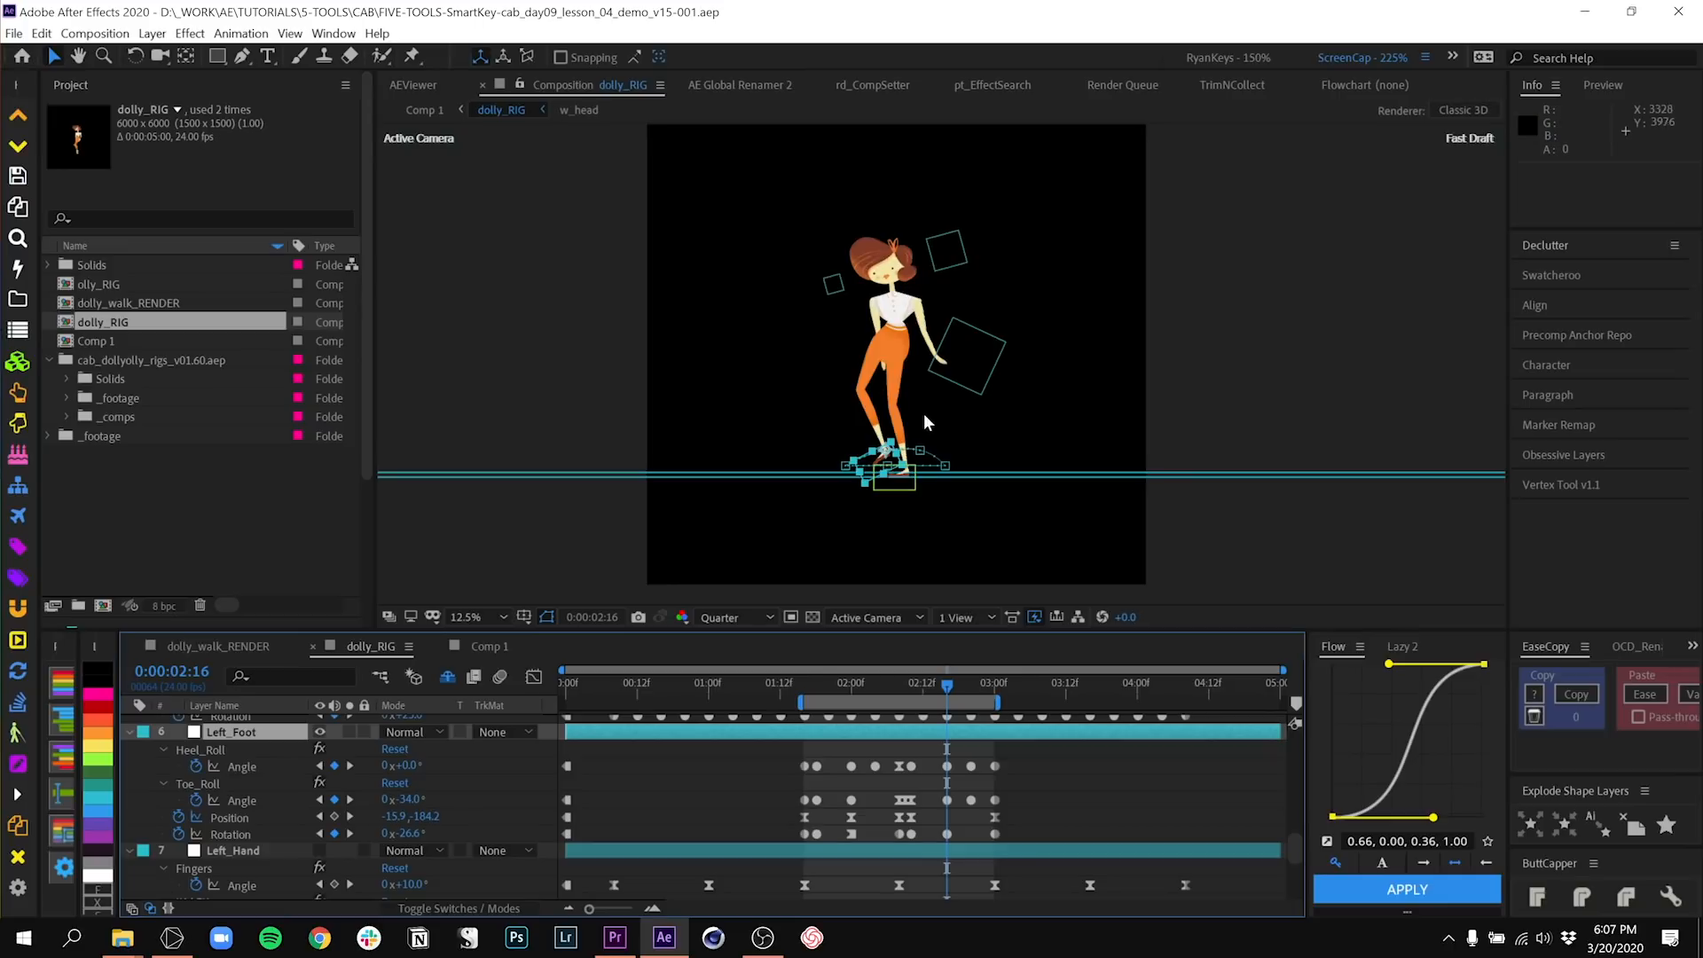
pyautogui.moveTo(923, 422)
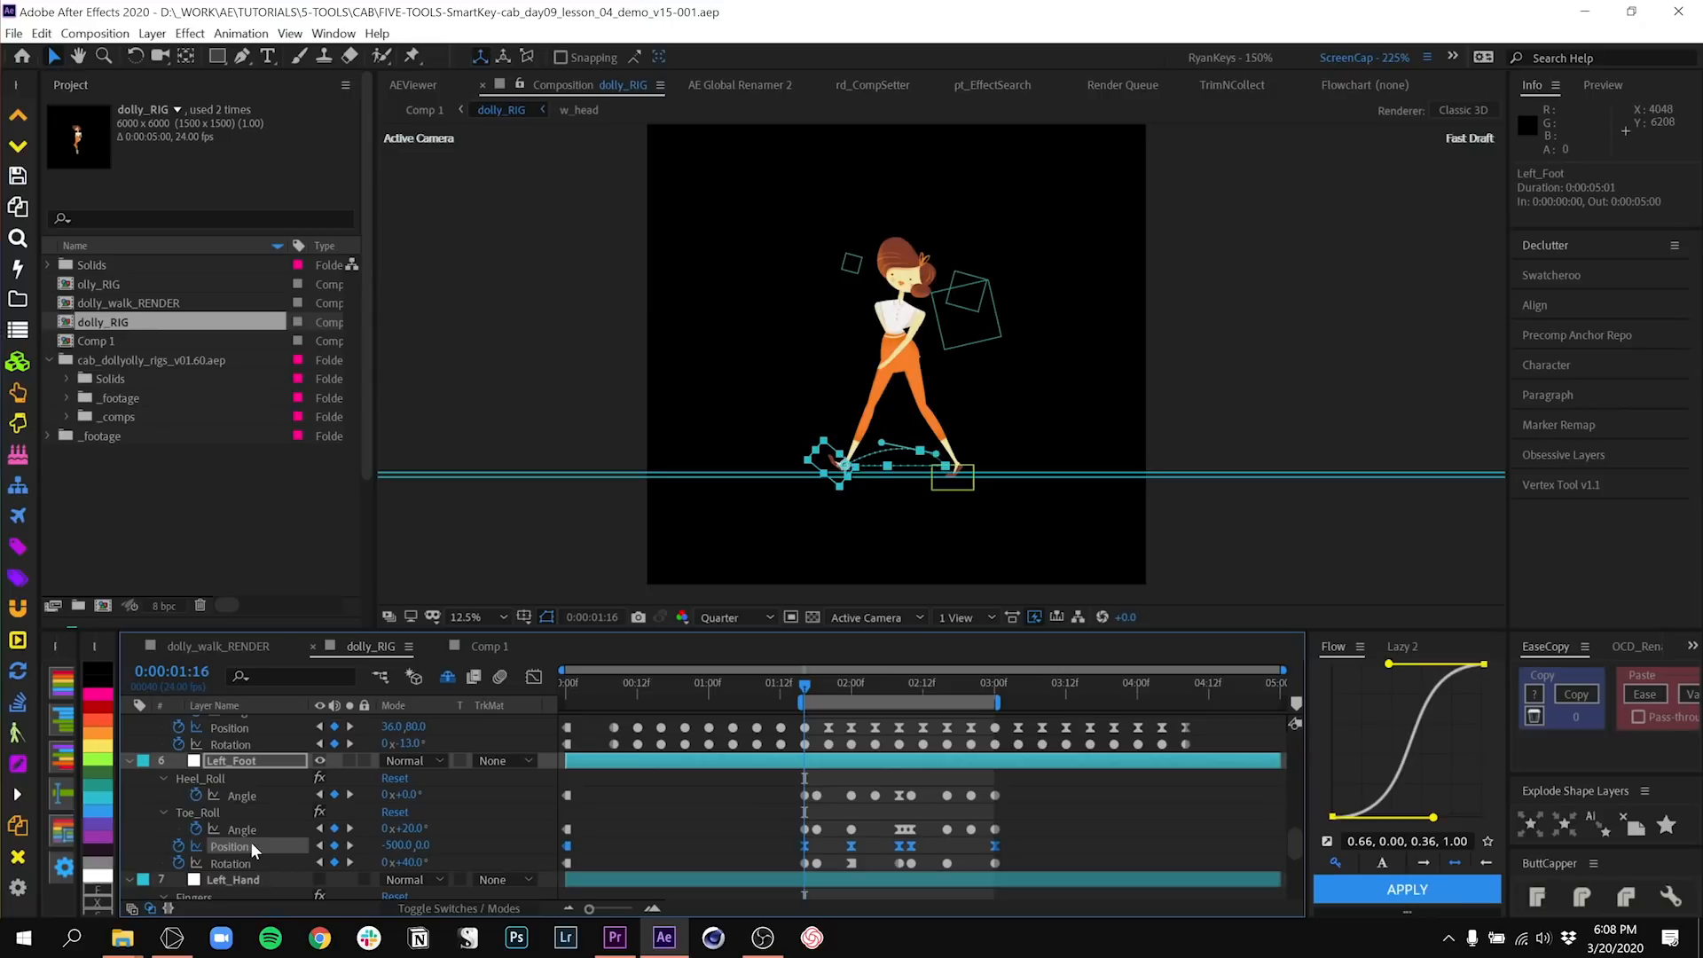
pyautogui.moveTo(754, 830)
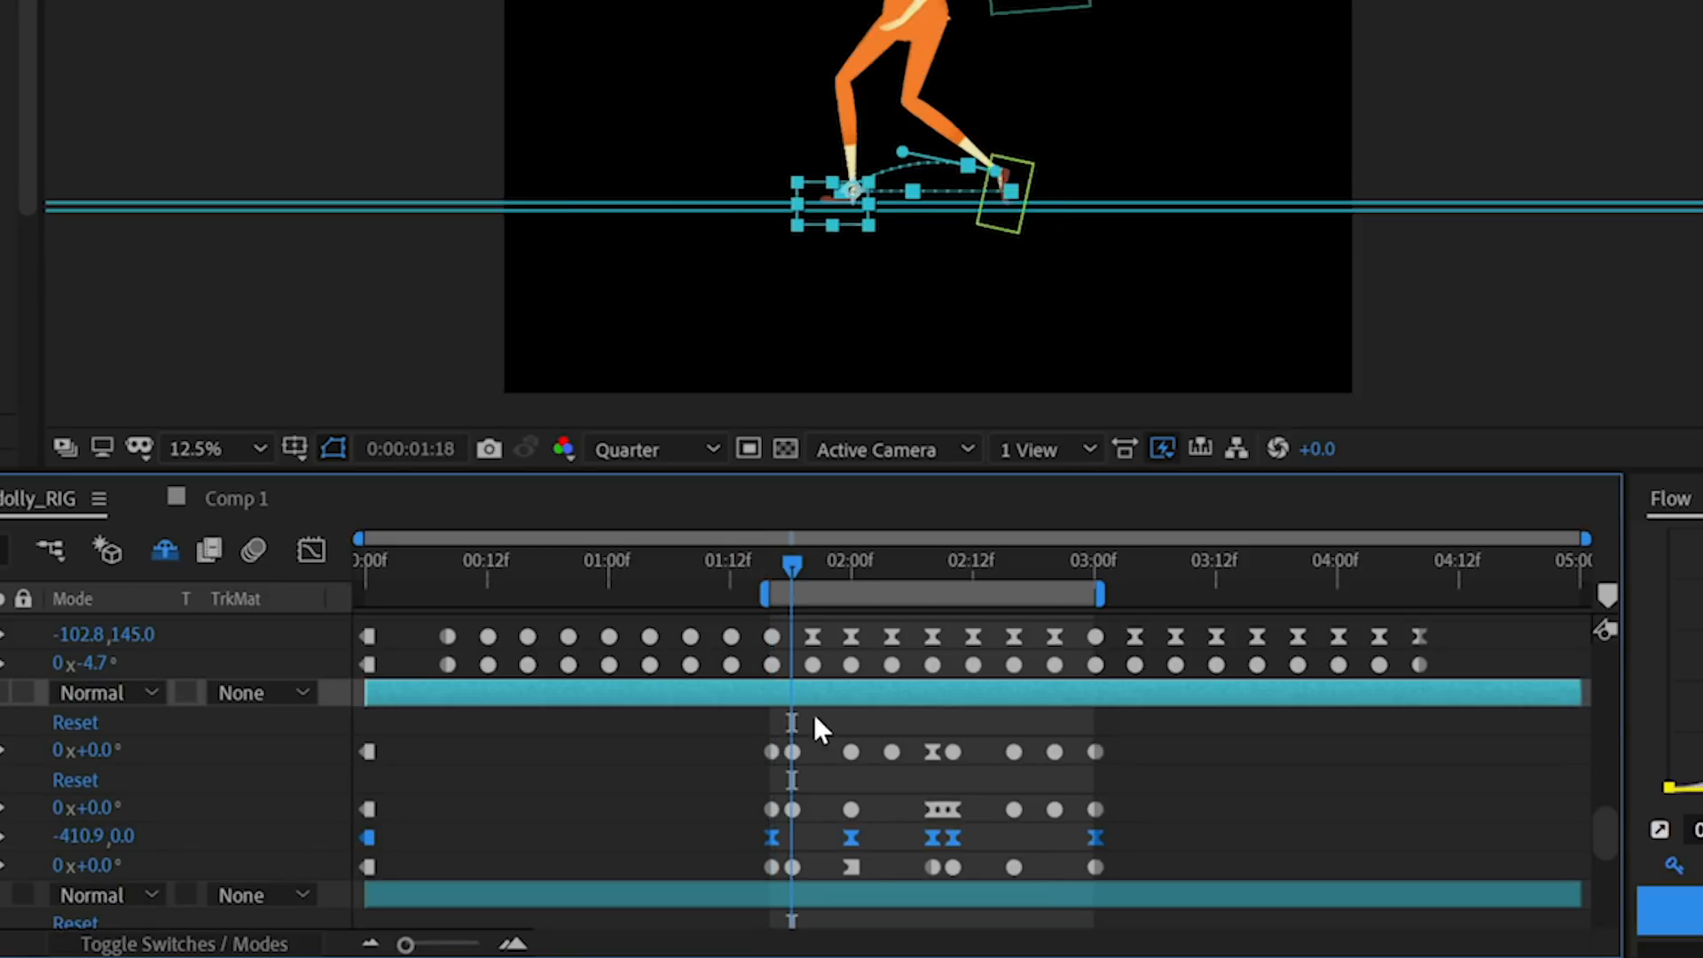
pyautogui.moveTo(793, 841)
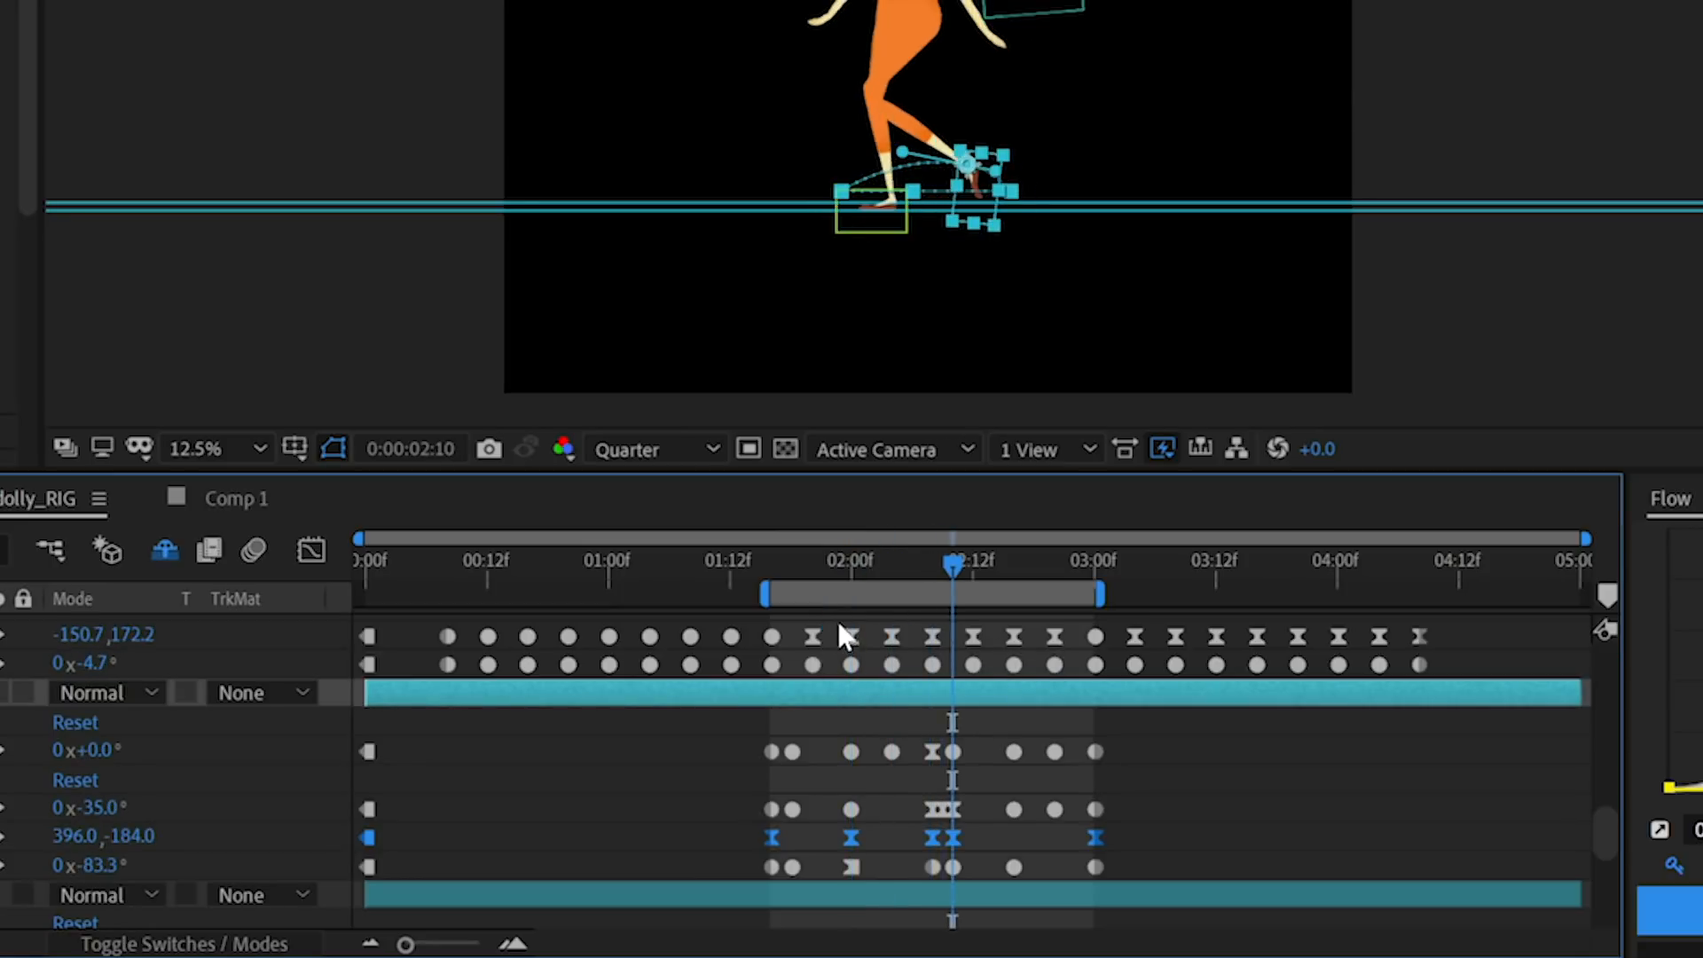
# - Scrub the playhead across the Left_Foot Toe_Roll keyframes to about 2:23
pyautogui.click(1054, 564)
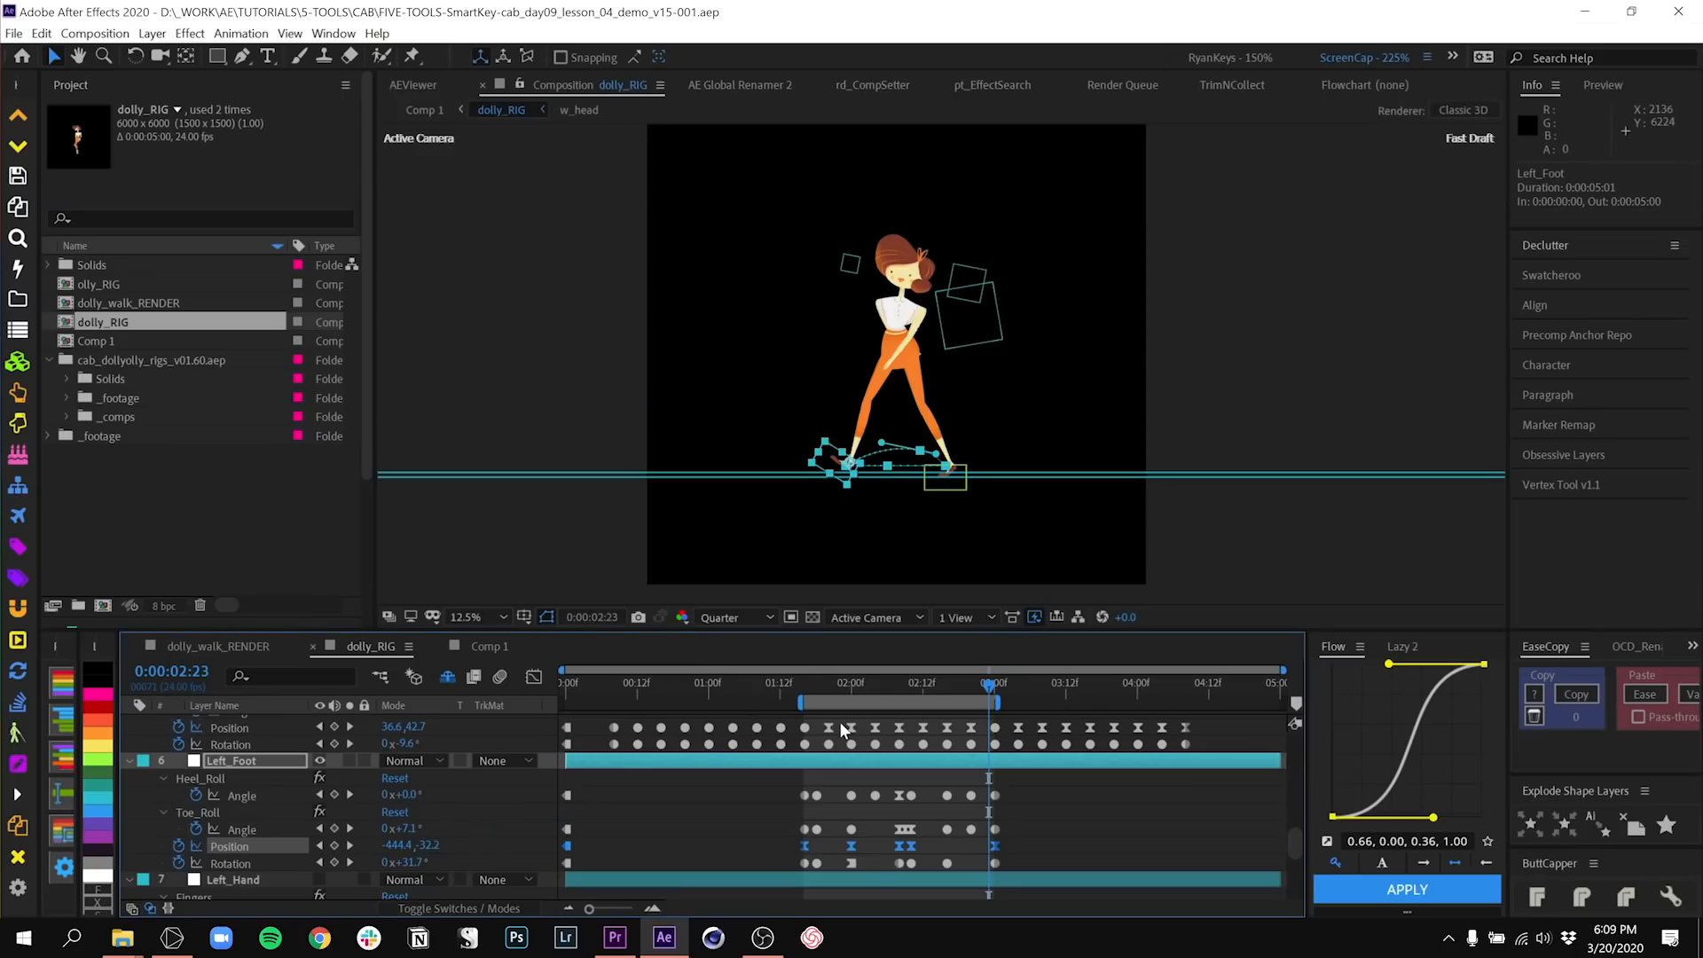
pyautogui.moveTo(836, 731)
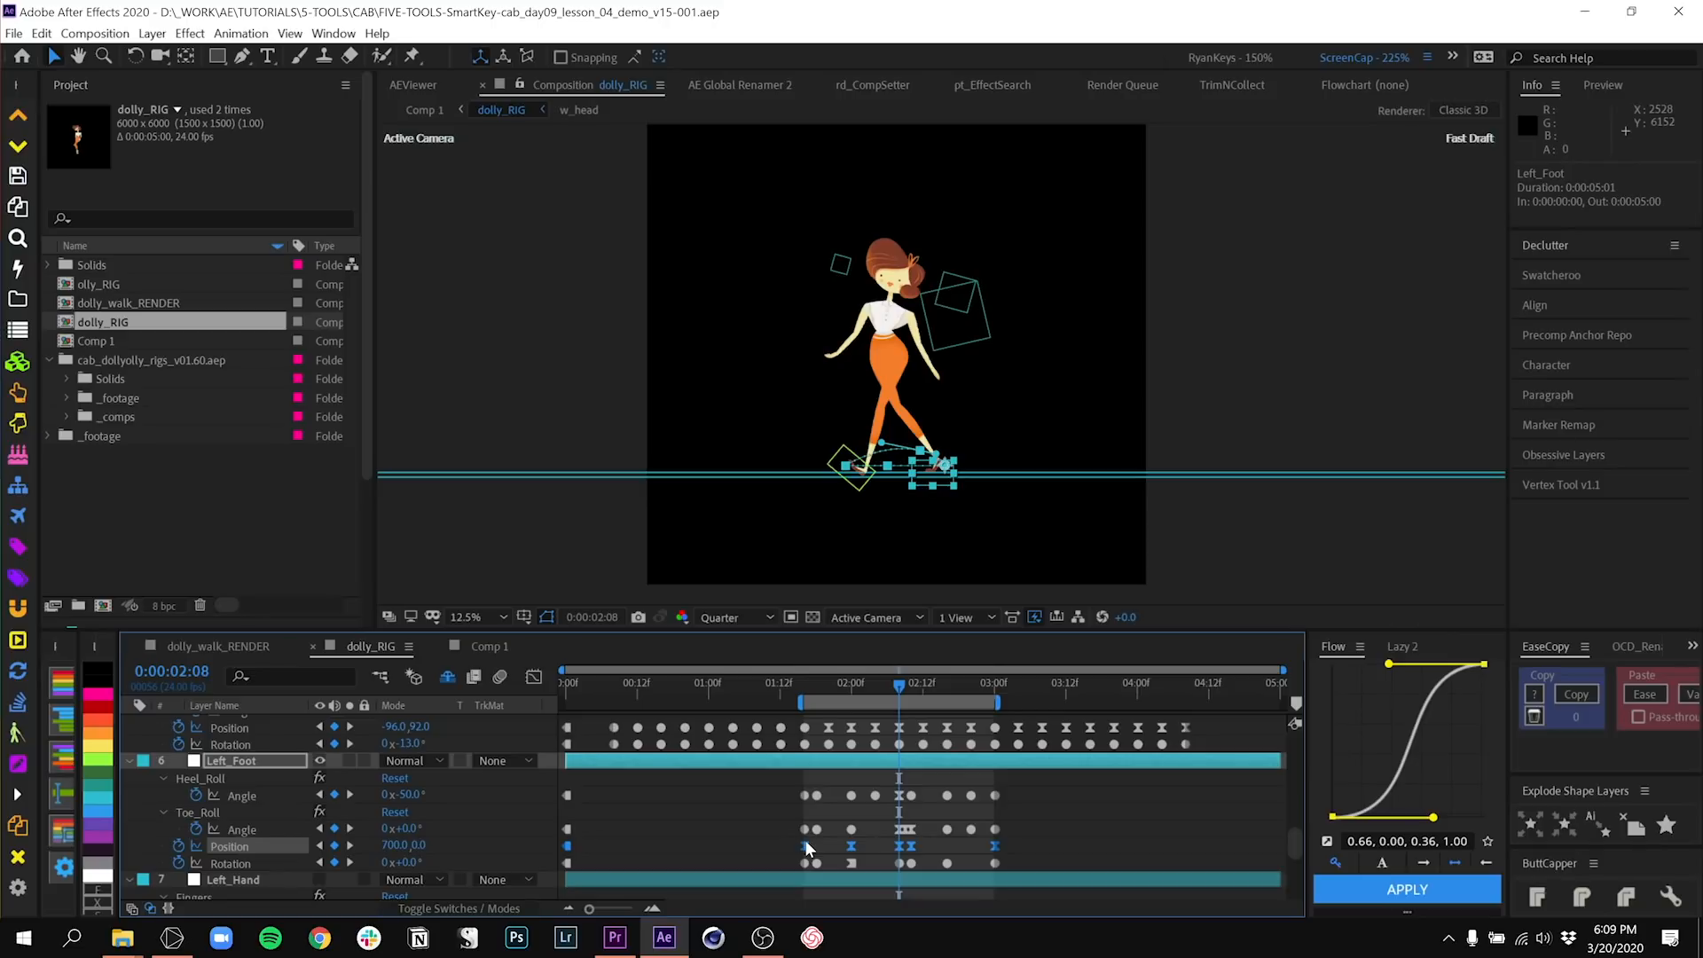
pyautogui.moveTo(657, 804)
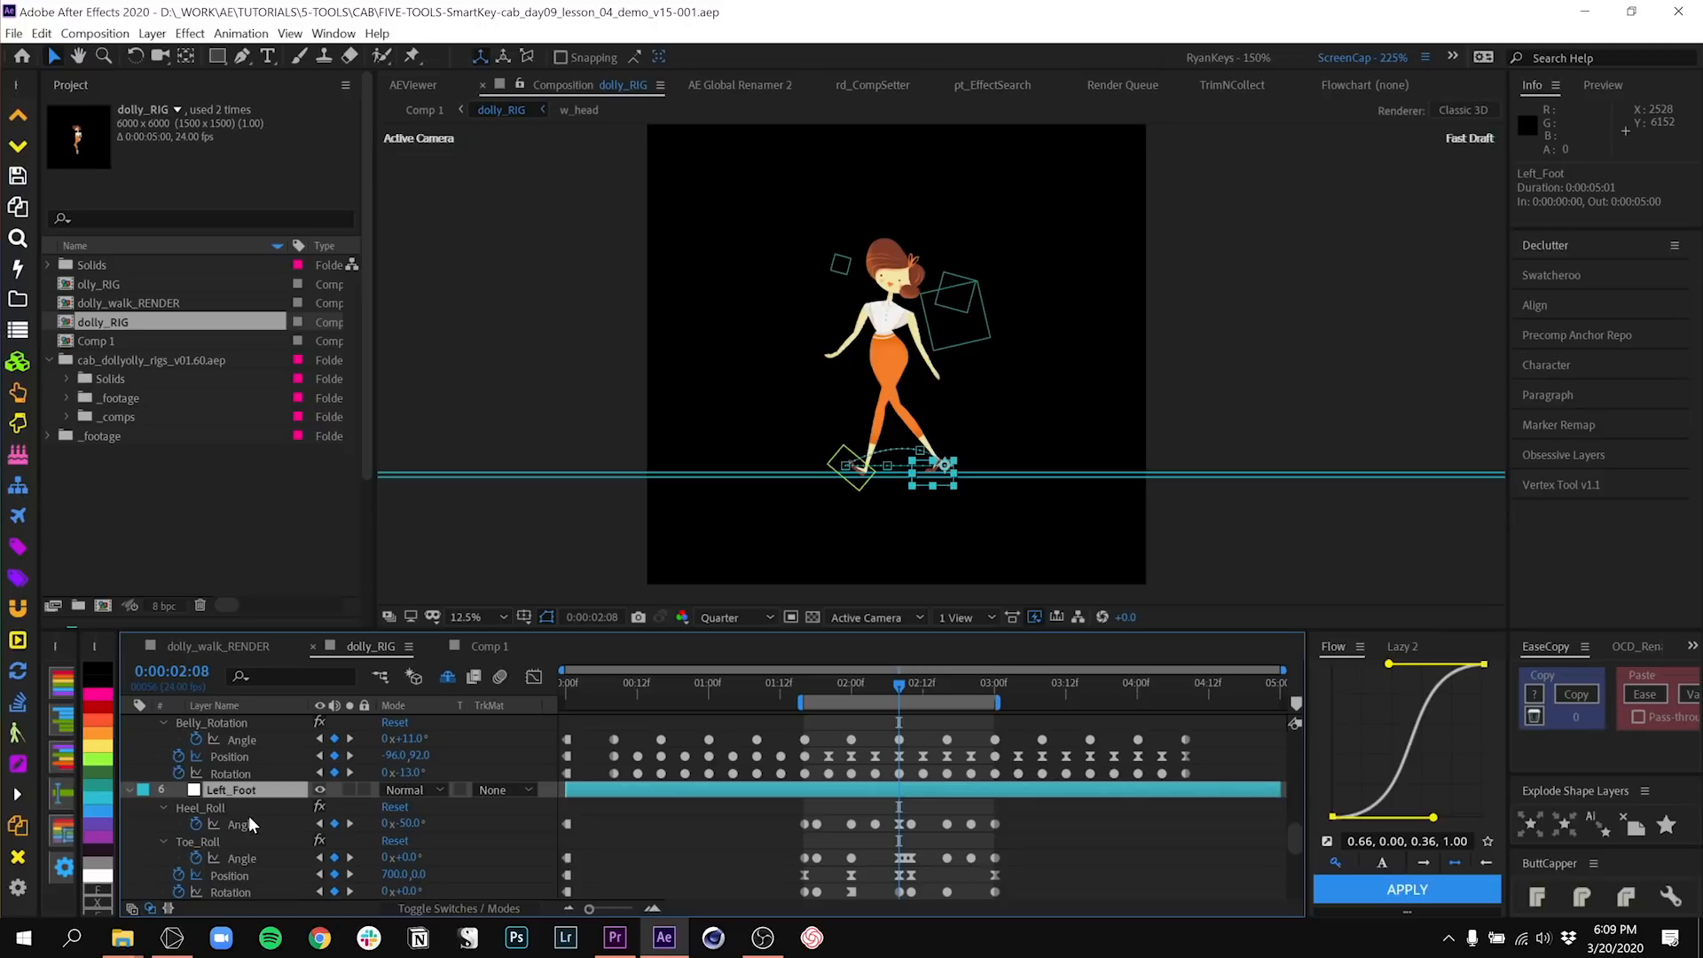
pyautogui.moveTo(239, 830)
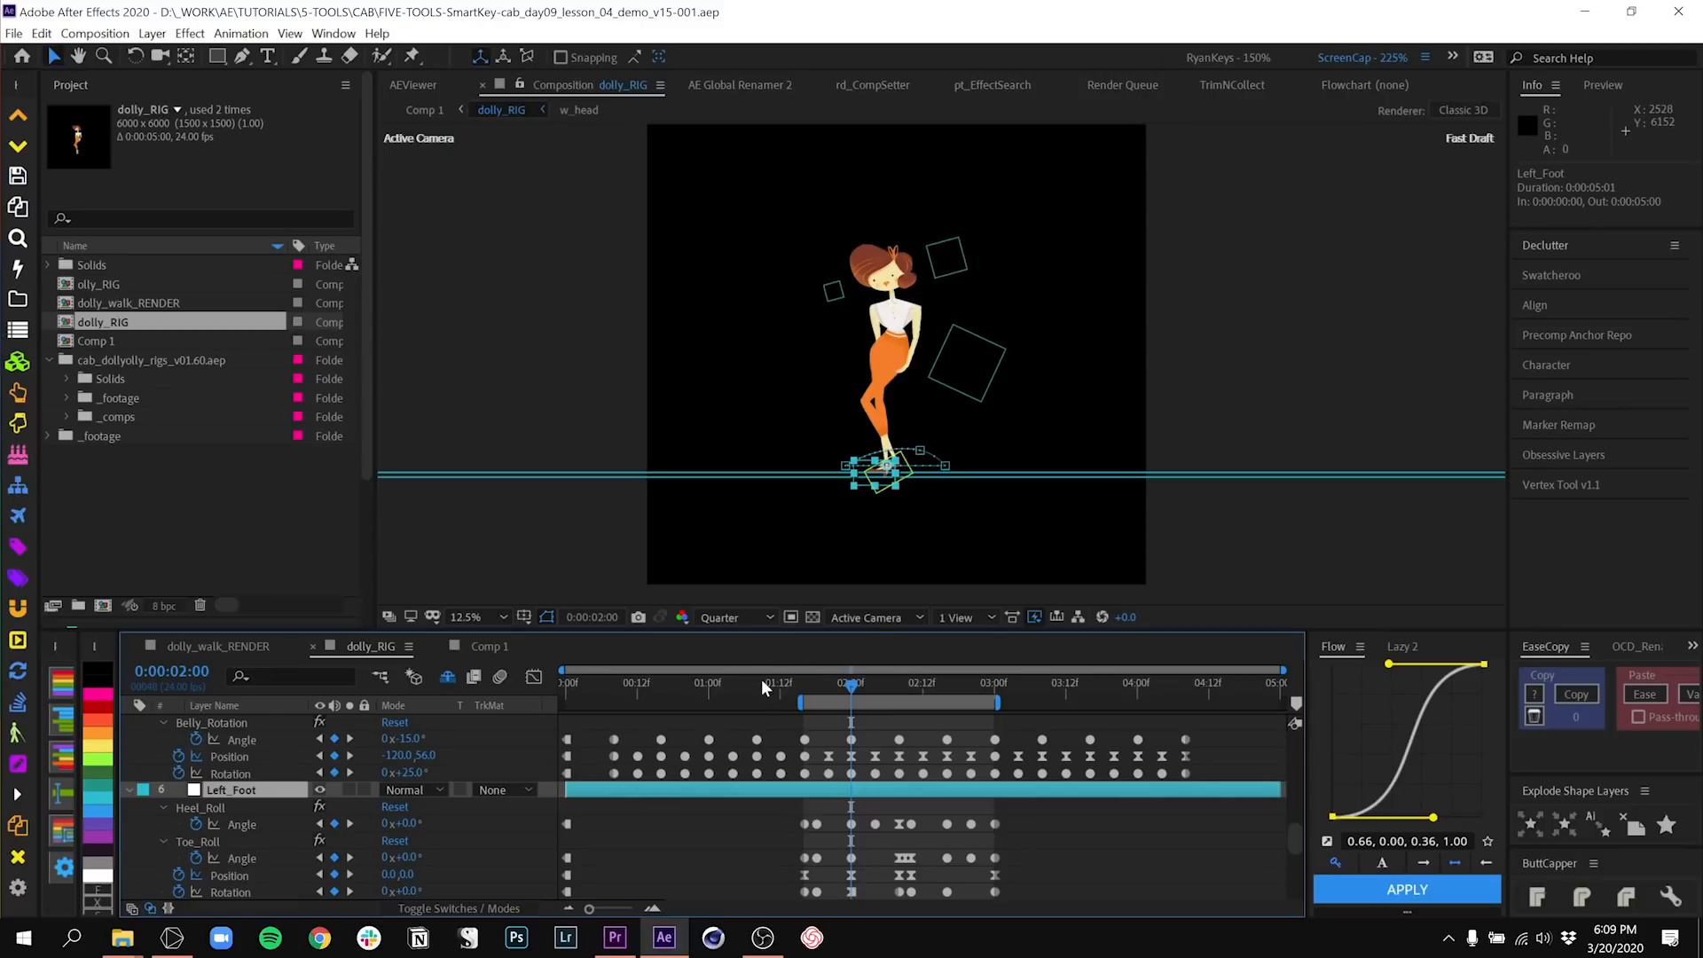
pyautogui.moveTo(818, 768)
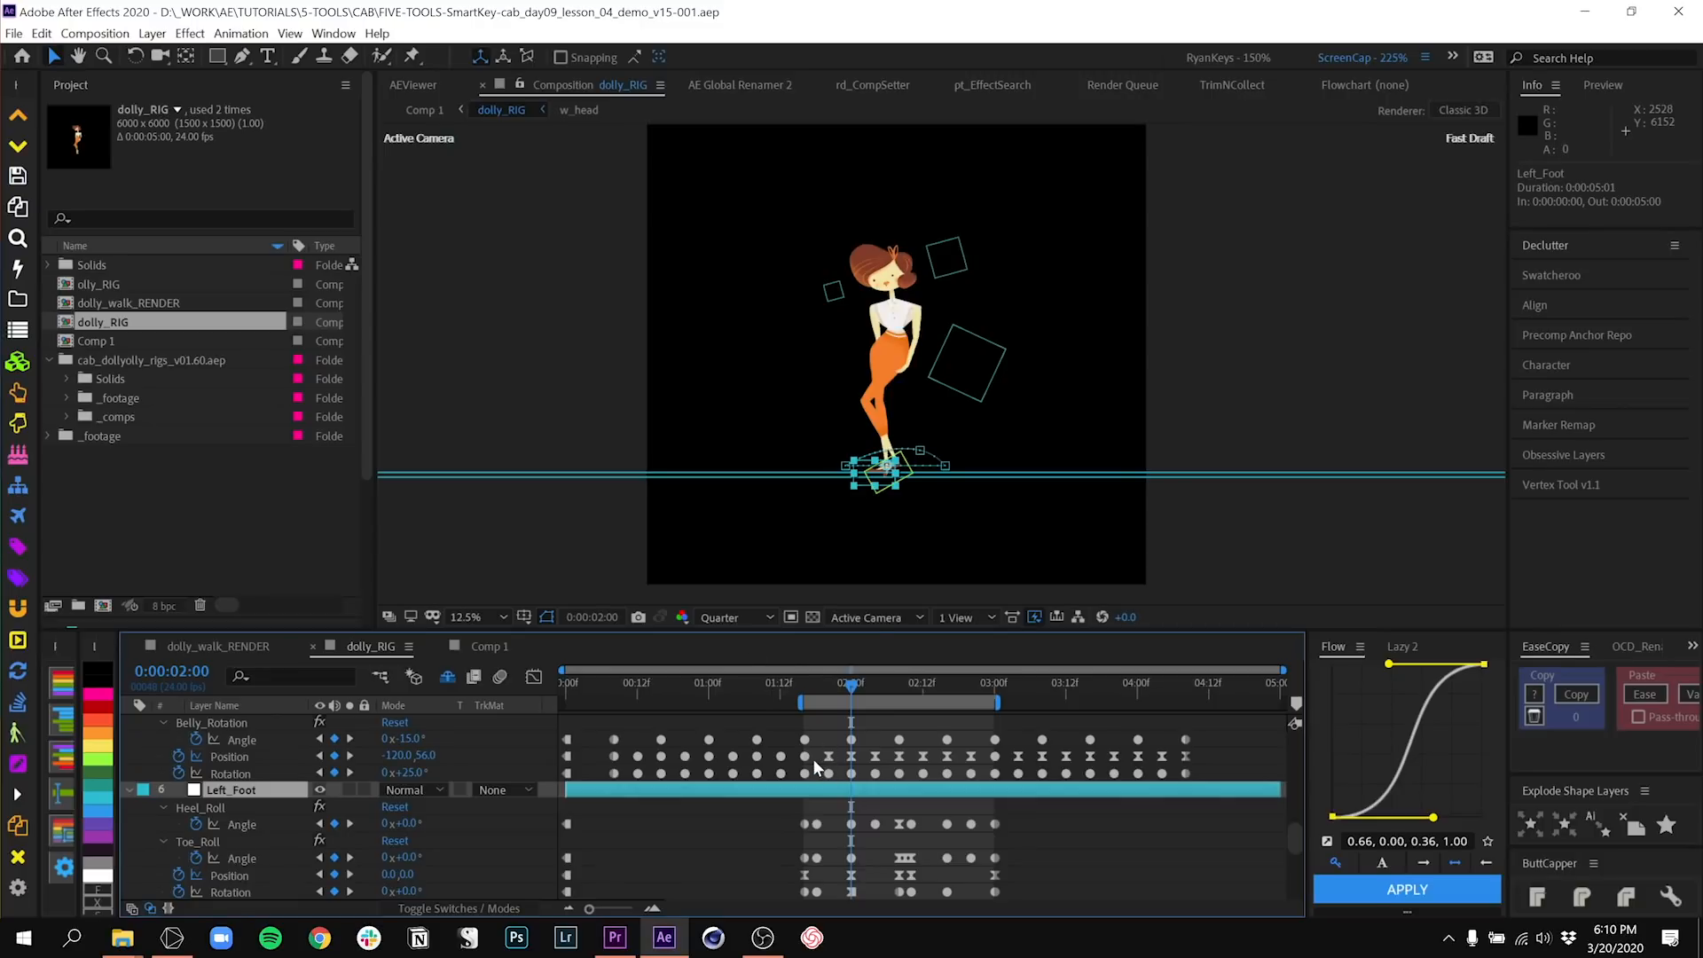
# - Move the playhead back to 0:00:02:00 to view the Belly_Rotation and foot roll pose
pyautogui.click(816, 681)
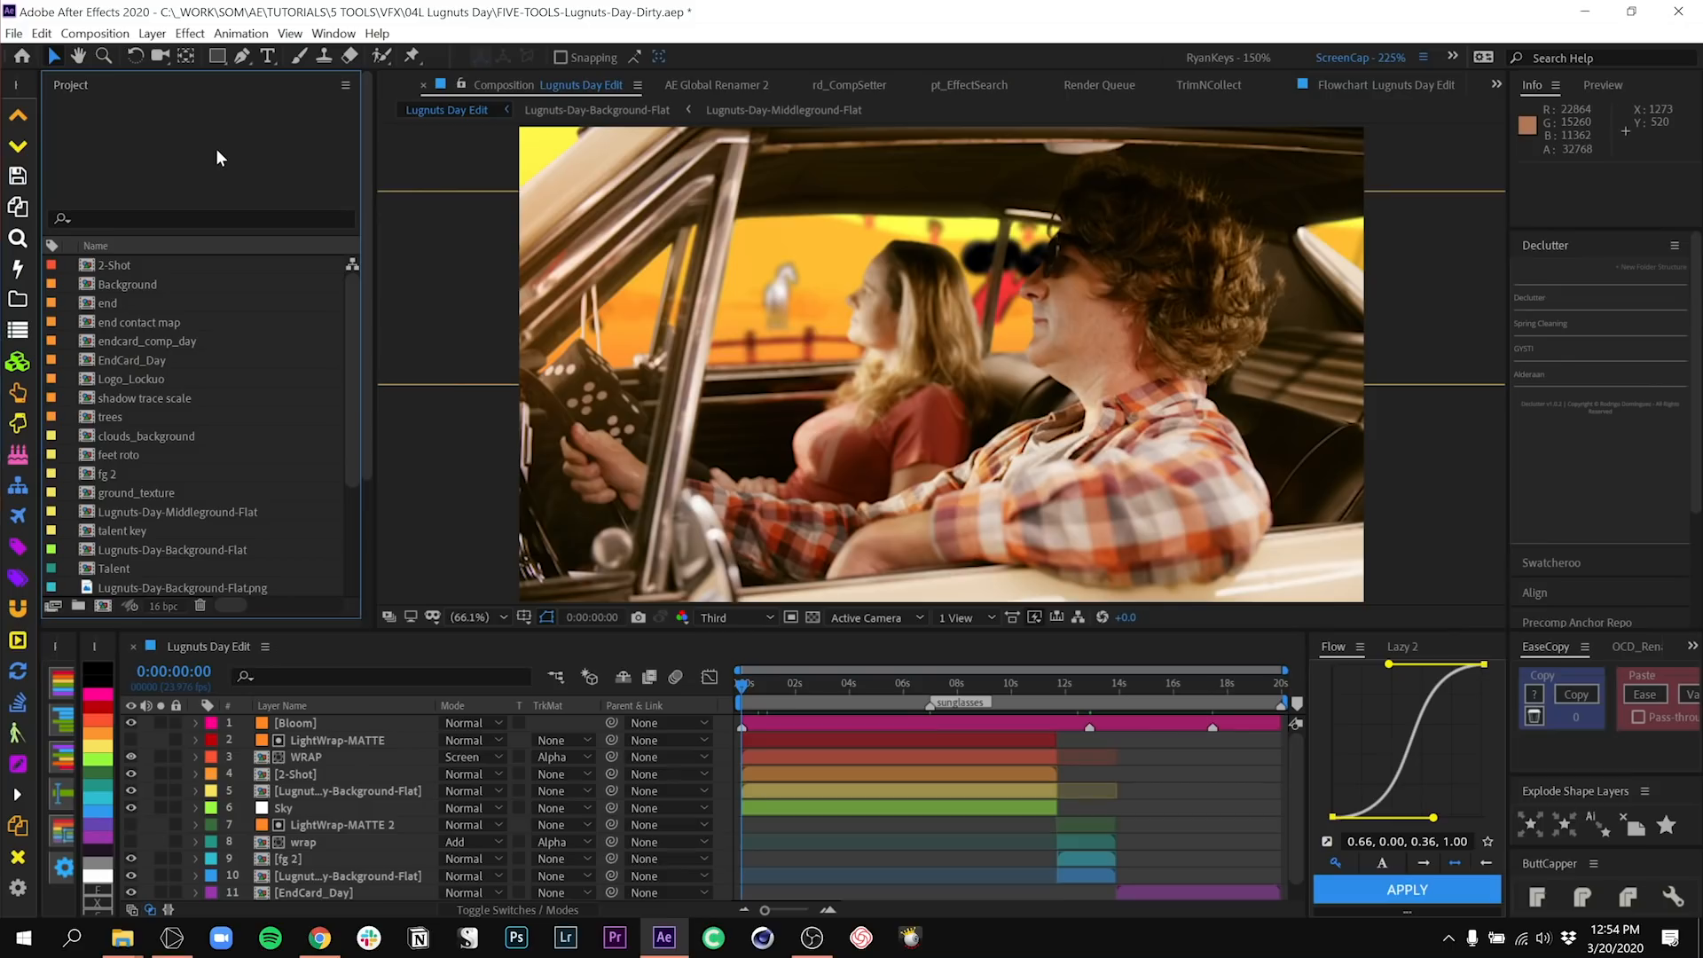
pyautogui.moveTo(451, 309)
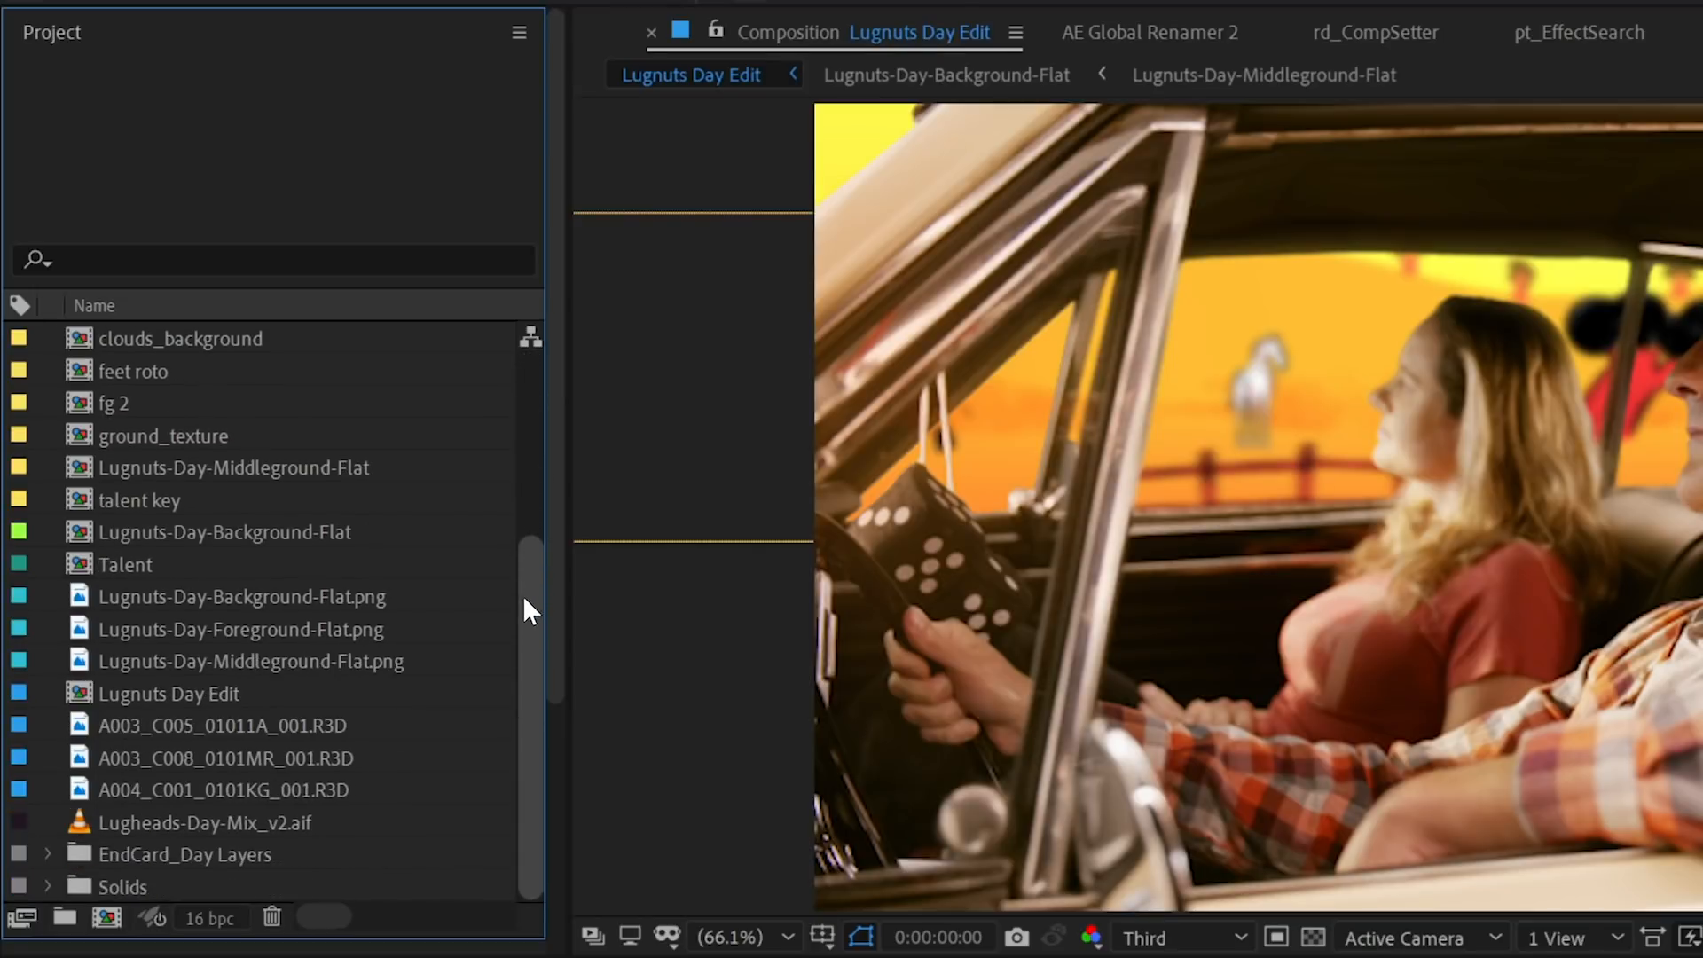
pyautogui.moveTo(564, 583)
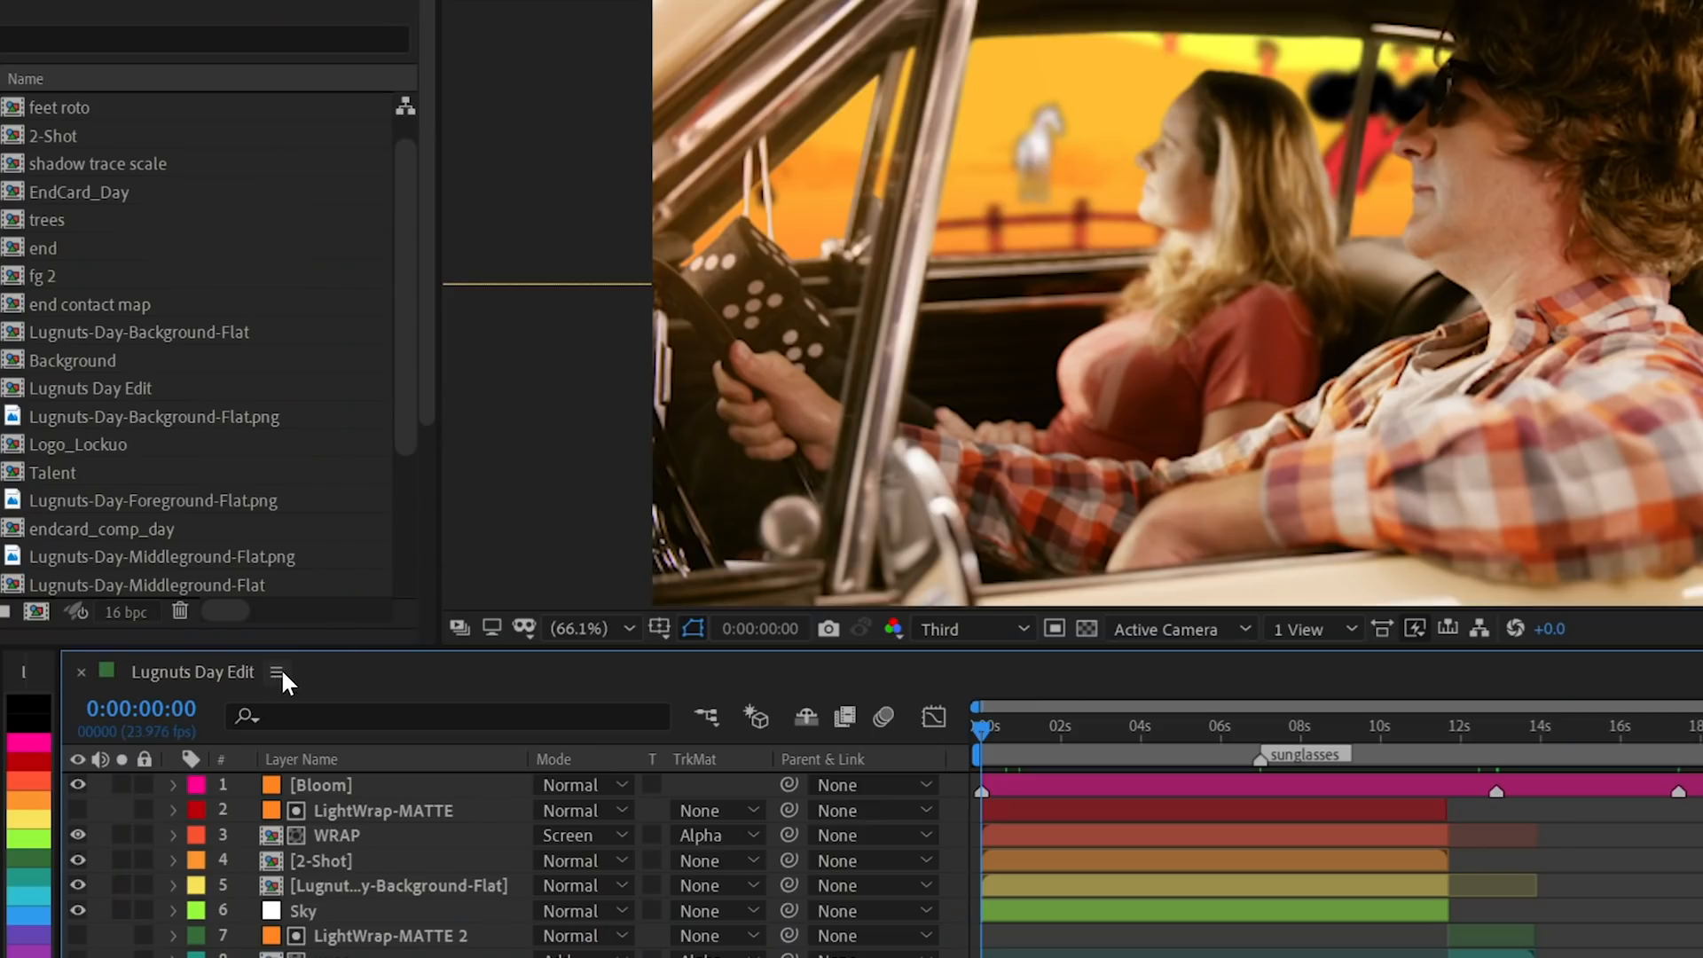
# - Show the Composition Flowchart of Lugnuts Day Edit from the Timeline panel menu
pyautogui.click(279, 670)
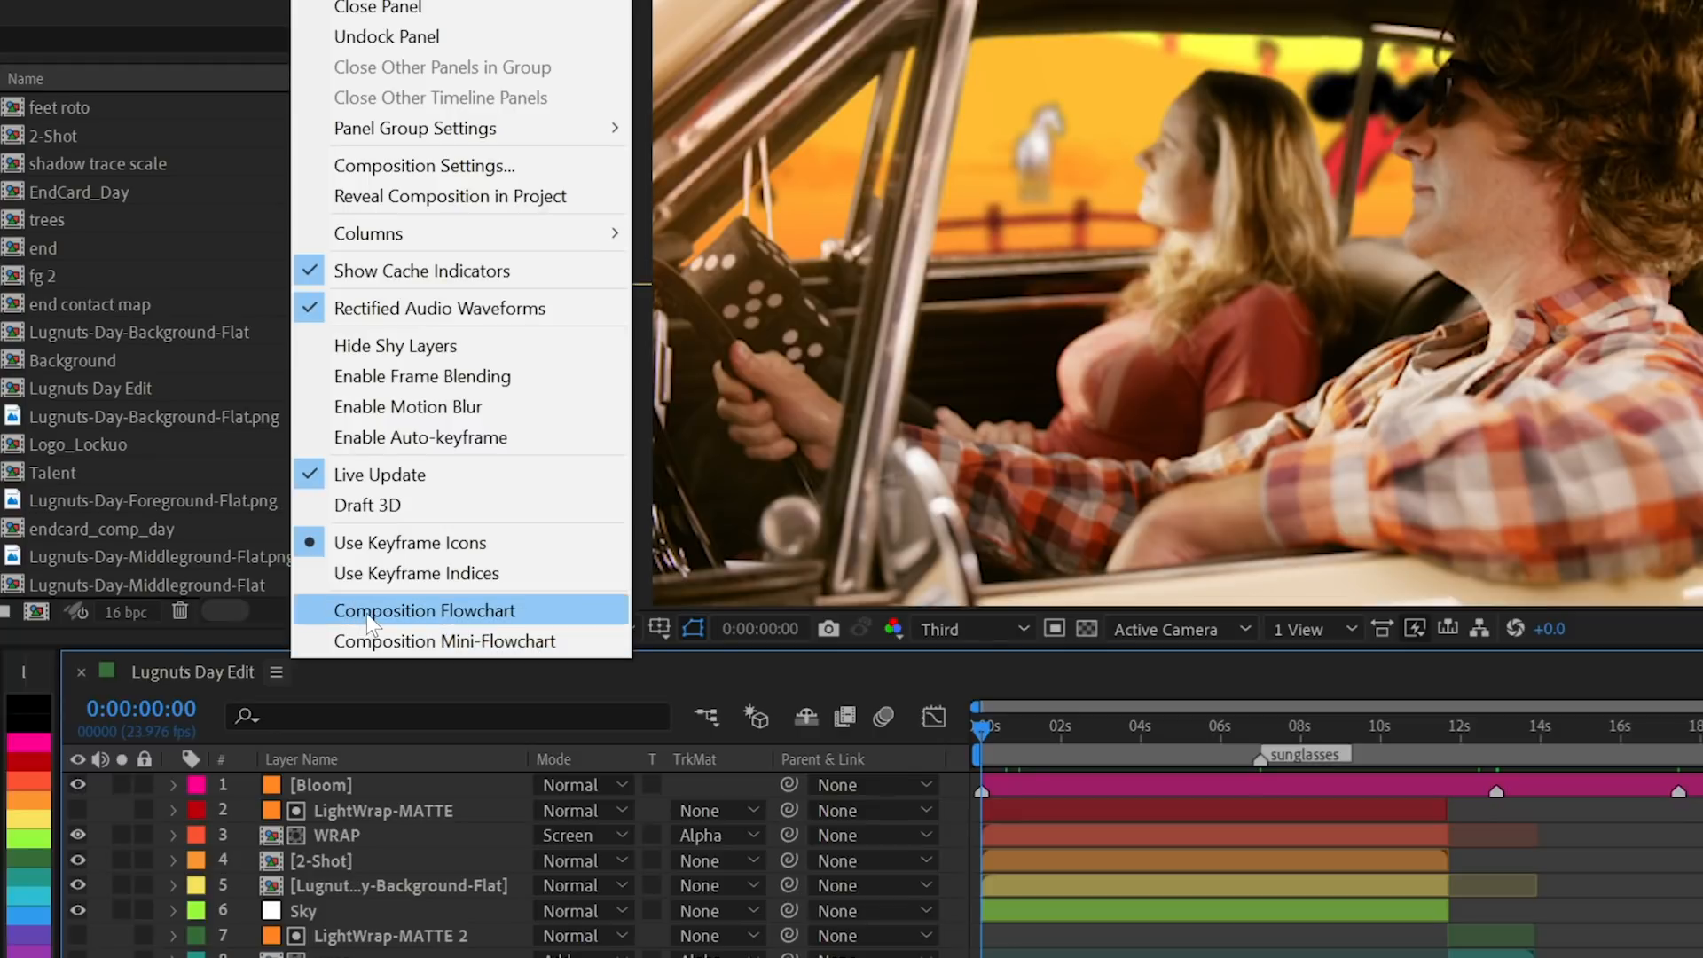
pyautogui.click(424, 609)
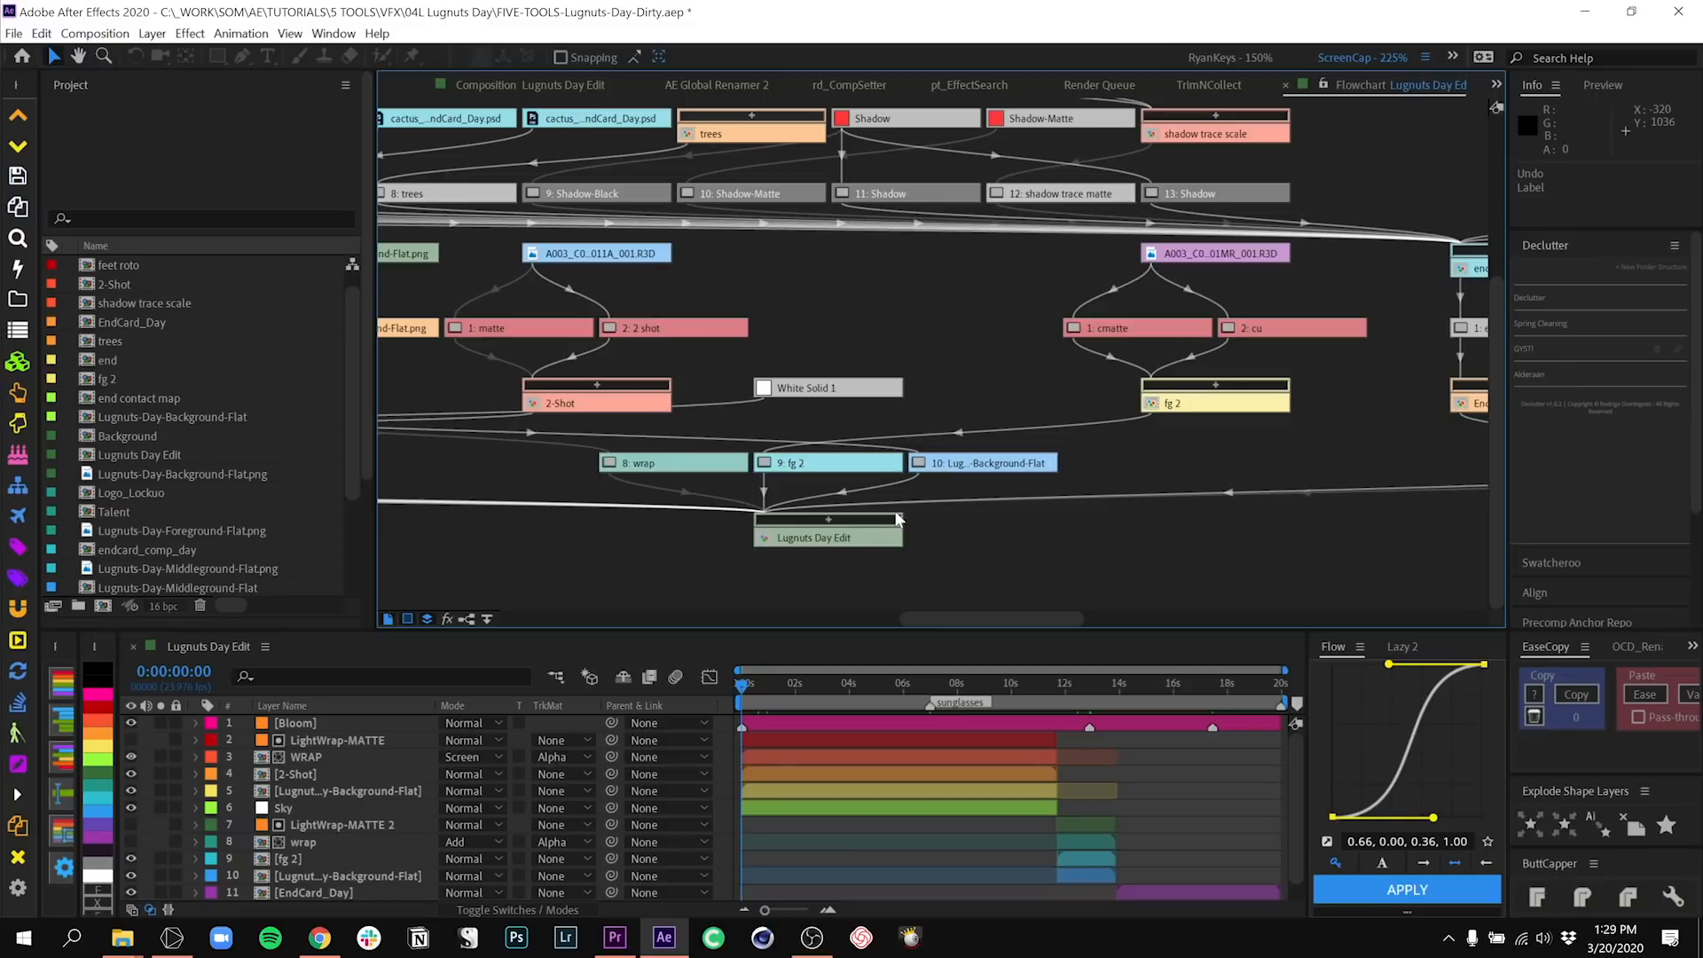
pyautogui.moveTo(390, 634)
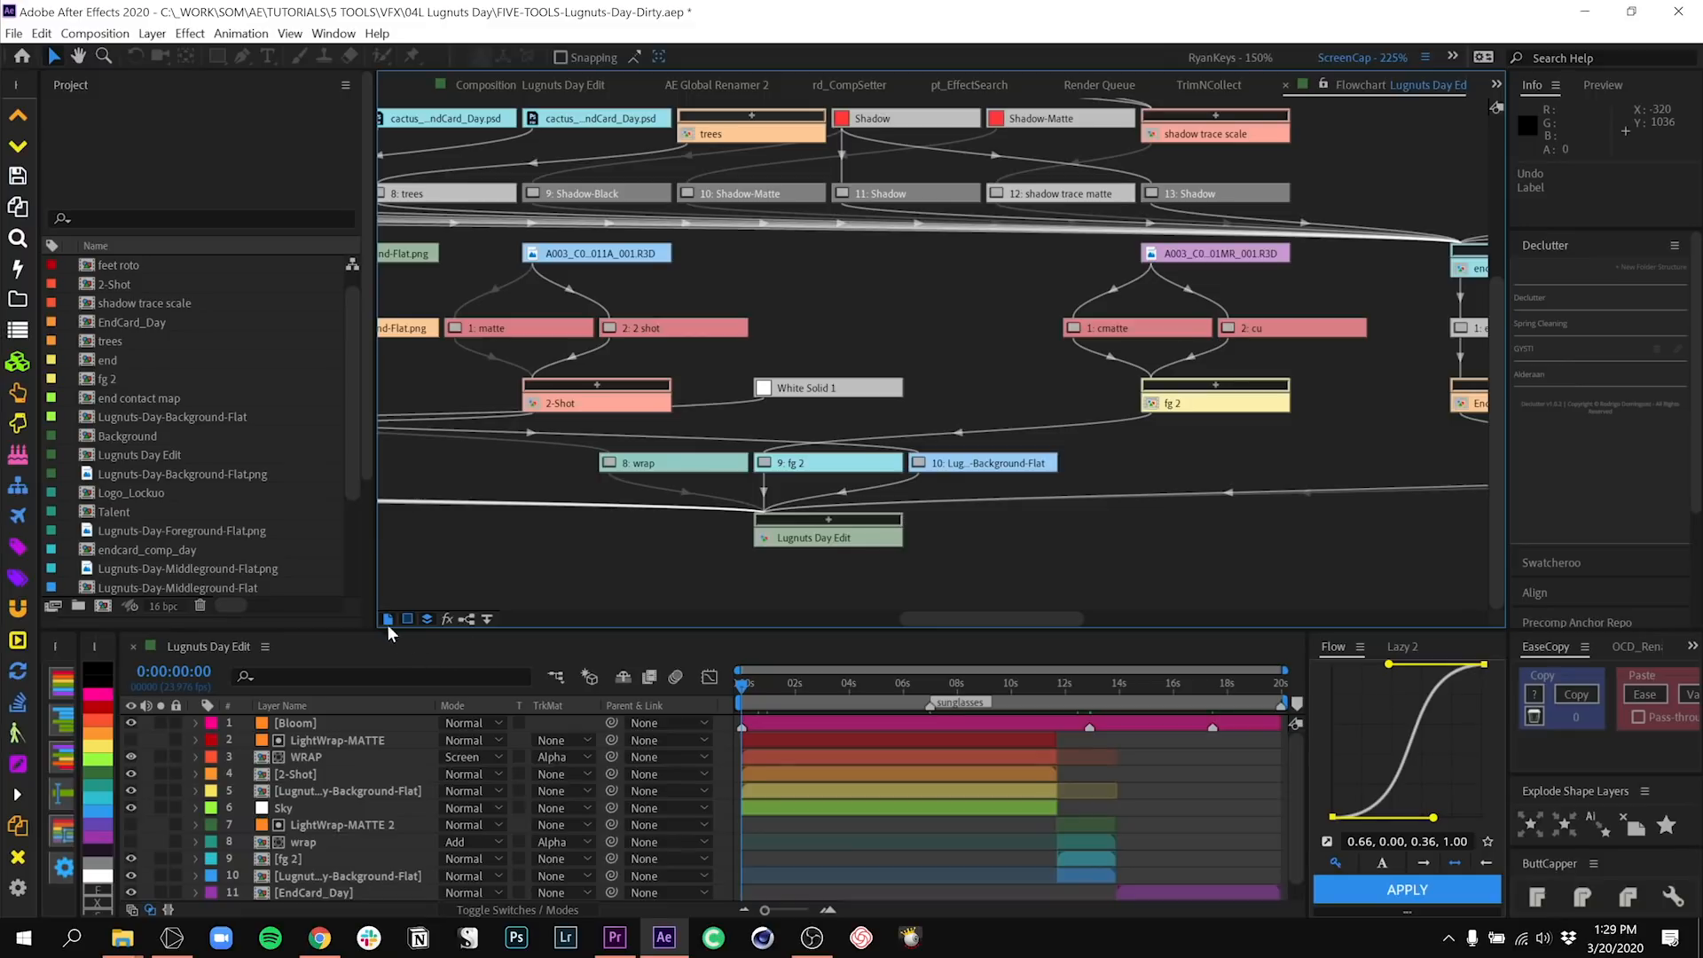
pyautogui.moveTo(436, 612)
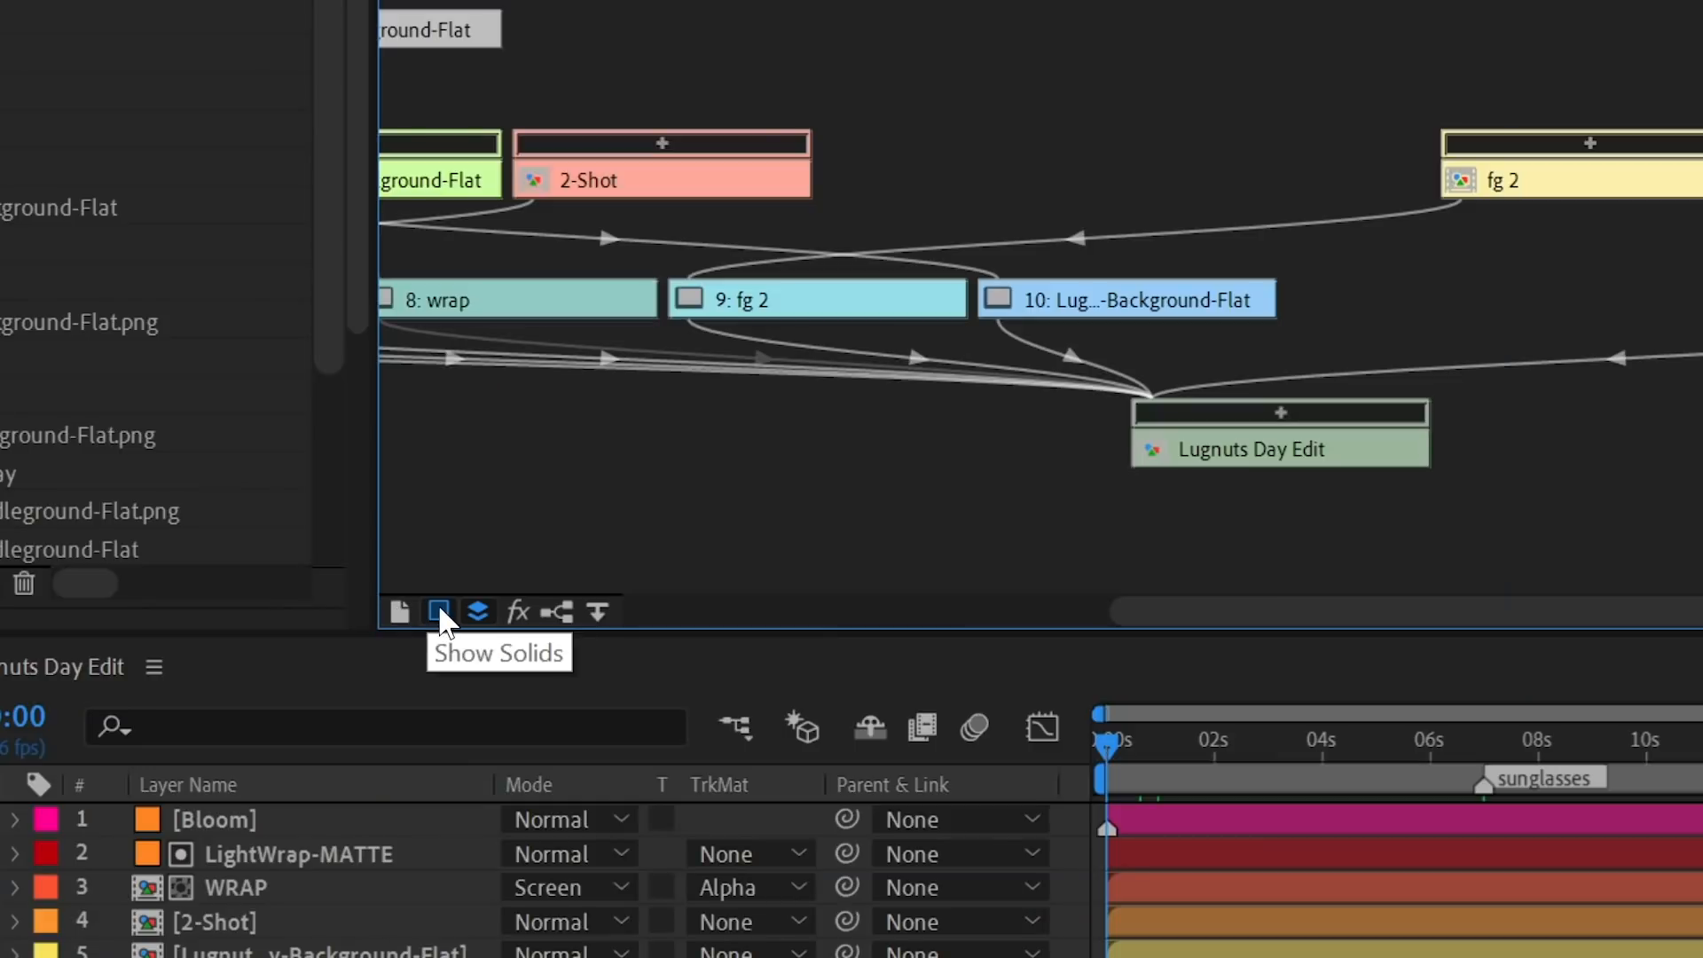
# - Hide layers and solids, use straight connector lines, and select the Lugnuts-Day-Background-Flat node
pyautogui.click(557, 612)
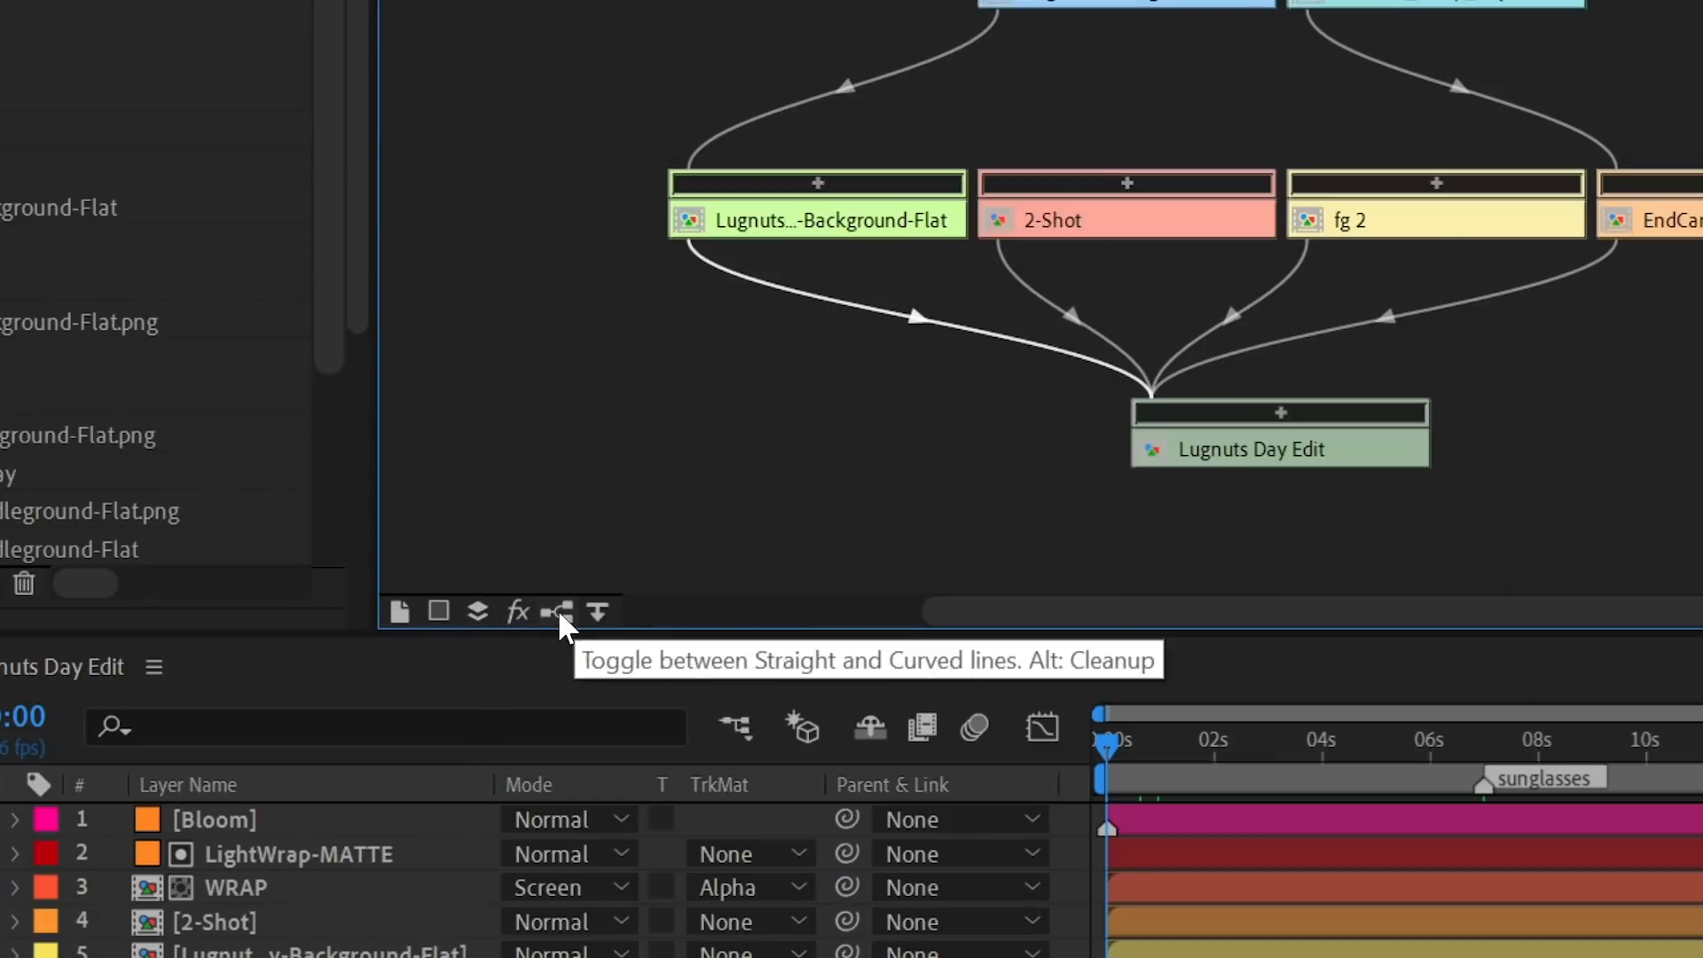
pyautogui.click(595, 610)
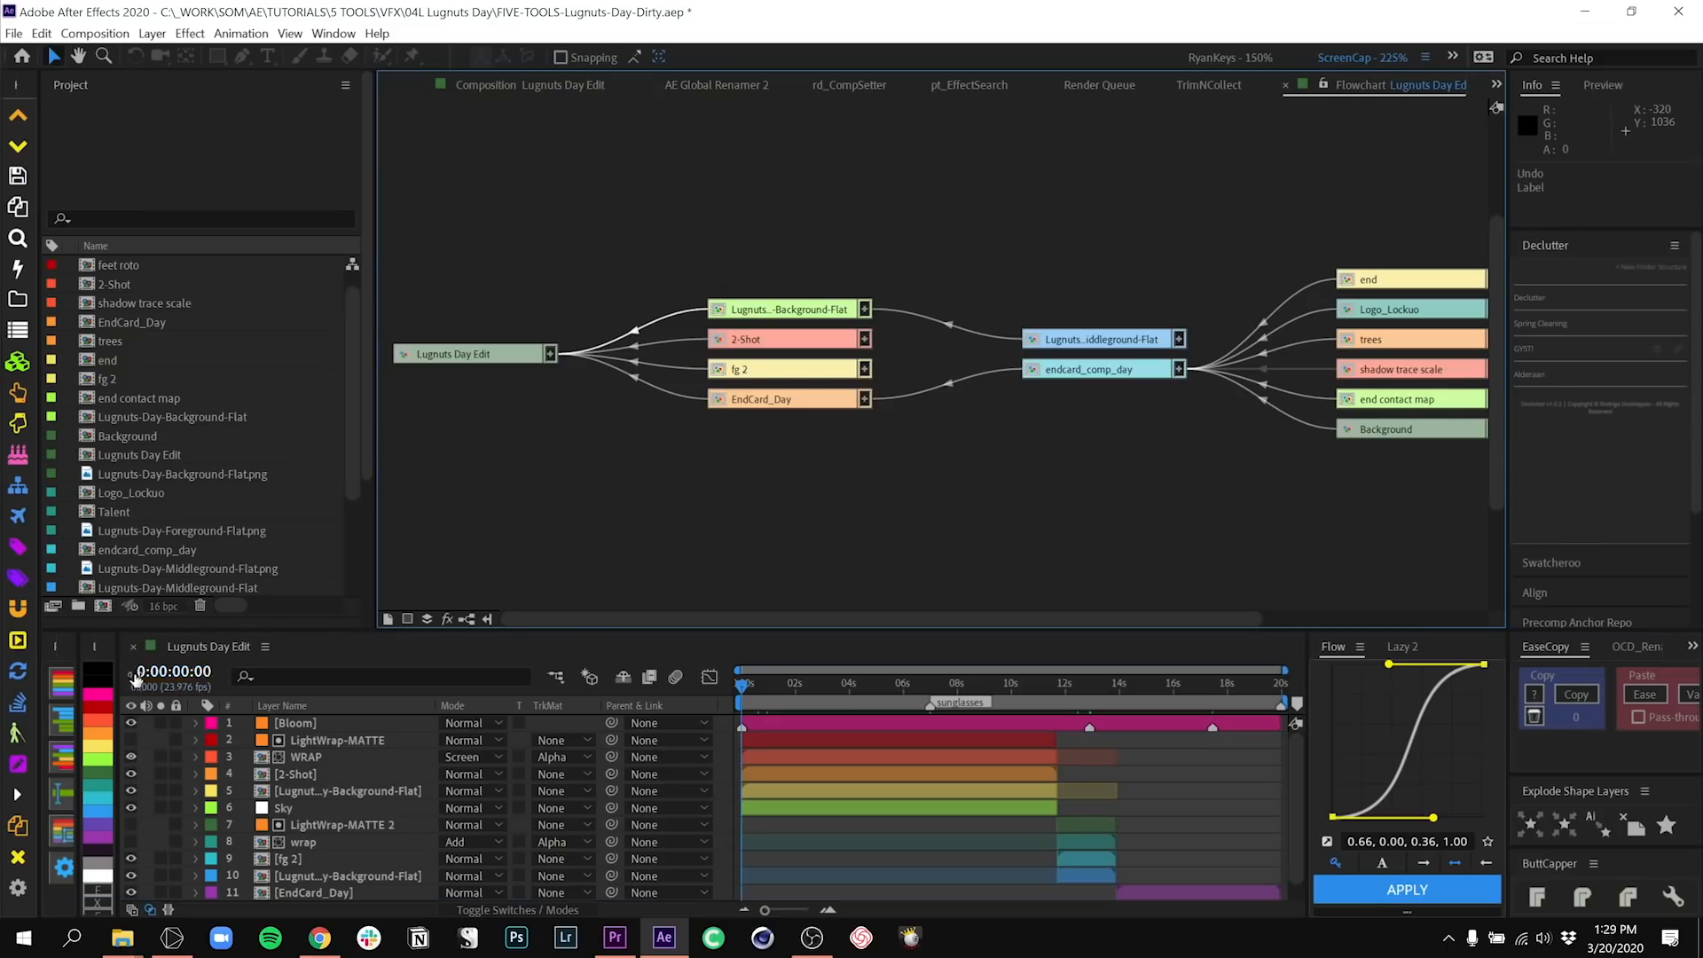
pyautogui.moveTo(337, 643)
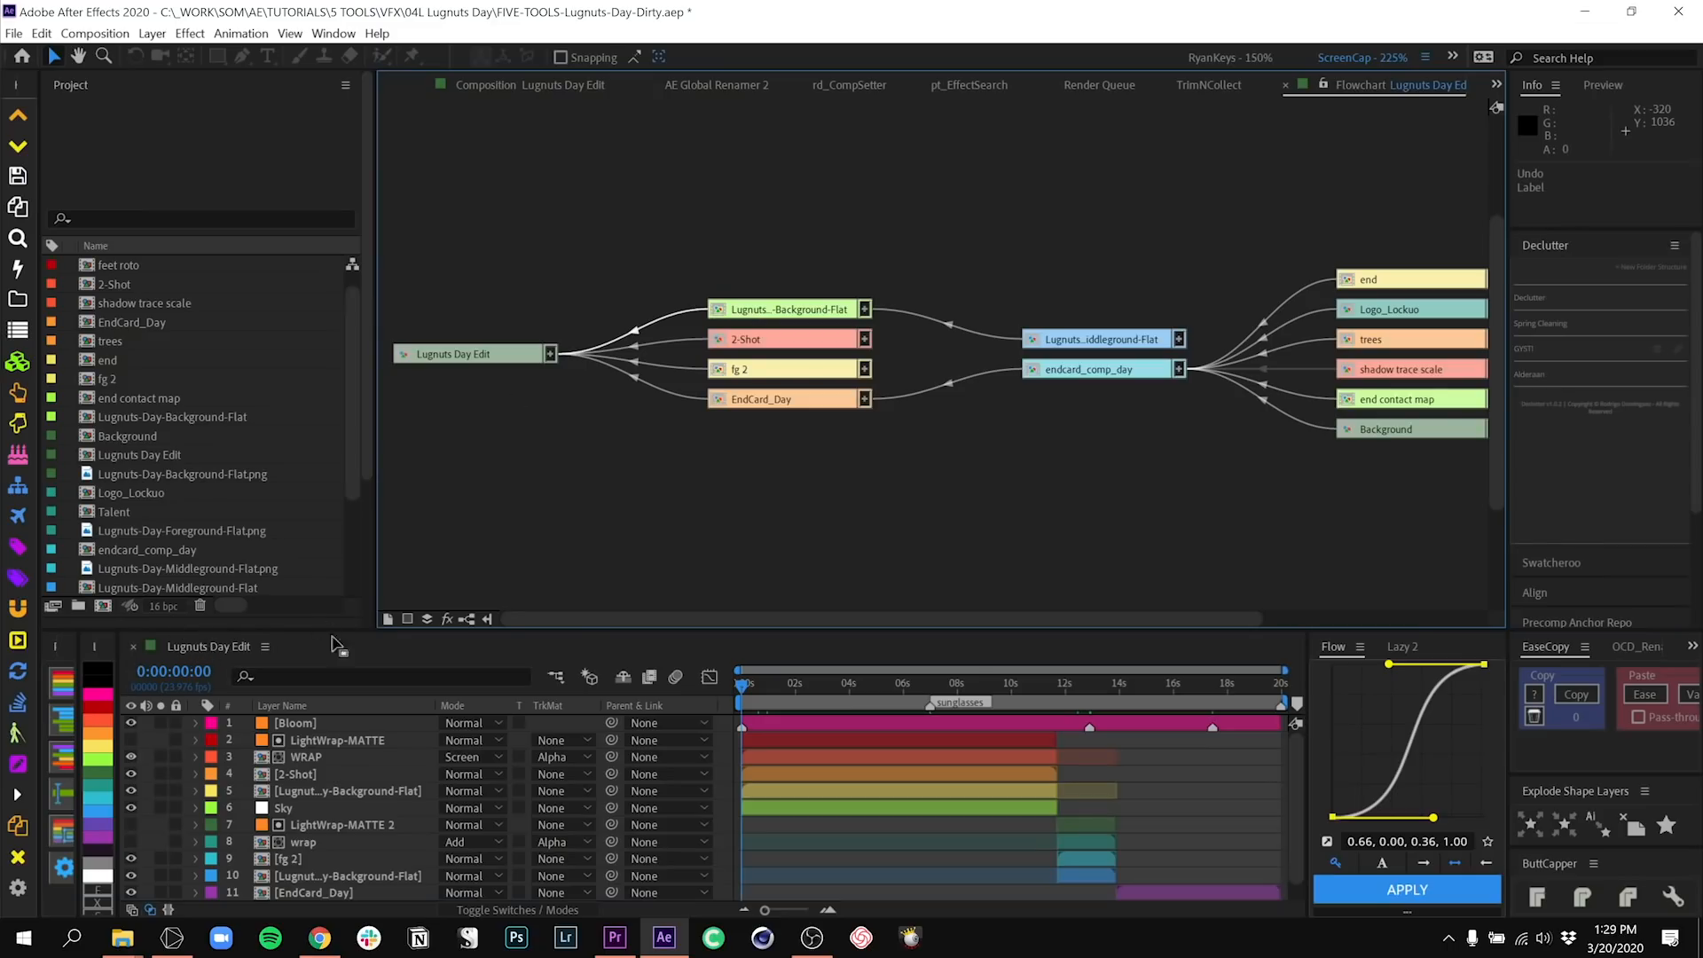
pyautogui.moveTo(1048, 583)
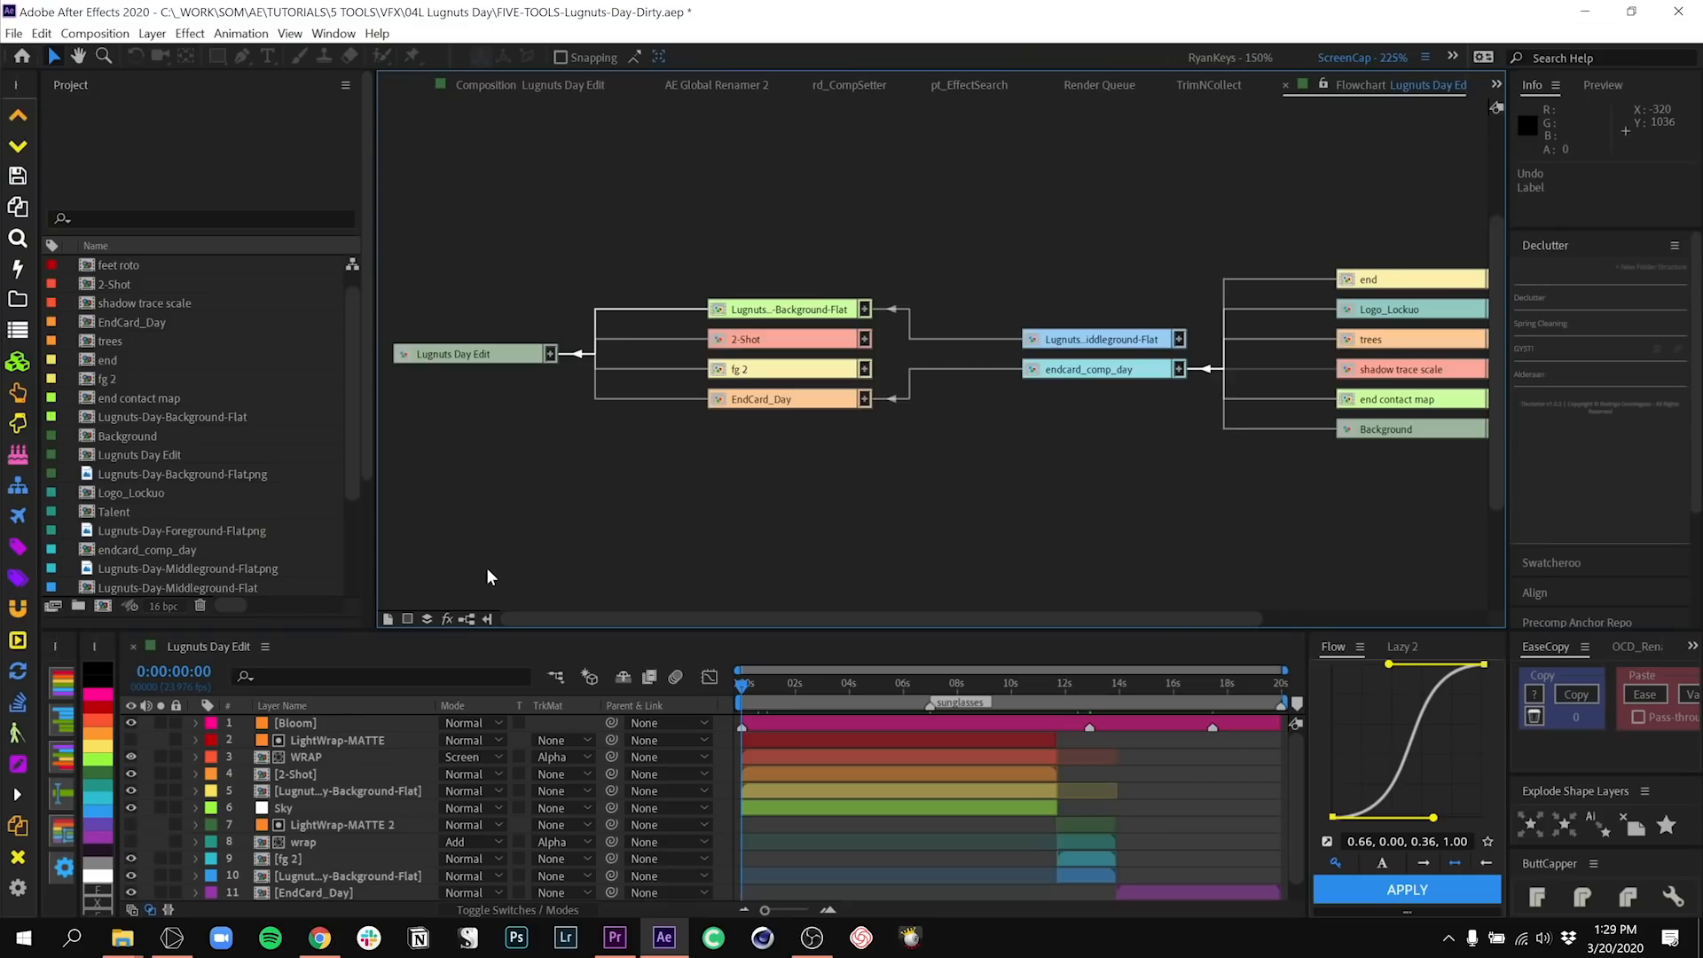
pyautogui.moveTo(774, 319)
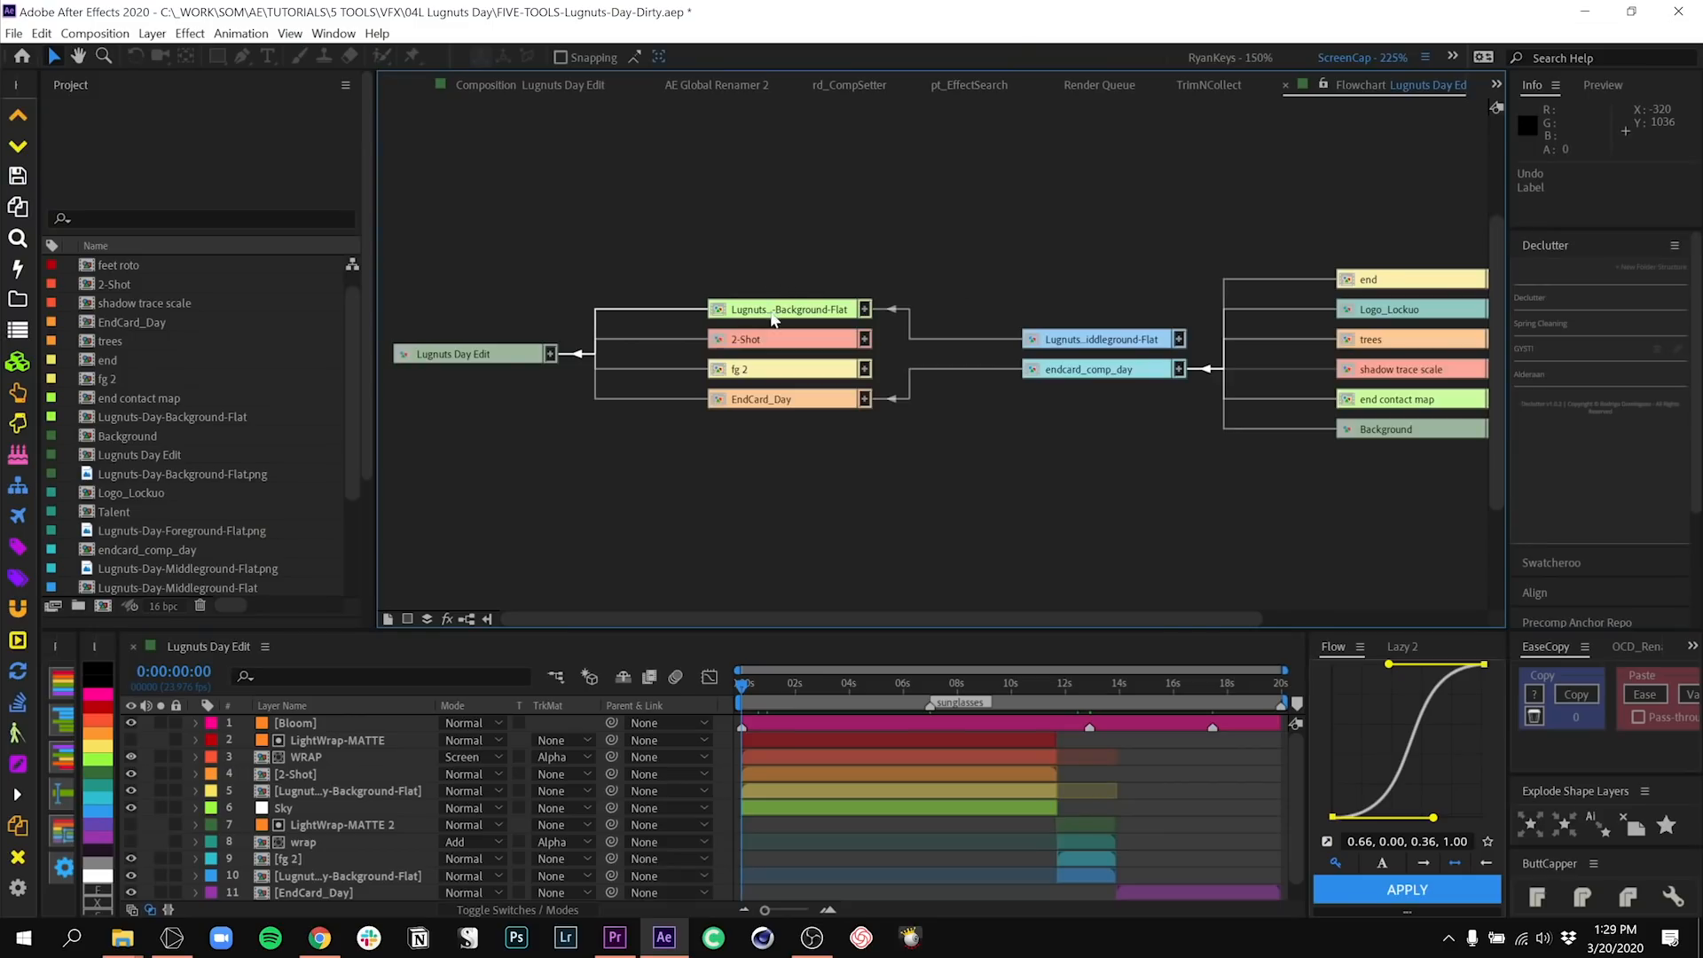
pyautogui.click(171, 415)
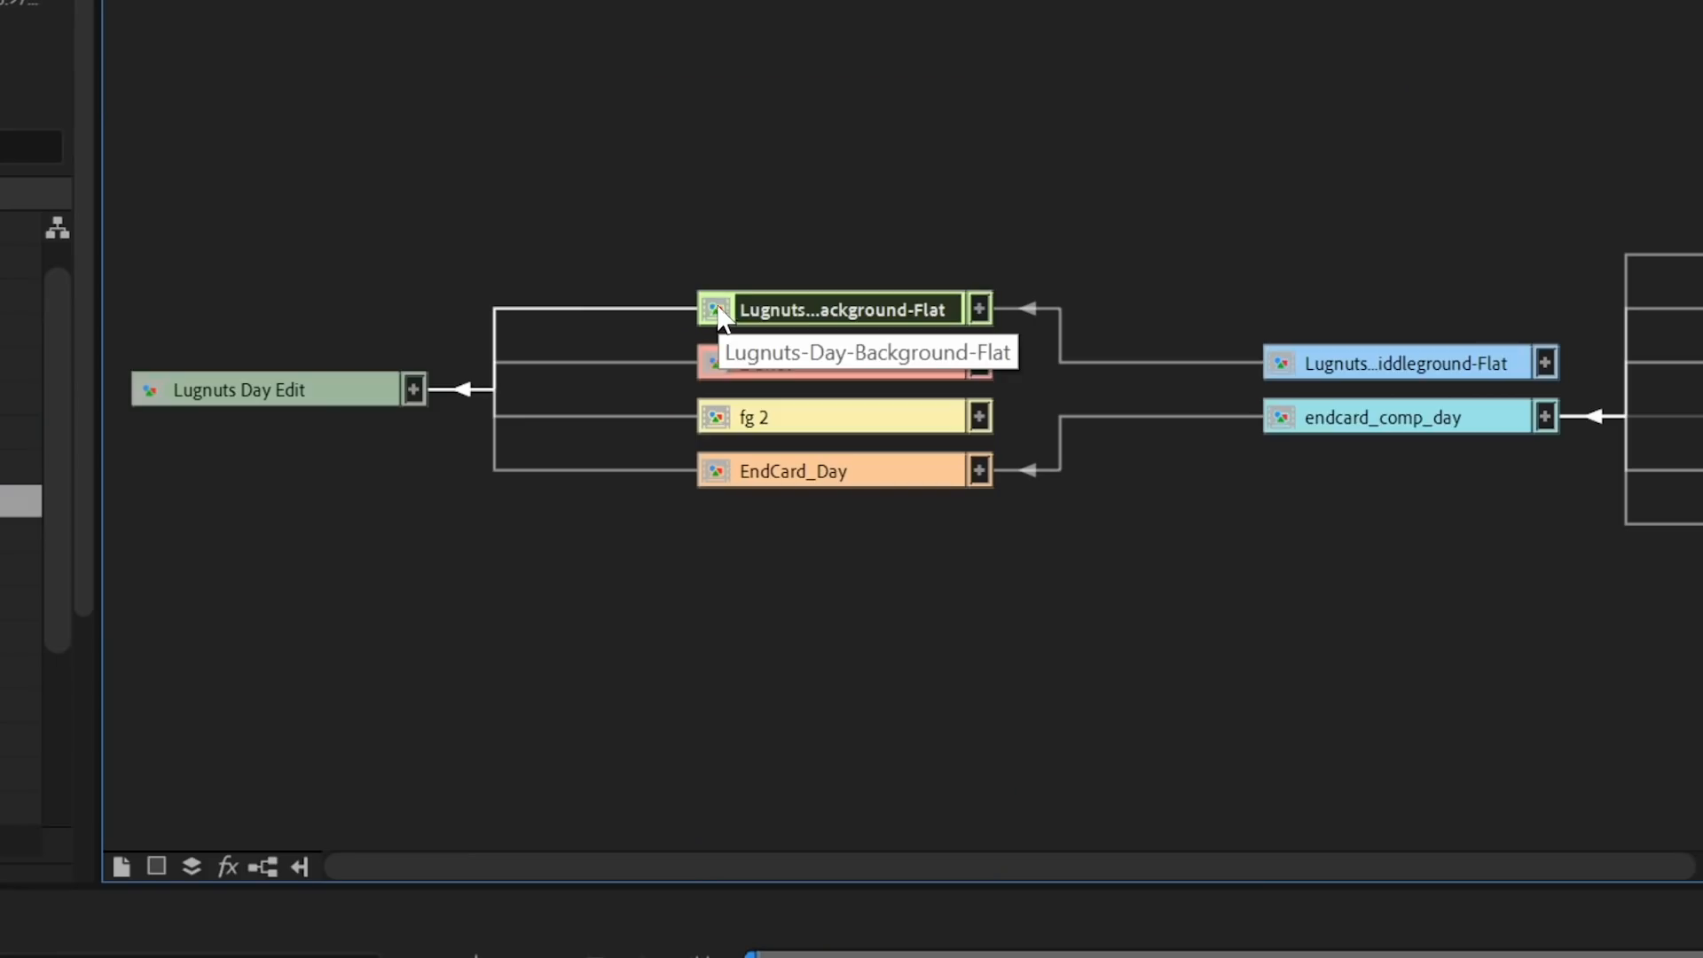
# - Justify the flowchart nodes left via the panel's right-click display options
pyautogui.rightClick(717, 316)
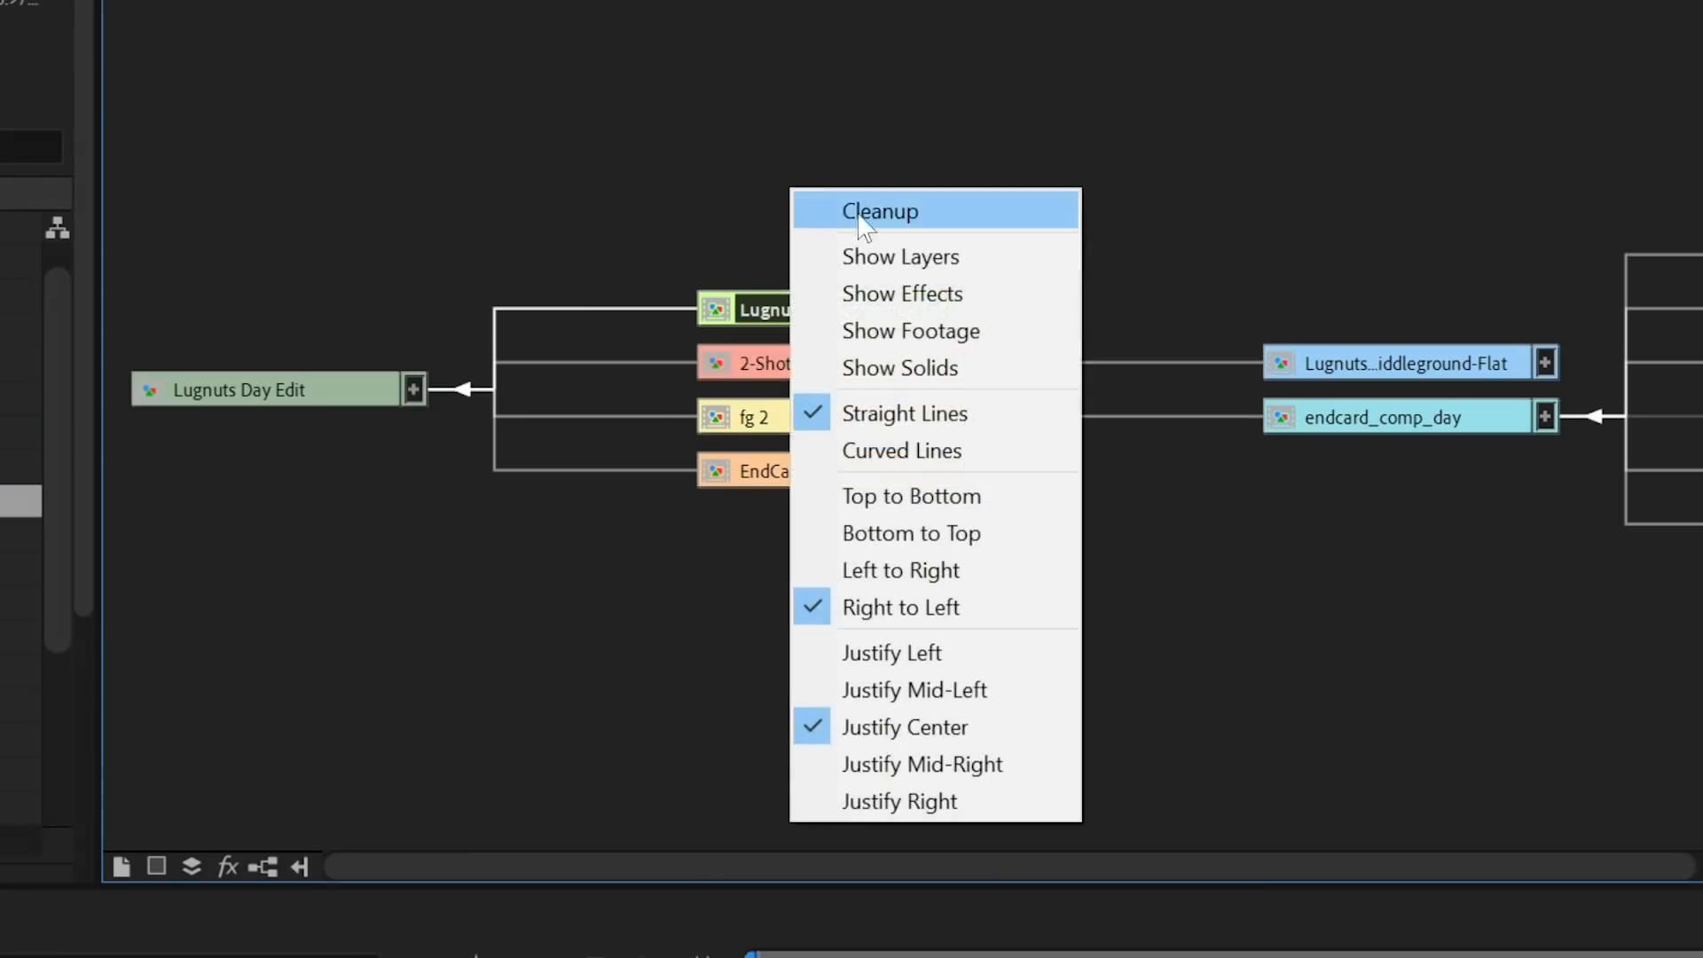
pyautogui.moveTo(880, 255)
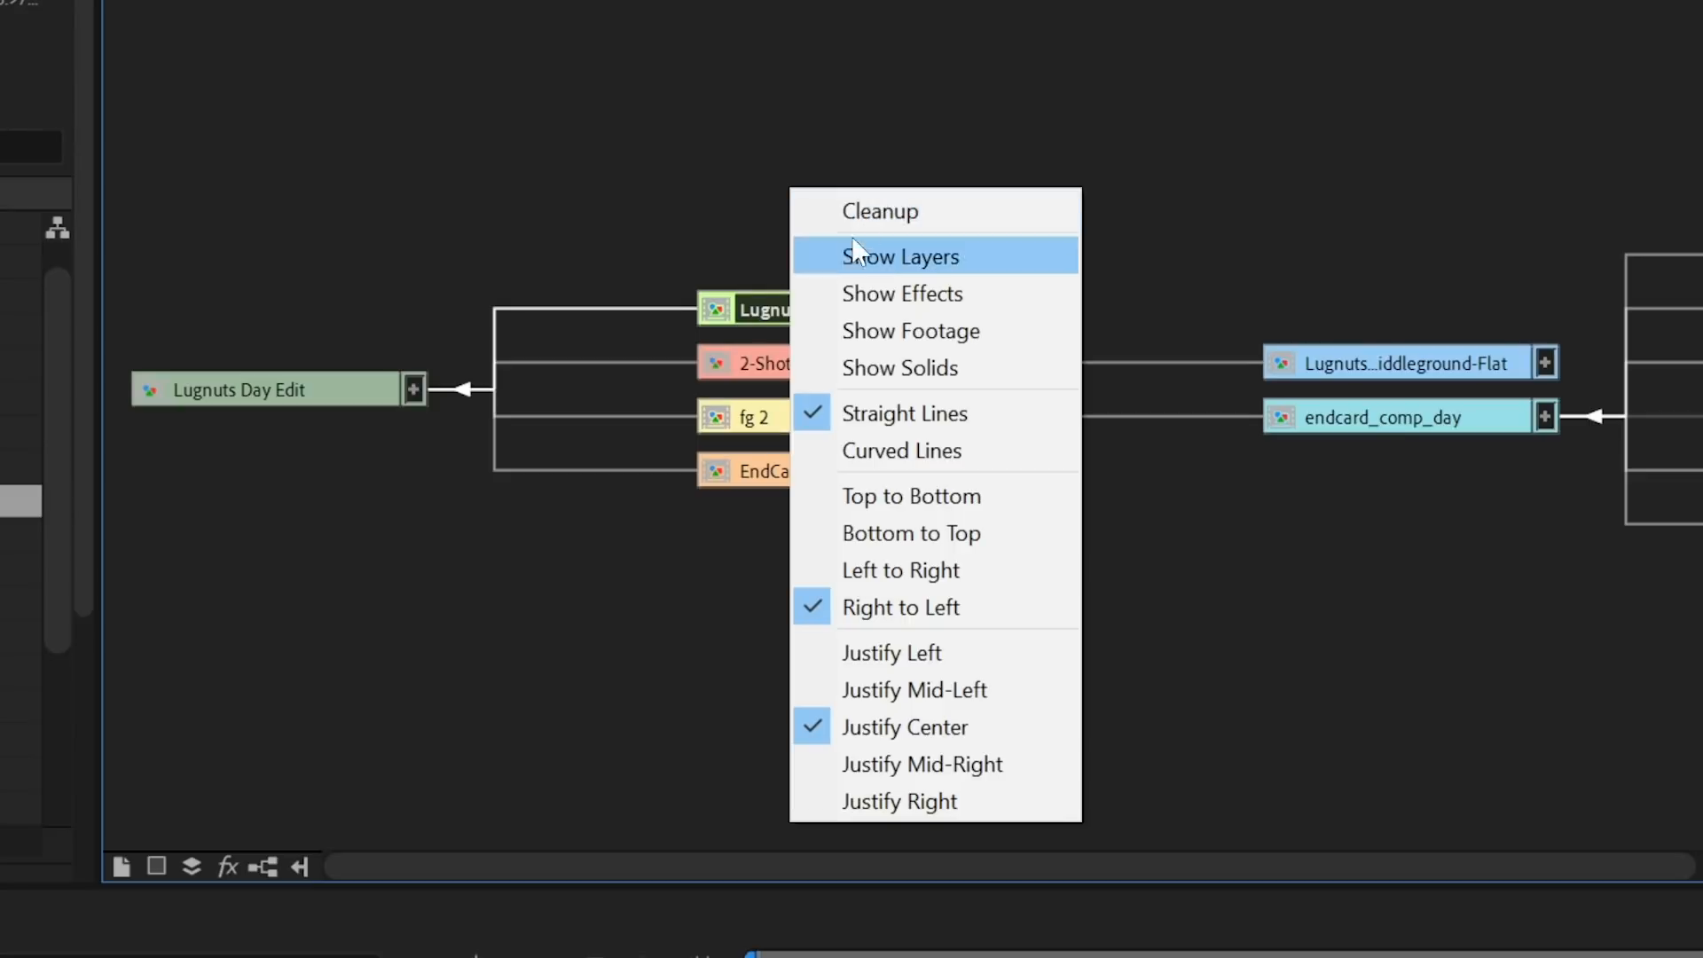
pyautogui.moveTo(910, 651)
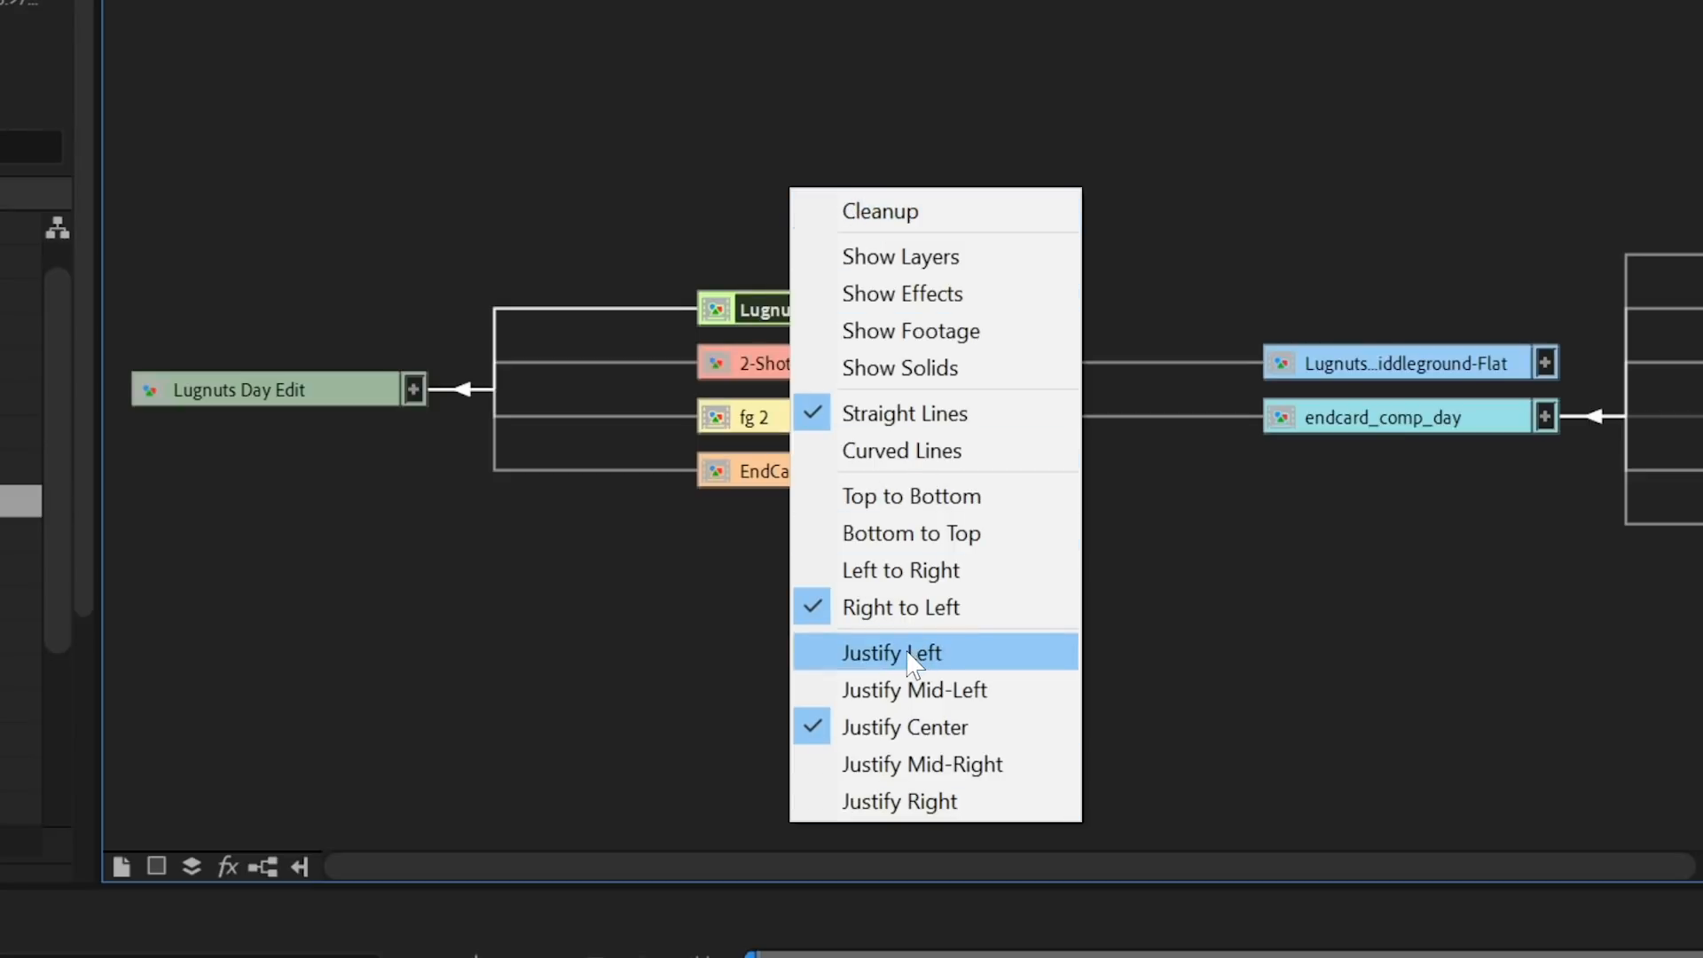
pyautogui.moveTo(880, 646)
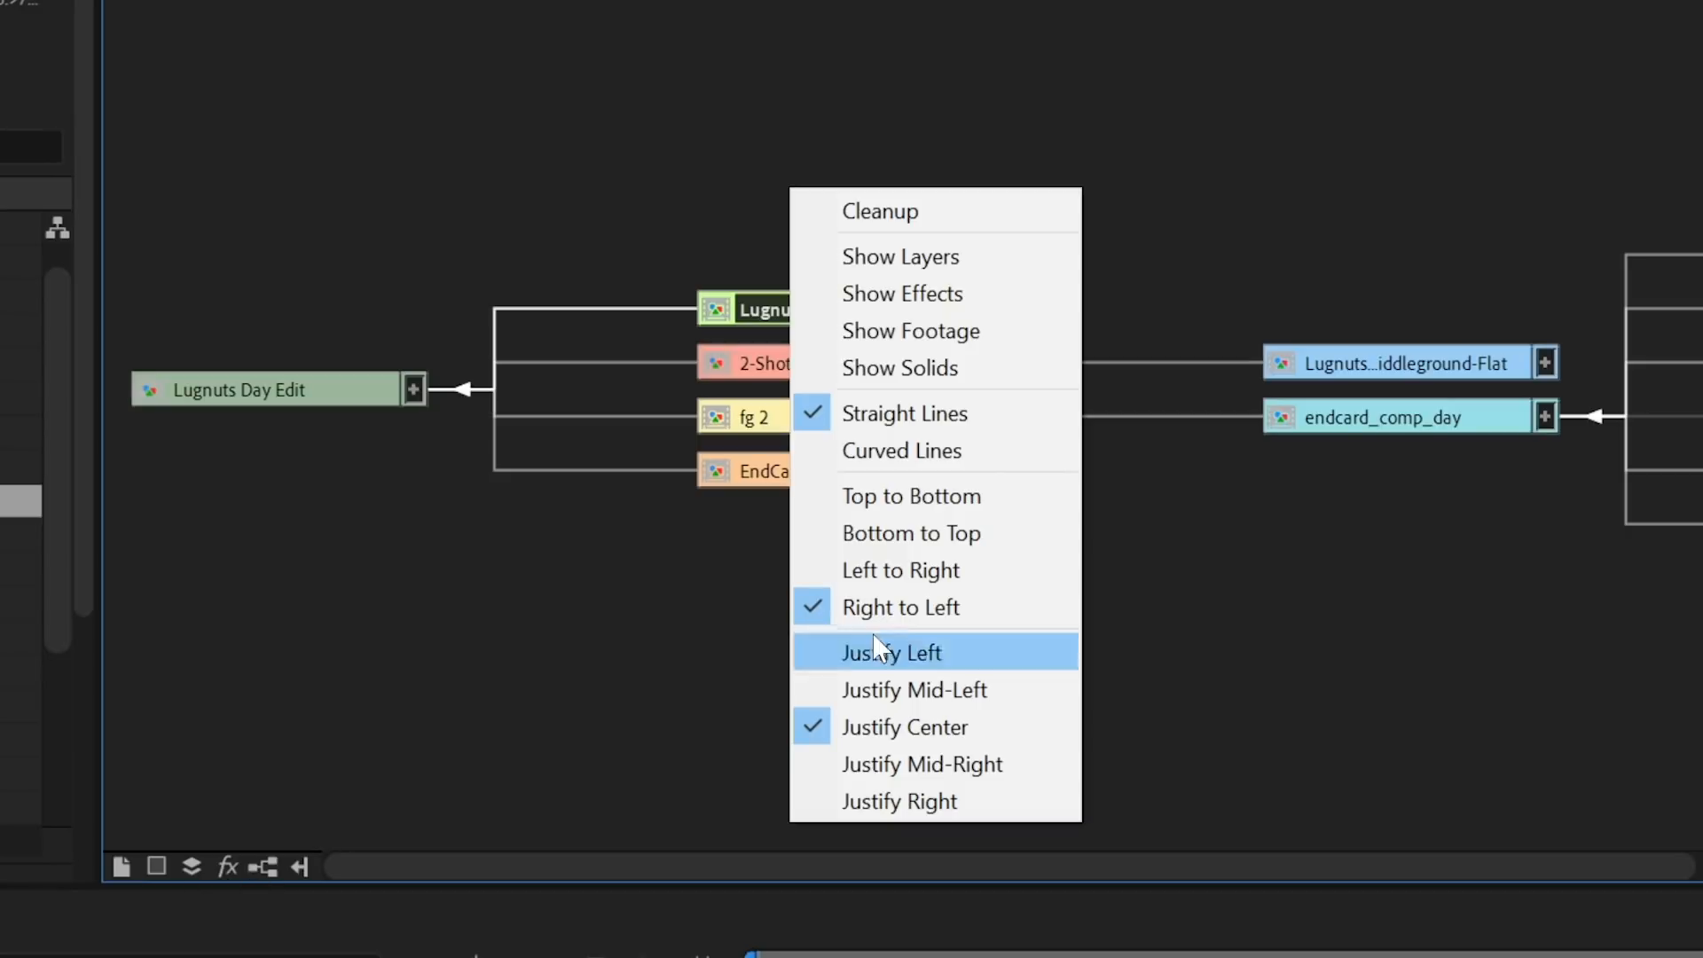
pyautogui.click(890, 651)
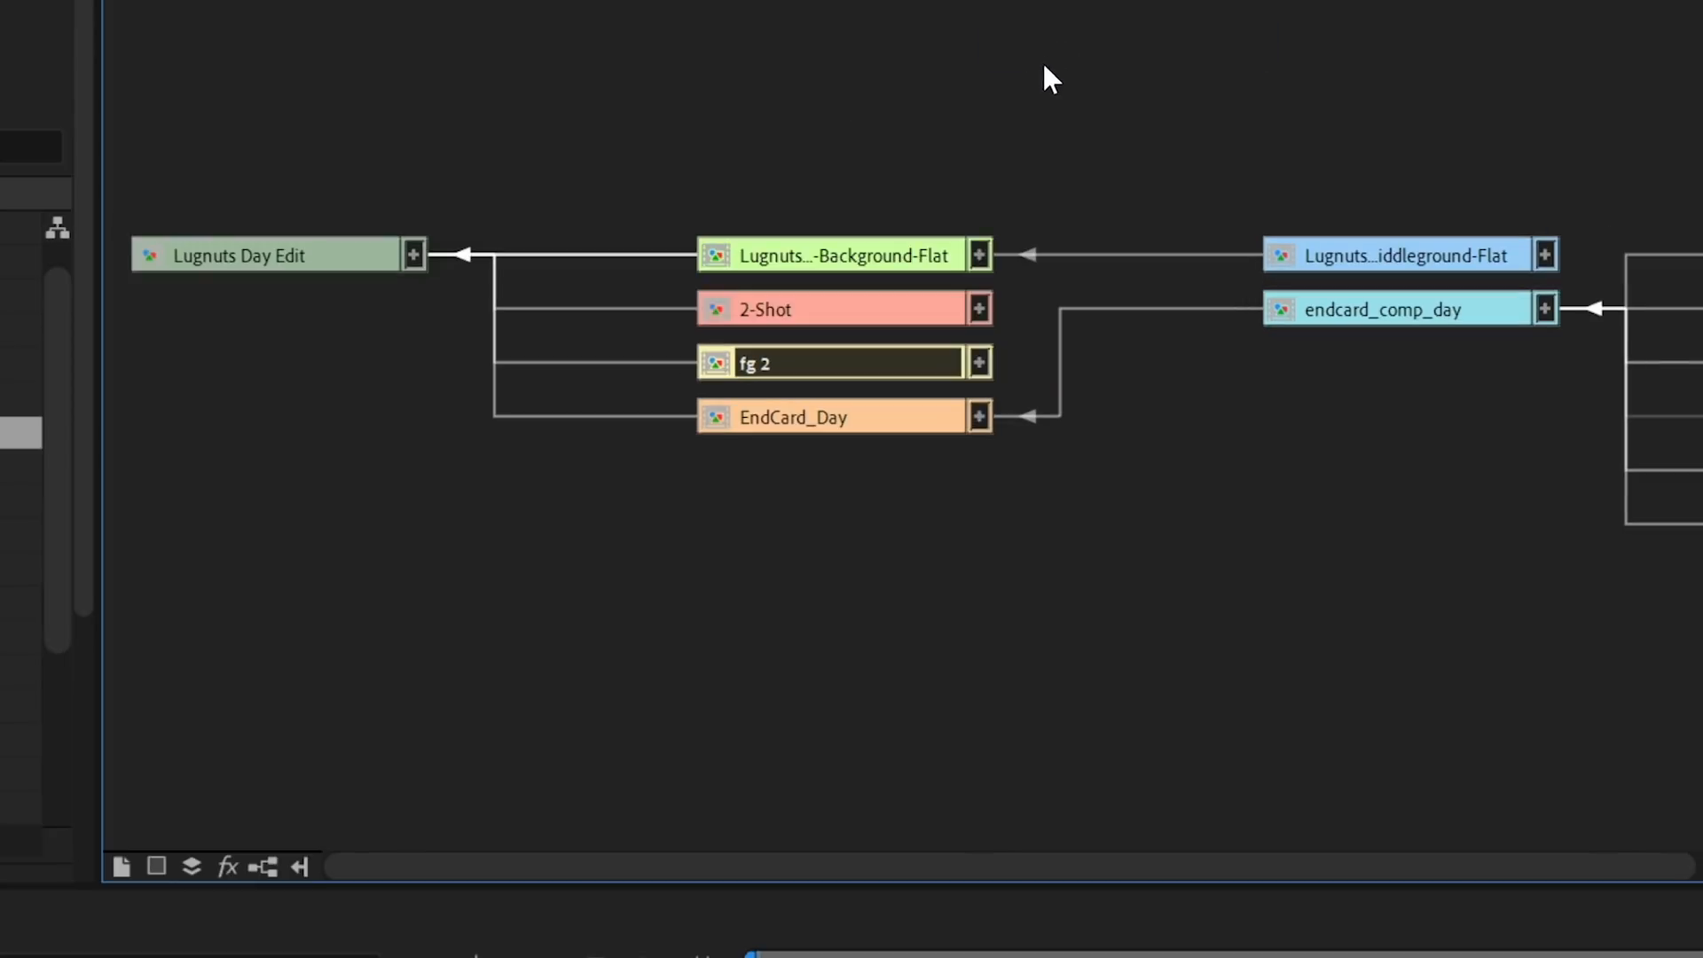
pyautogui.moveTo(850, 348)
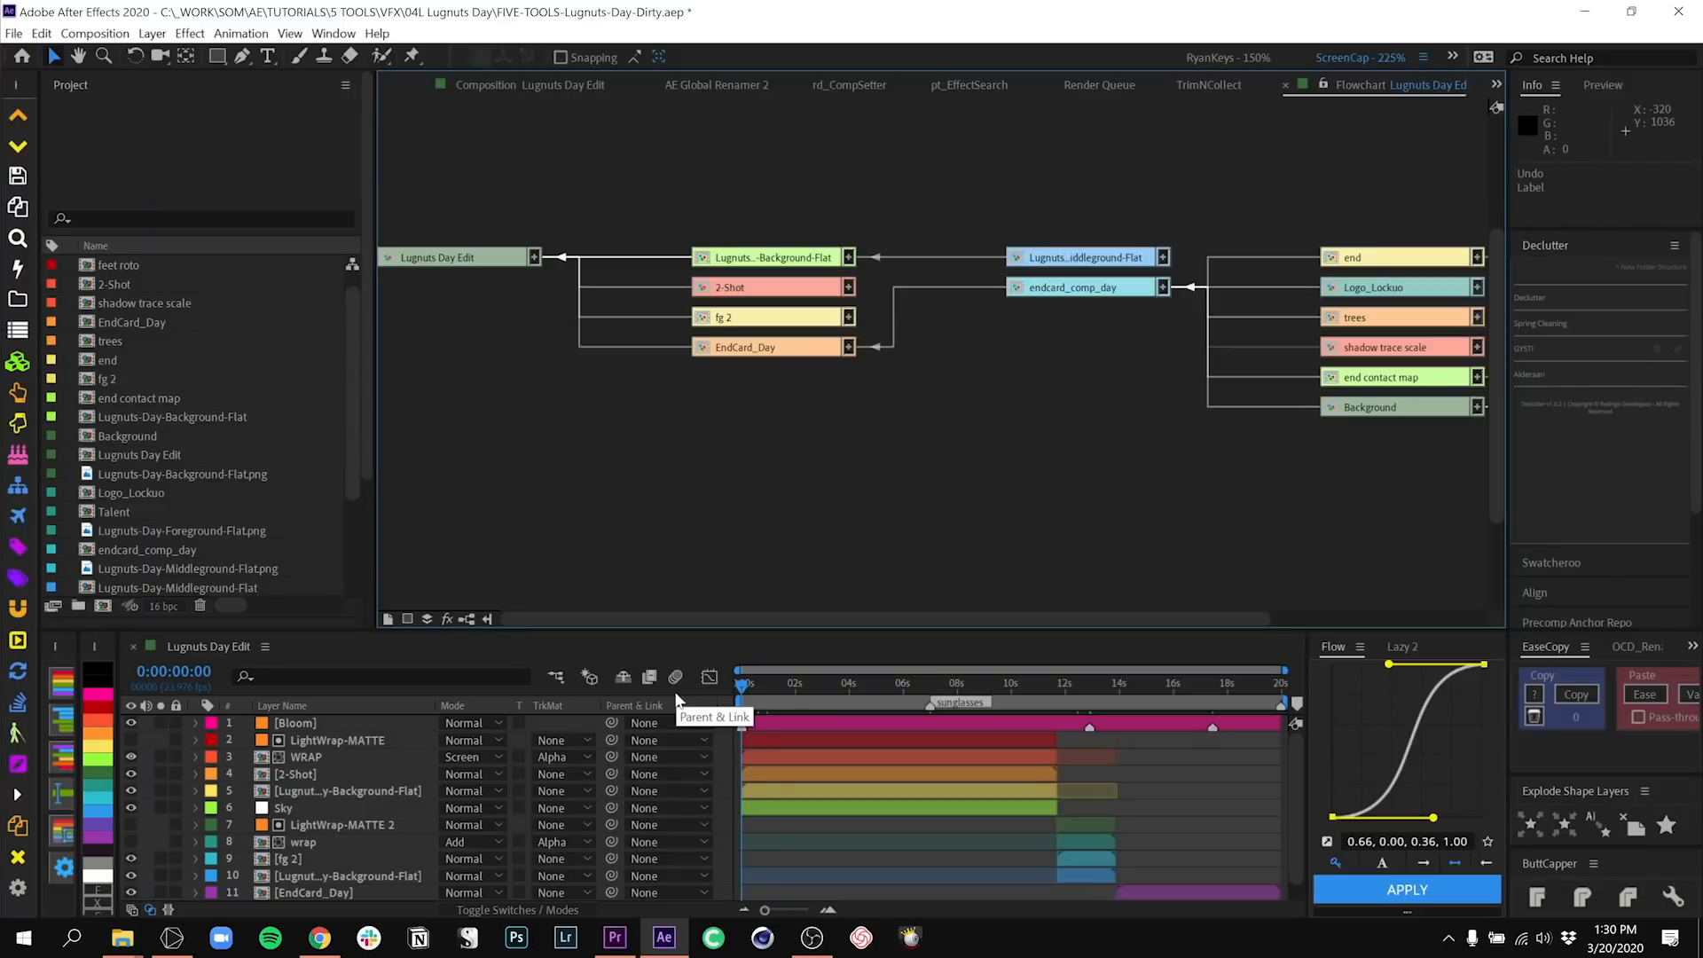
pyautogui.moveTo(553, 351)
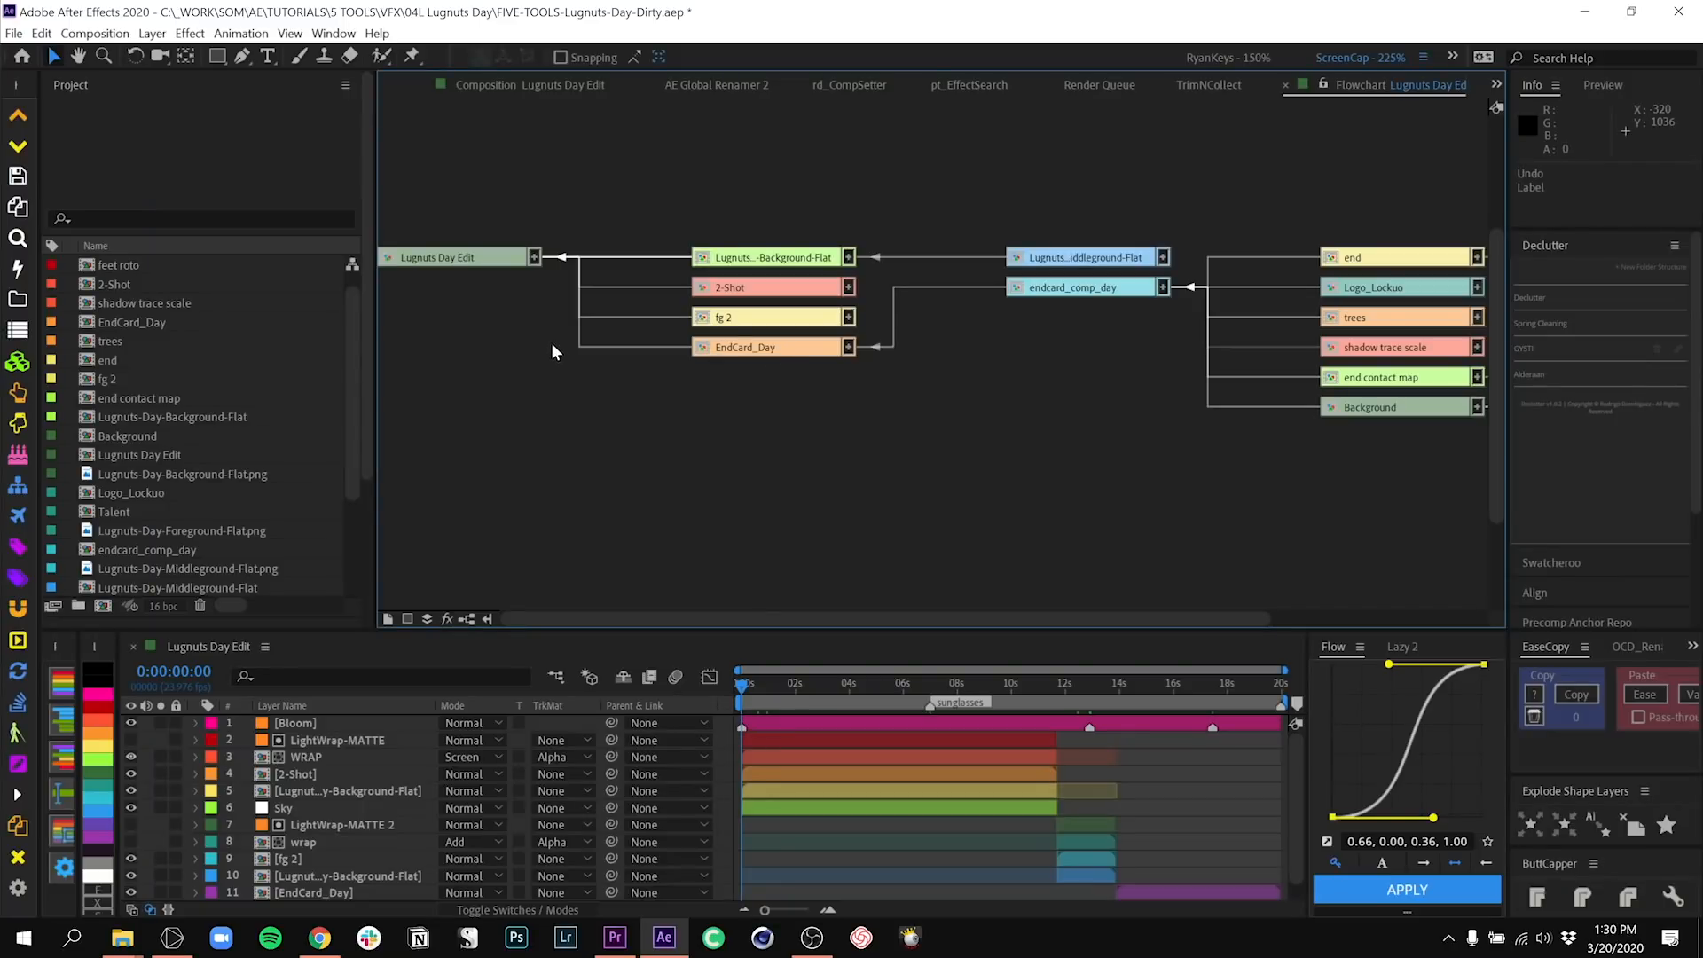
pyautogui.moveTo(230, 357)
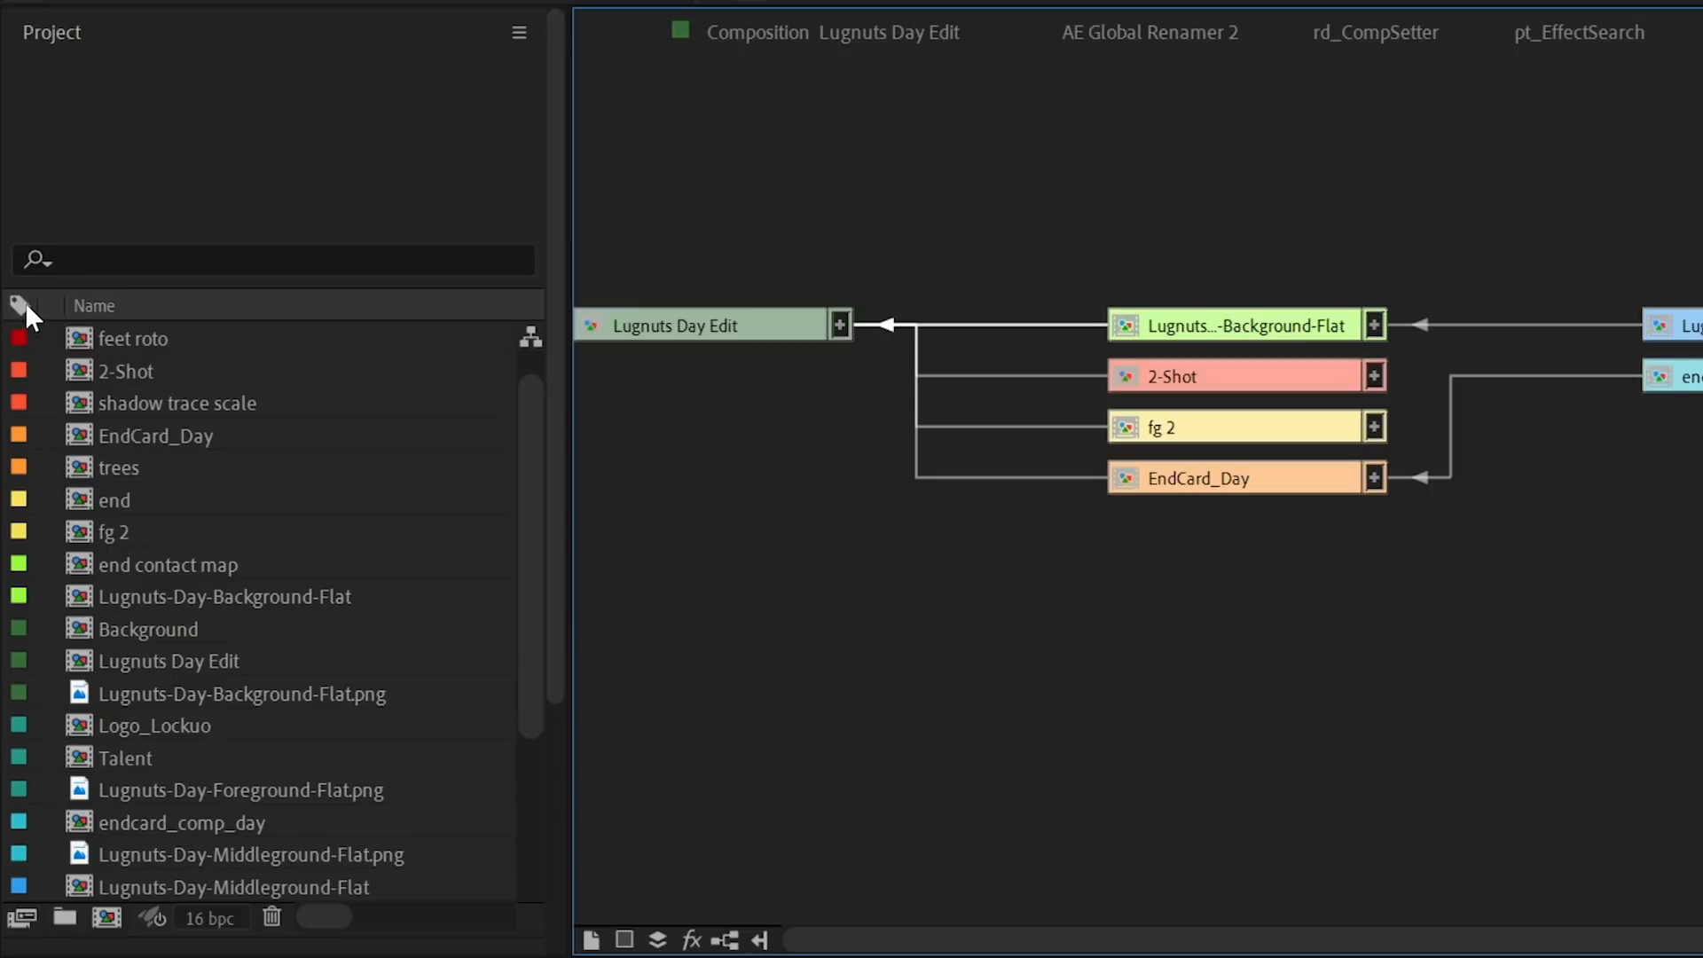
pyautogui.moveTo(26, 315)
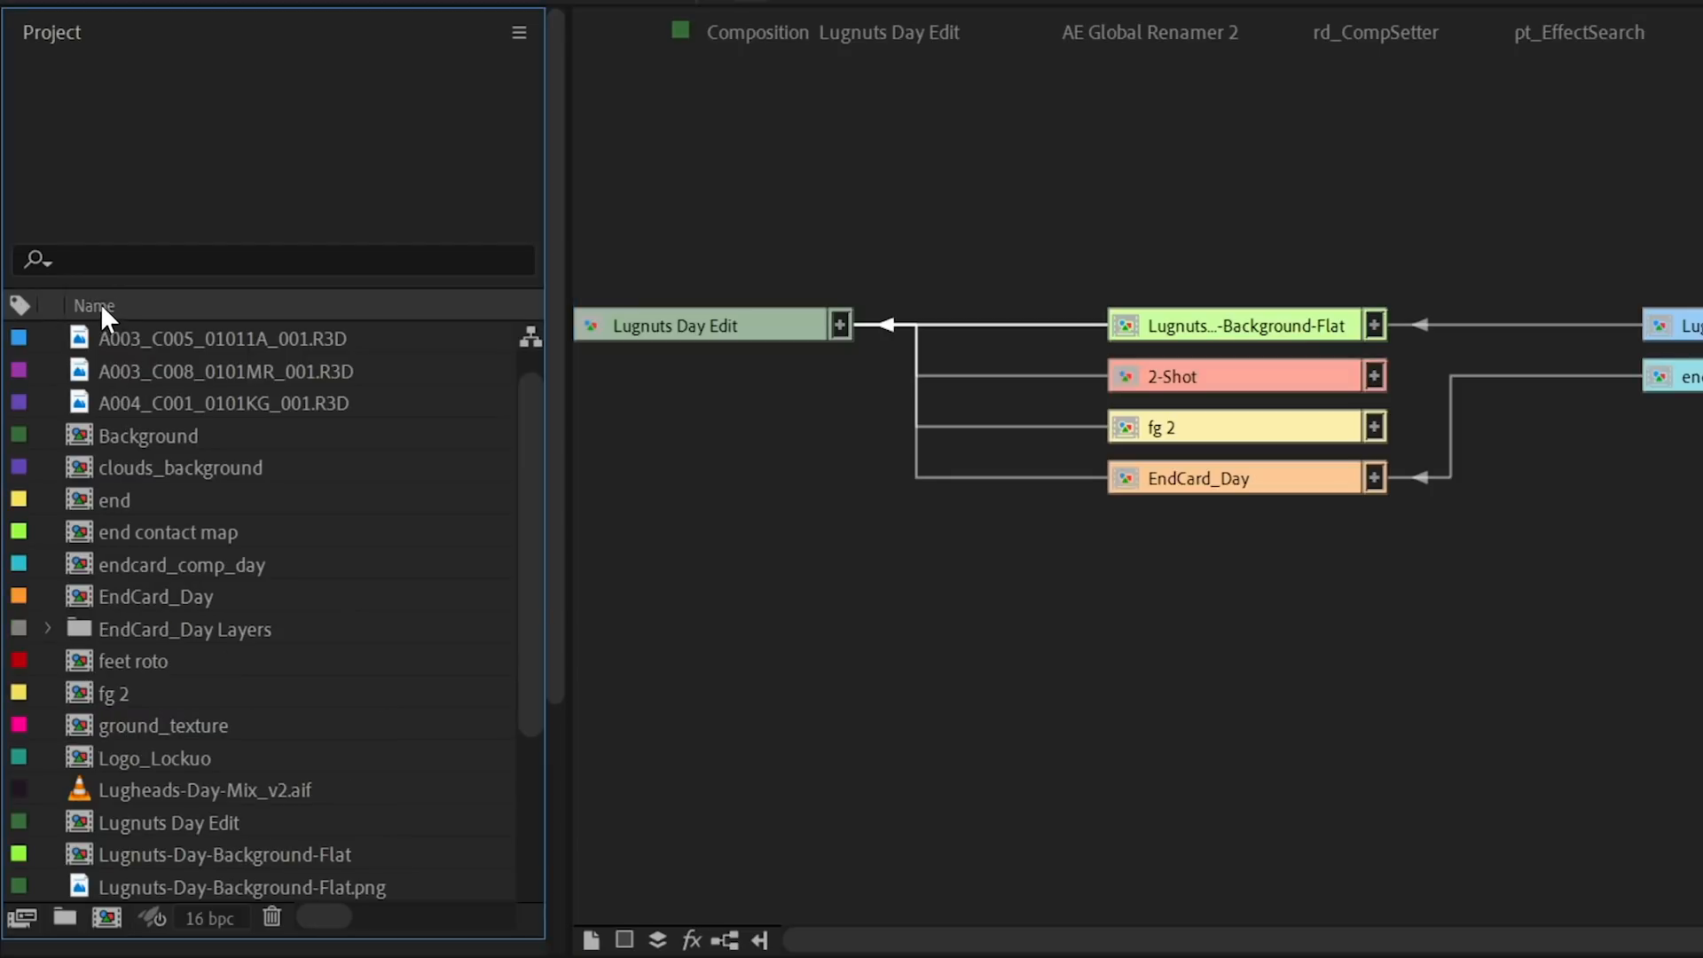
pyautogui.moveTo(22, 322)
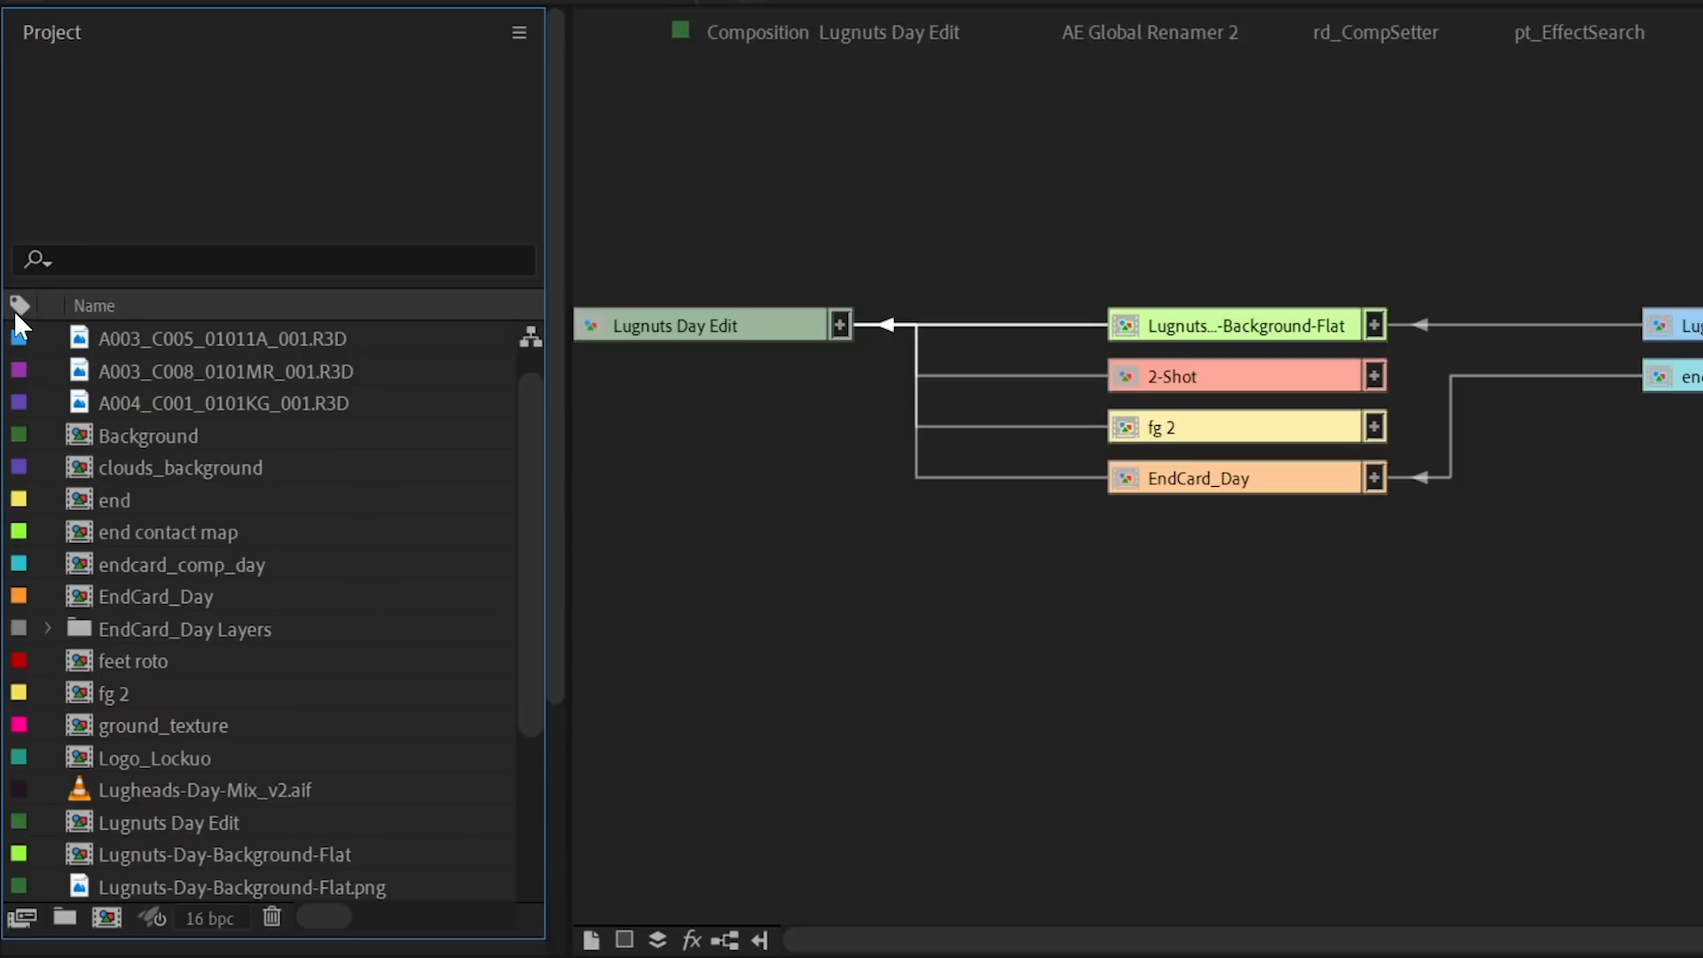
pyautogui.click(18, 303)
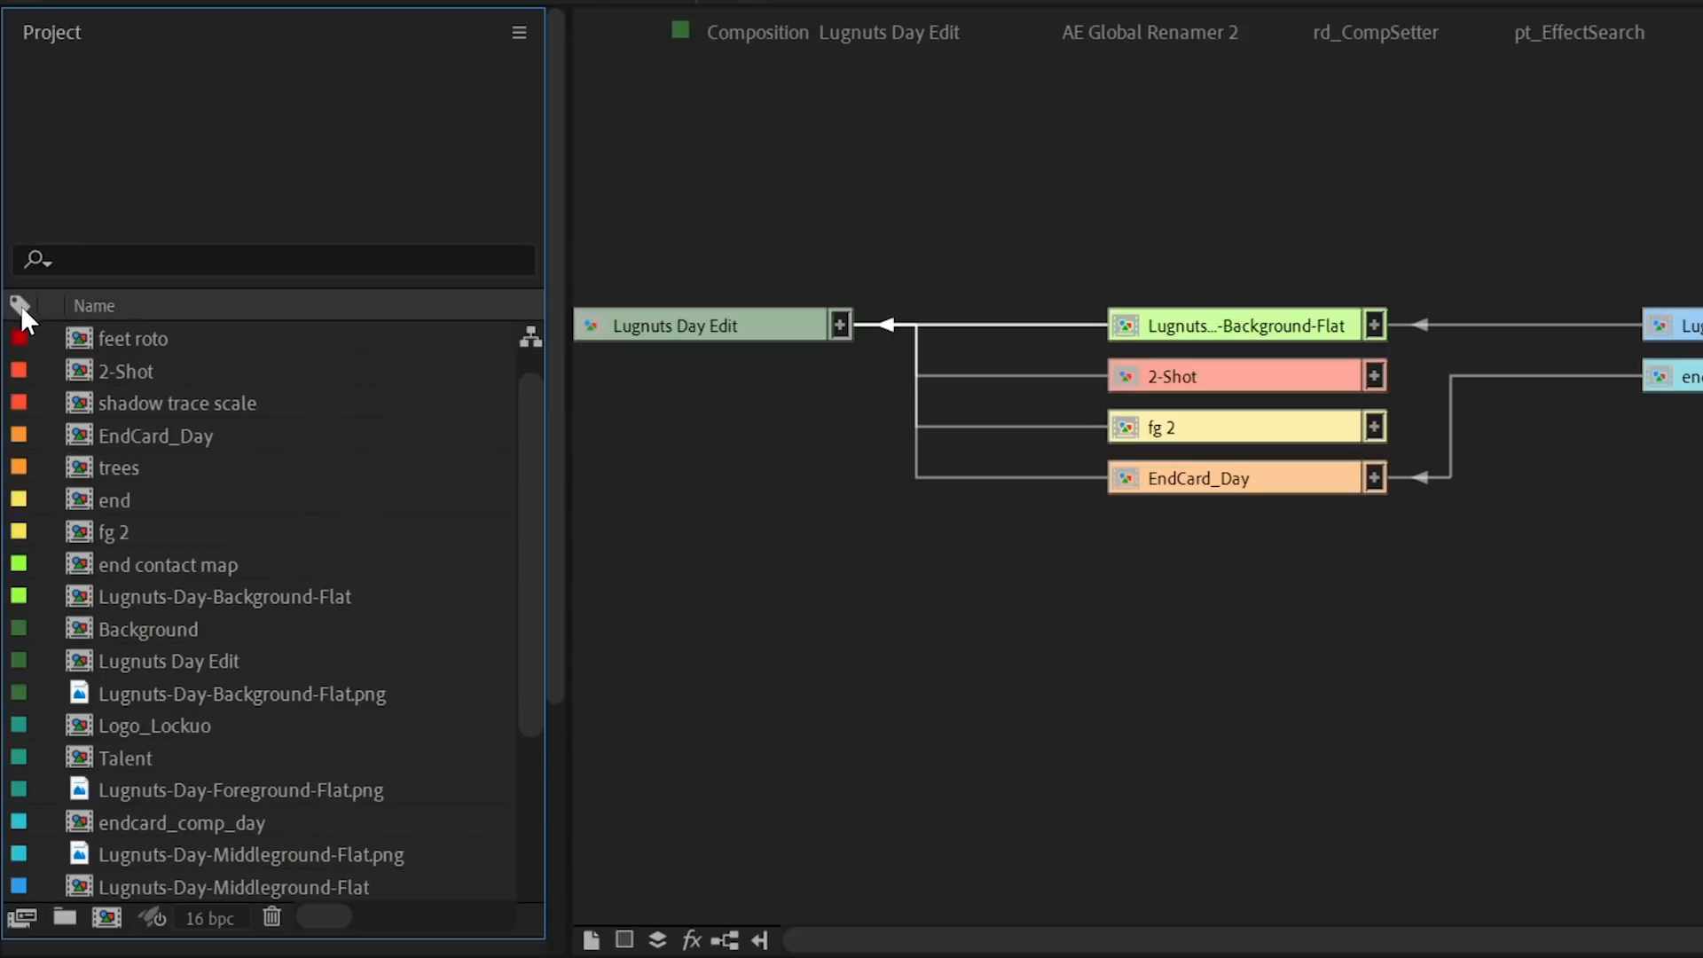
pyautogui.moveTo(147, 424)
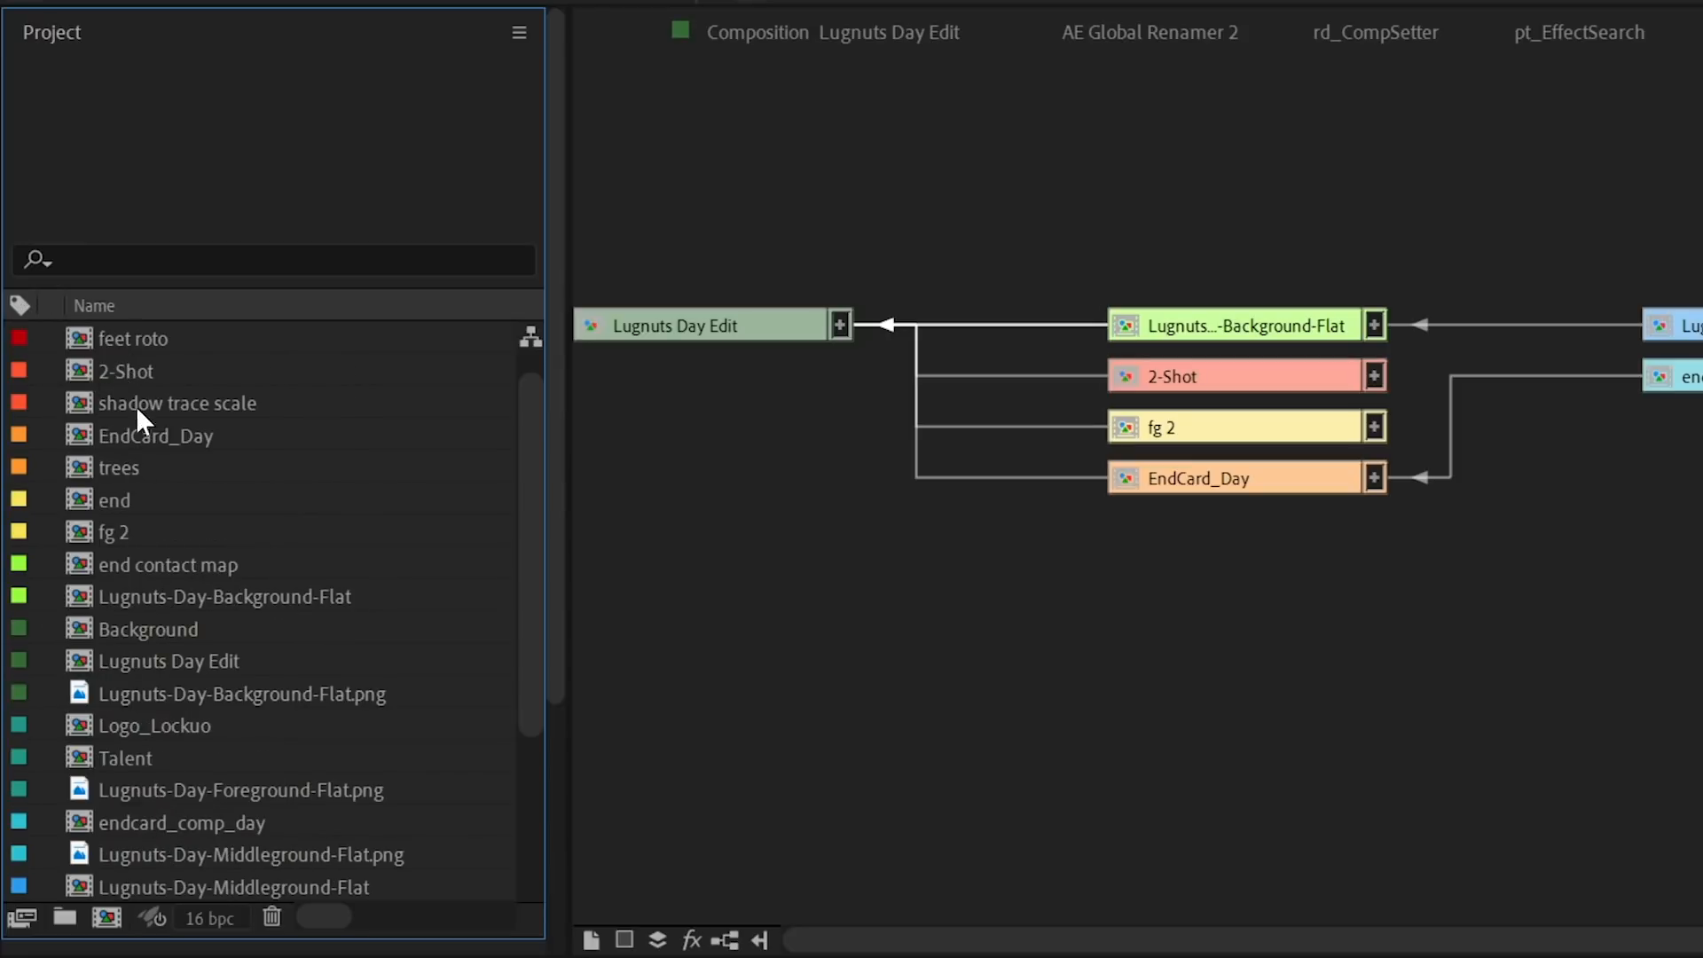
pyautogui.moveTo(181, 476)
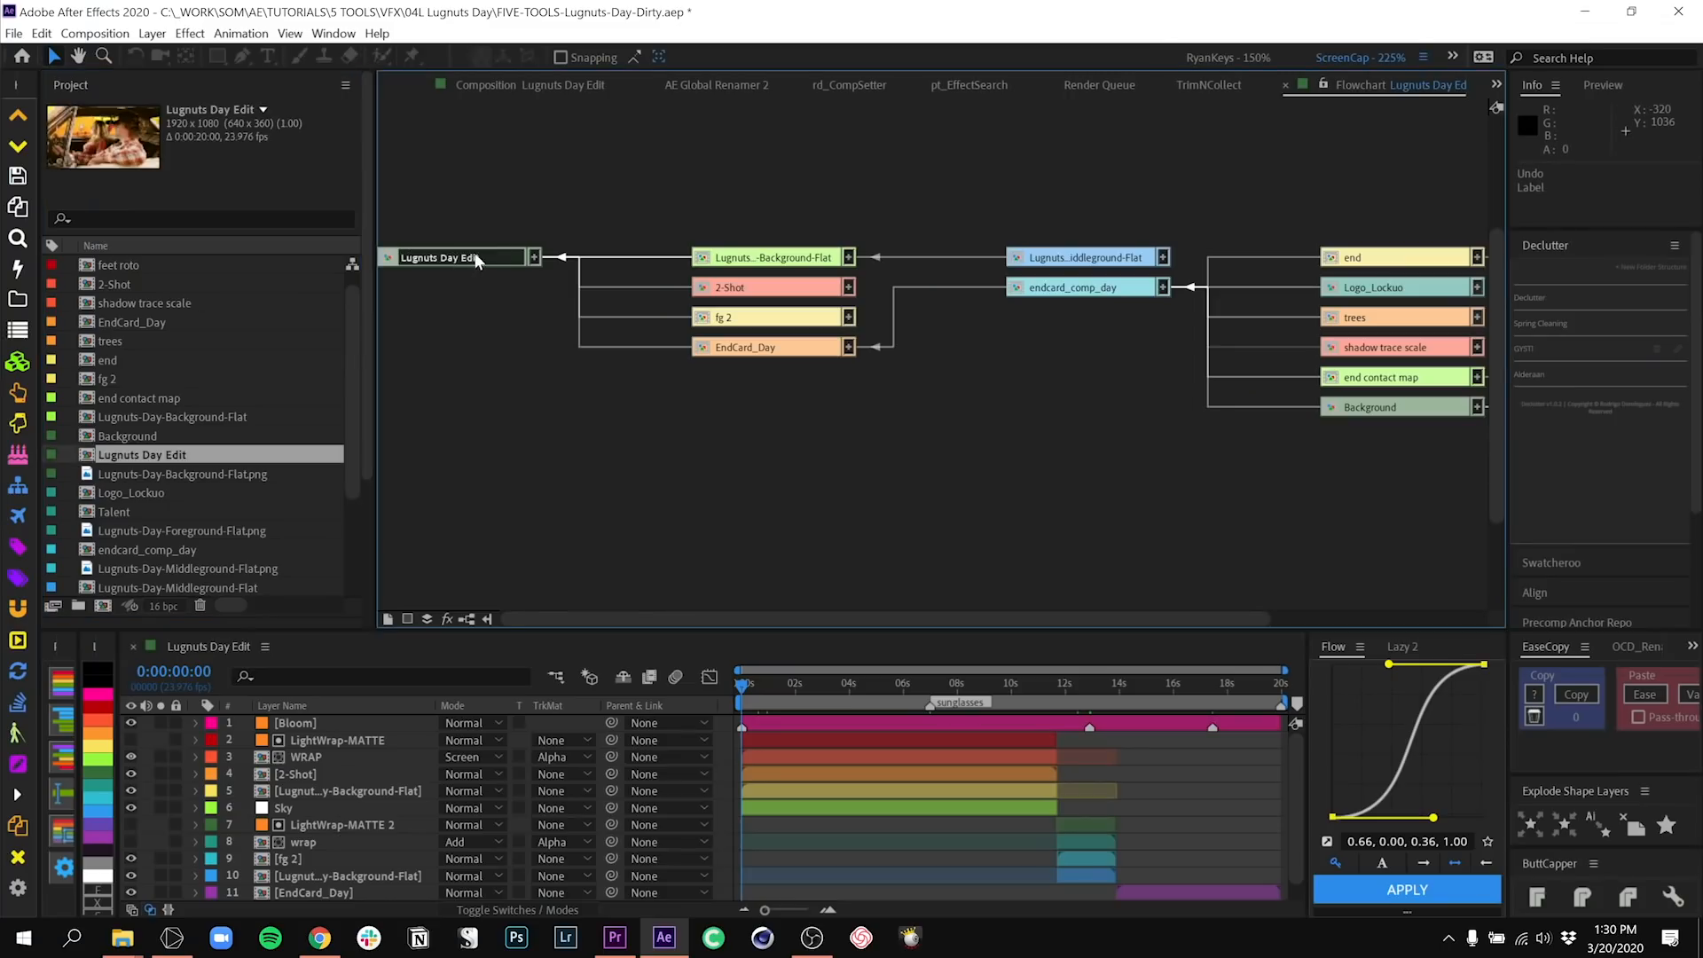
# - Label the Lugnuts Day Edit node magenta and select the endcard child comps
pyautogui.click(387, 257)
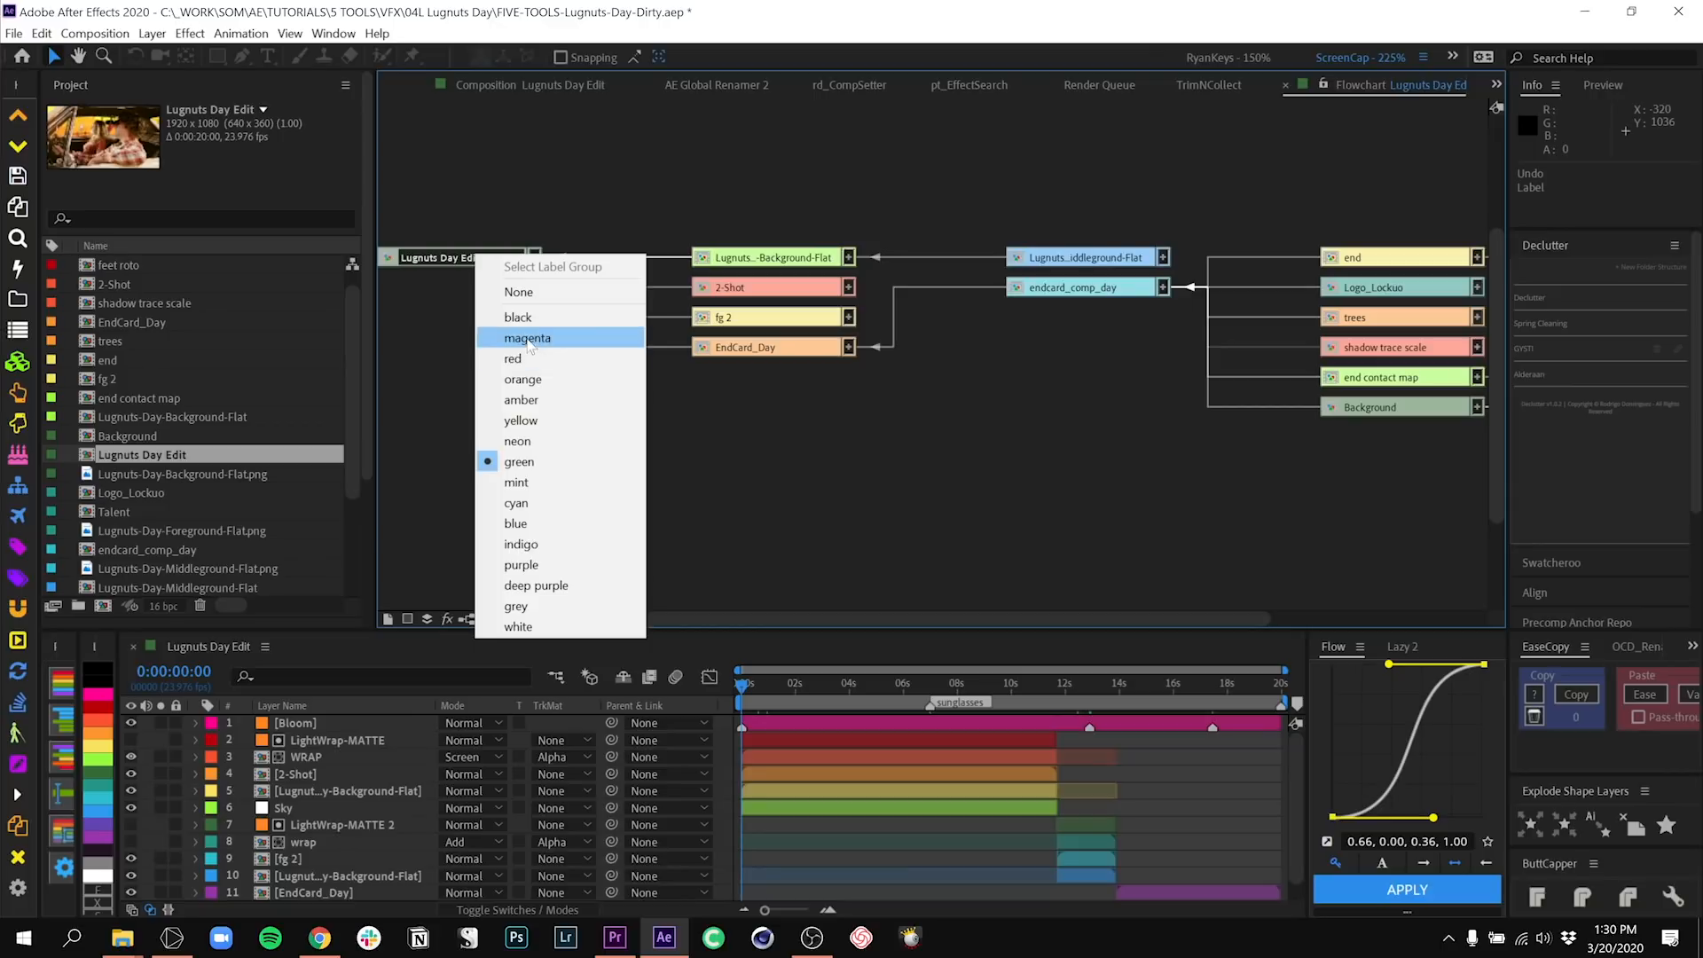
pyautogui.click(527, 337)
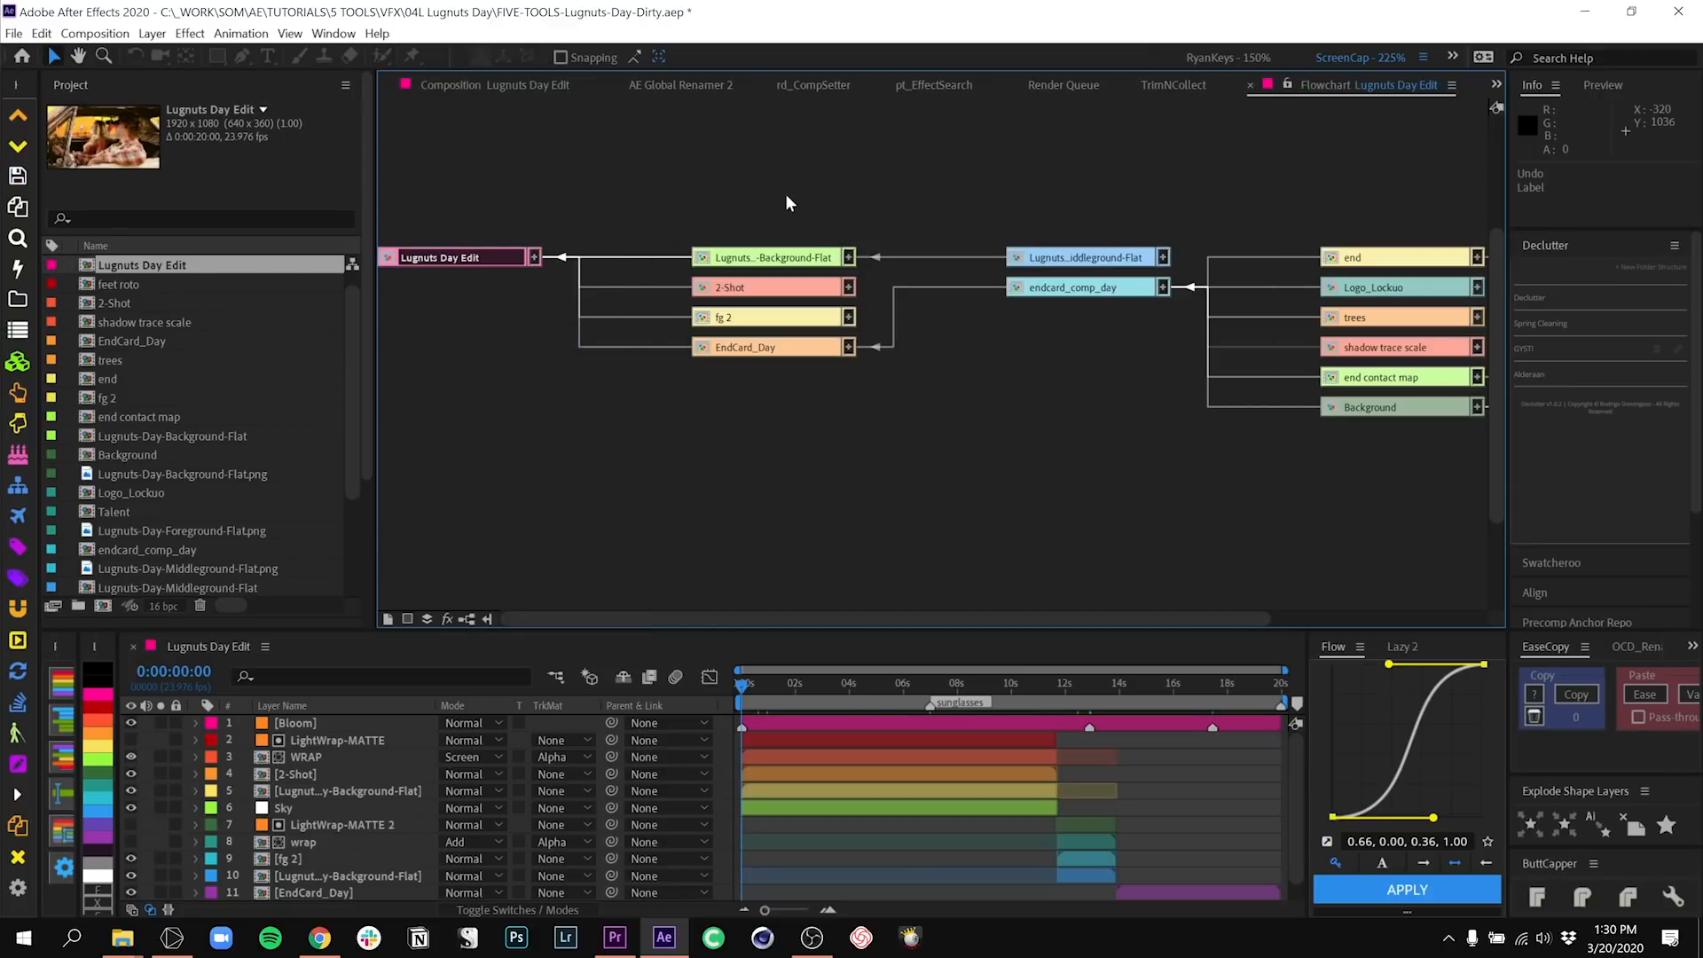
pyautogui.click(771, 257)
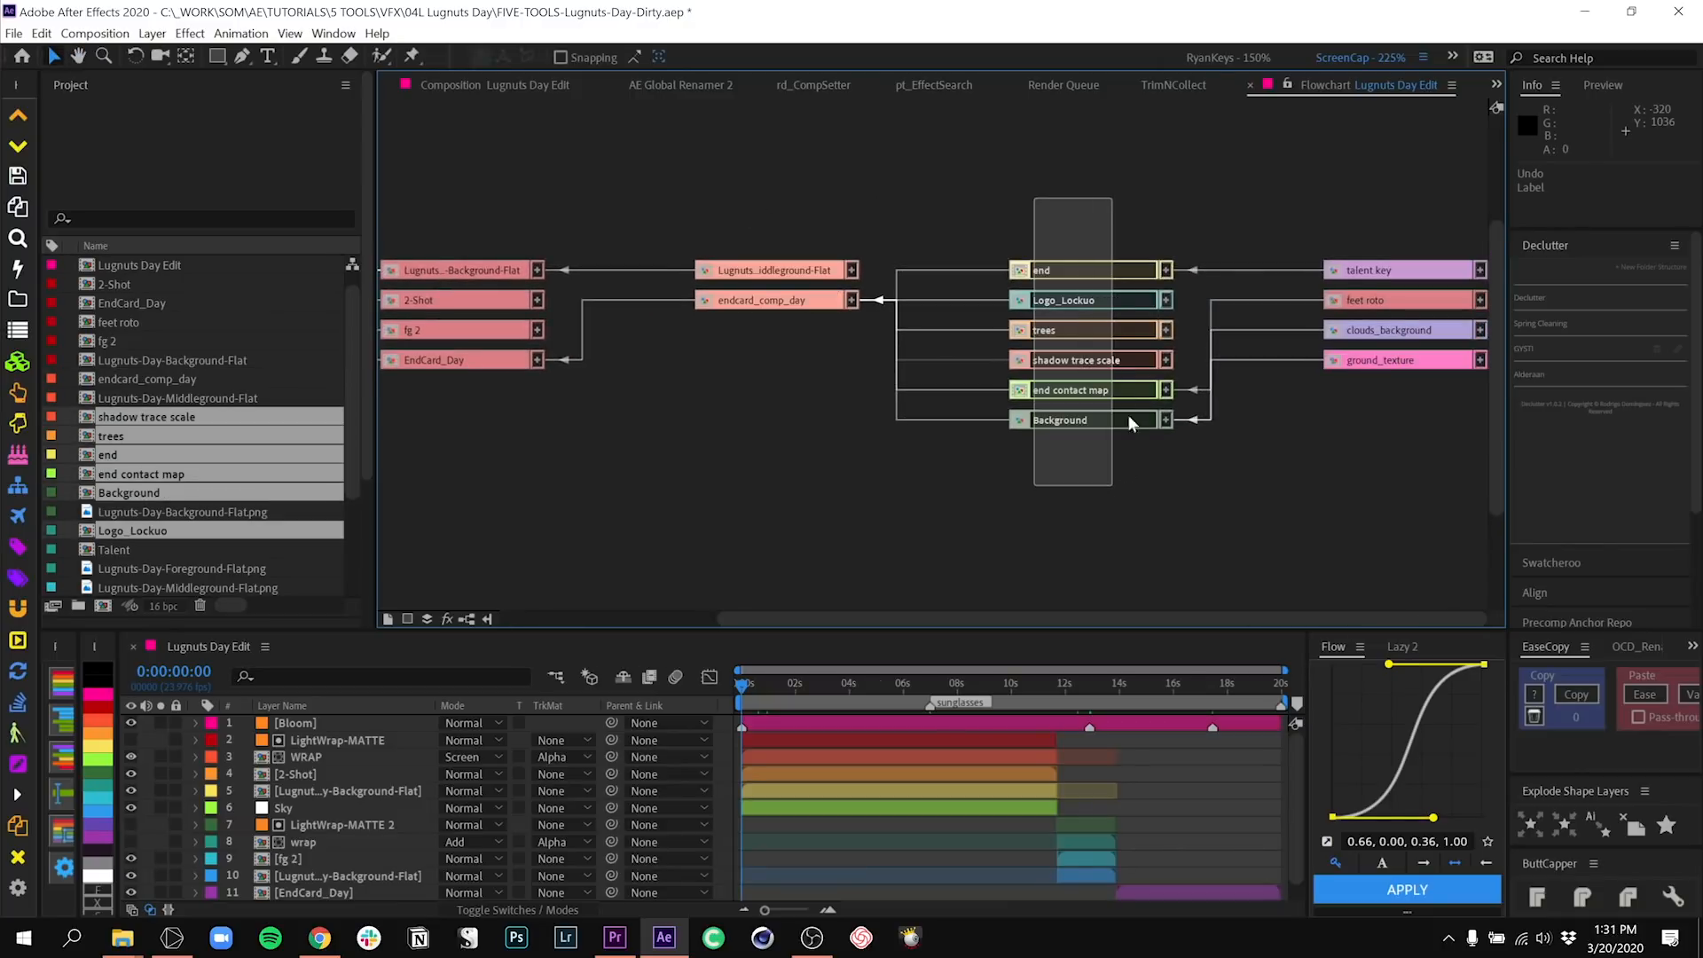
# - Label the six selected endcard_comp_day input comps amber
pyautogui.click(1017, 418)
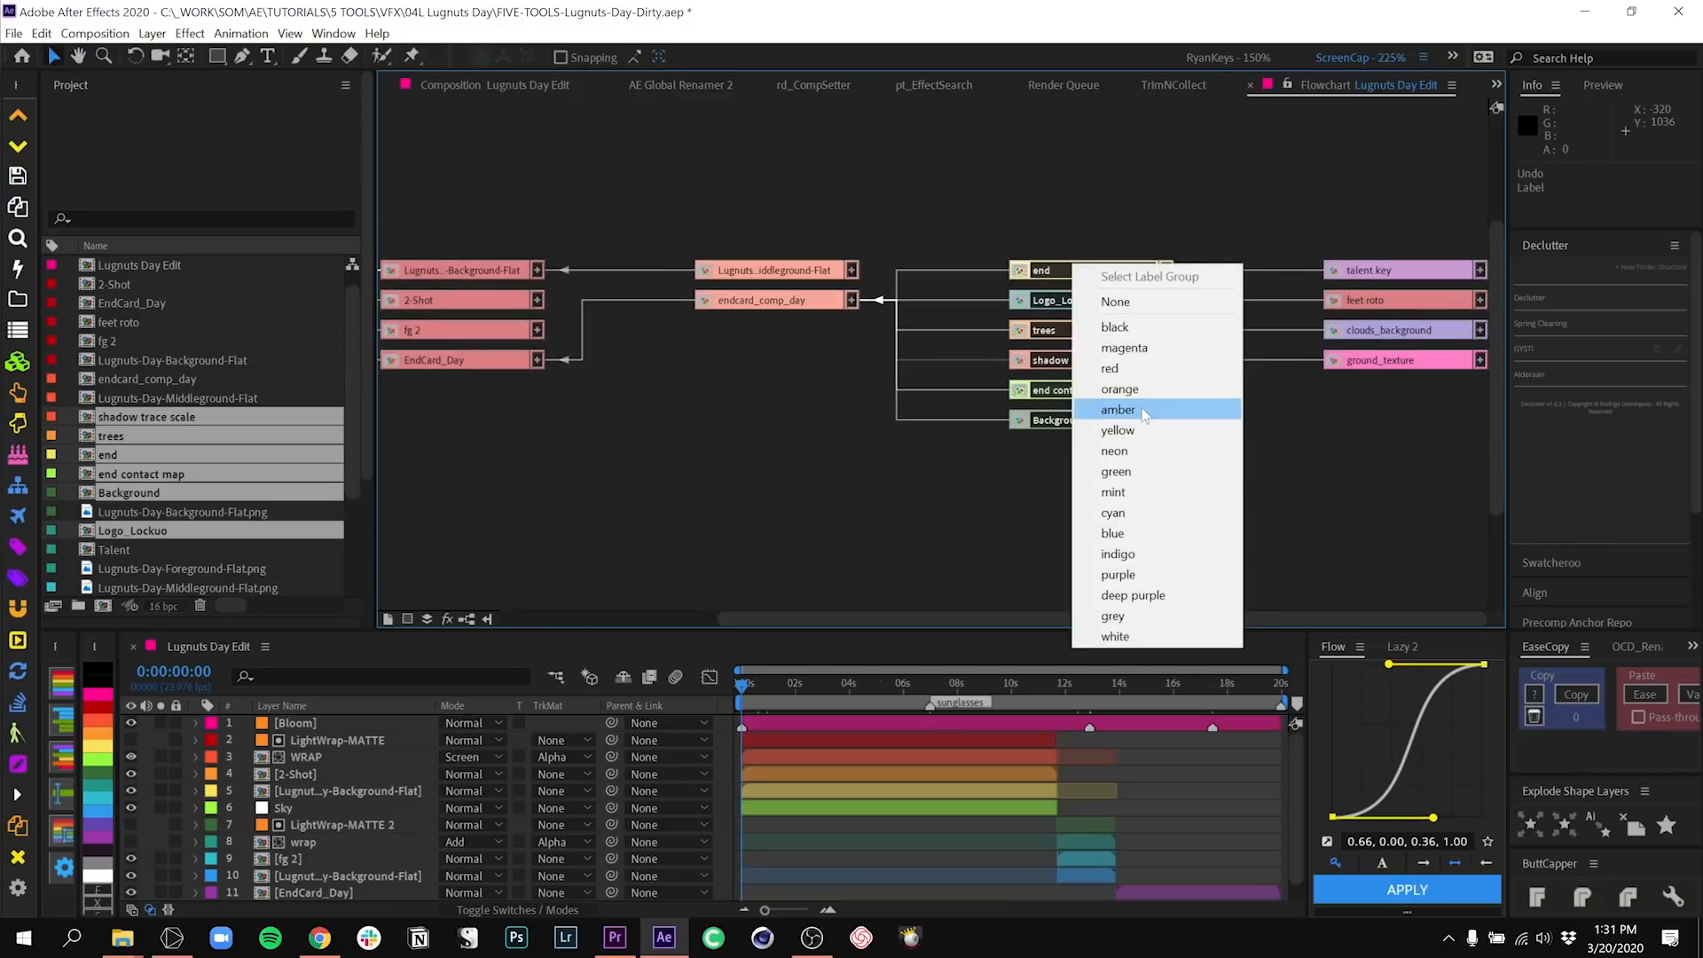
pyautogui.click(1117, 410)
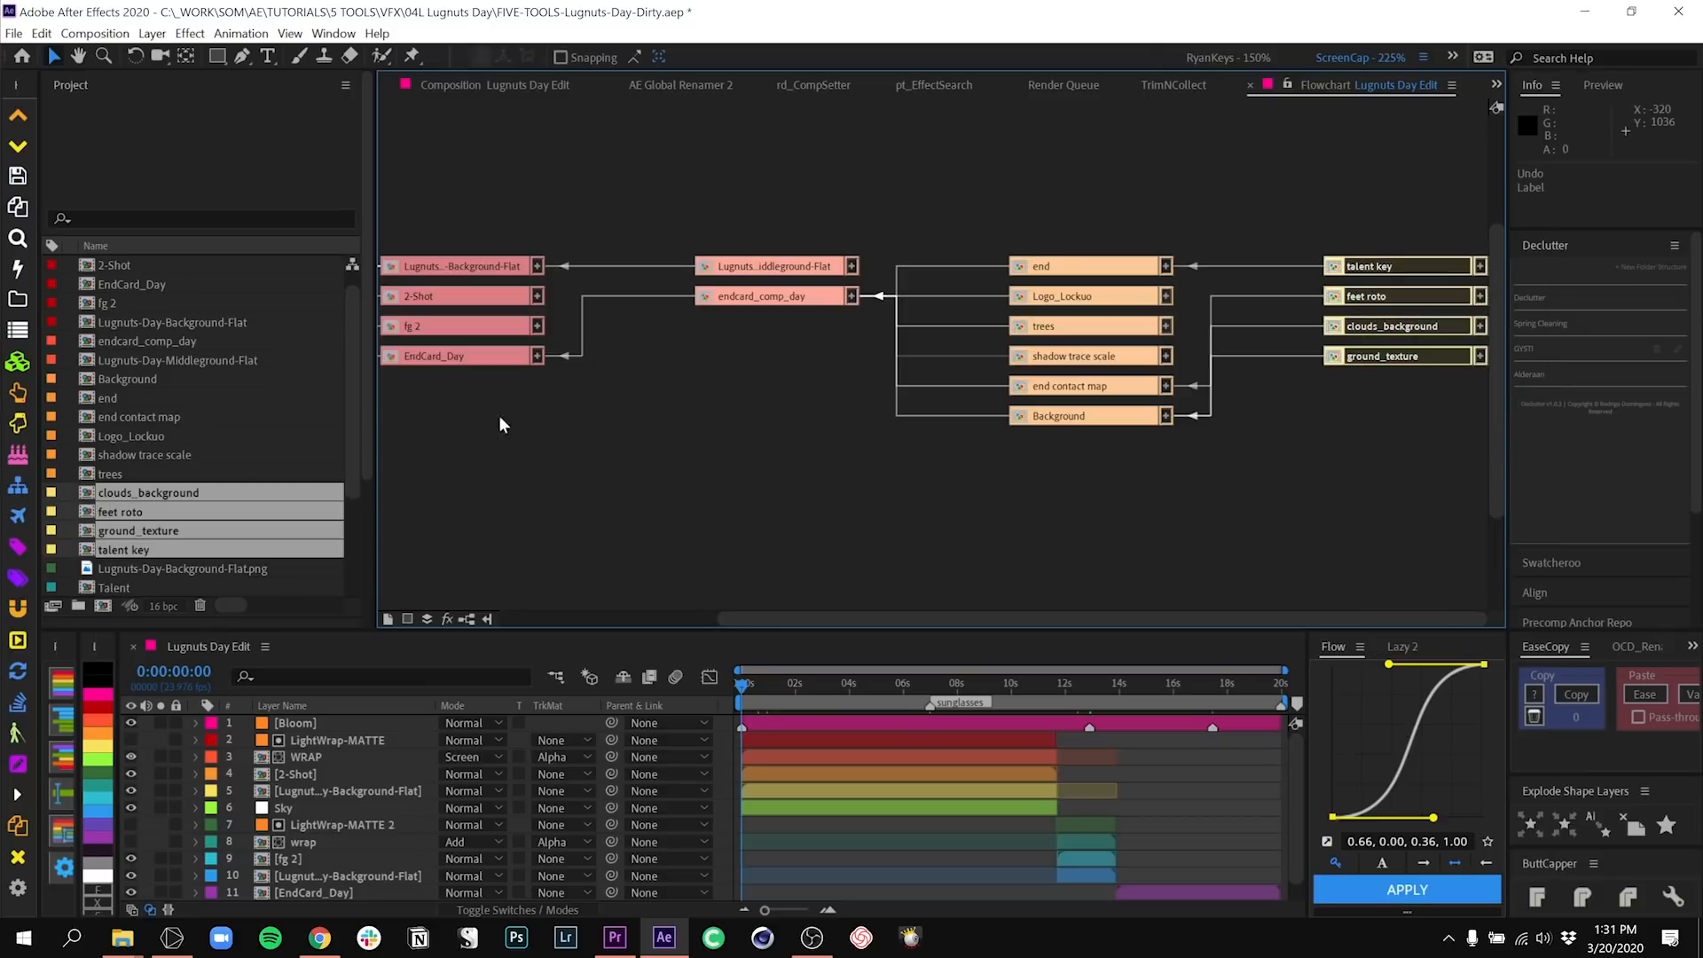
pyautogui.scroll(3)
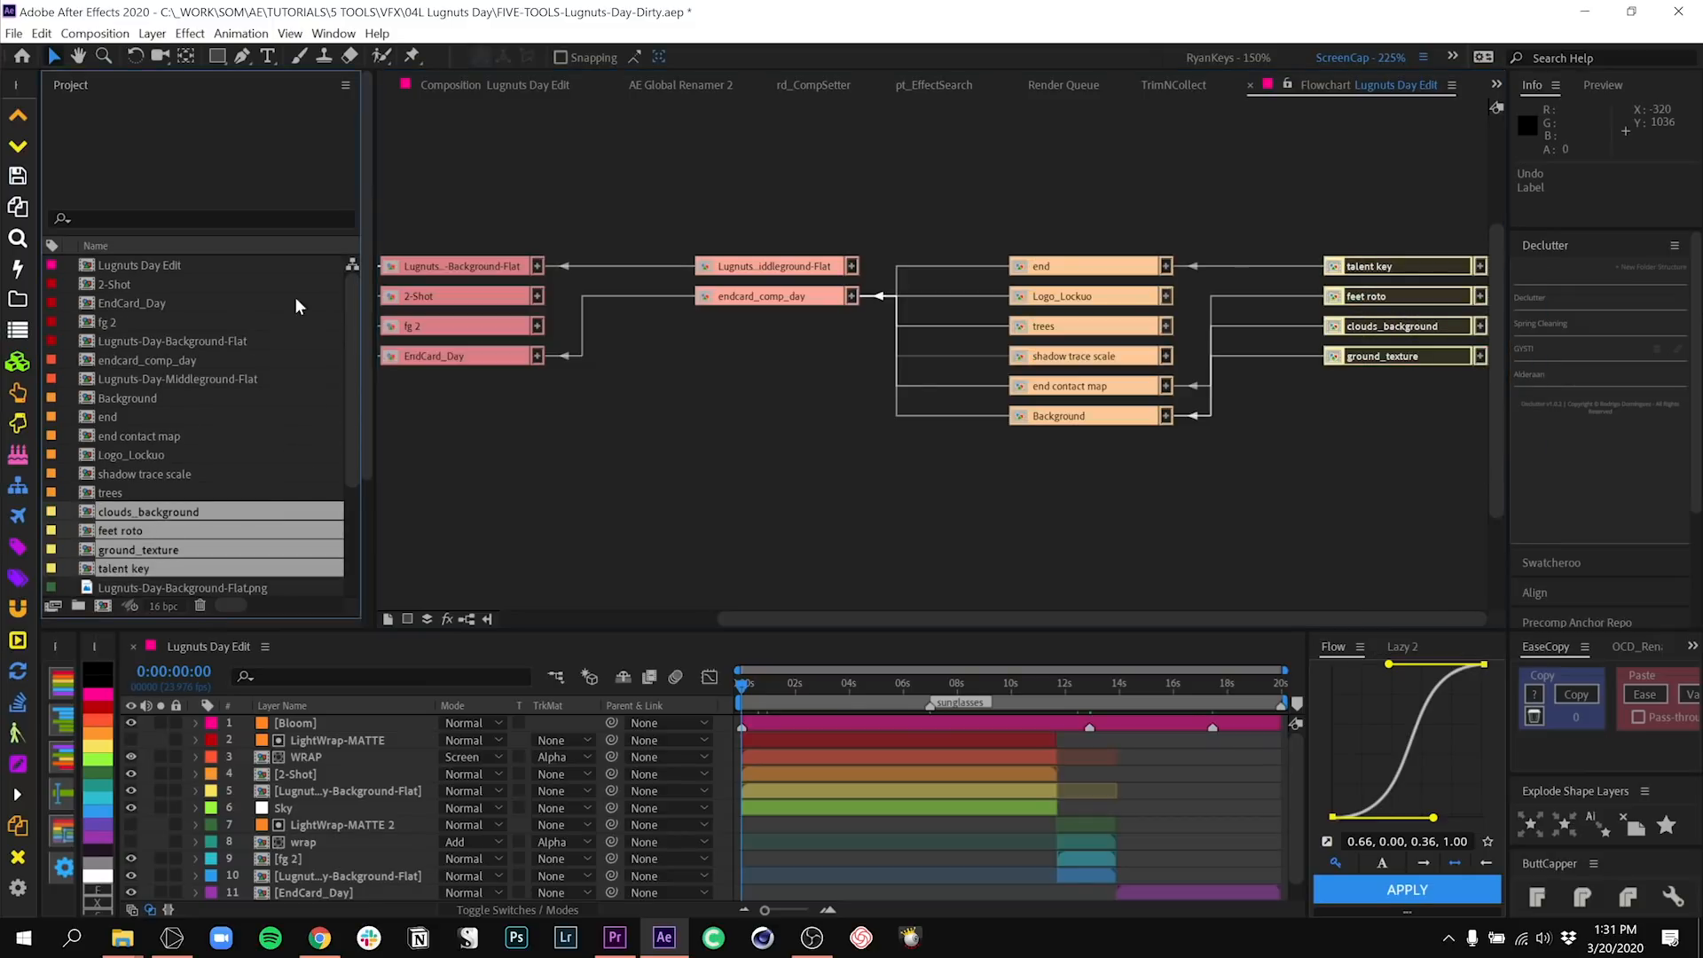
pyautogui.click(41, 31)
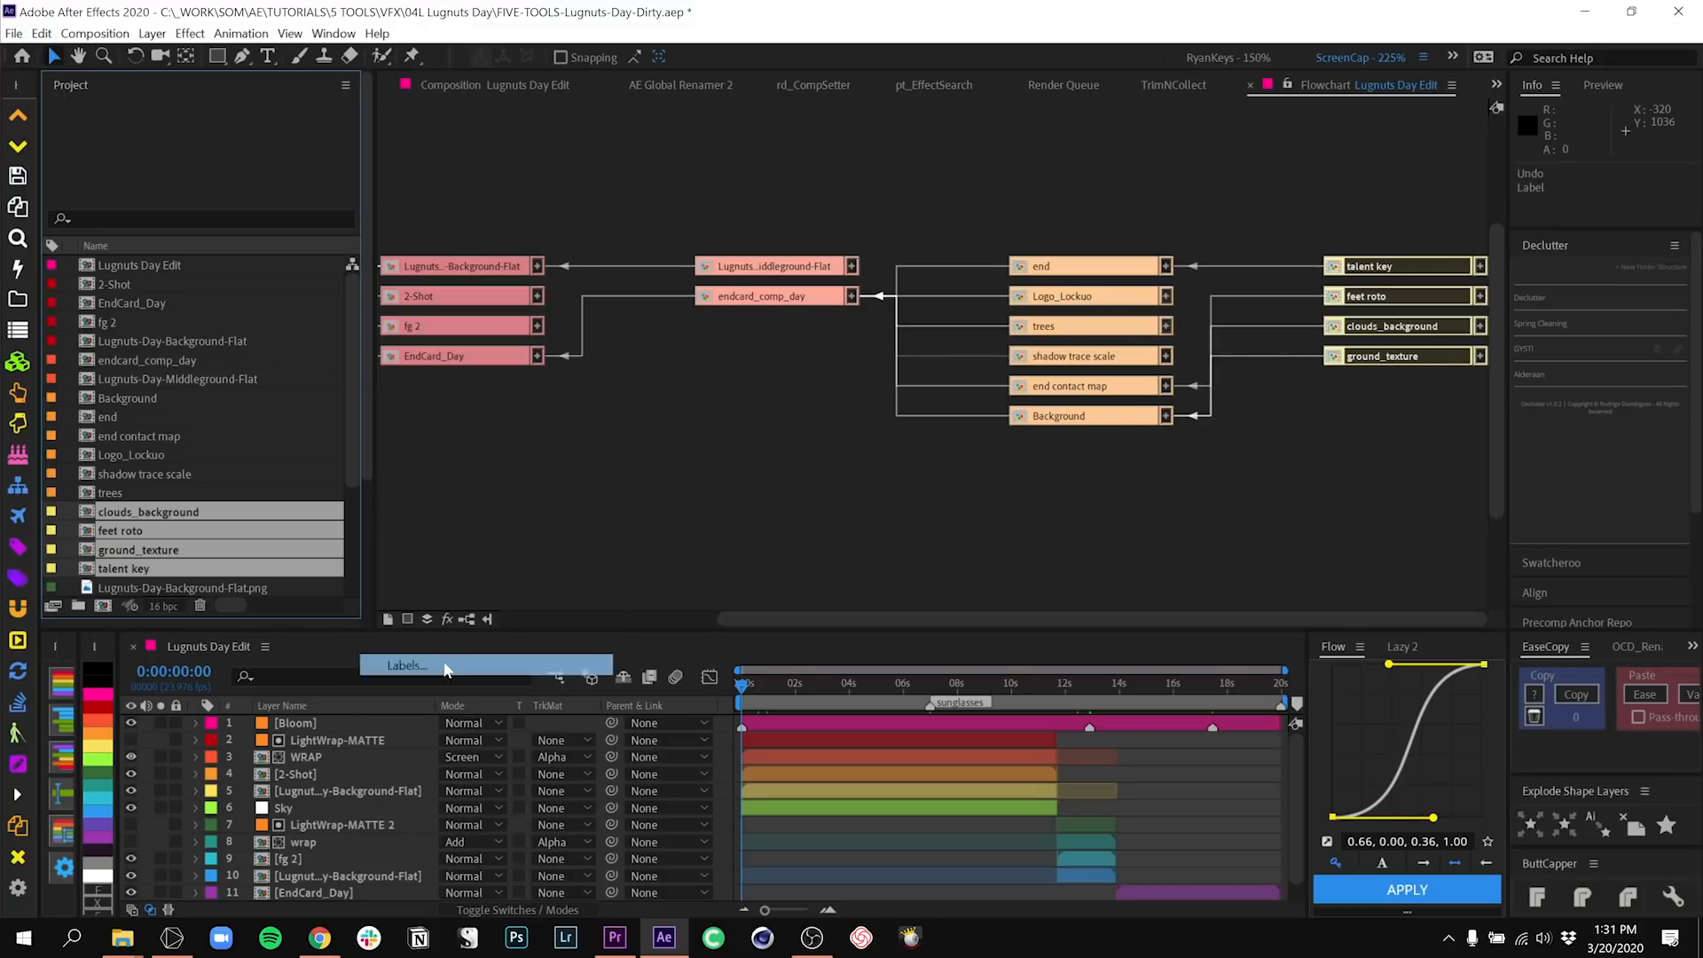
pyautogui.click(403, 665)
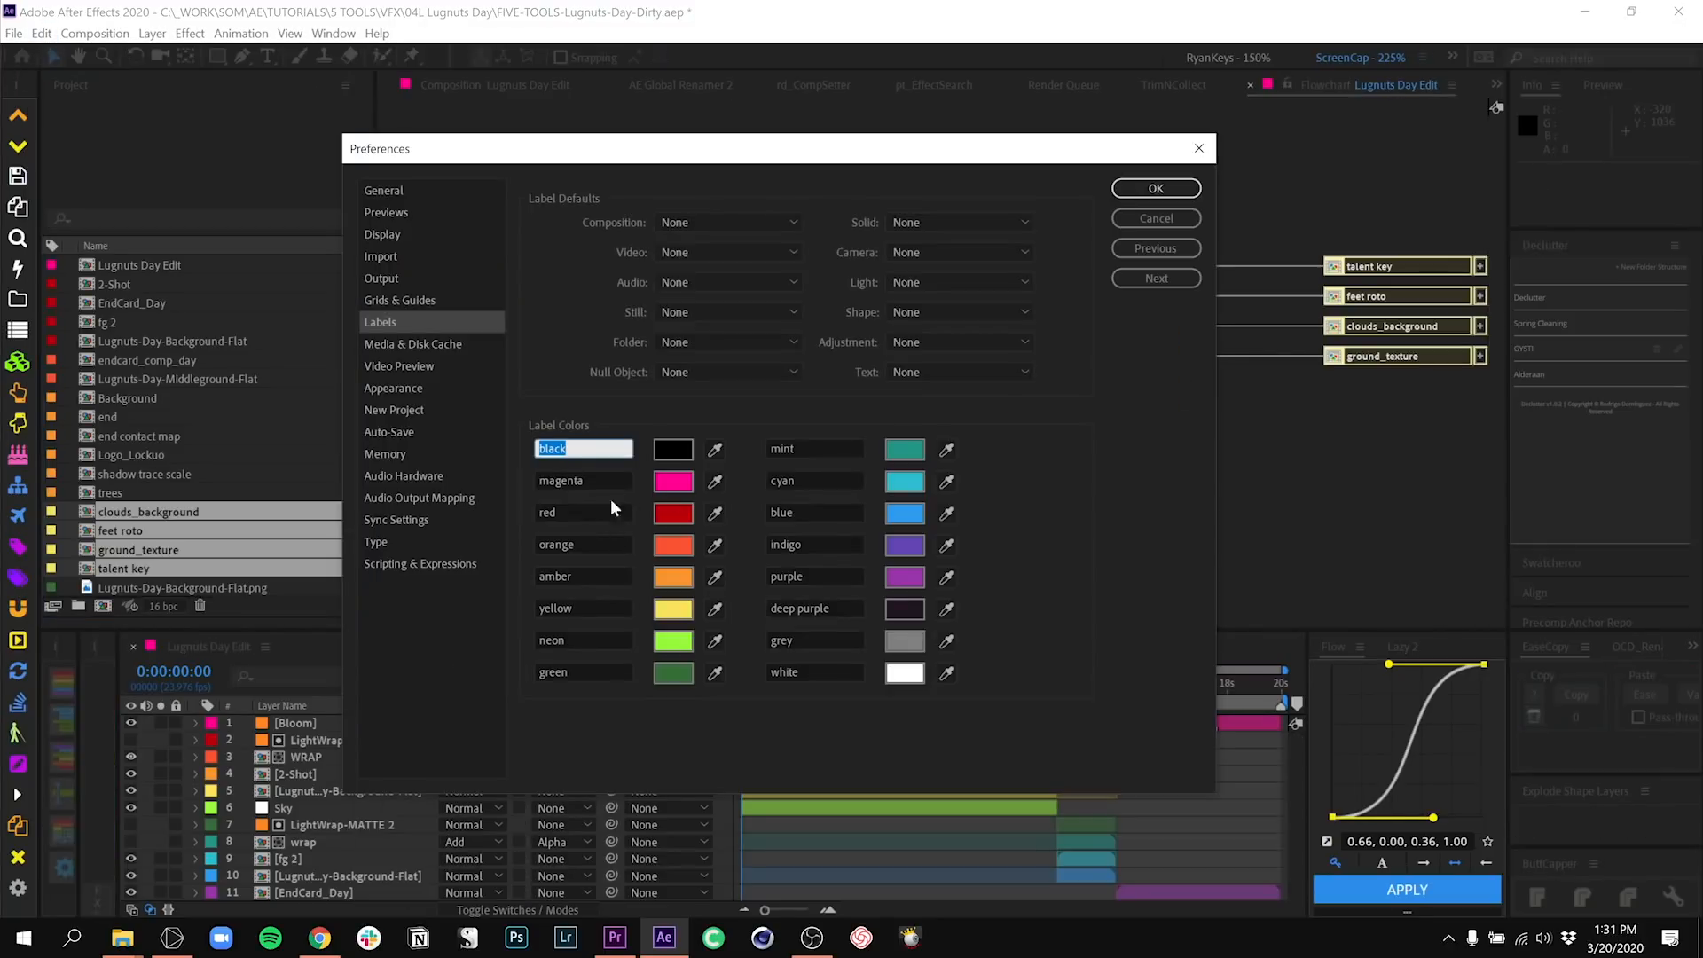
pyautogui.moveTo(672, 481)
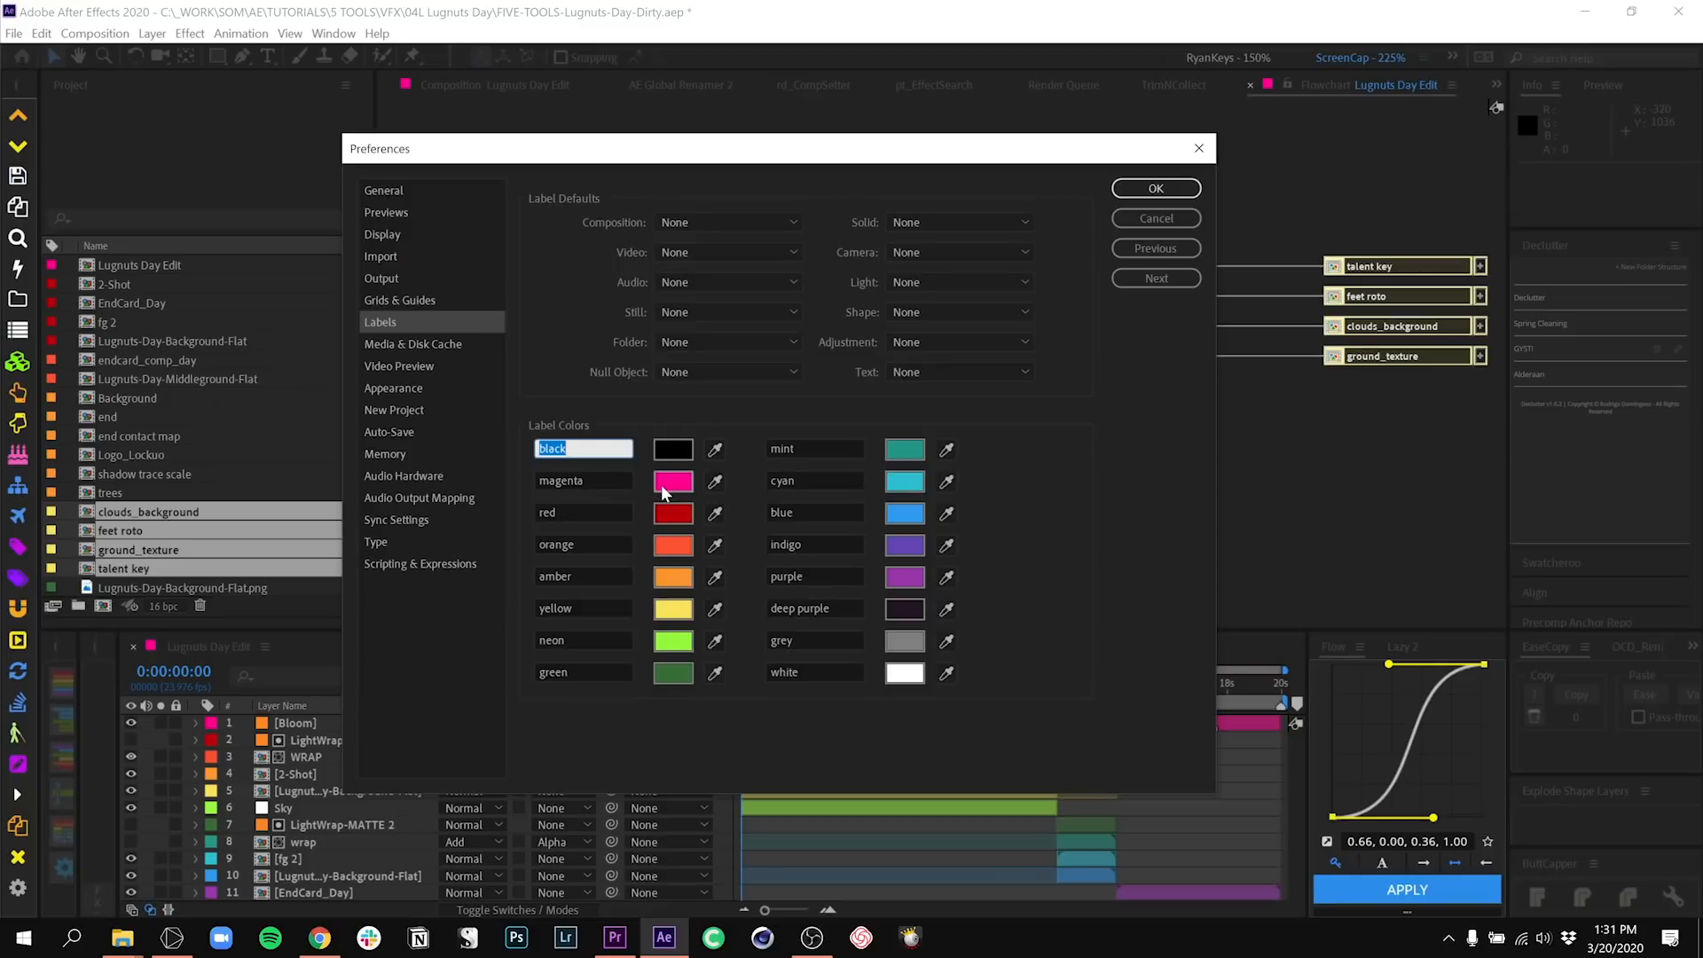
pyautogui.moveTo(687, 666)
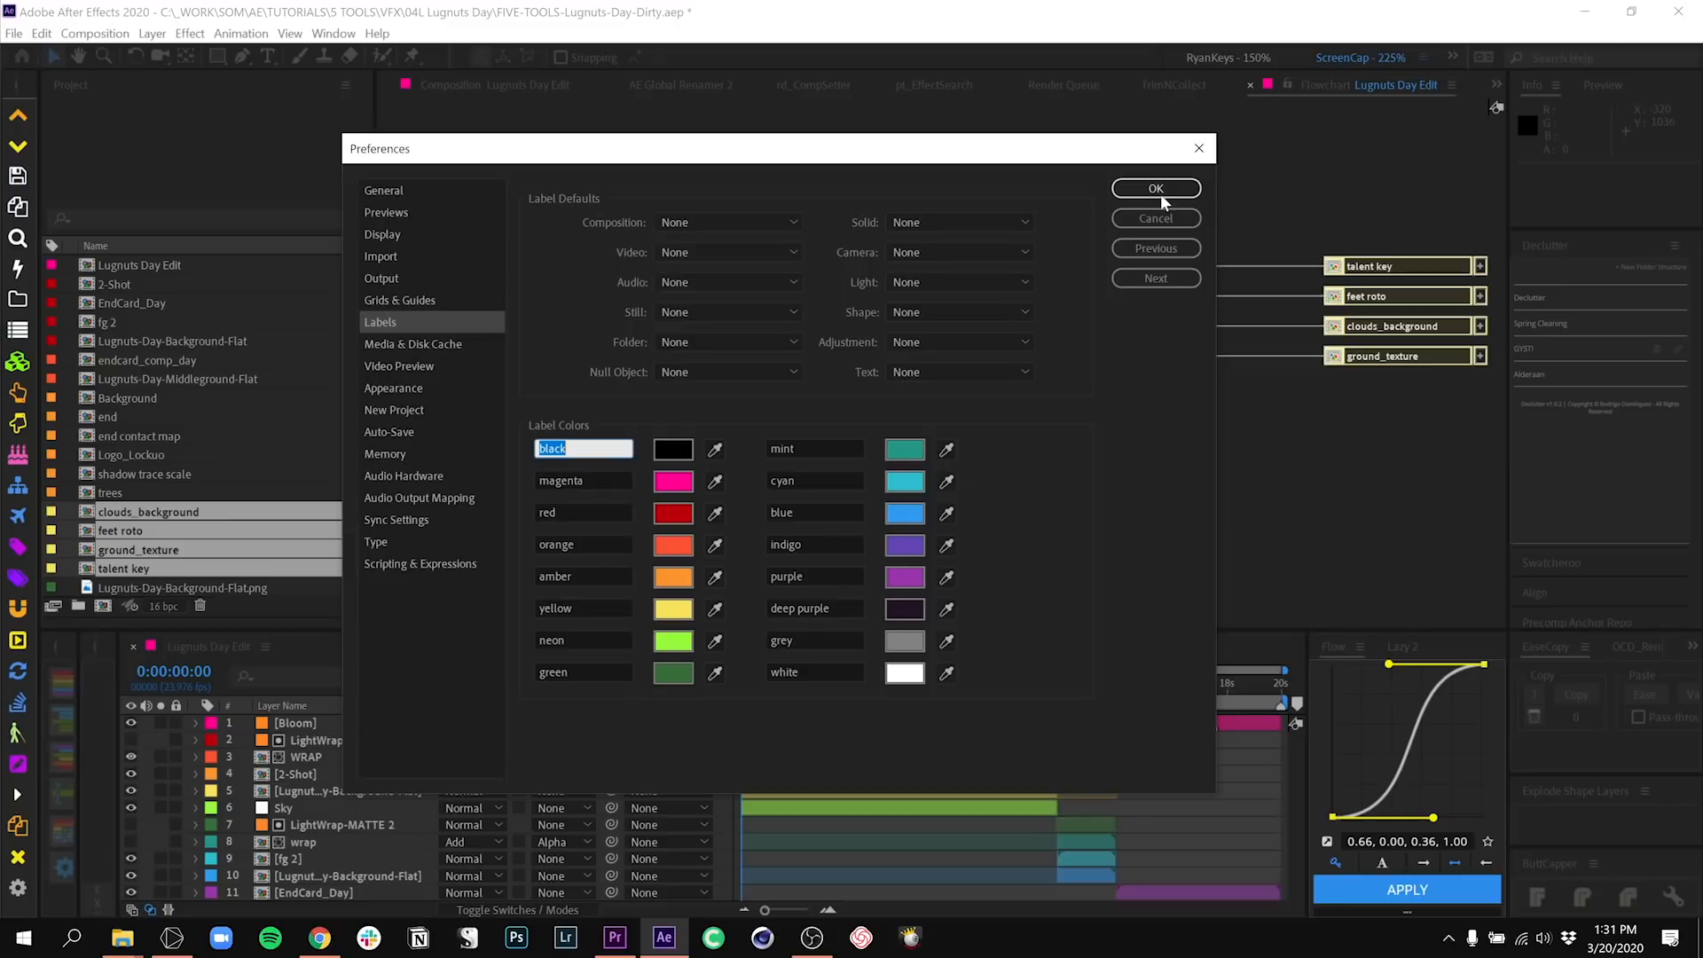
pyautogui.click(1155, 188)
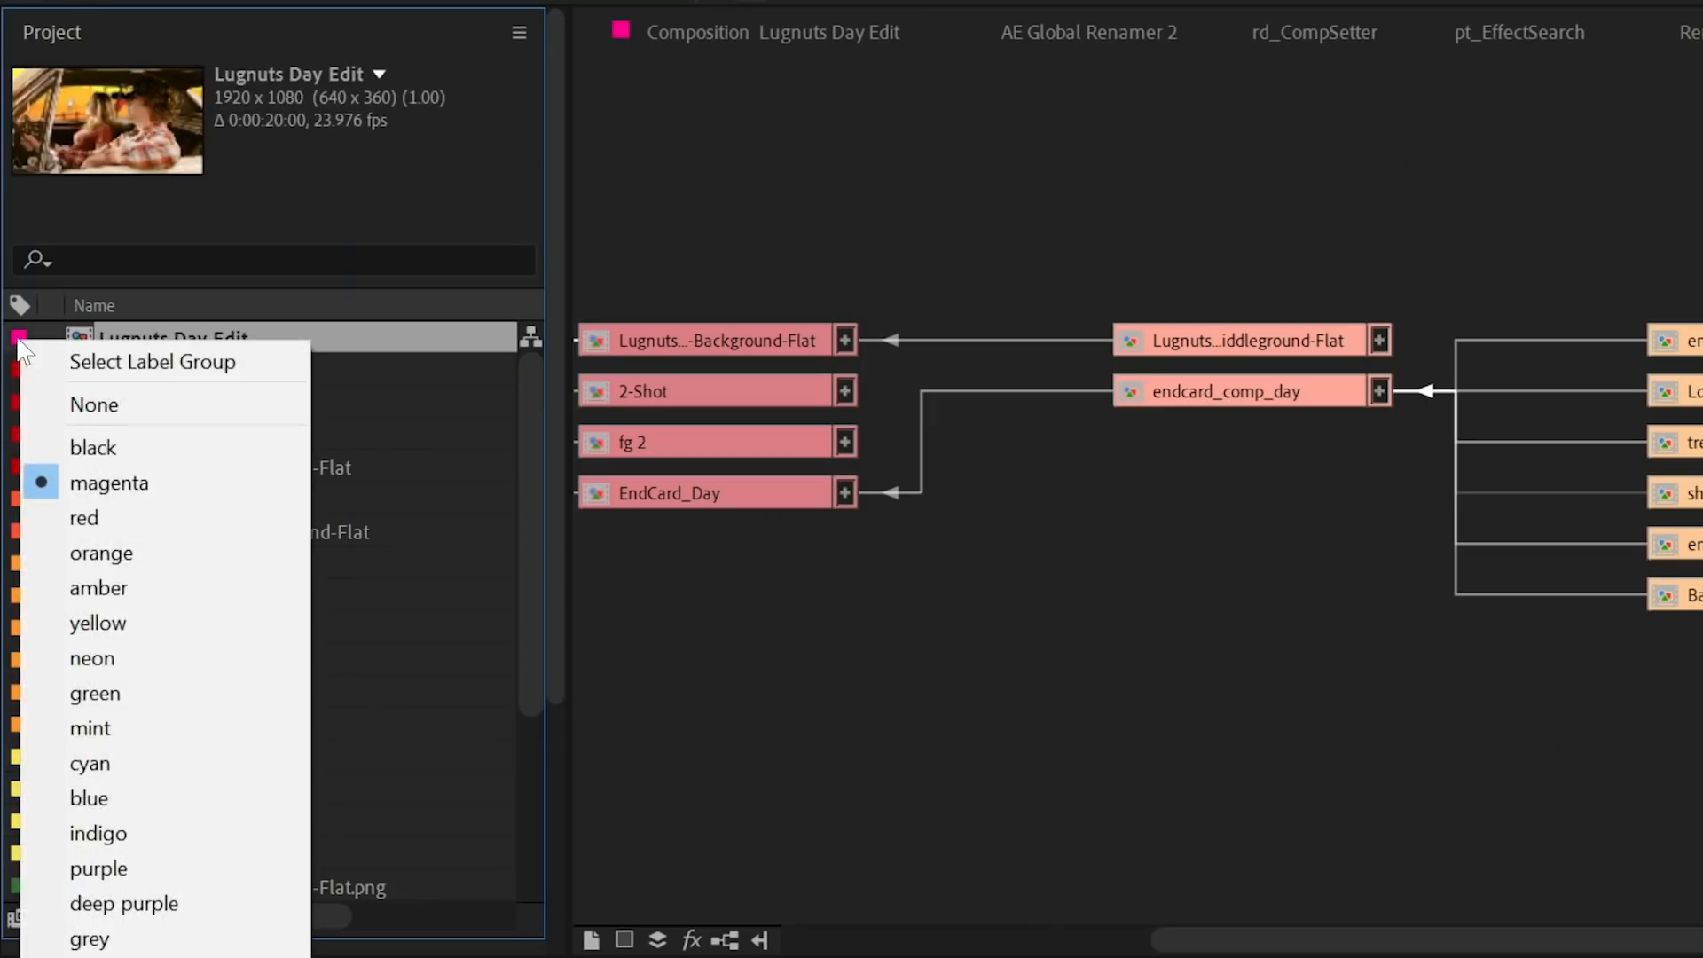
pyautogui.moveTo(89, 938)
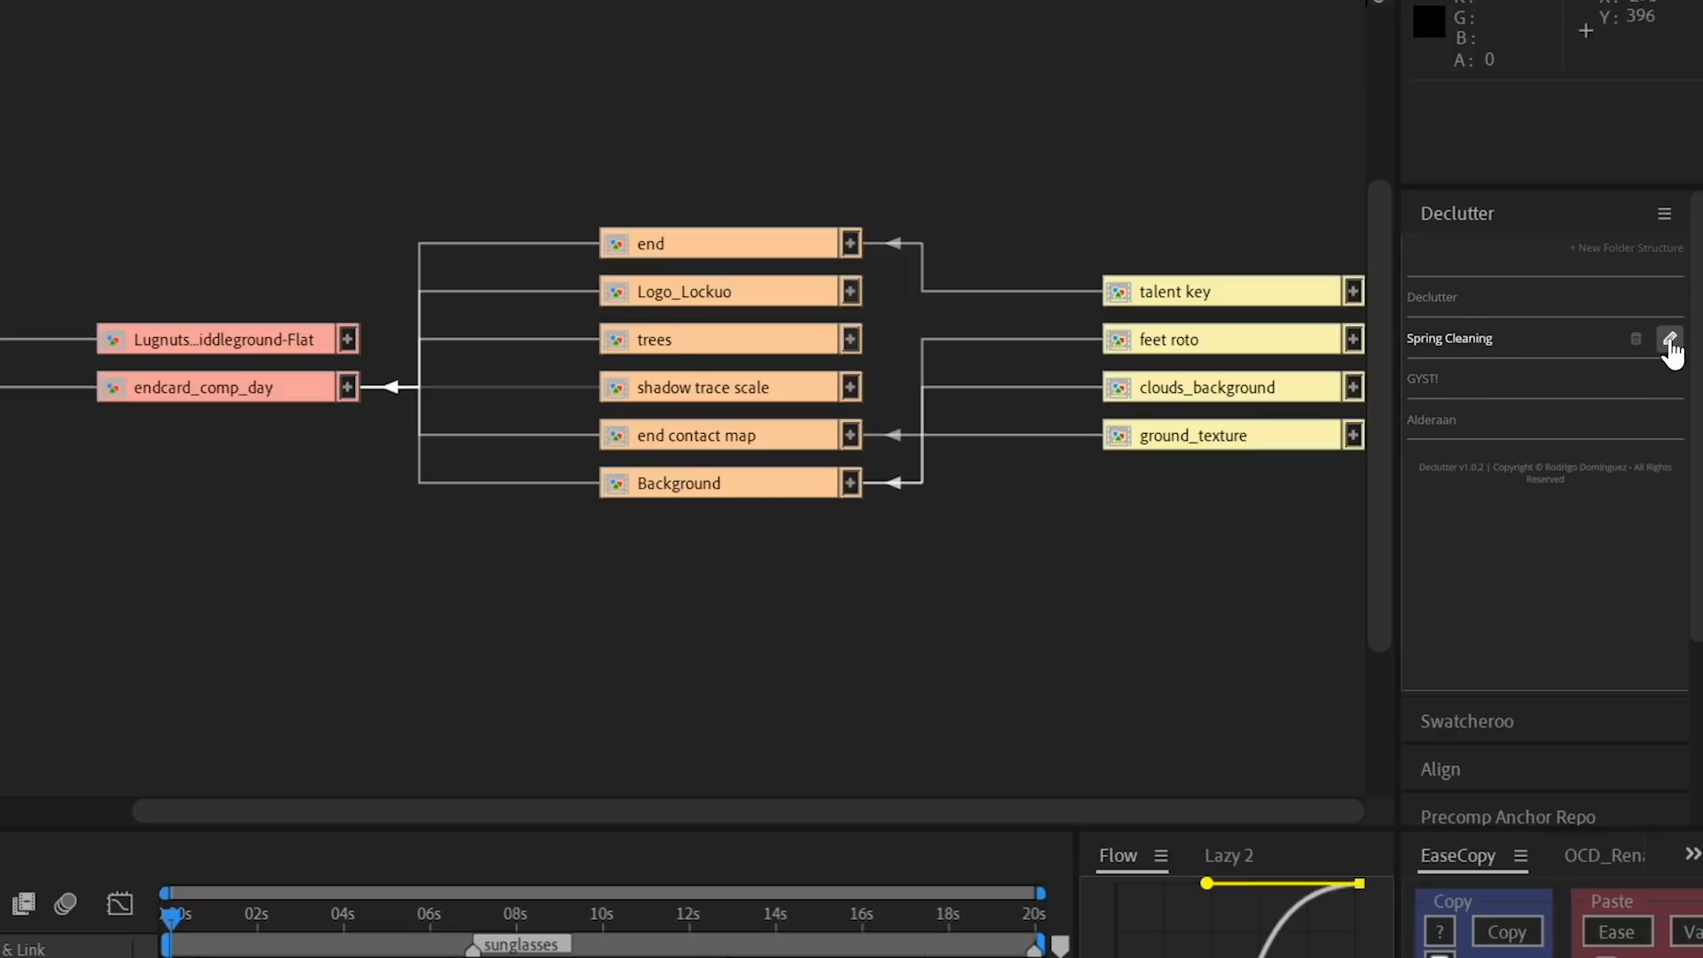
# - In Spring Cleaning's folder structure, set IMAGES to Images Files and save it
pyautogui.click(1667, 337)
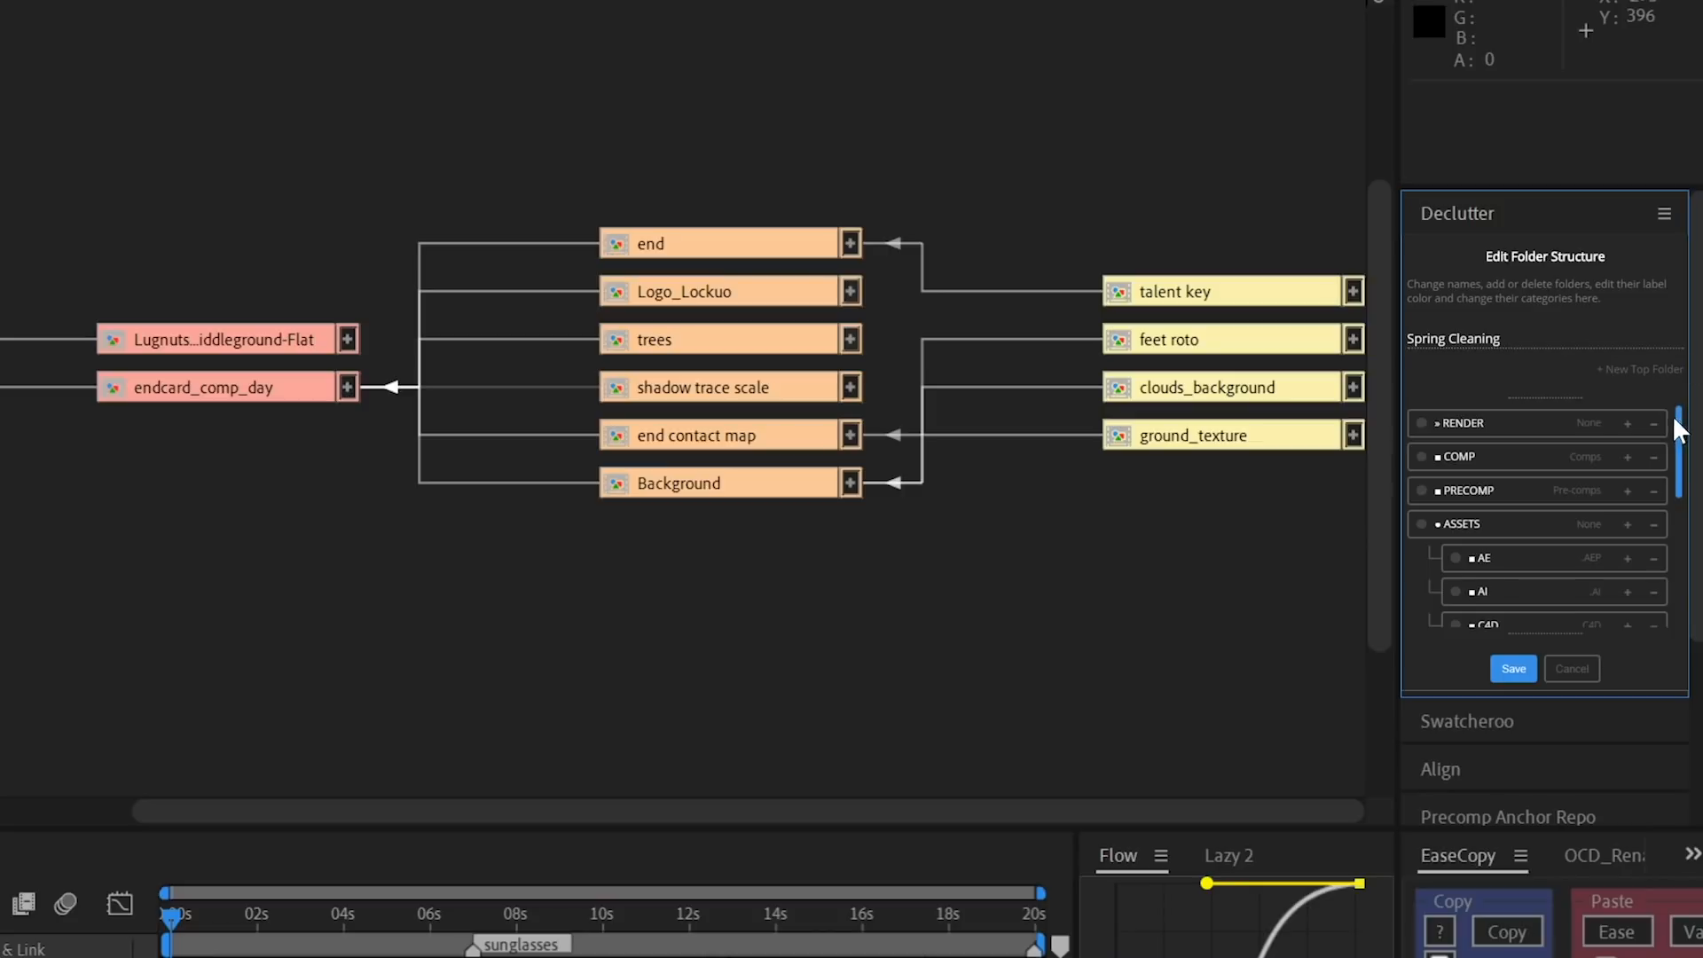
pyautogui.moveTo(1455, 446)
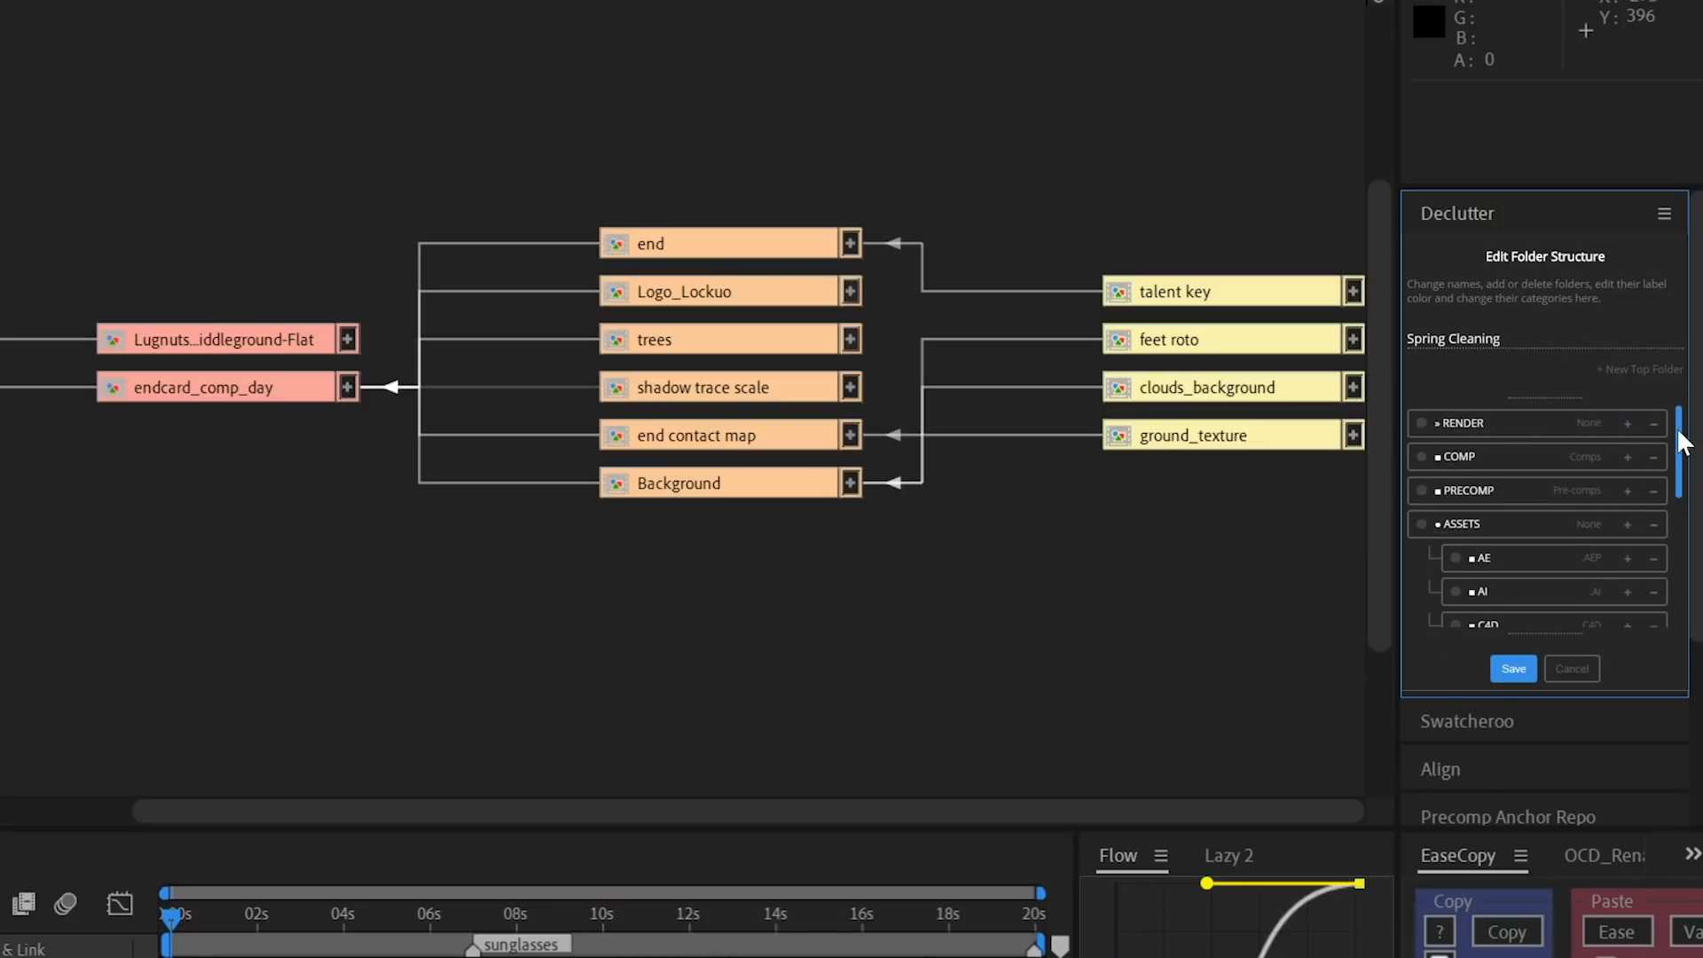
pyautogui.scroll(-3)
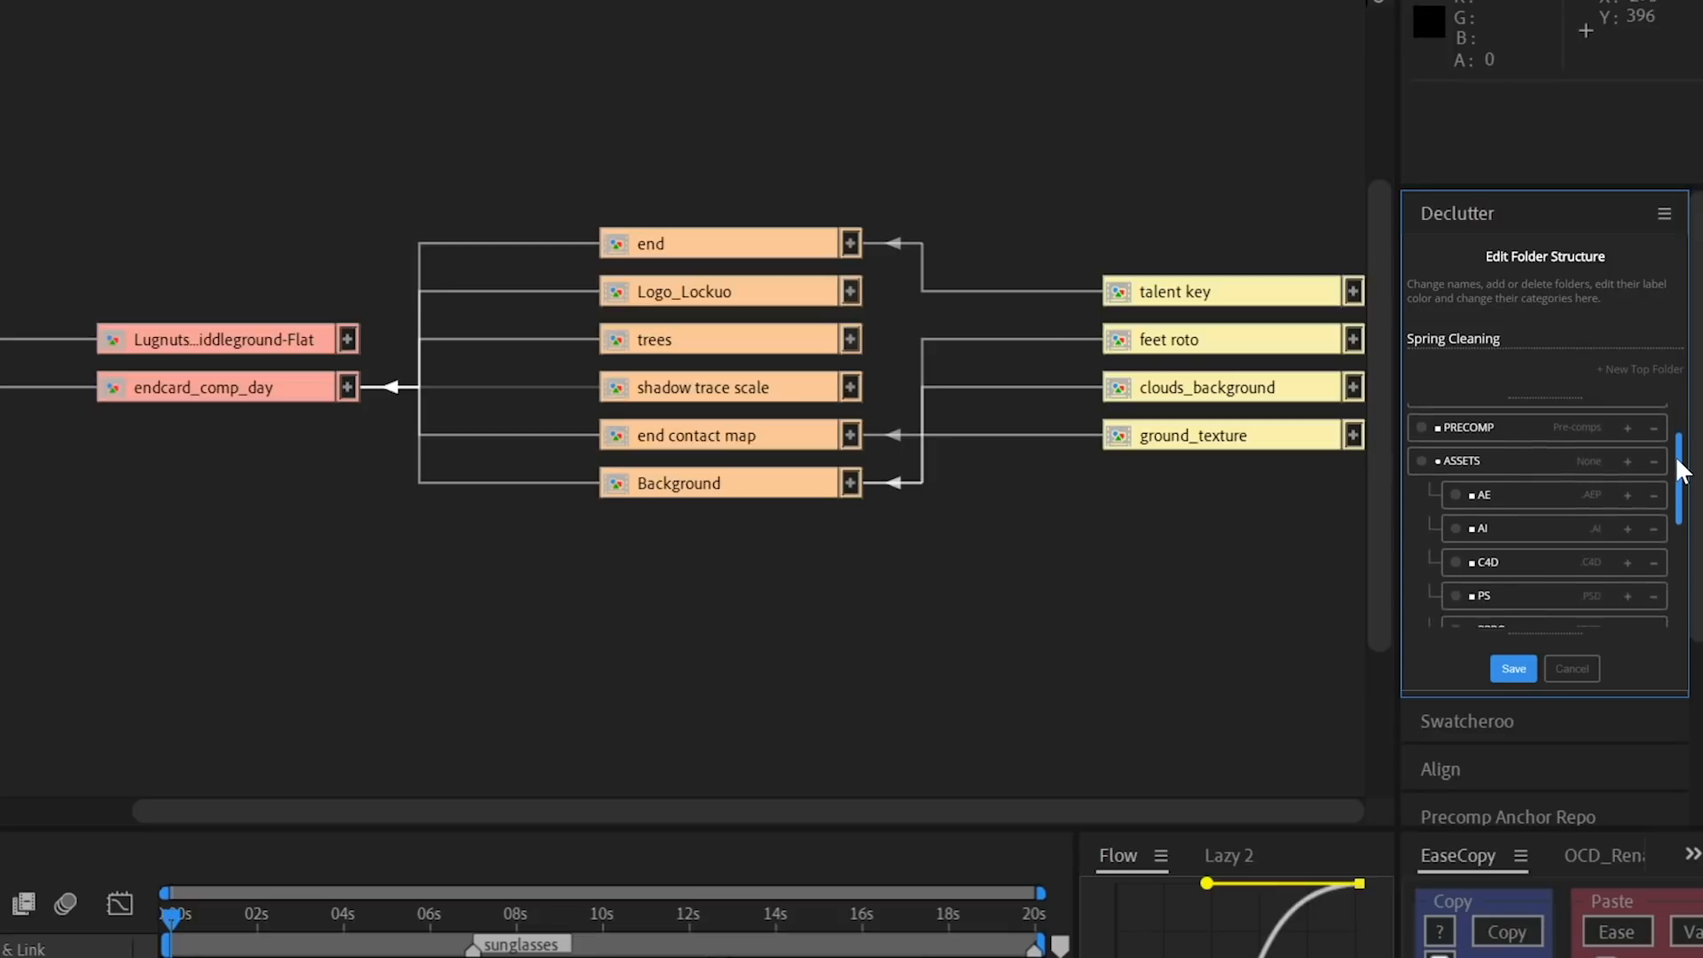
pyautogui.scroll(-3)
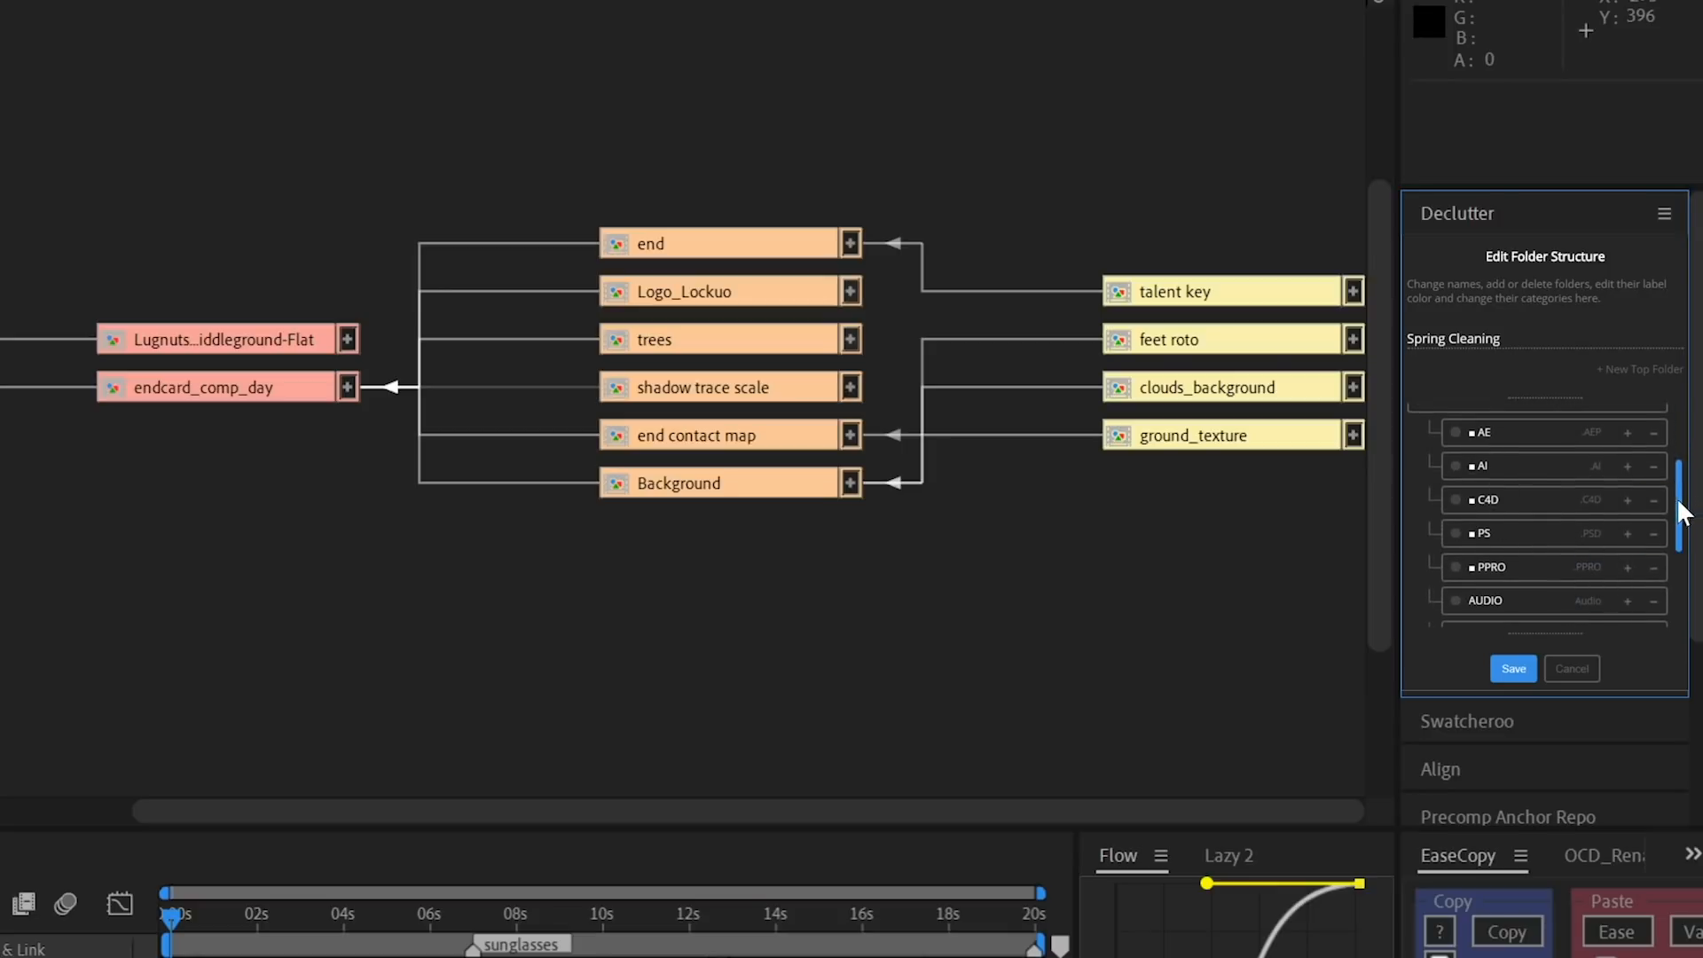
pyautogui.scroll(-3)
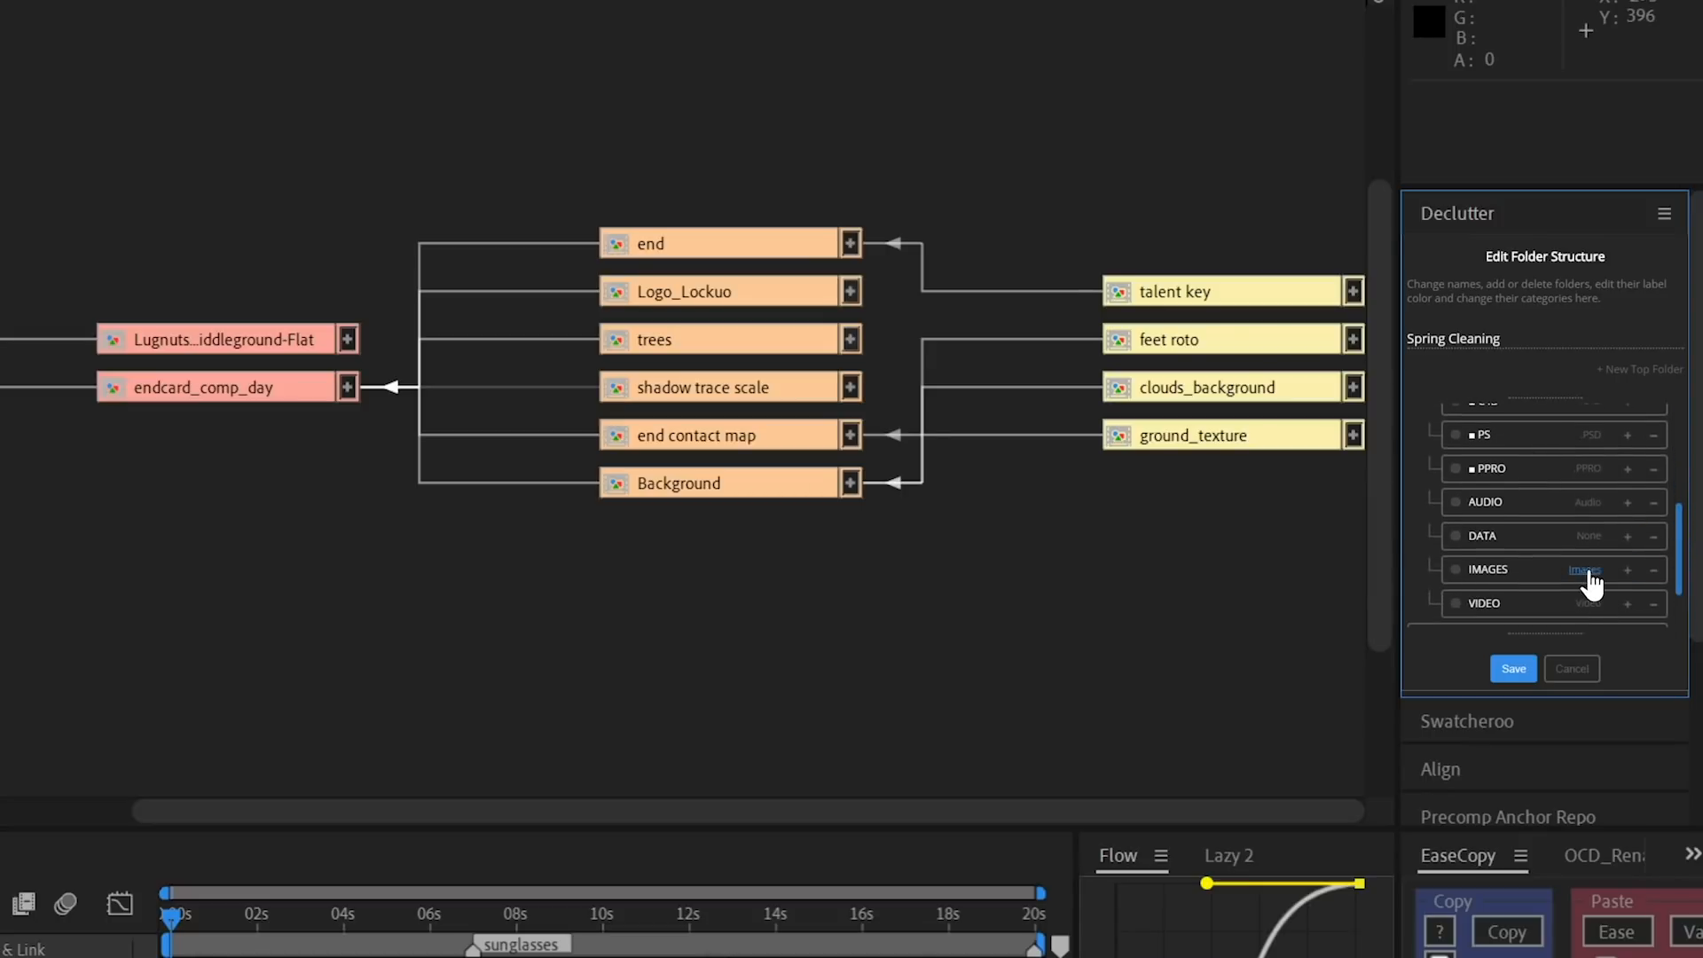
pyautogui.click(1584, 570)
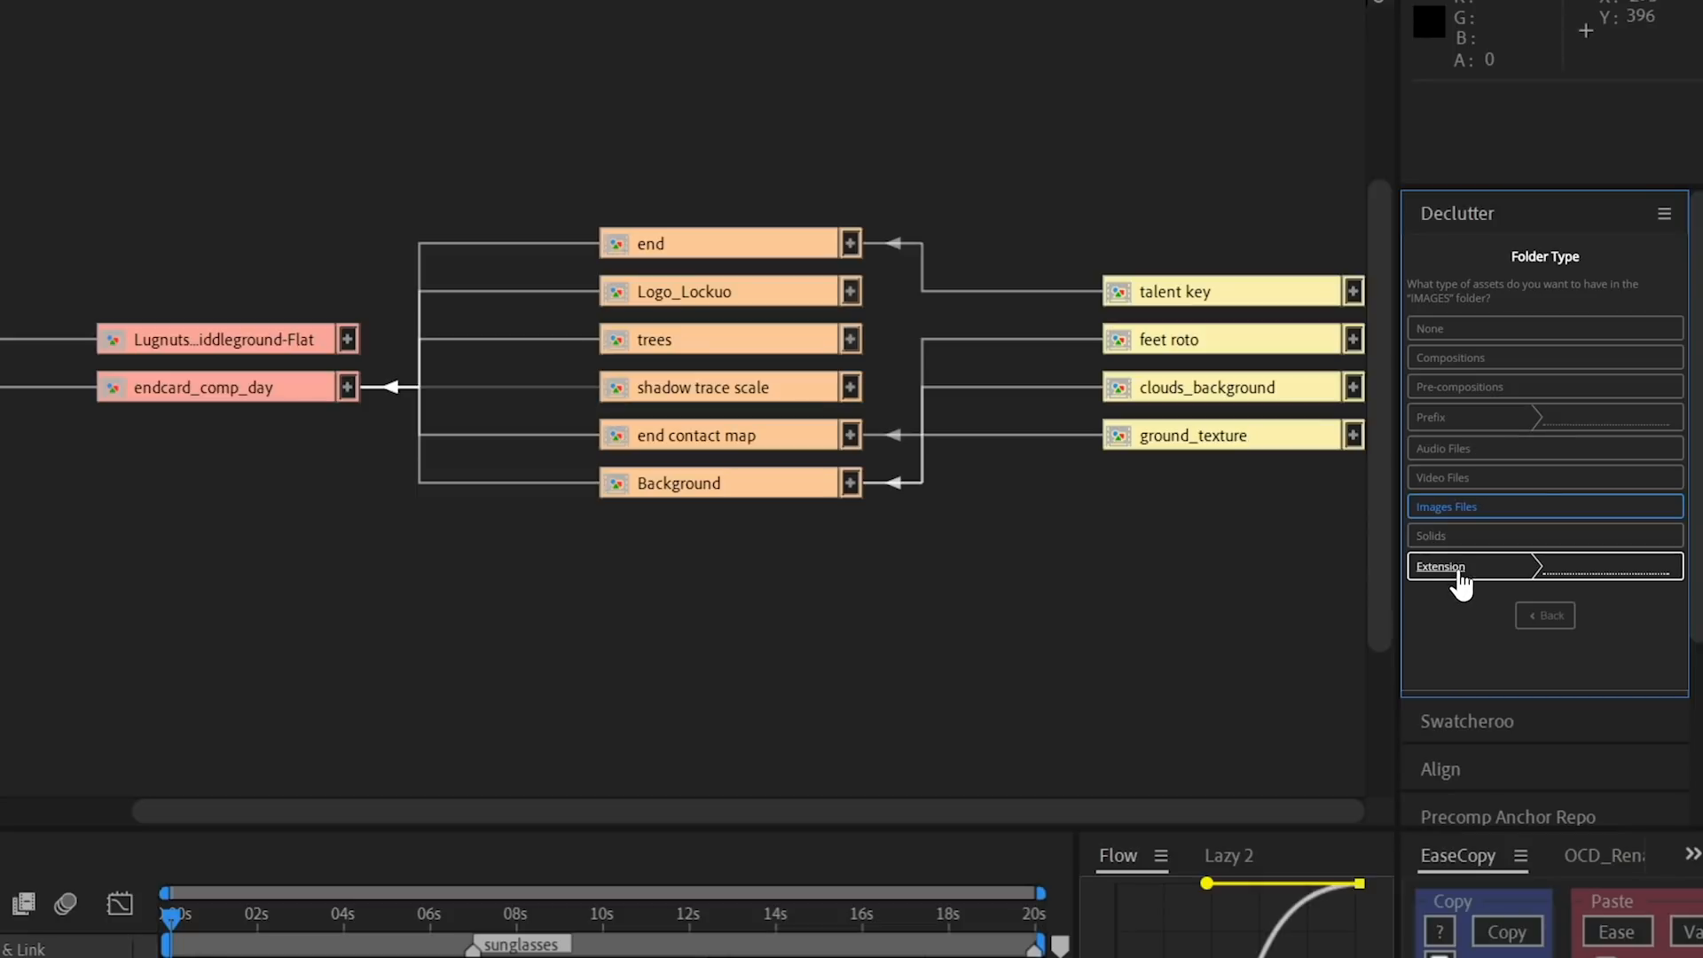
pyautogui.moveTo(1455, 446)
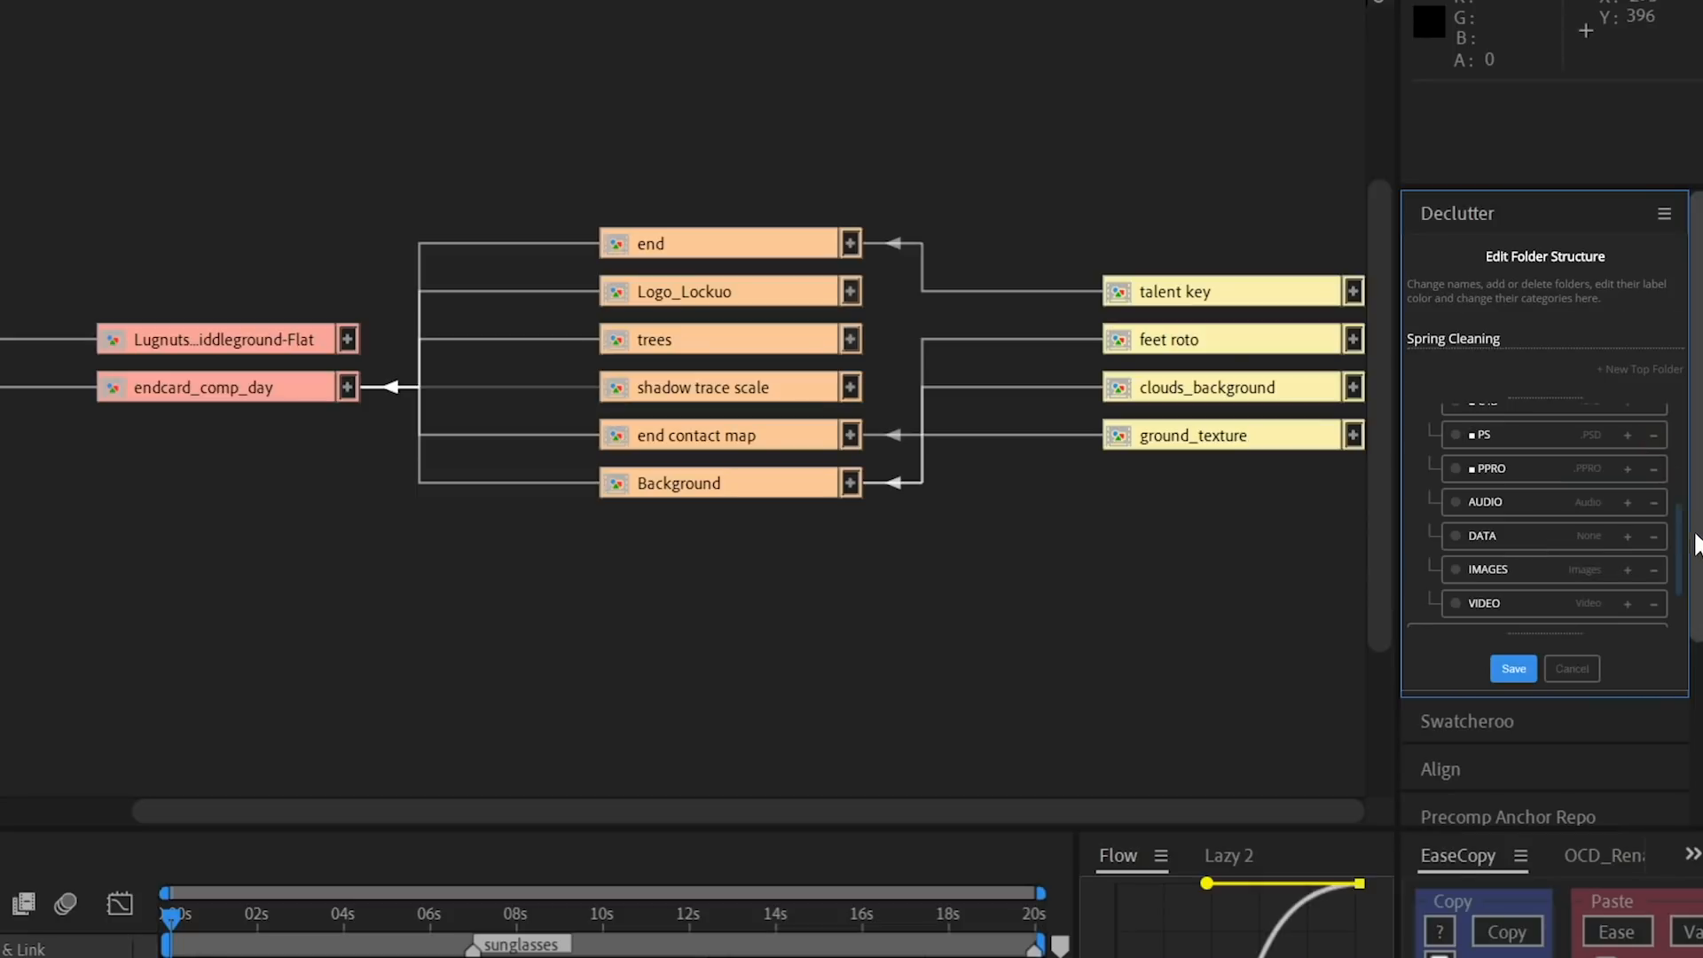
pyautogui.scroll(3)
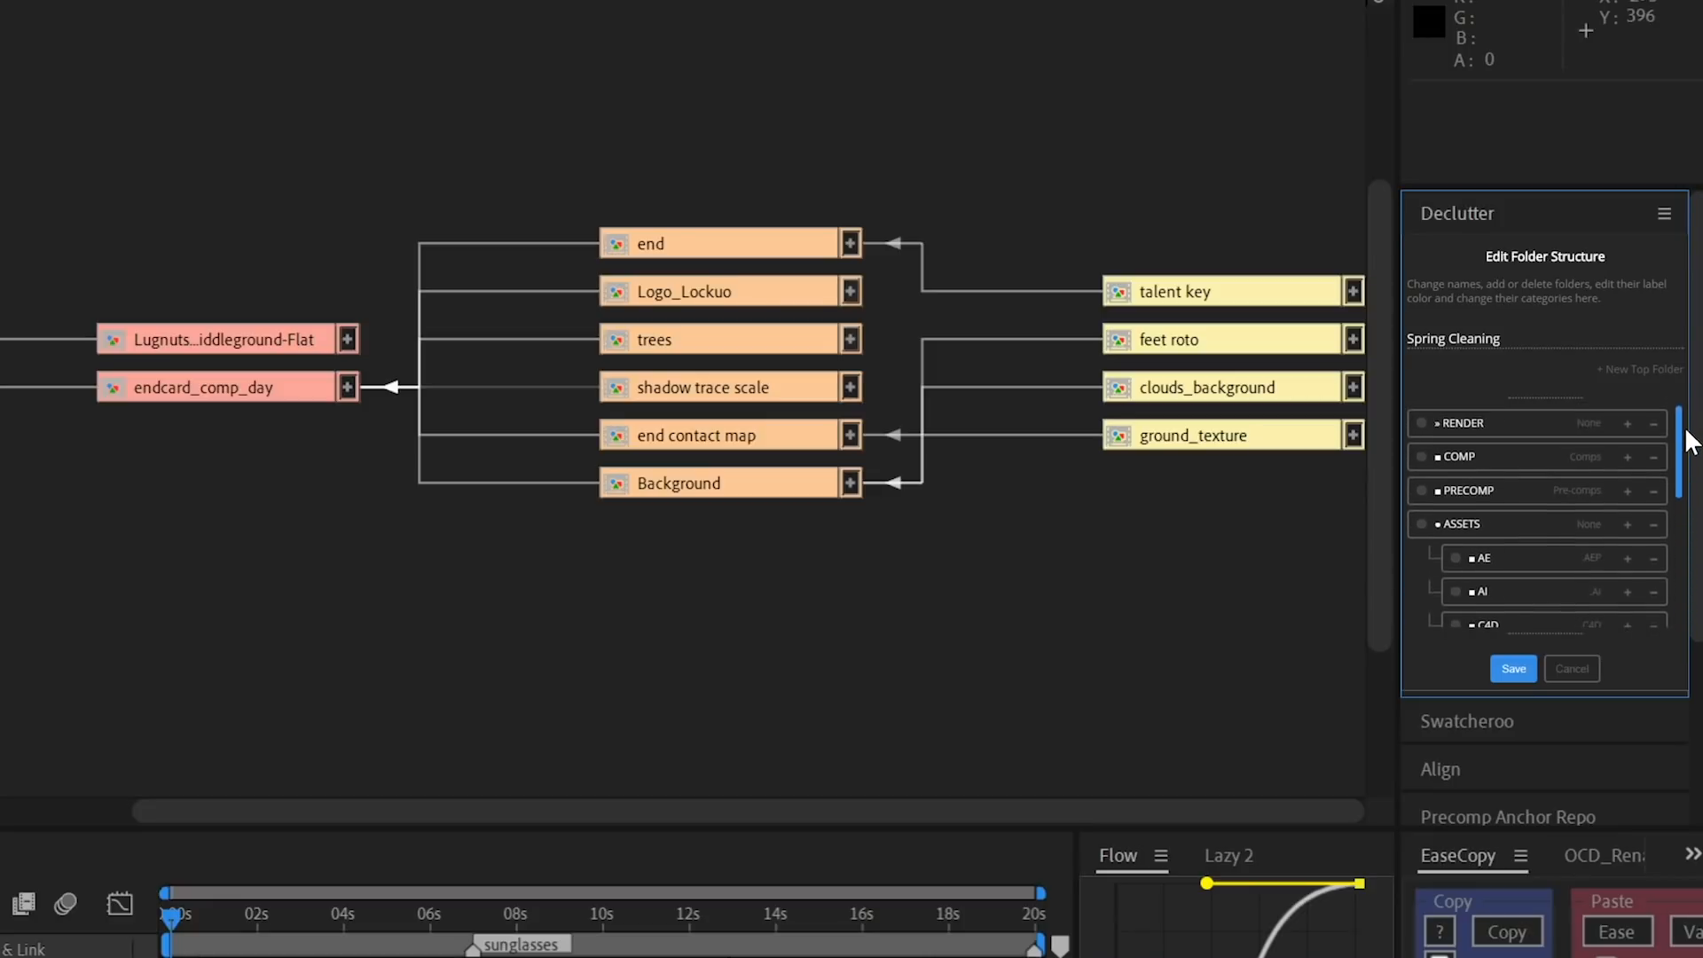
pyautogui.click(1570, 669)
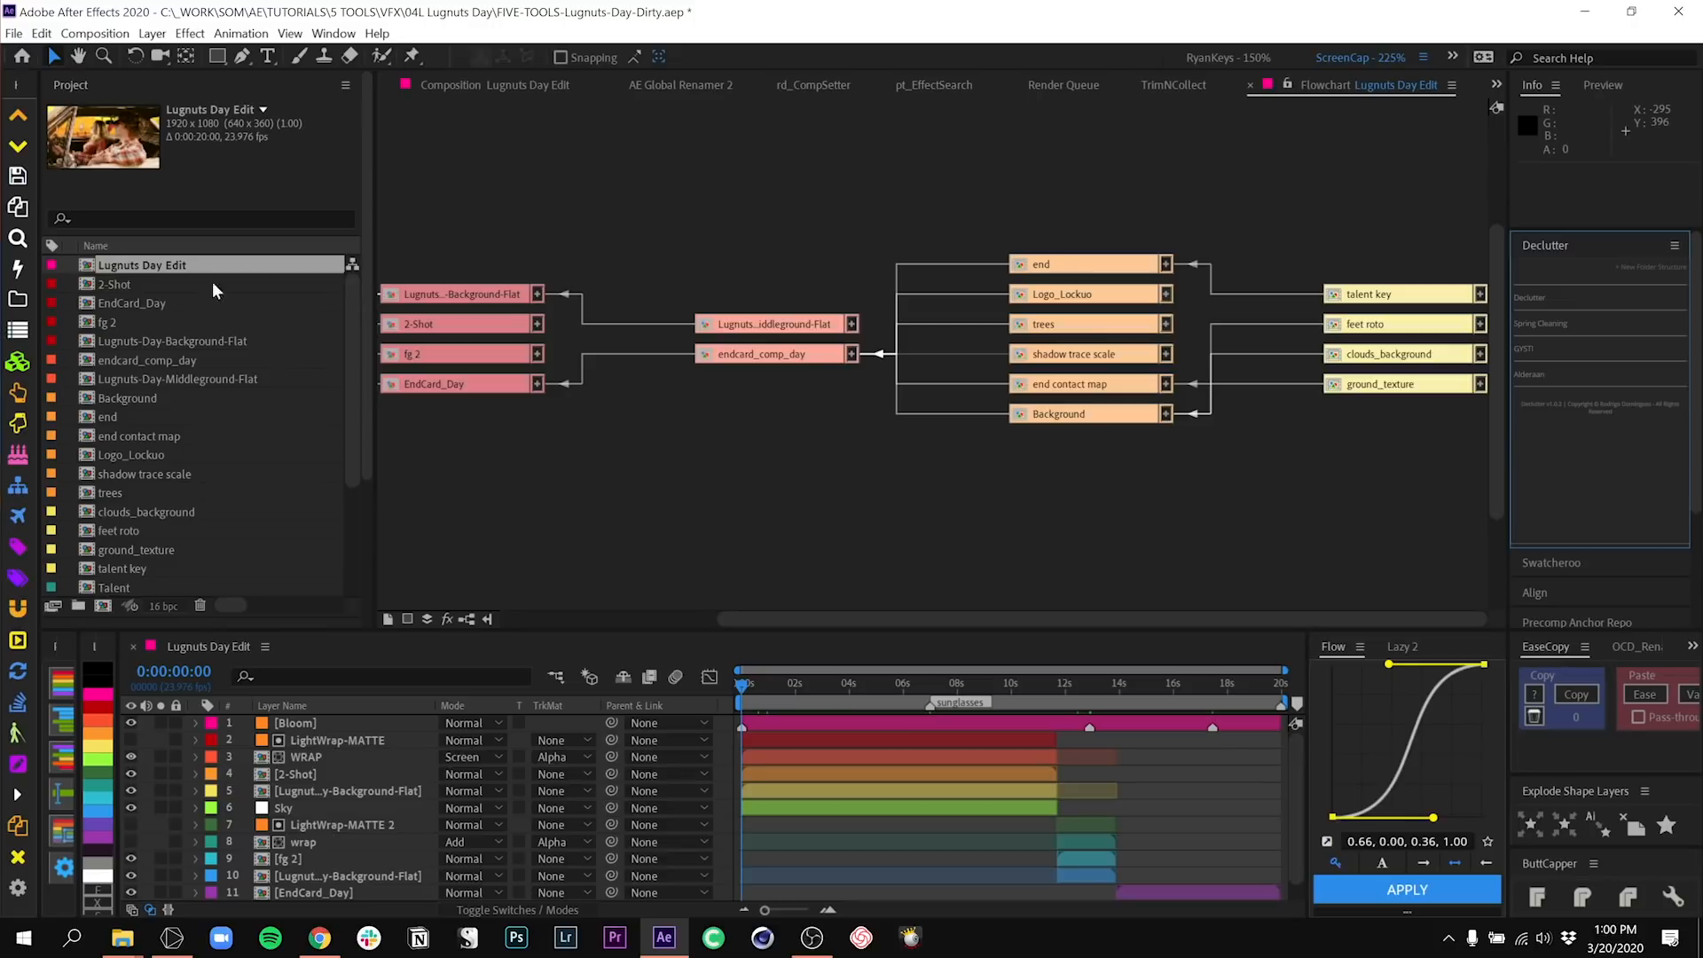
pyautogui.moveTo(1540, 330)
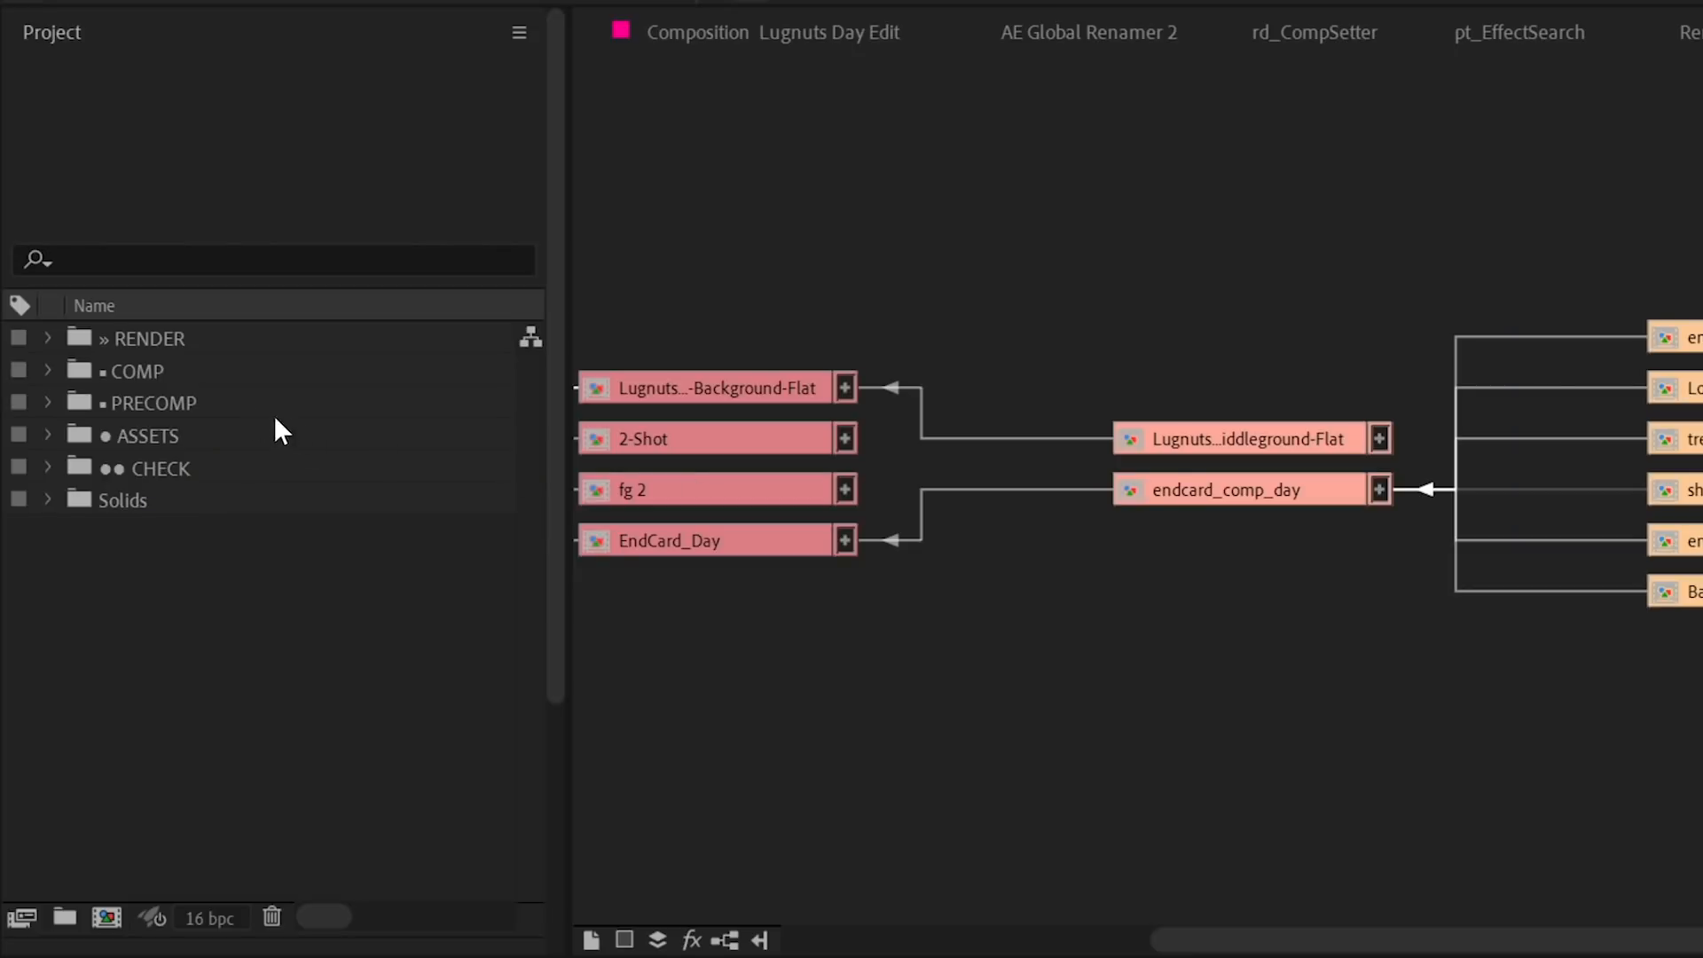
pyautogui.moveTo(122, 497)
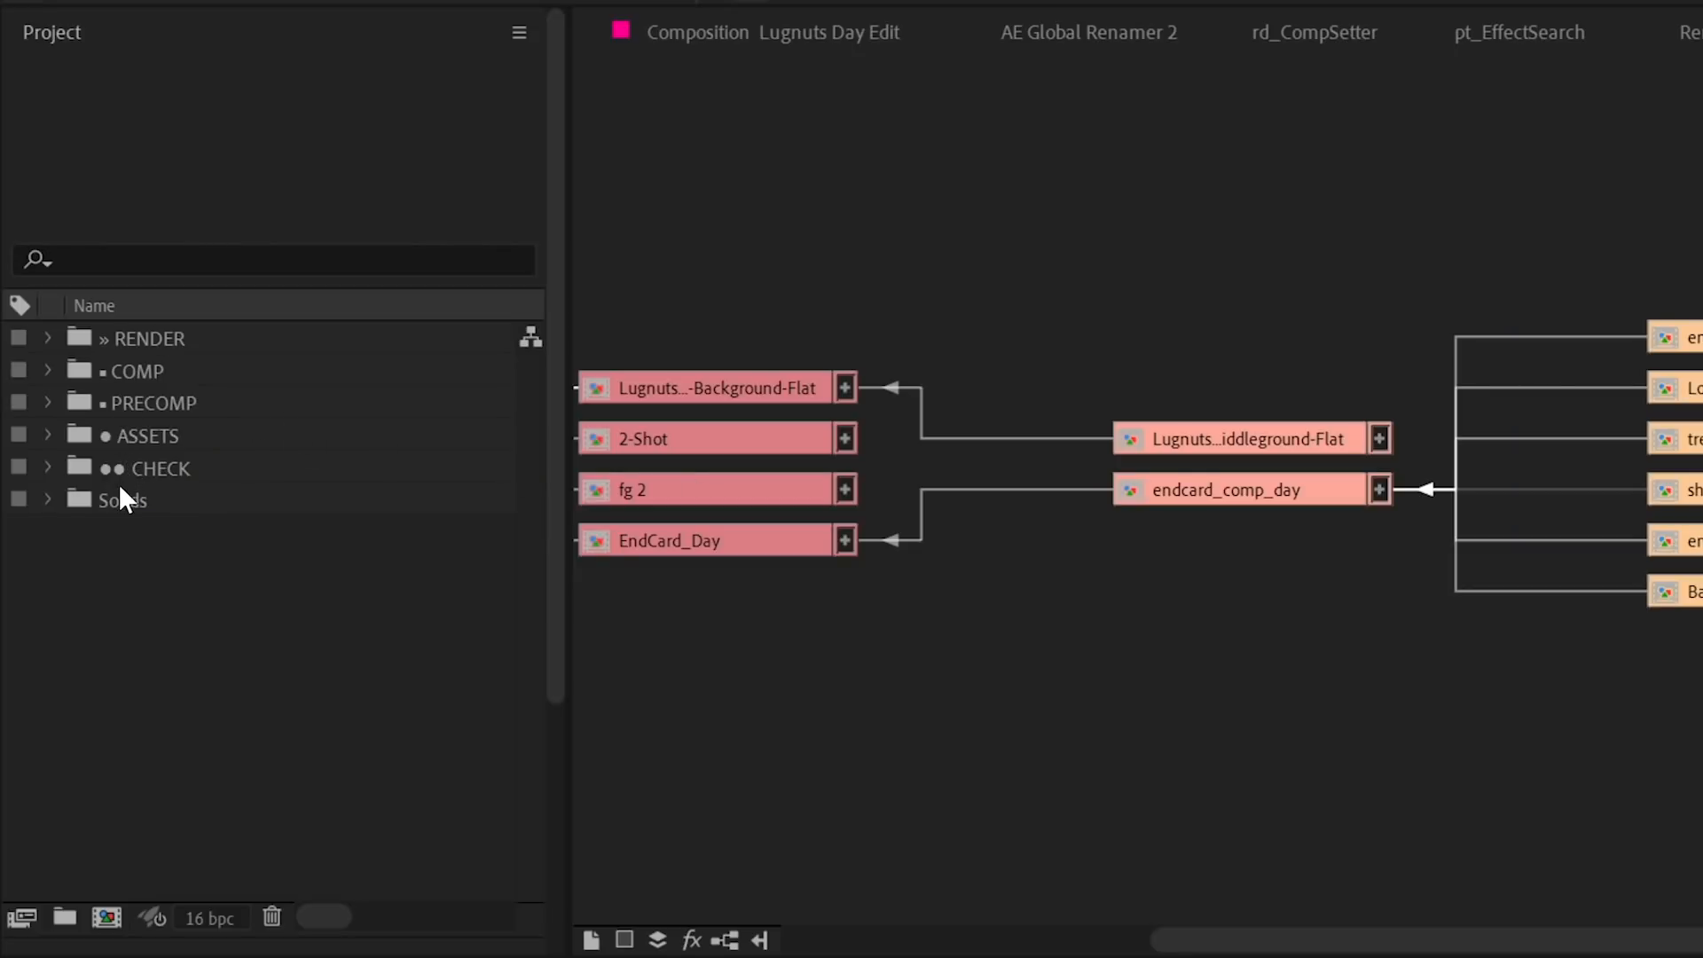
pyautogui.moveTo(179, 551)
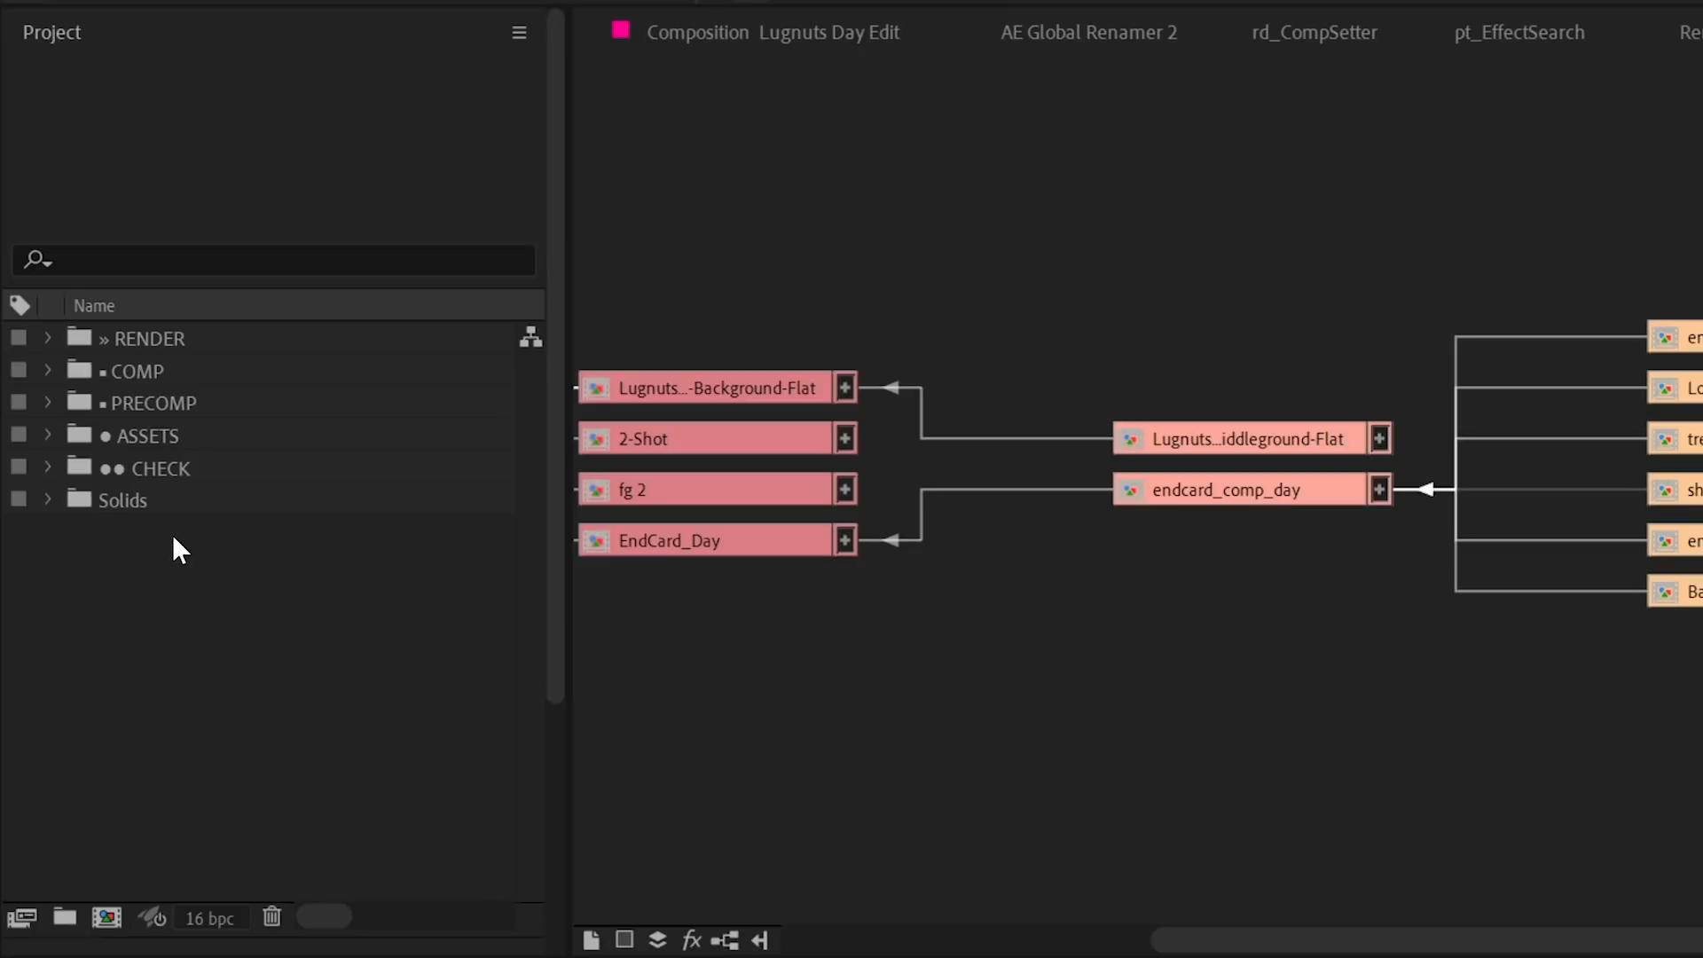
# - Twirl open the ASSETS and PS folders to reveal the Photoshop layer files, then collapse EndCard_Day
pyautogui.click(48, 437)
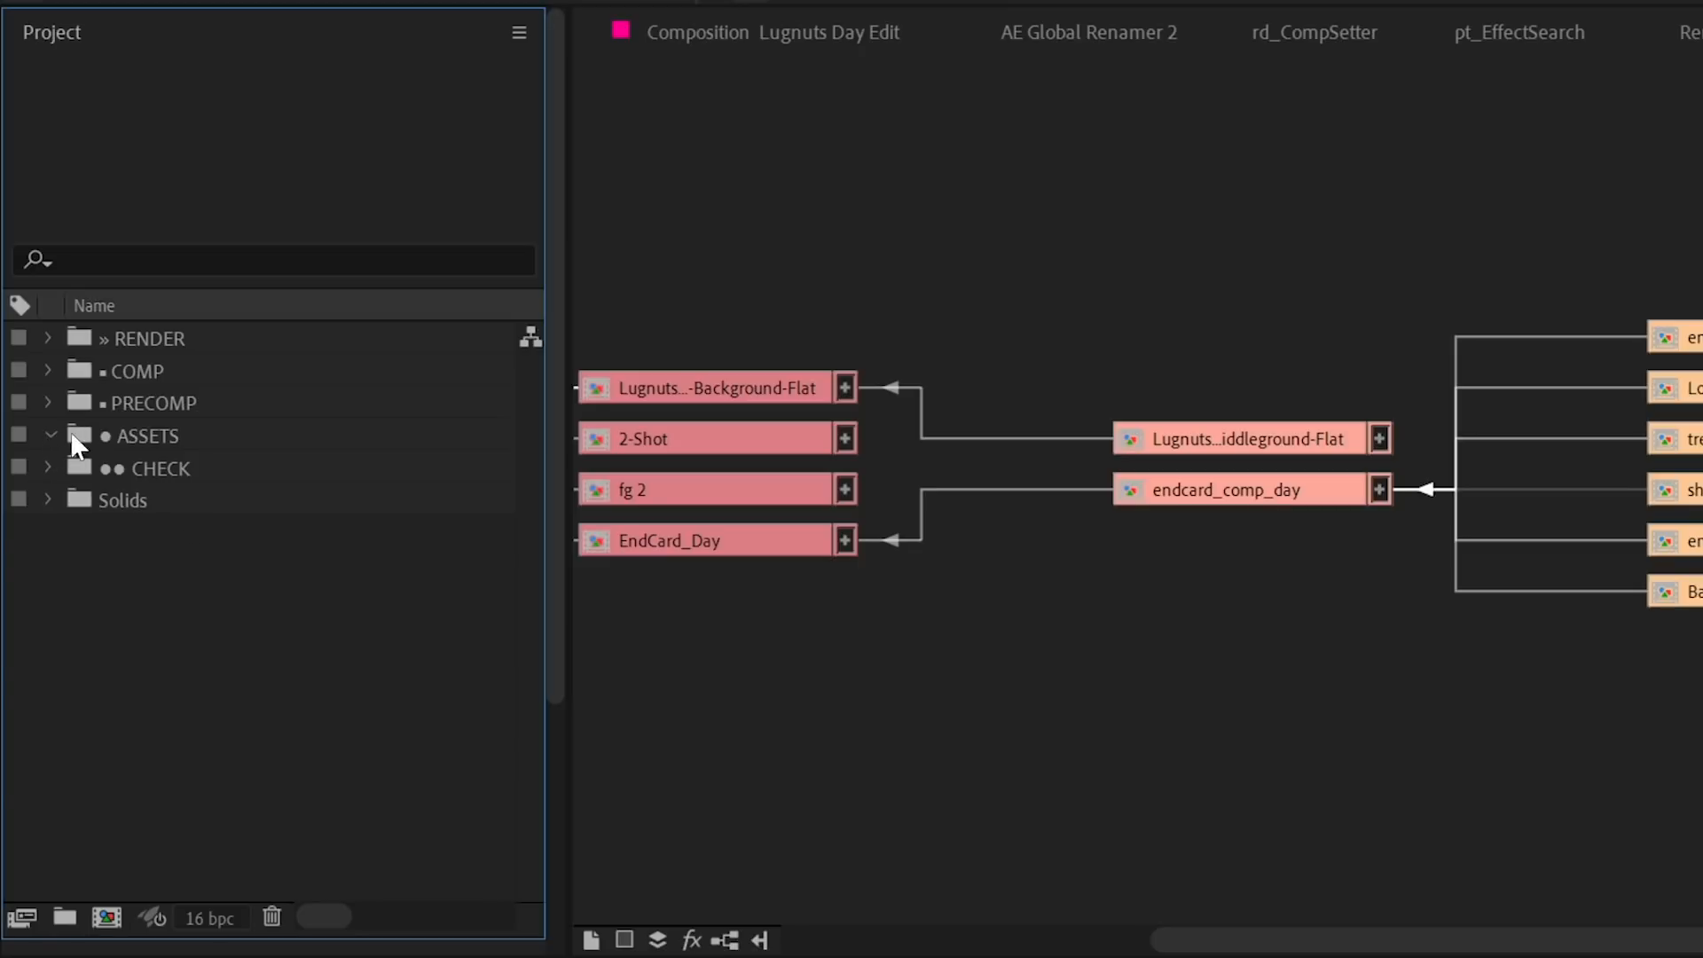
pyautogui.click(48, 437)
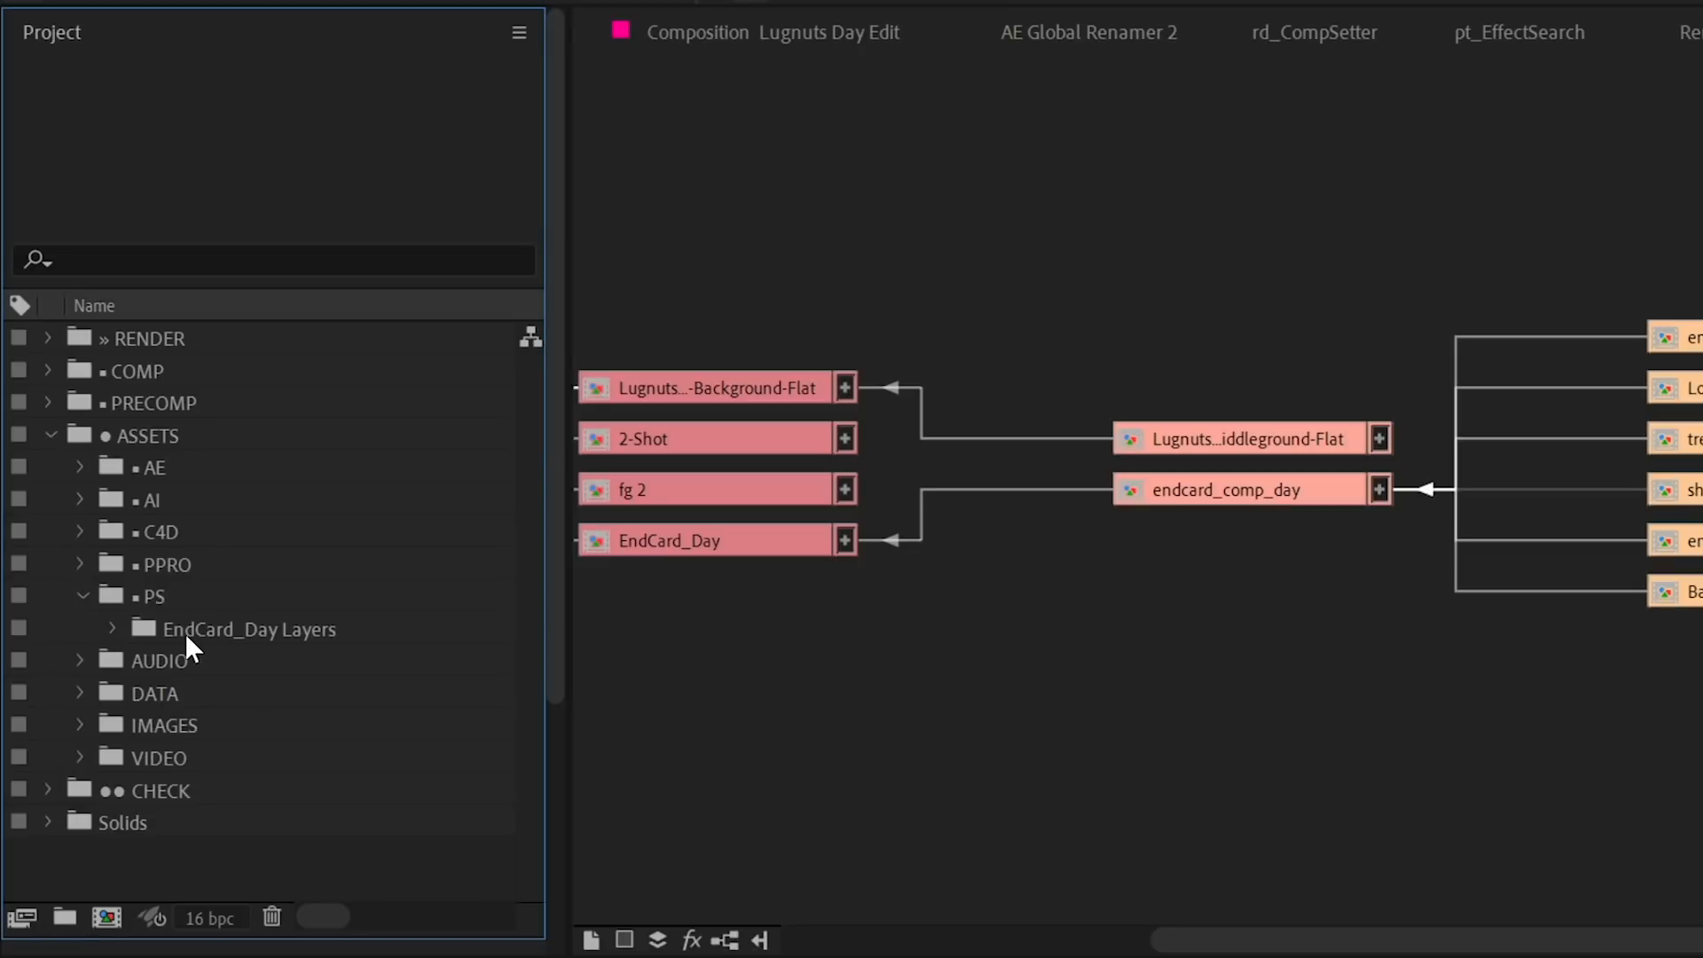
pyautogui.click(110, 628)
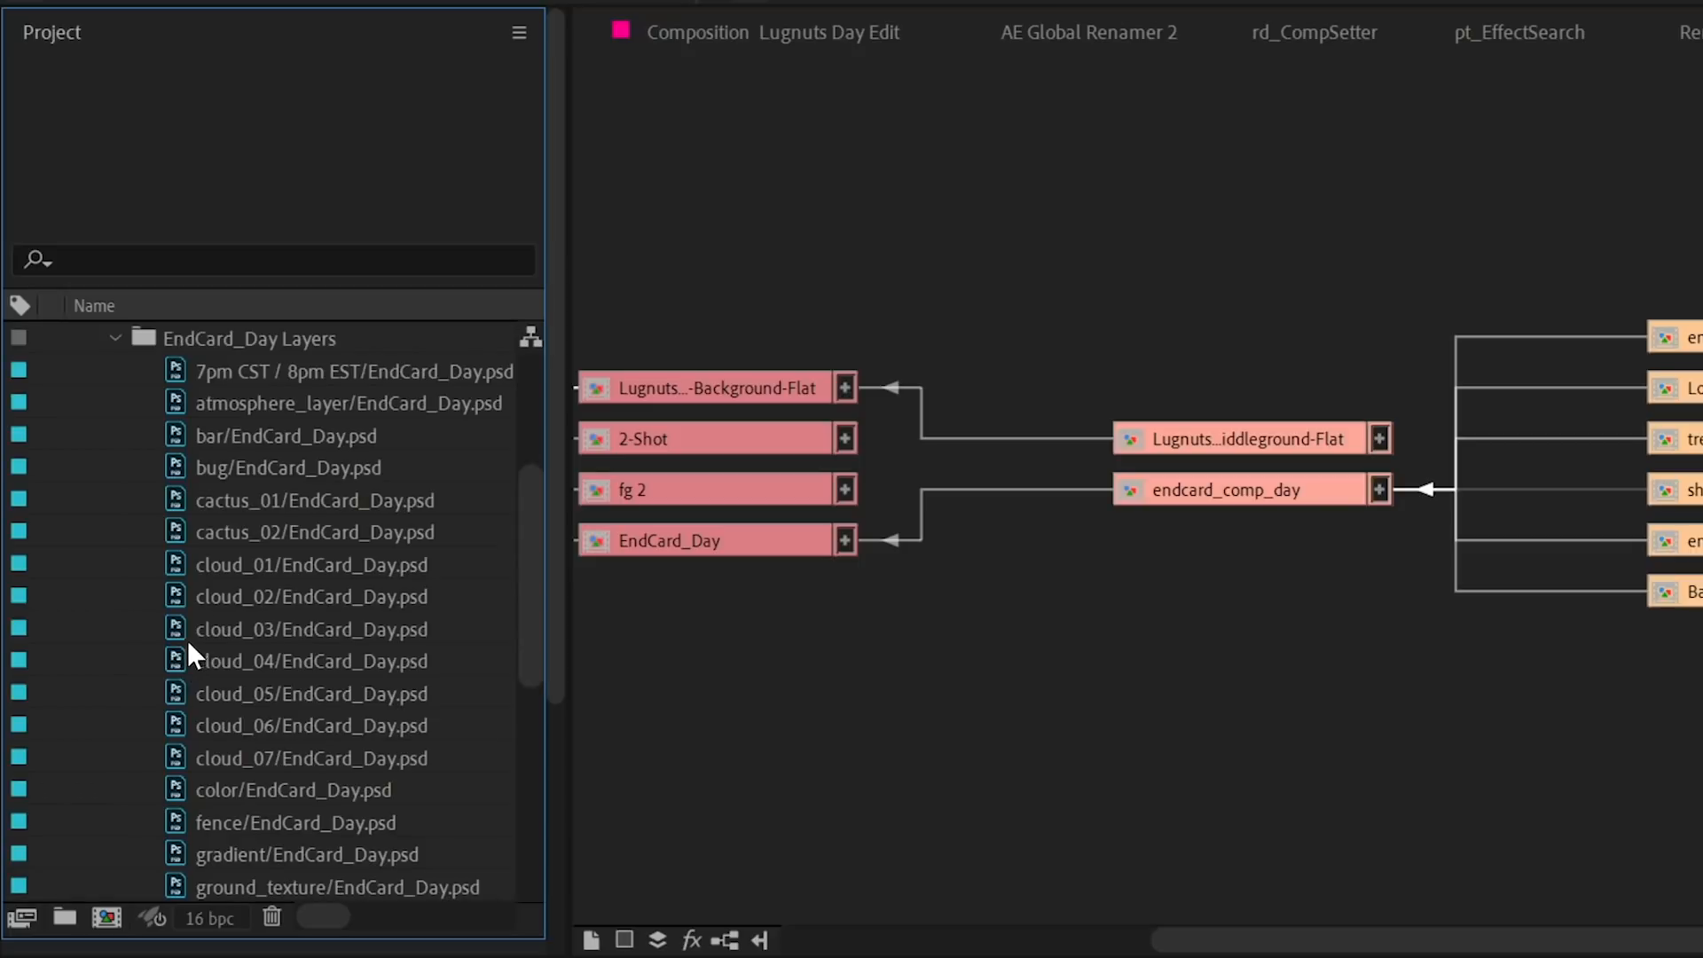
pyautogui.click(113, 337)
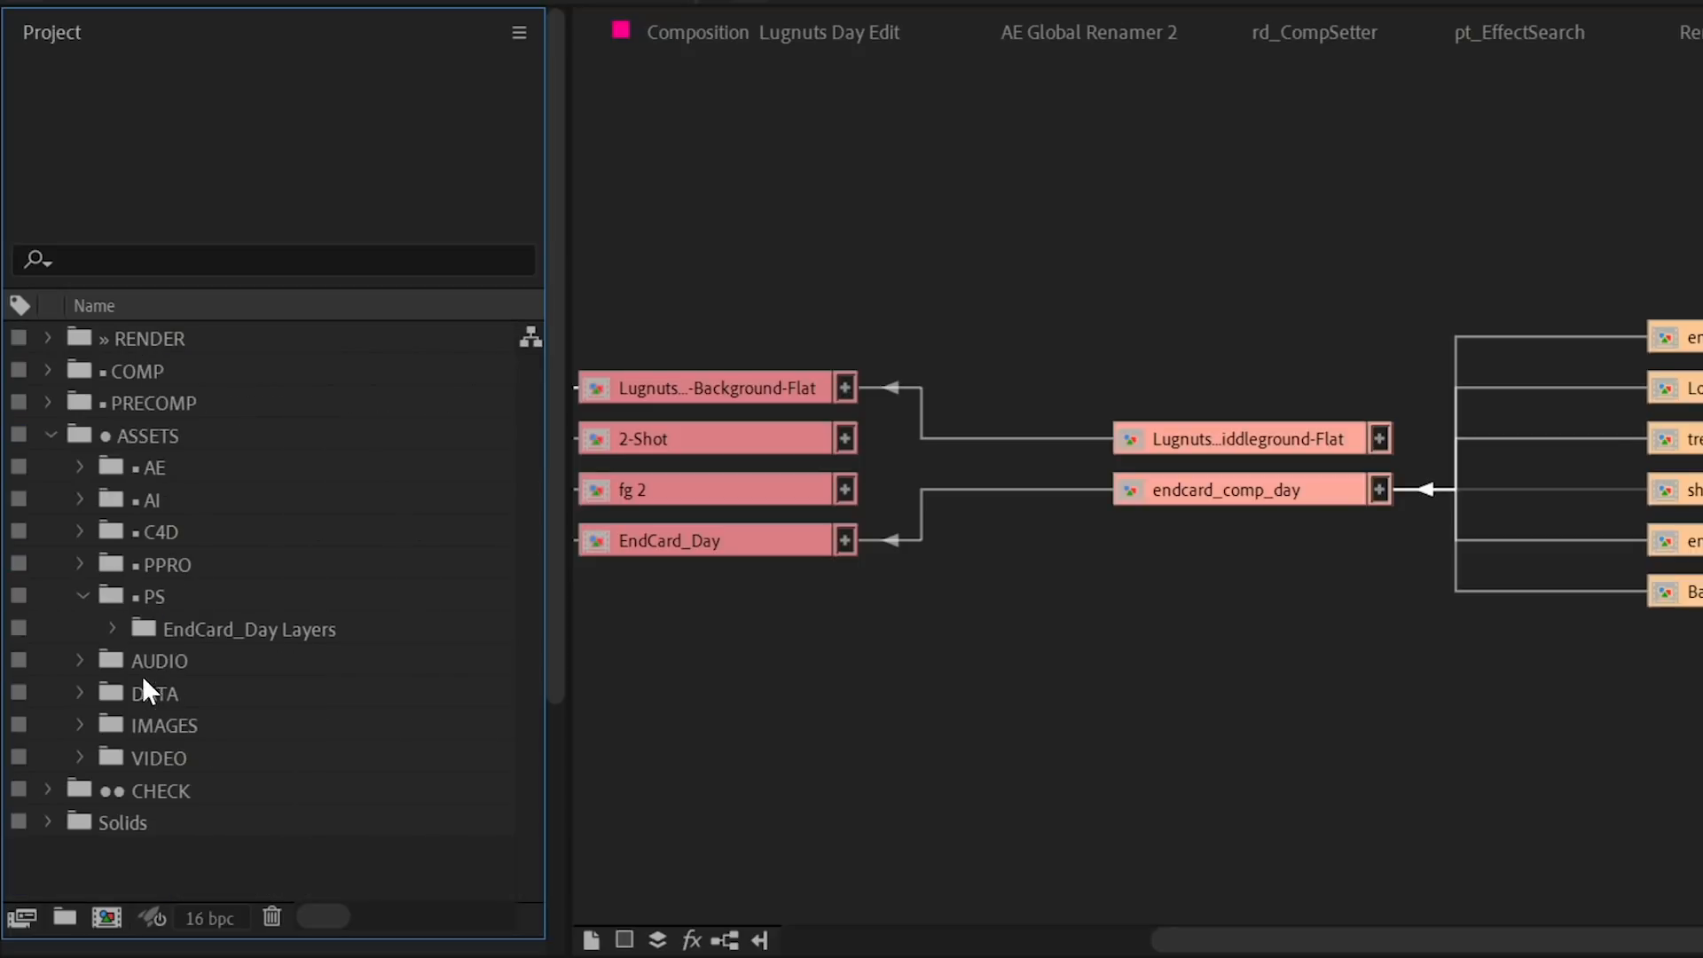
# - Twirl open the IMAGES, VIDEO and PRECOMP folders to show their sorted contents
pyautogui.click(80, 724)
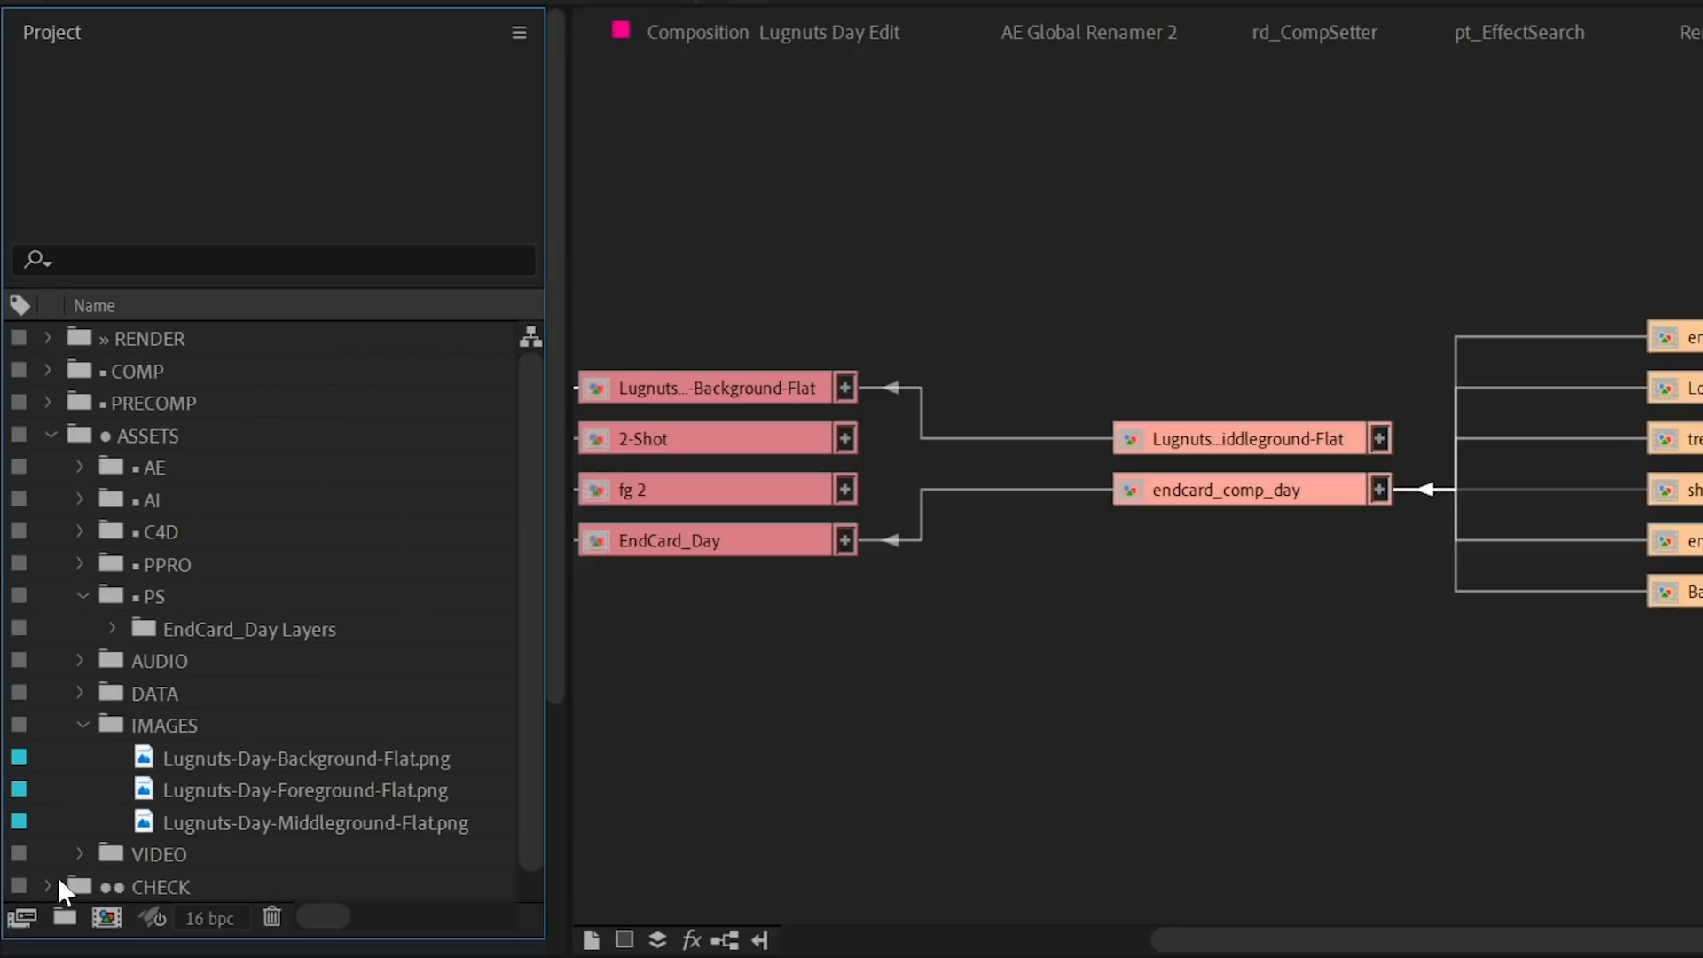
pyautogui.click(80, 854)
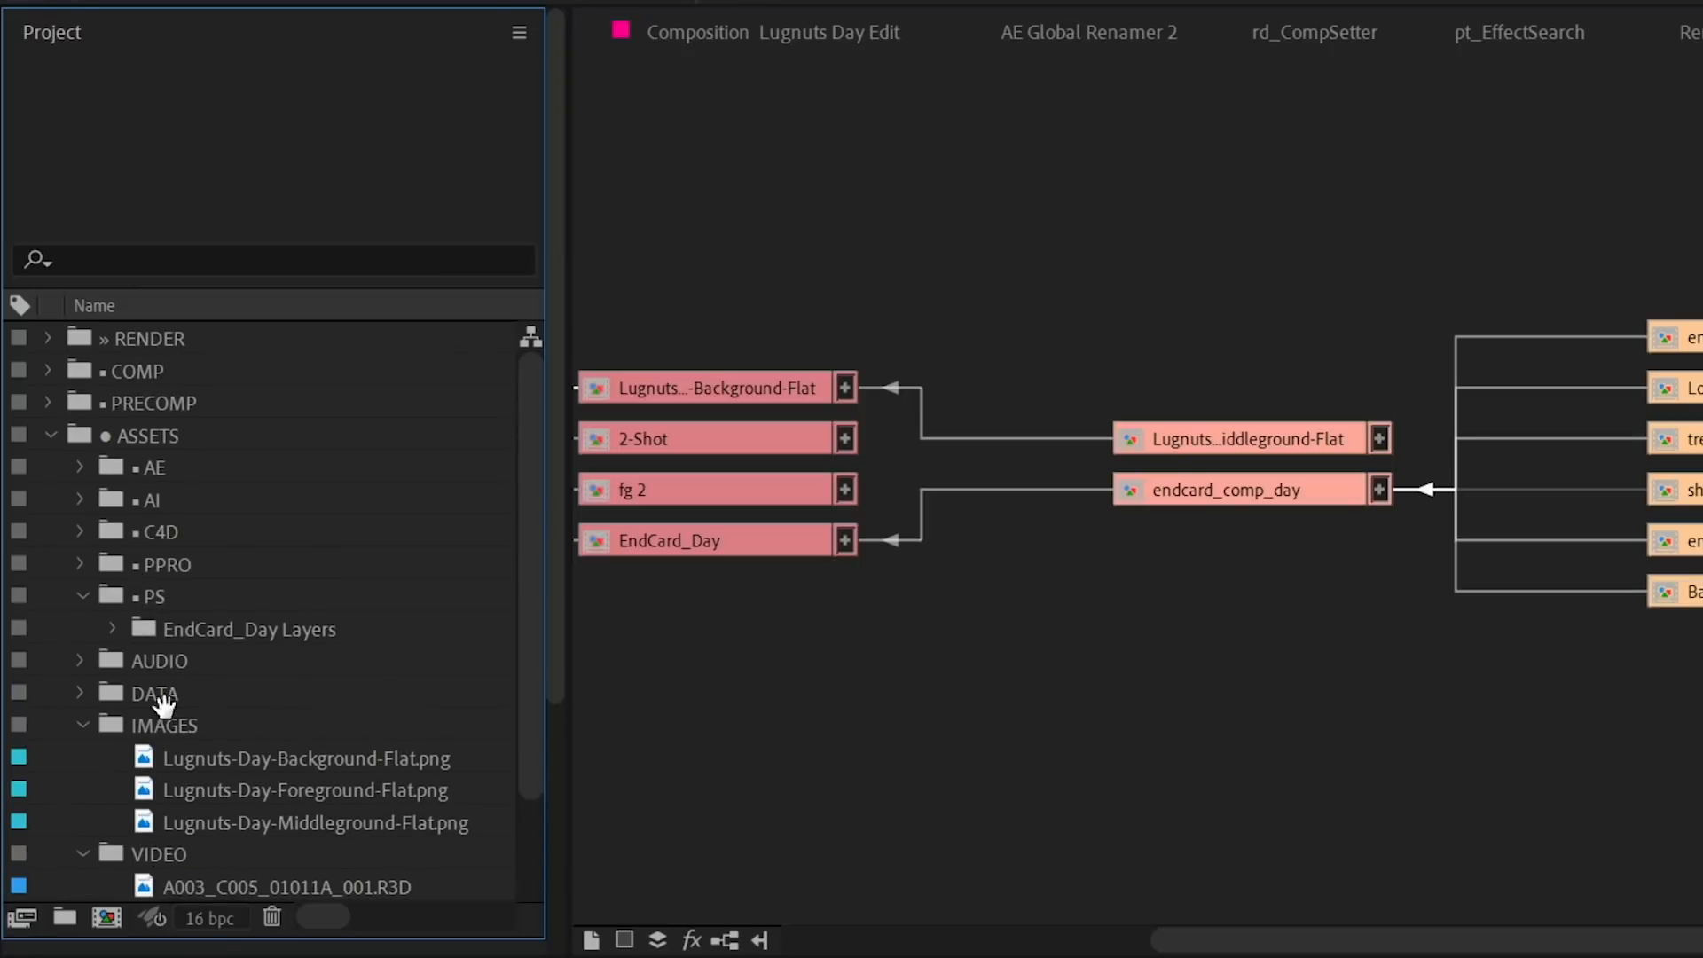
pyautogui.click(47, 371)
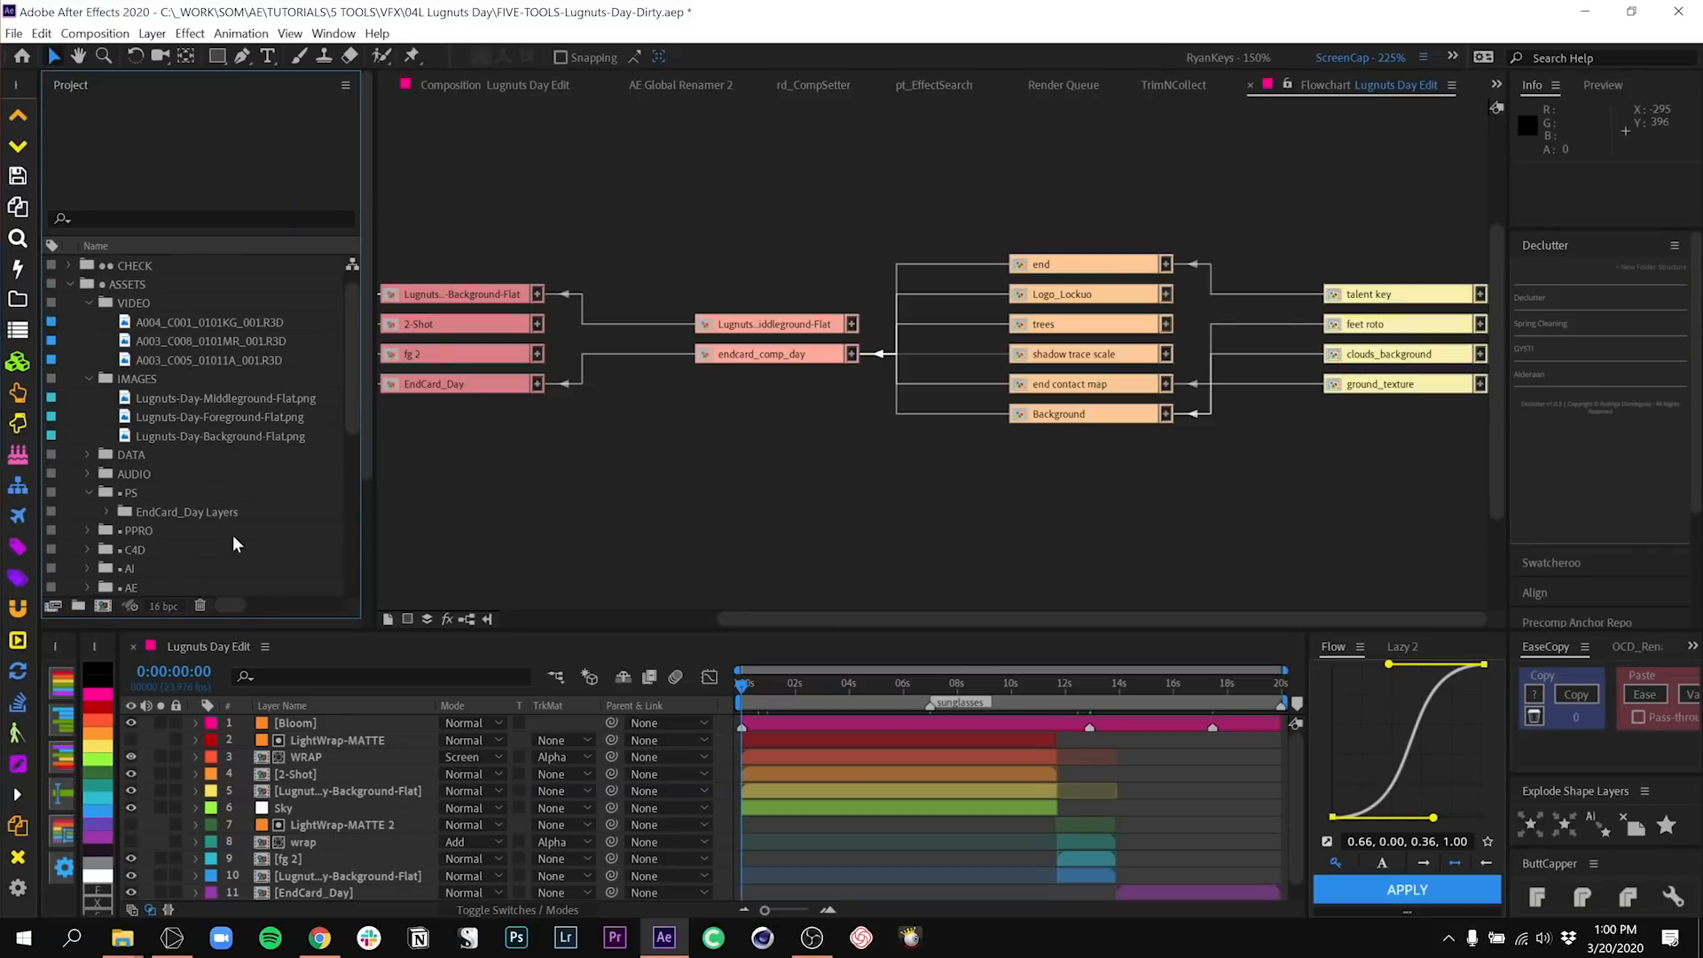
pyautogui.scroll(3)
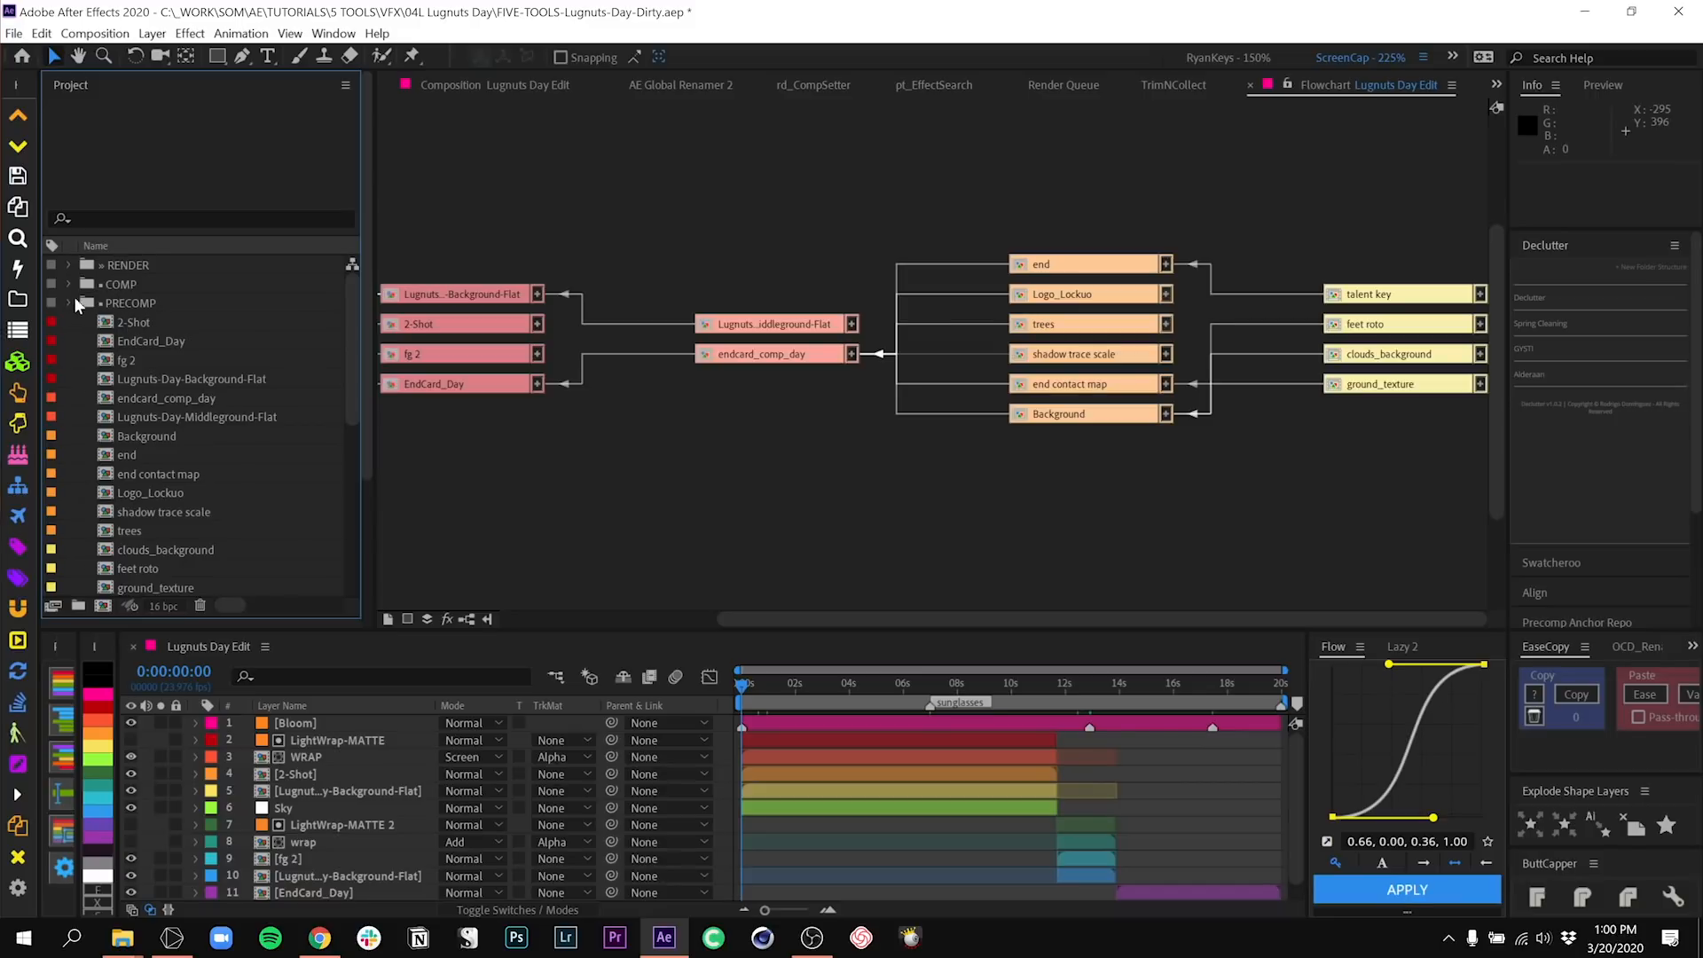
pyautogui.click(69, 321)
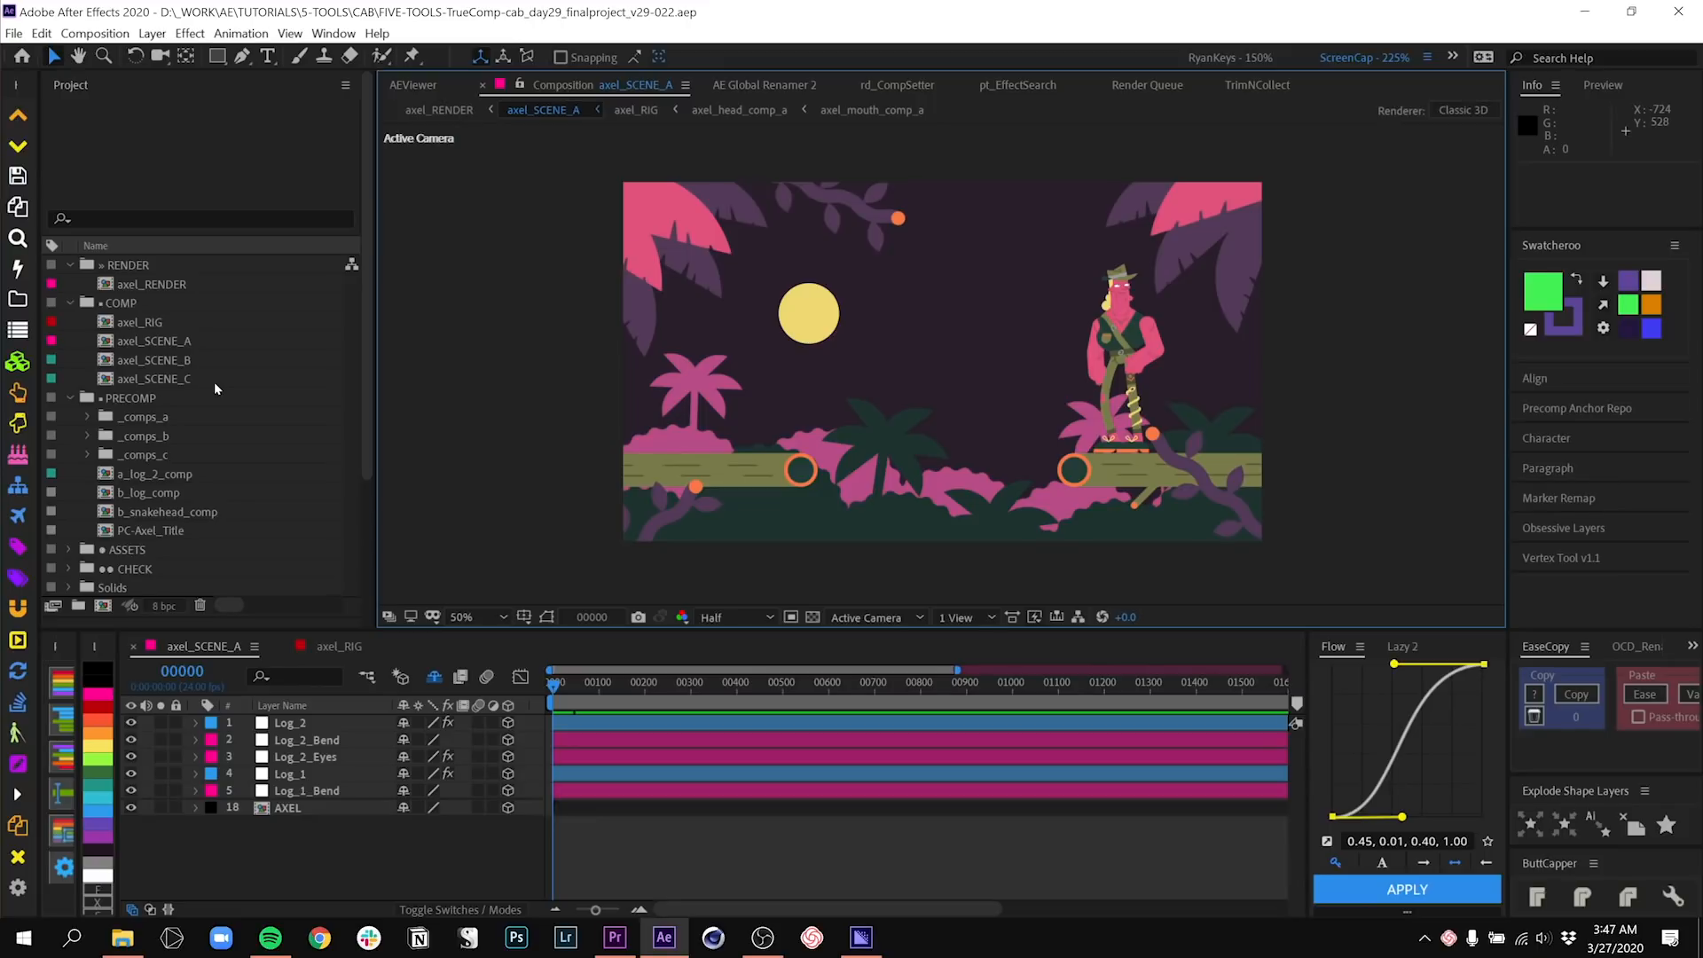
# - Keep preview resolution at Half and duplicate the axel_RIG composition with Ctrl+D
pyautogui.click(732, 617)
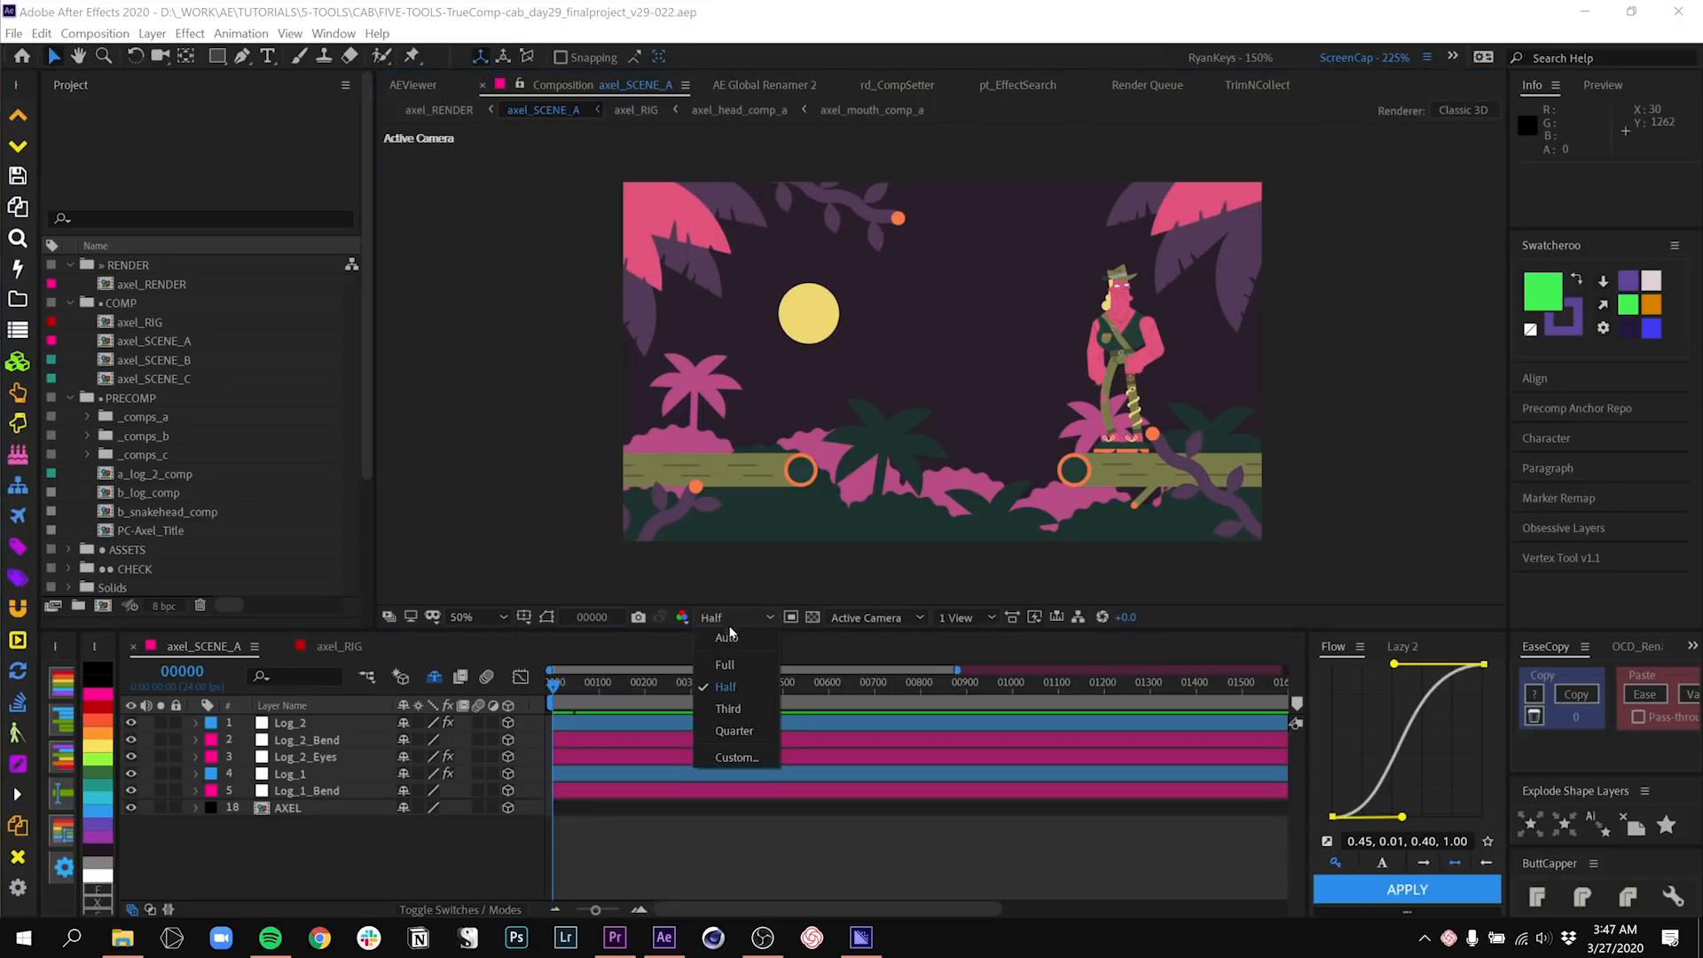
pyautogui.click(724, 663)
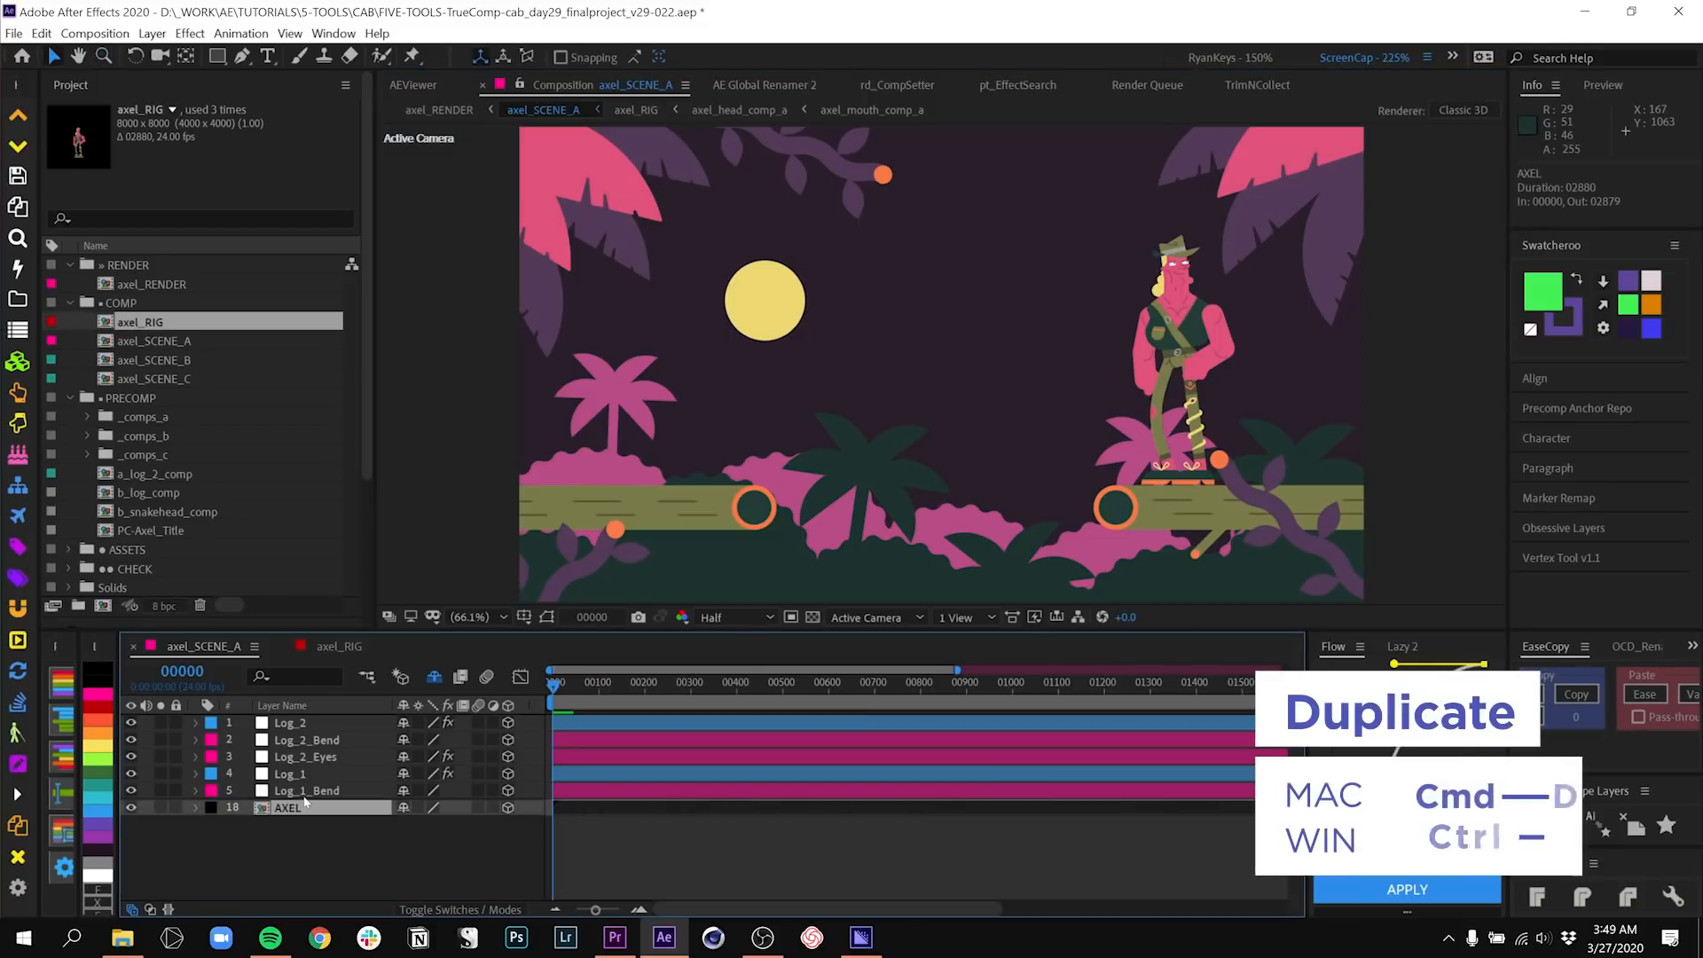
pyautogui.press('Ctrl+D')
pyautogui.write('LAZR')
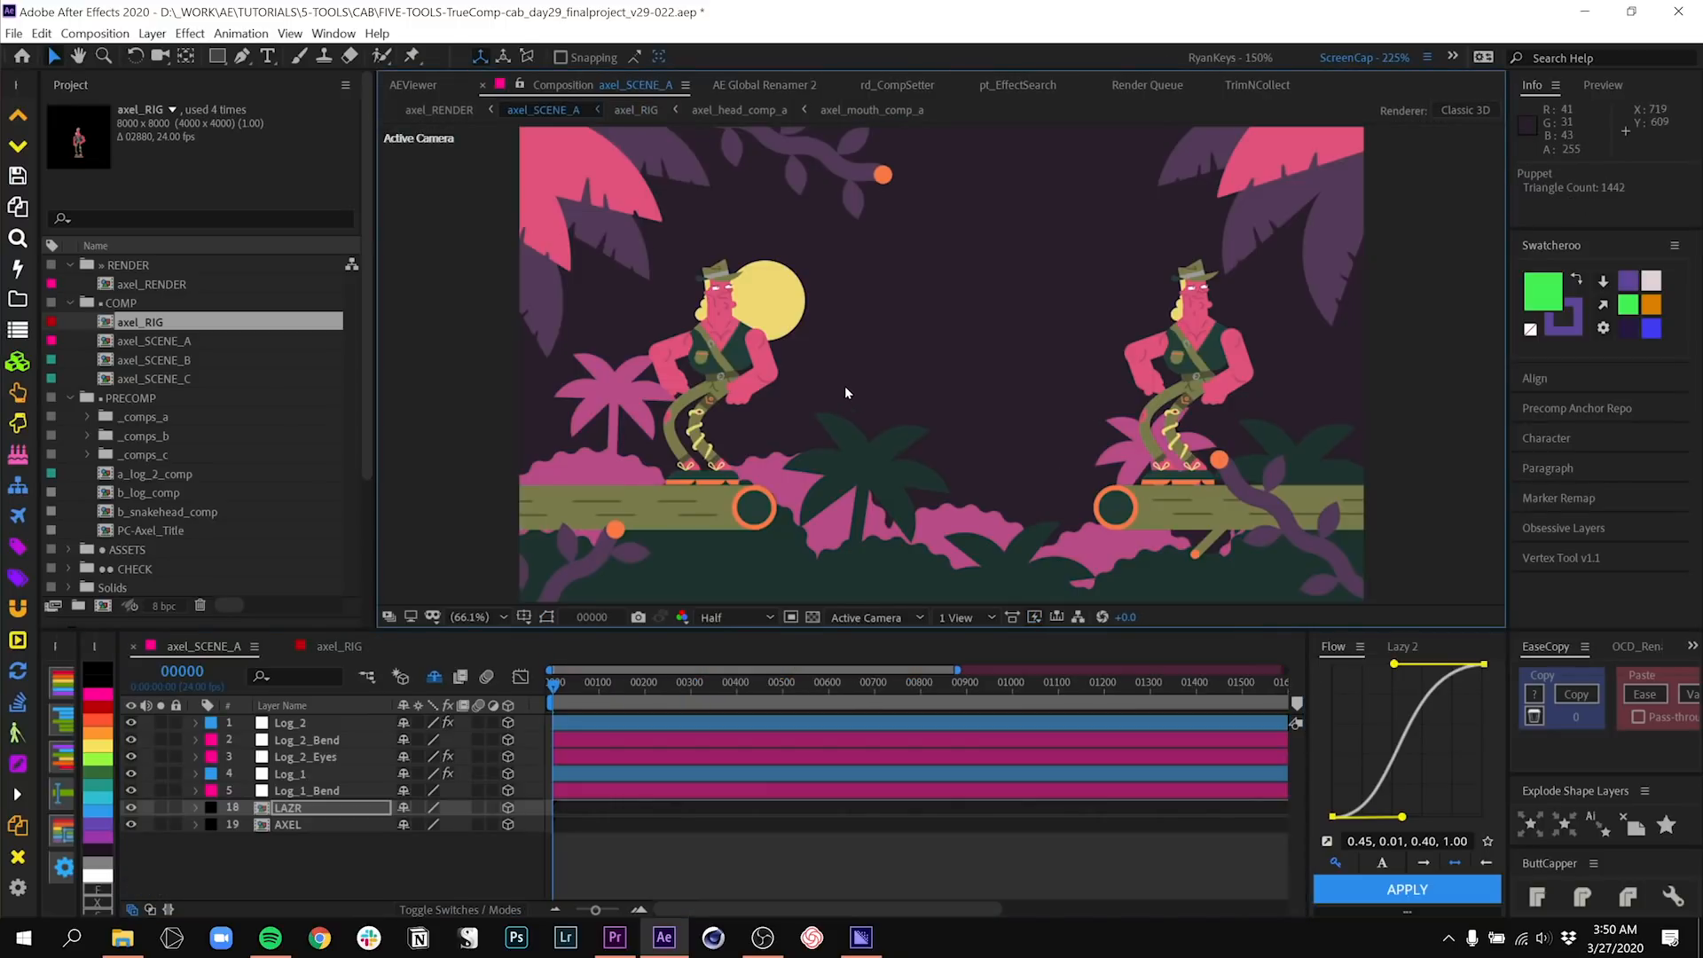
pyautogui.moveTo(701, 447)
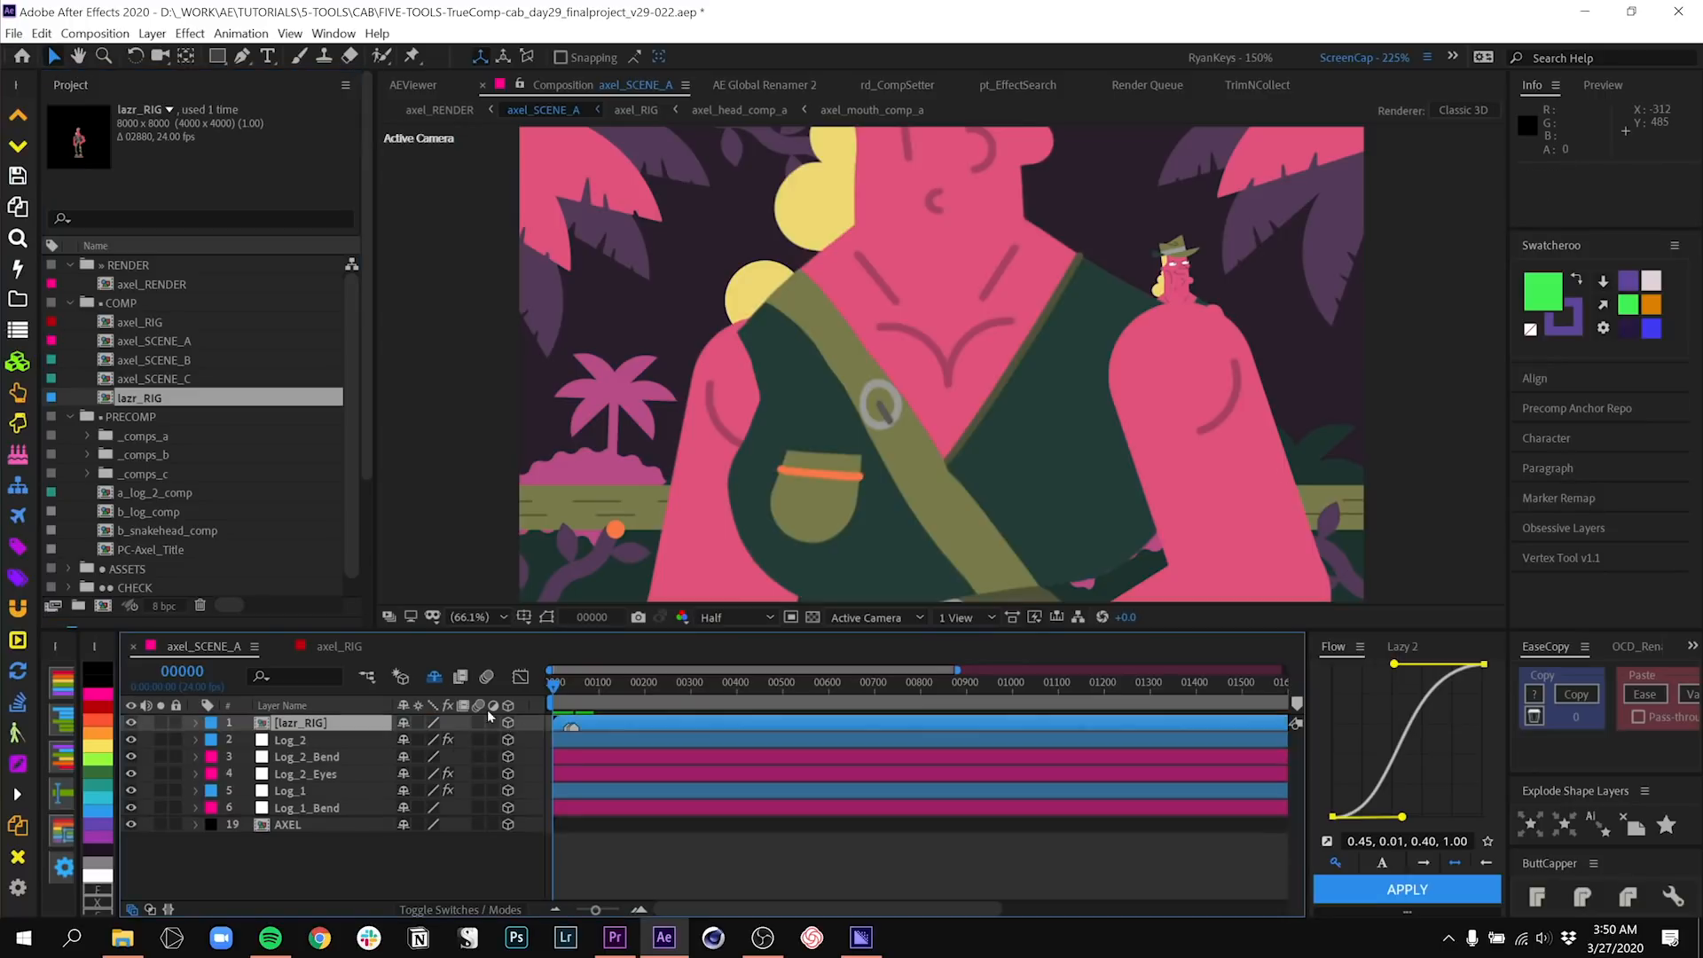
# - Check the lazr_RIG layer at 50% scale and return to the axel_SCENE_A composition
pyautogui.click(197, 722)
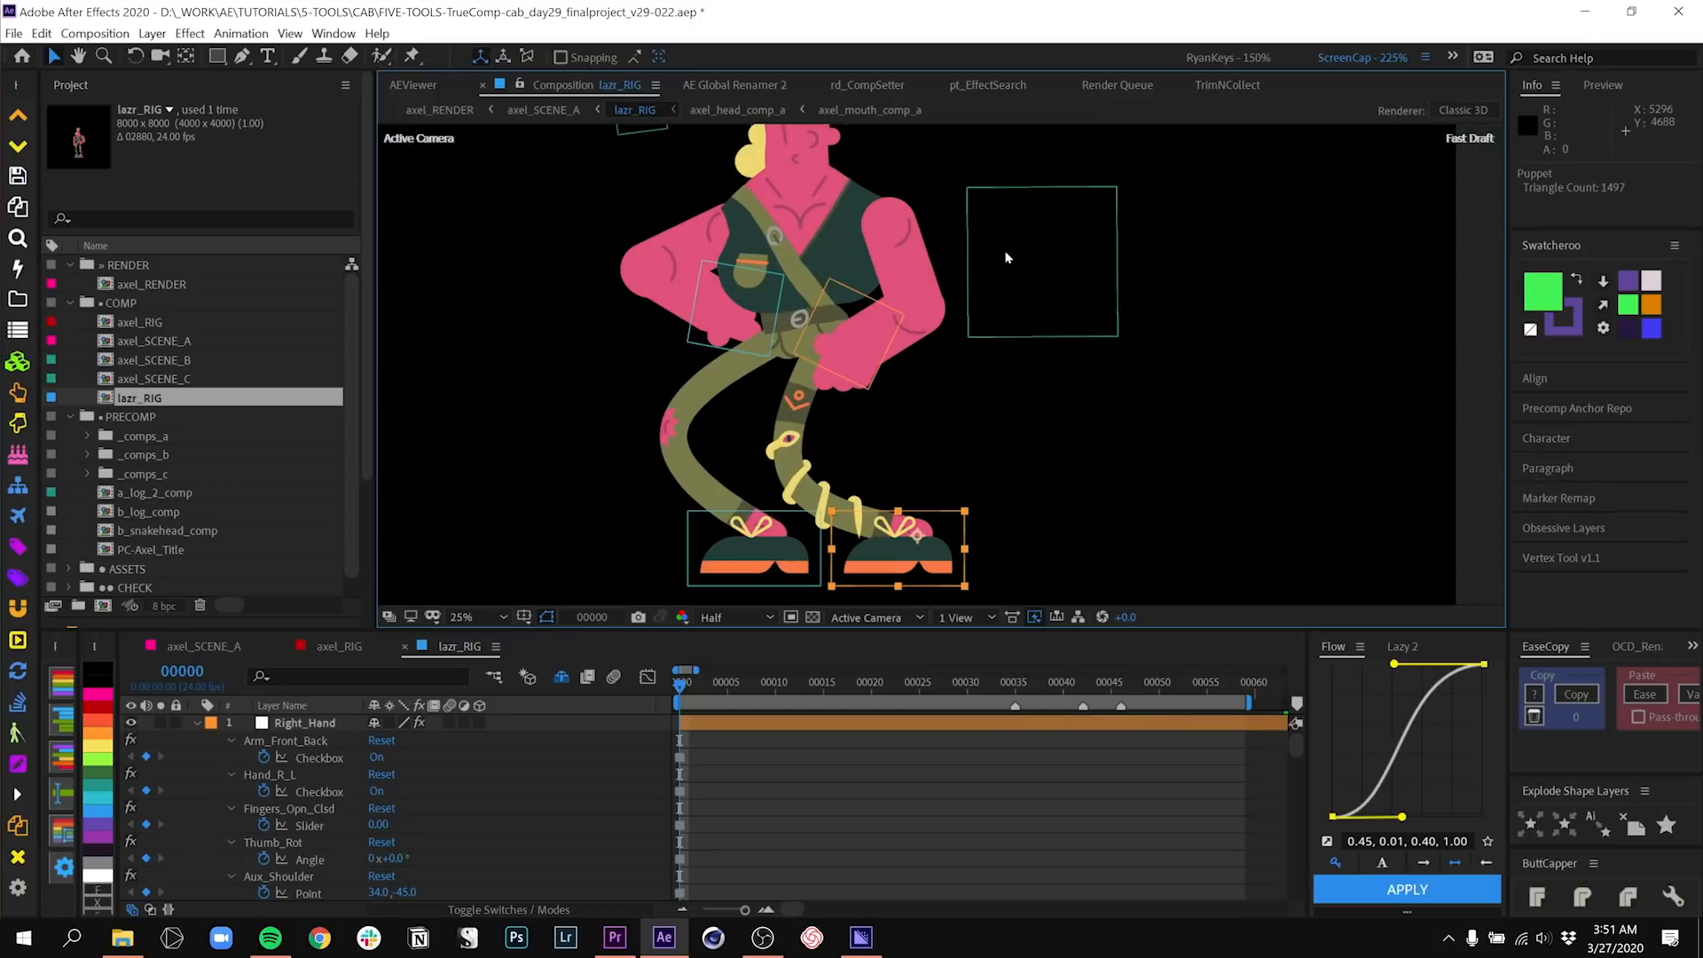
pyautogui.click(543, 110)
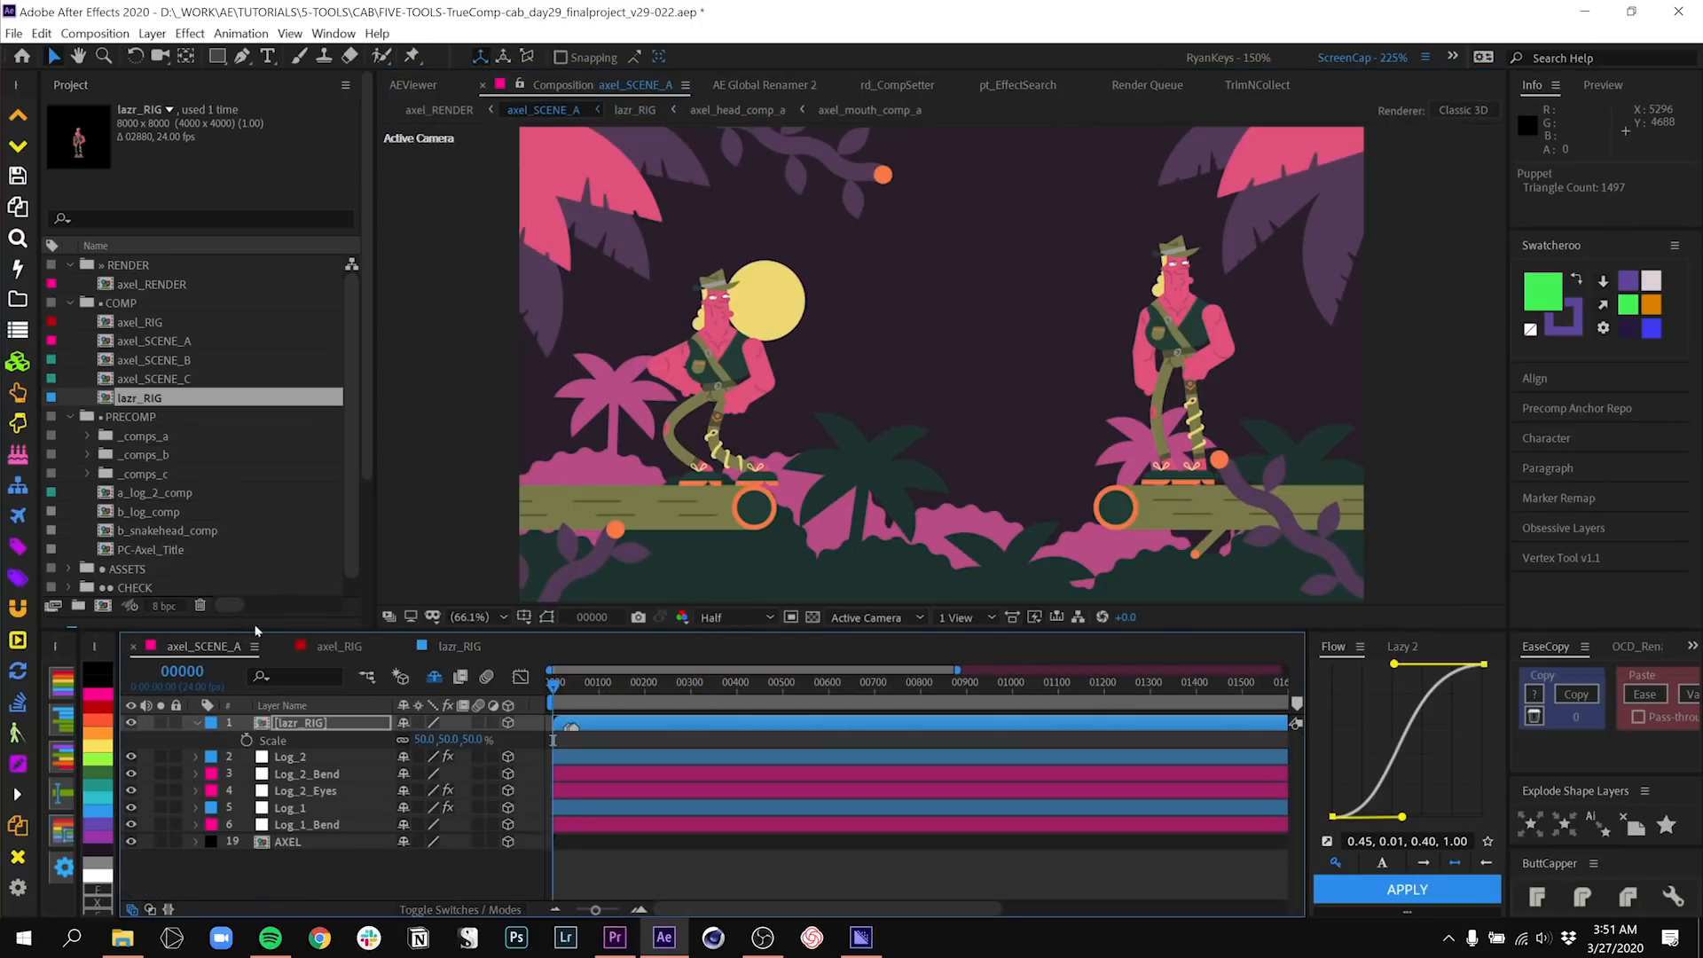
pyautogui.moveTo(981, 254)
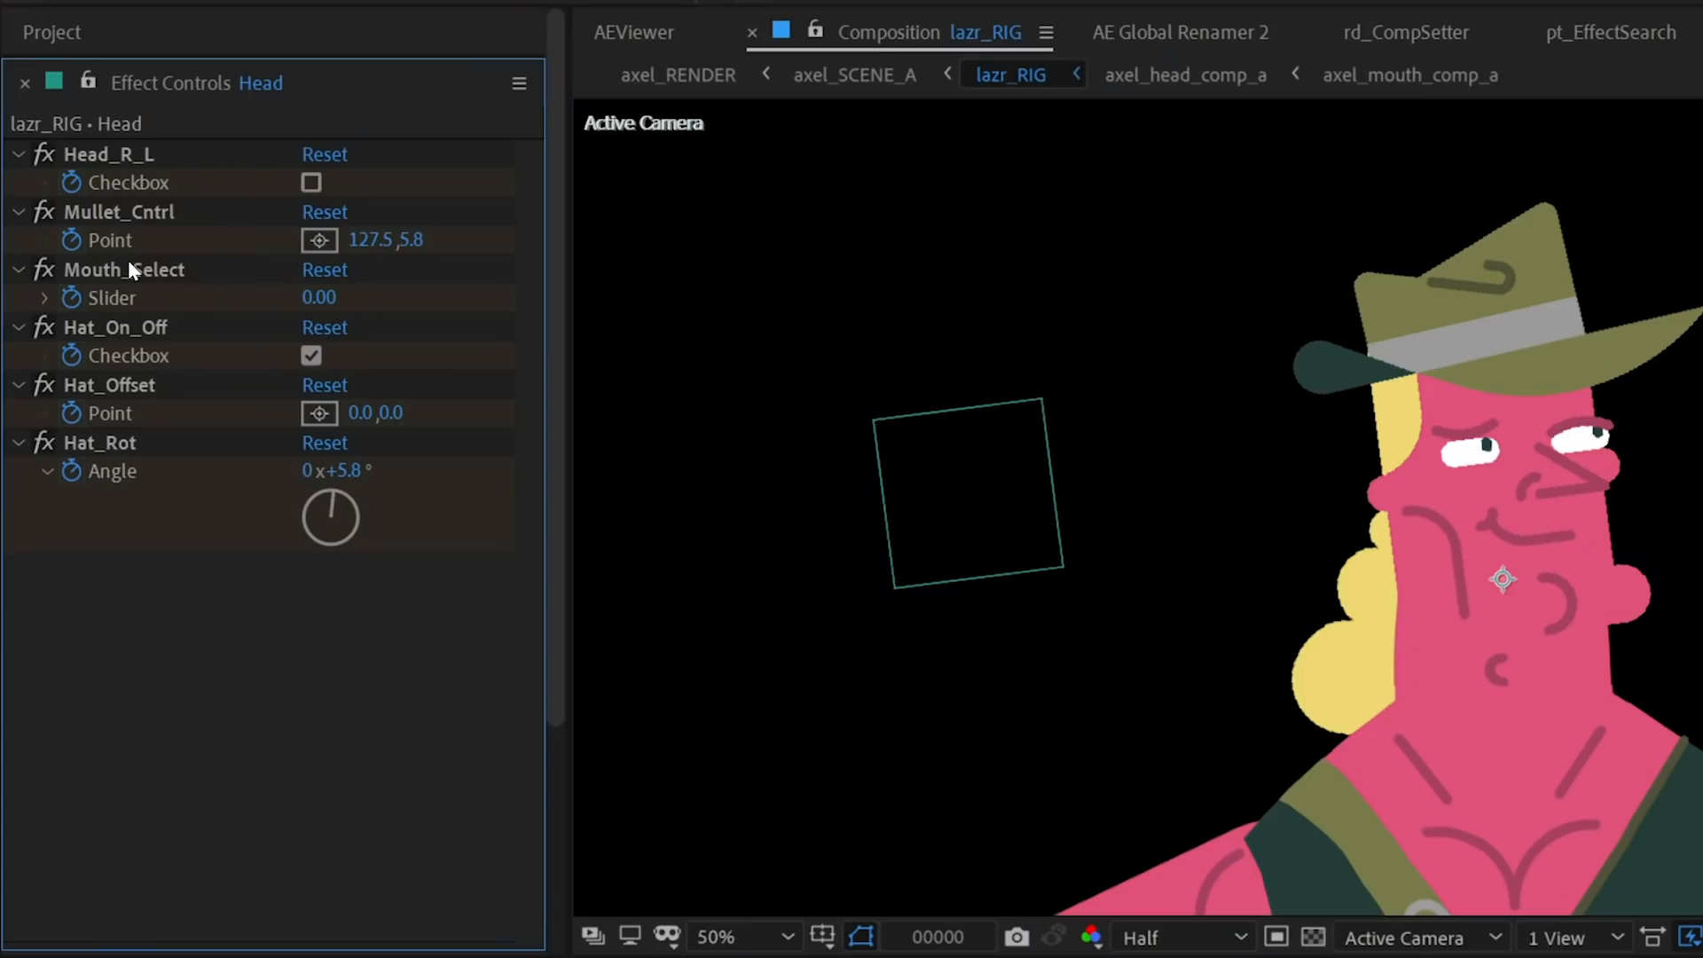
pyautogui.moveTo(113, 165)
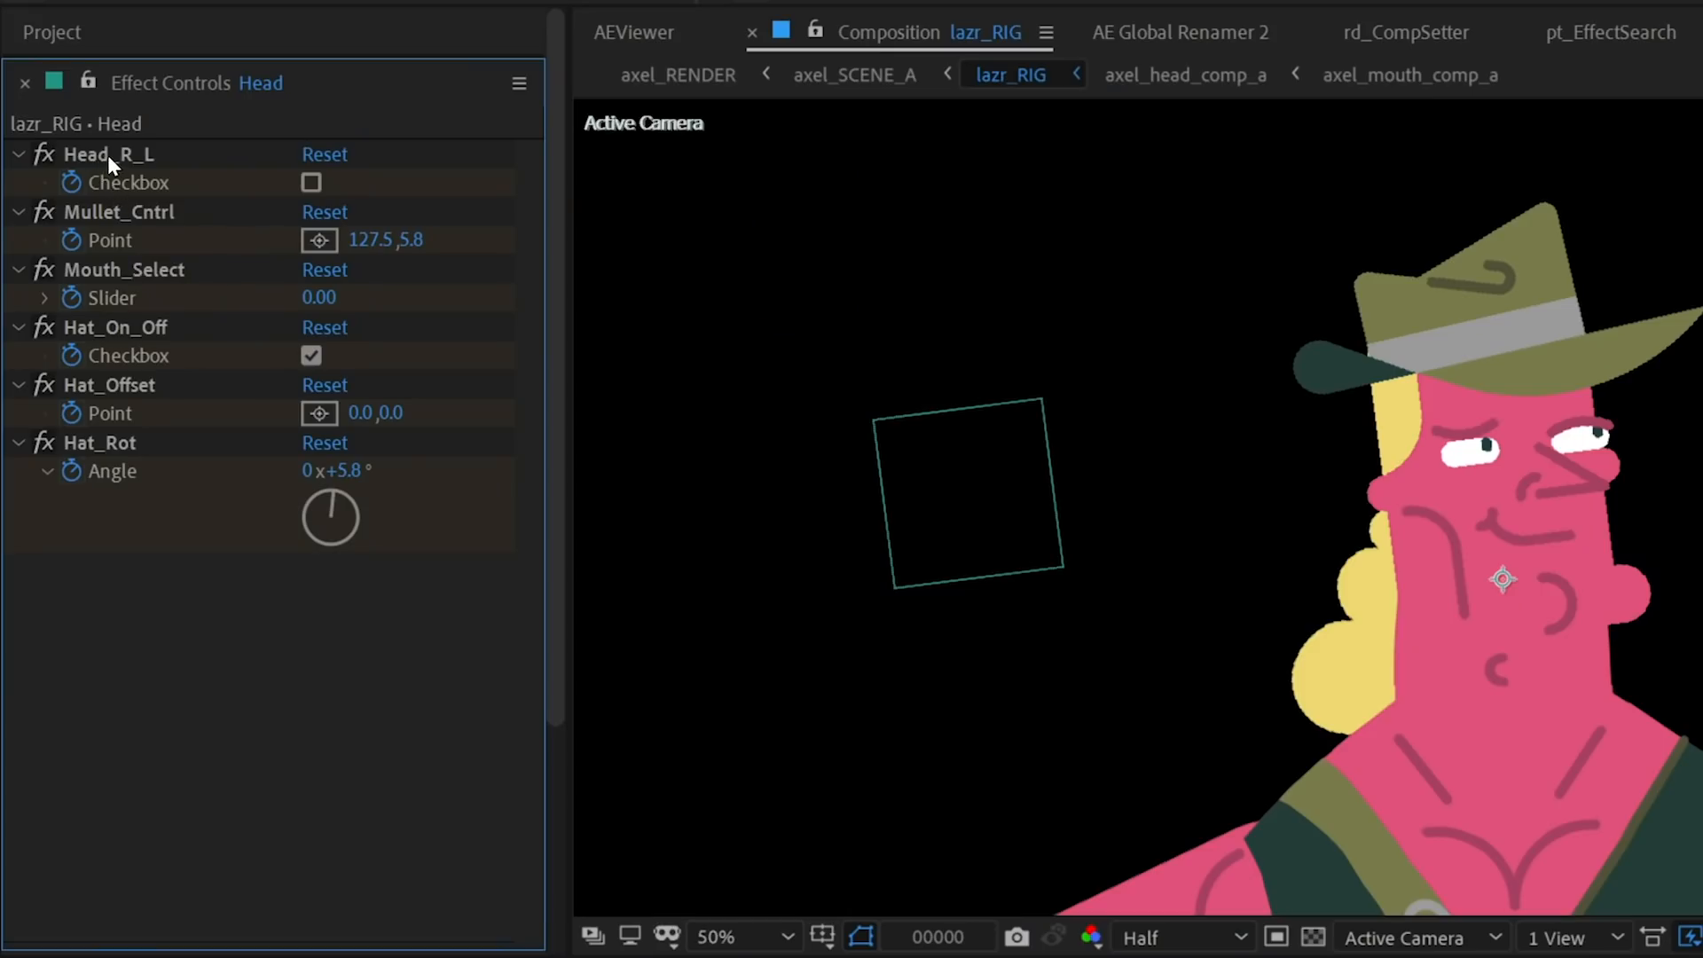
pyautogui.moveTo(138, 211)
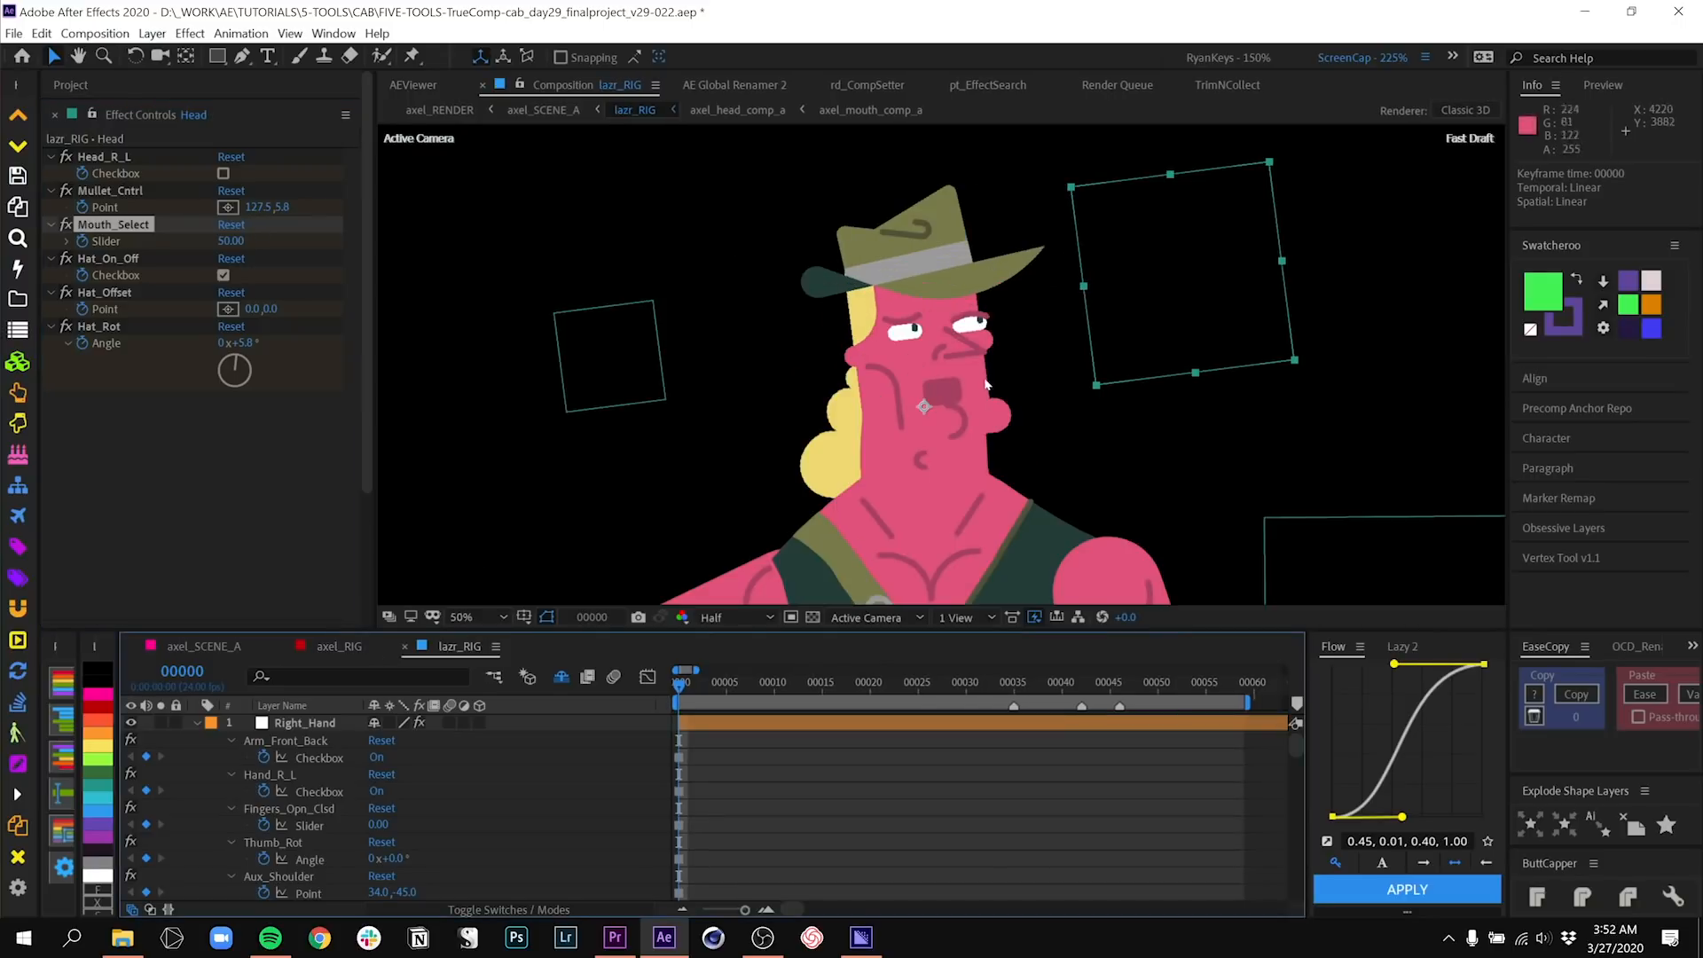
# - Return to the axel_SCENE_A composition after setting the head's Mouth_Select to 50
pyautogui.click(543, 110)
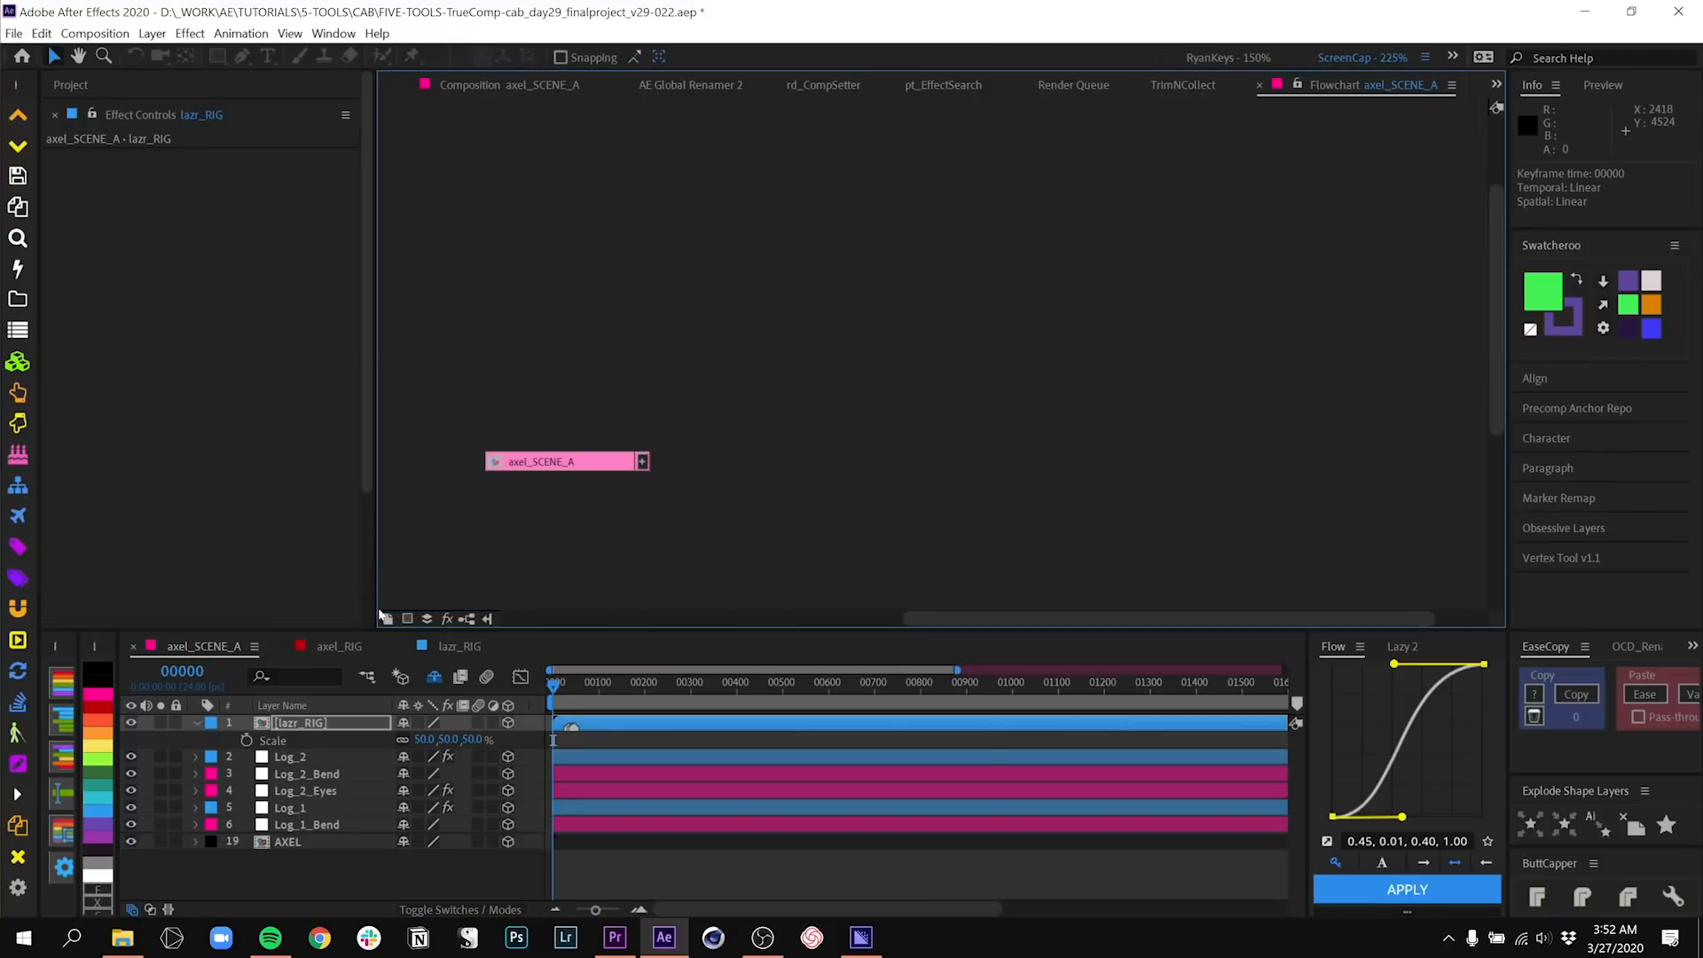
pyautogui.moveTo(527, 332)
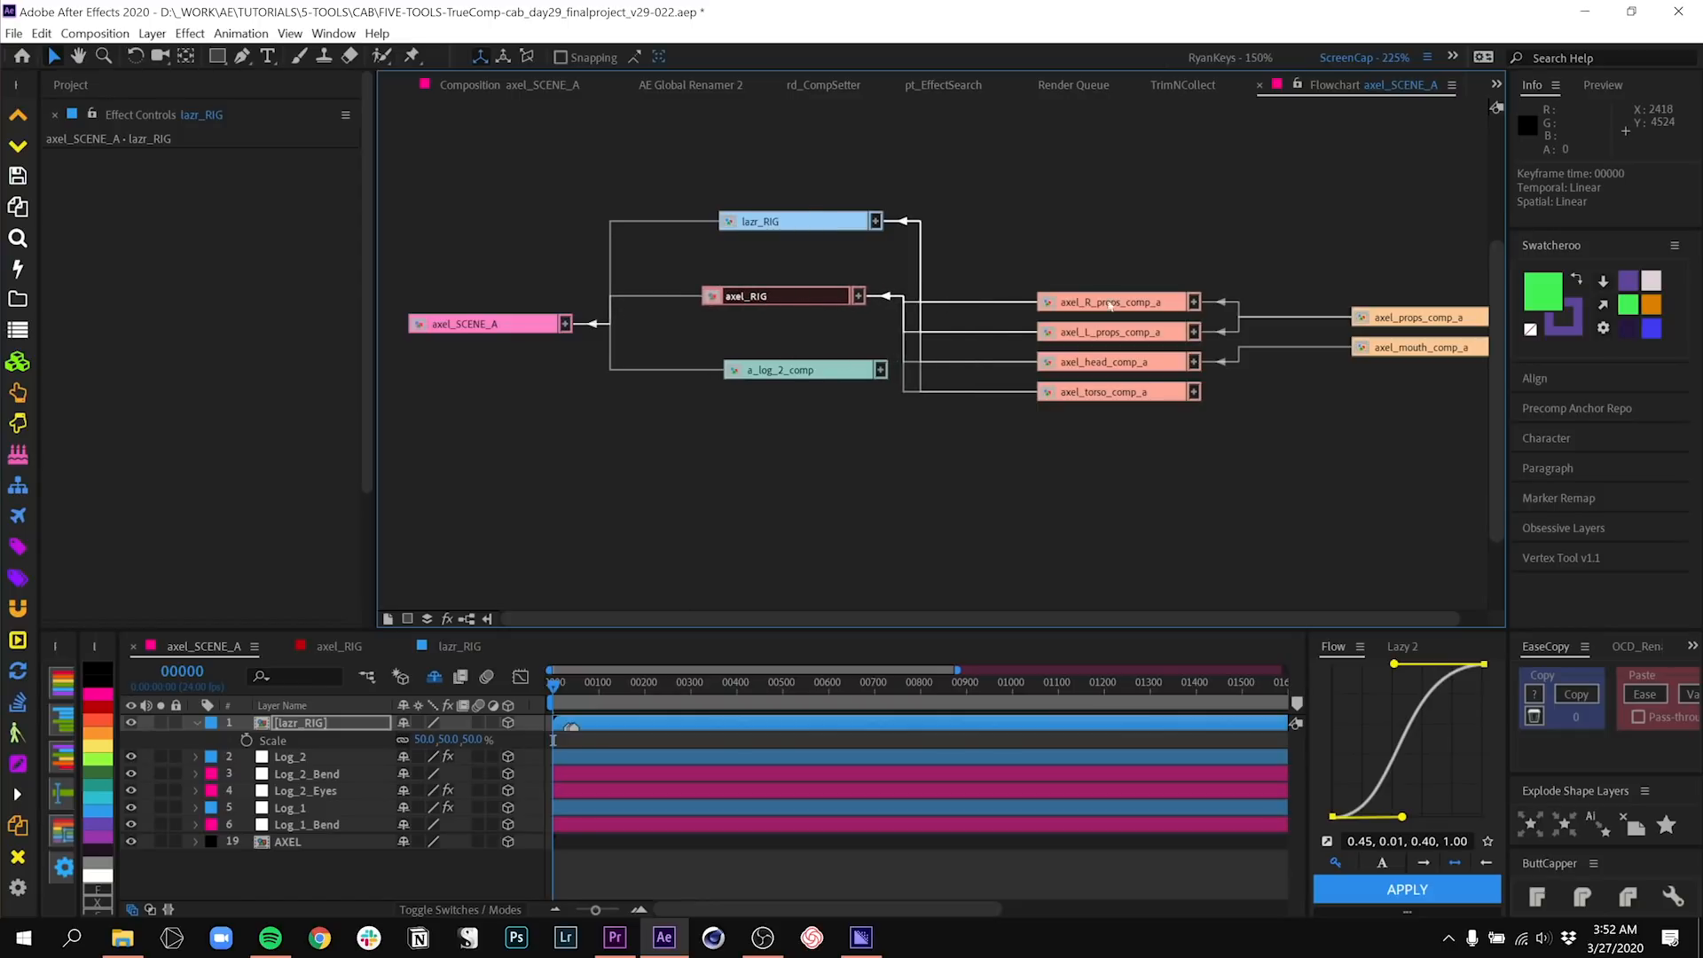
pyautogui.moveTo(1354, 369)
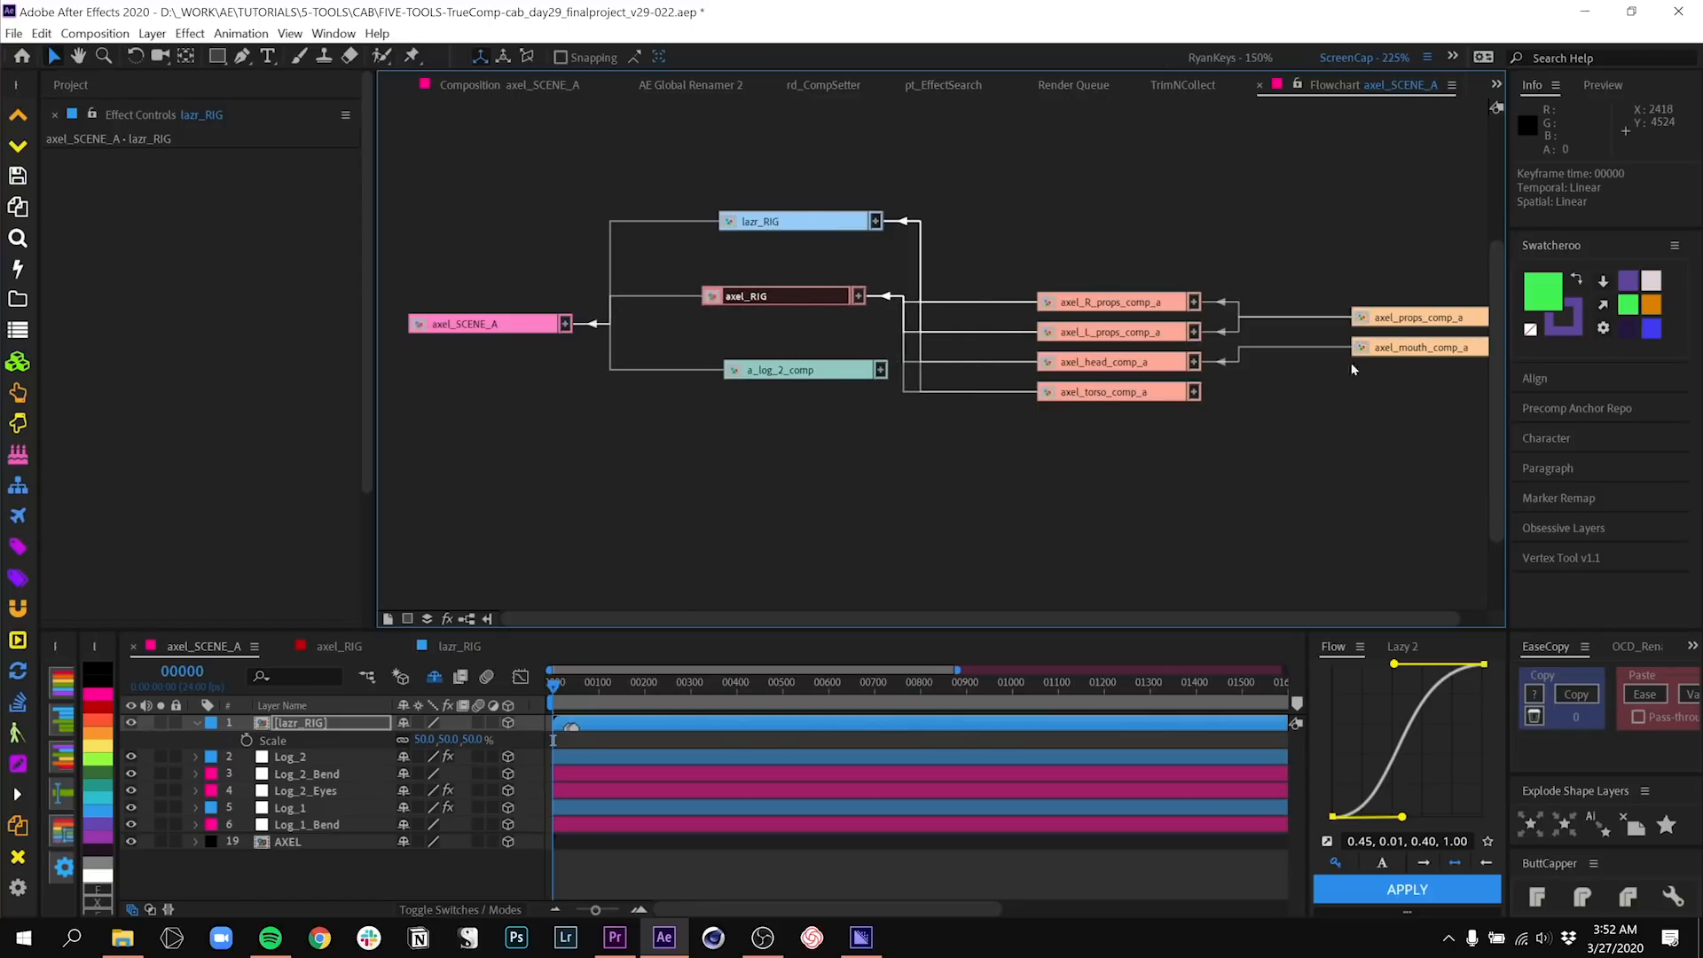
pyautogui.moveTo(1425, 268)
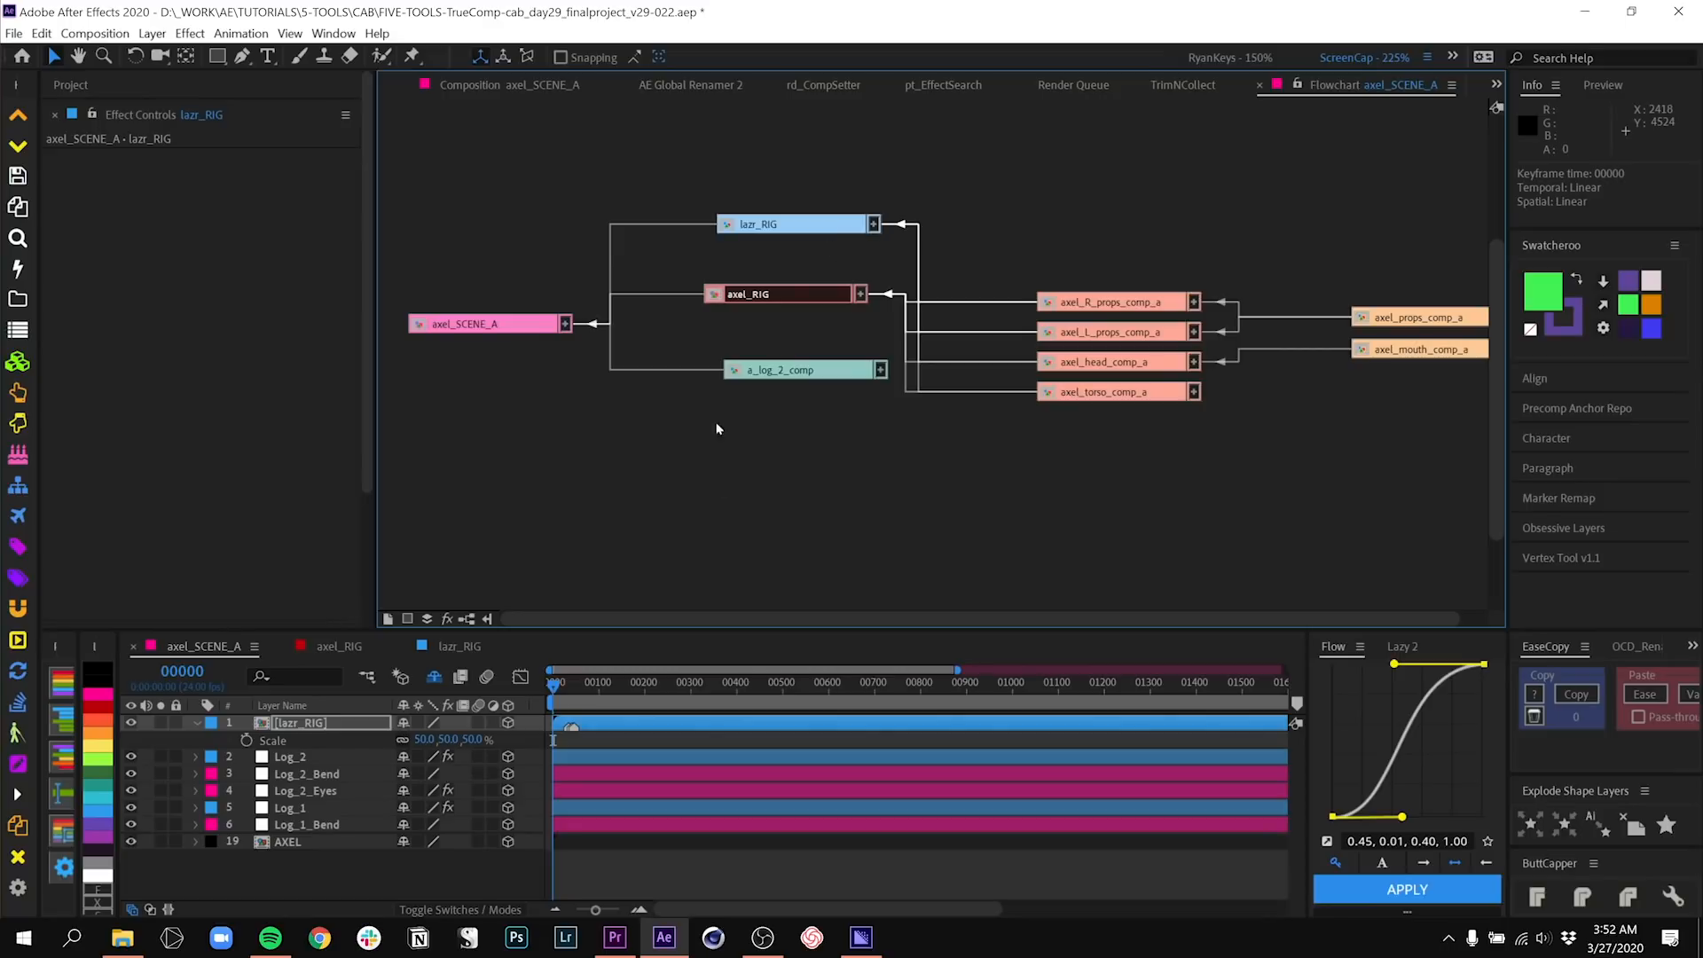
# - Select the original axel_RIG comp in the Project panel and bring up the Window menu
pyautogui.click(138, 321)
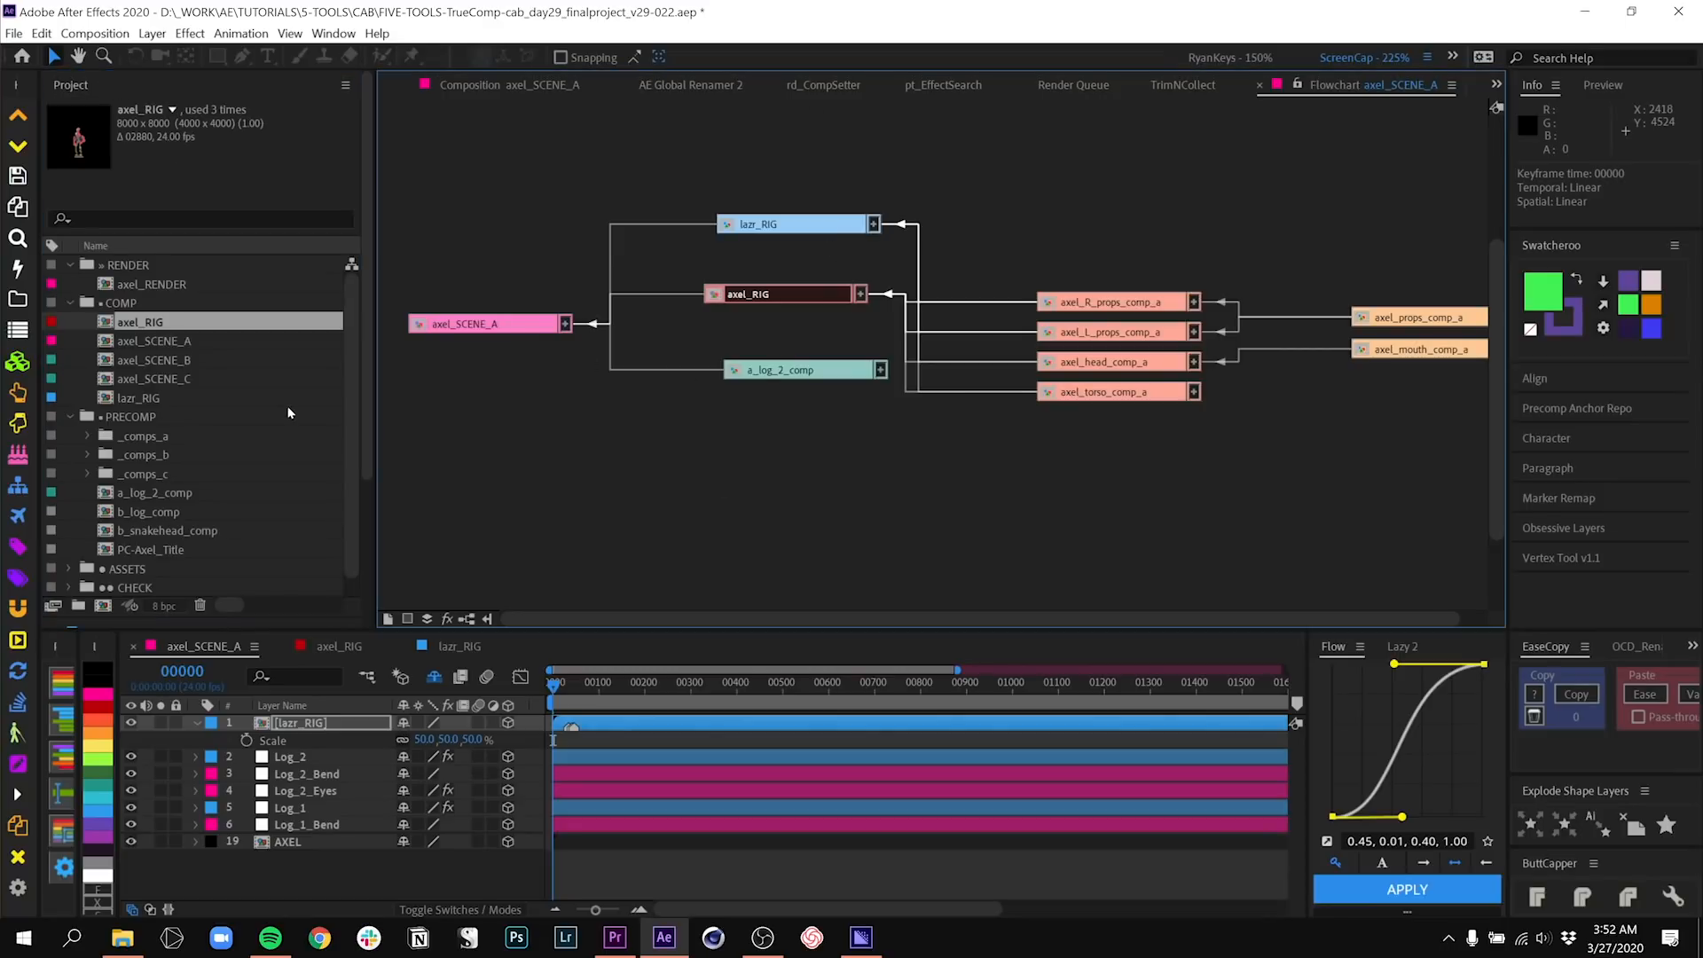
pyautogui.click(138, 397)
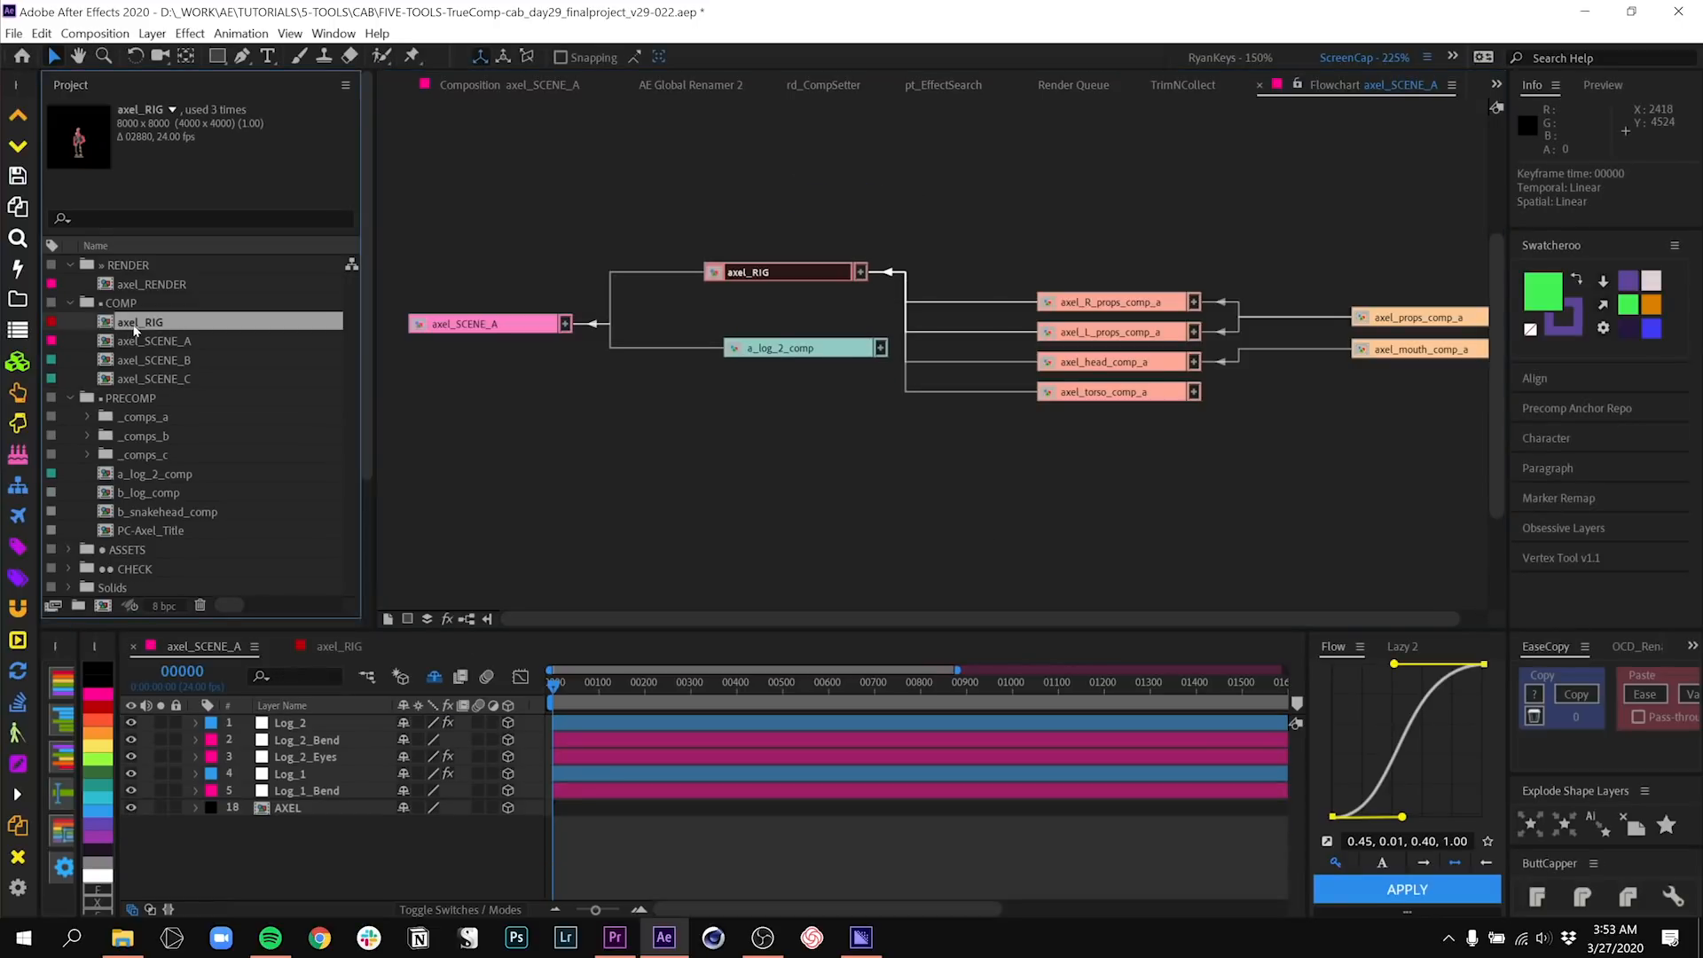
pyautogui.click(333, 32)
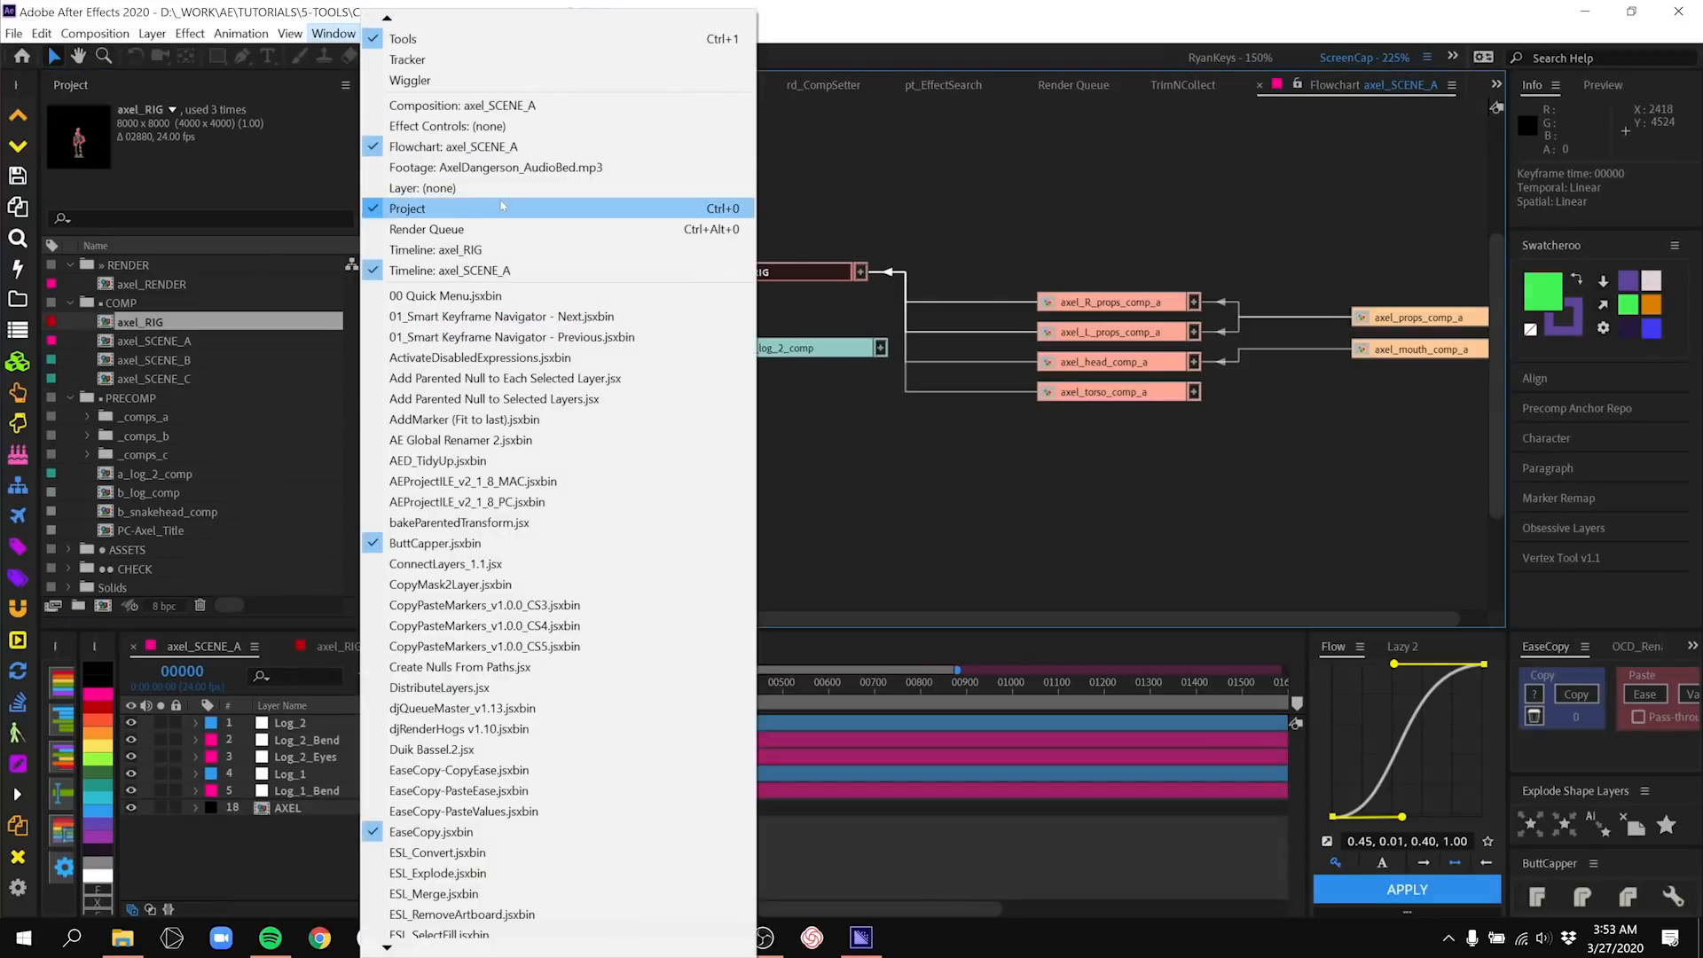
# - Launch True Comp Duplicator.jsx from the bottom of the Window menu
pyautogui.scroll(-3)
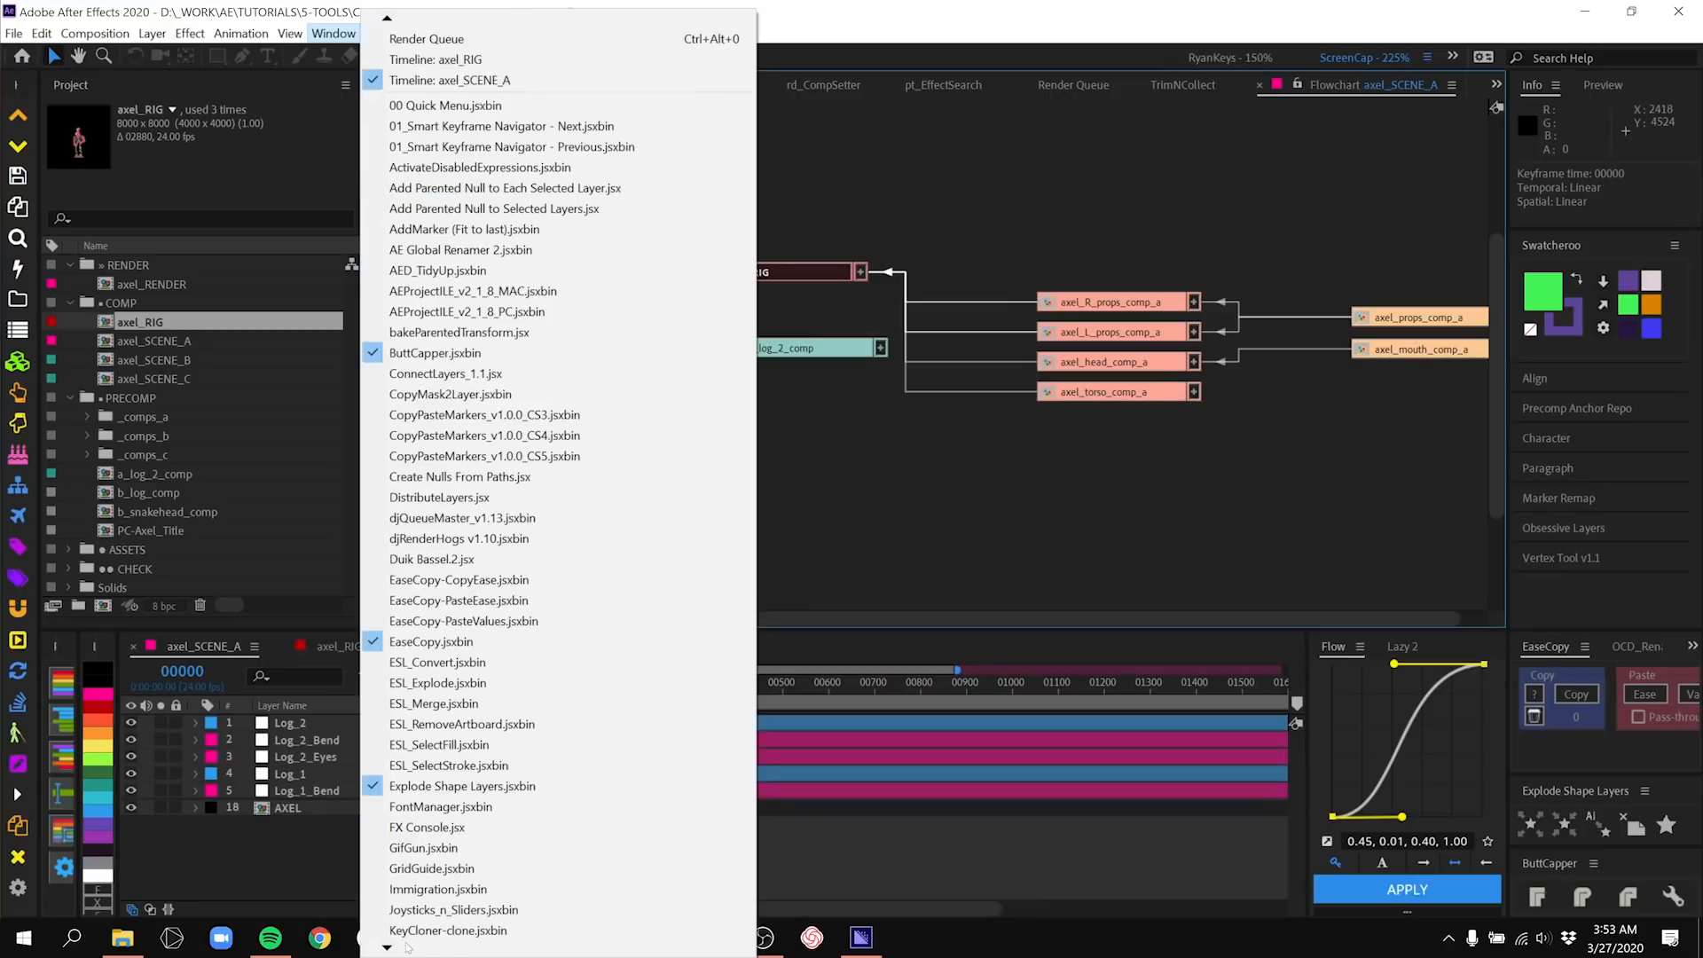
pyautogui.scroll(3)
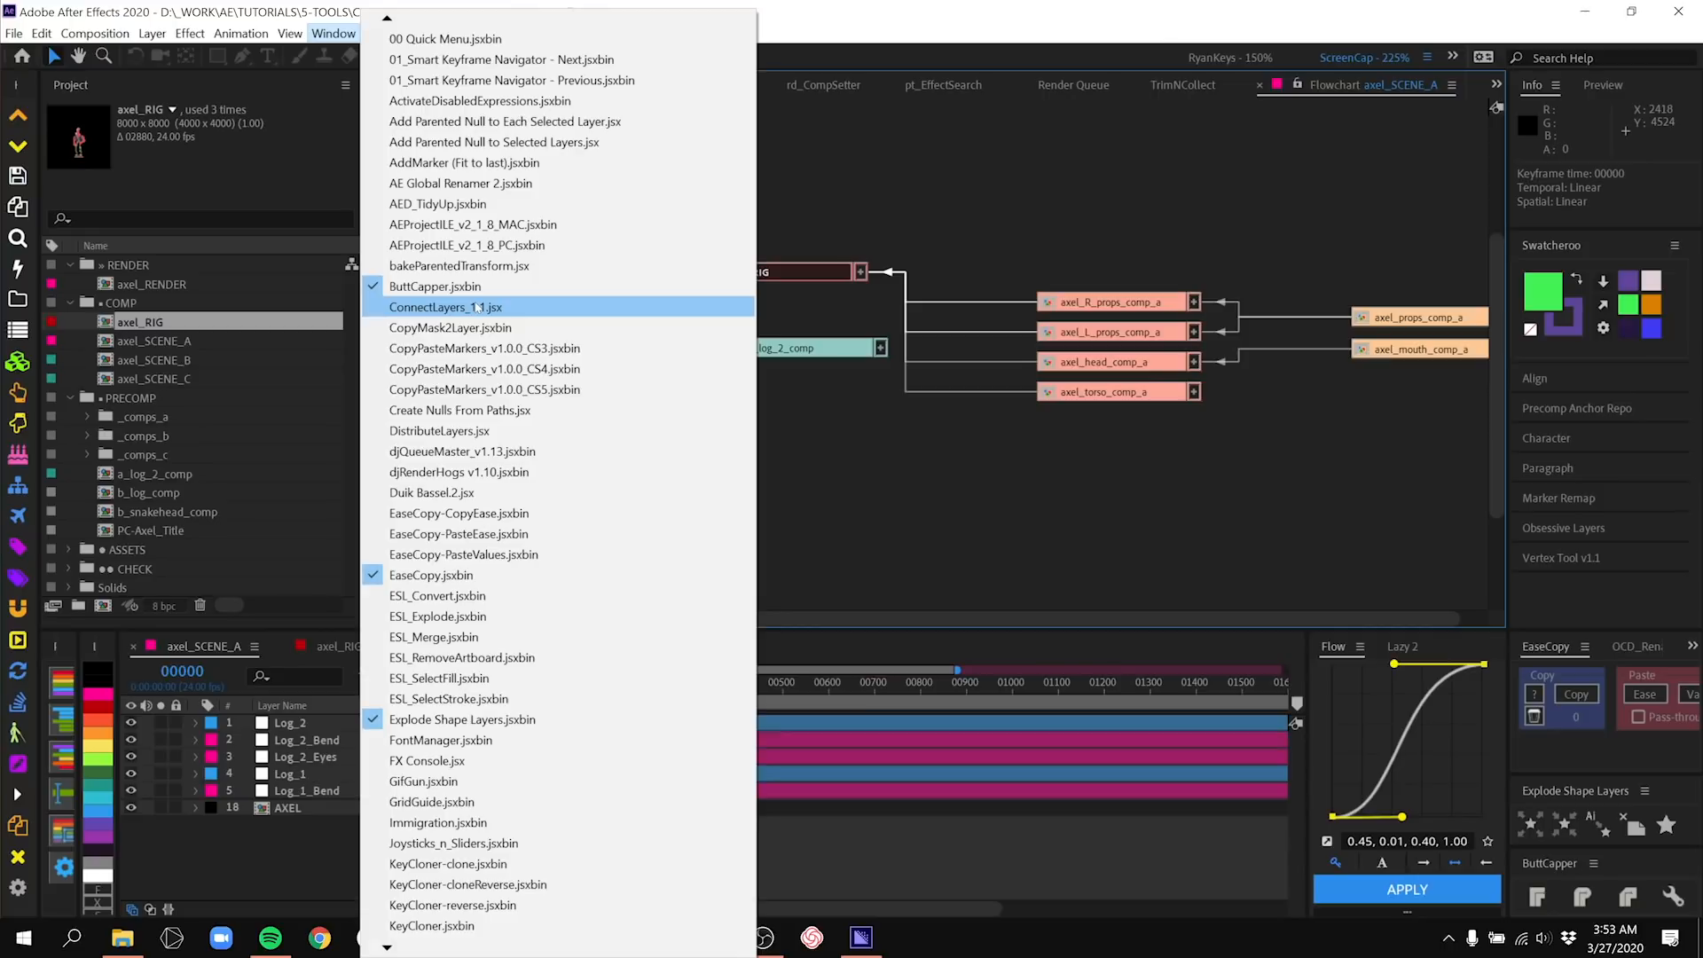
pyautogui.scroll(-3)
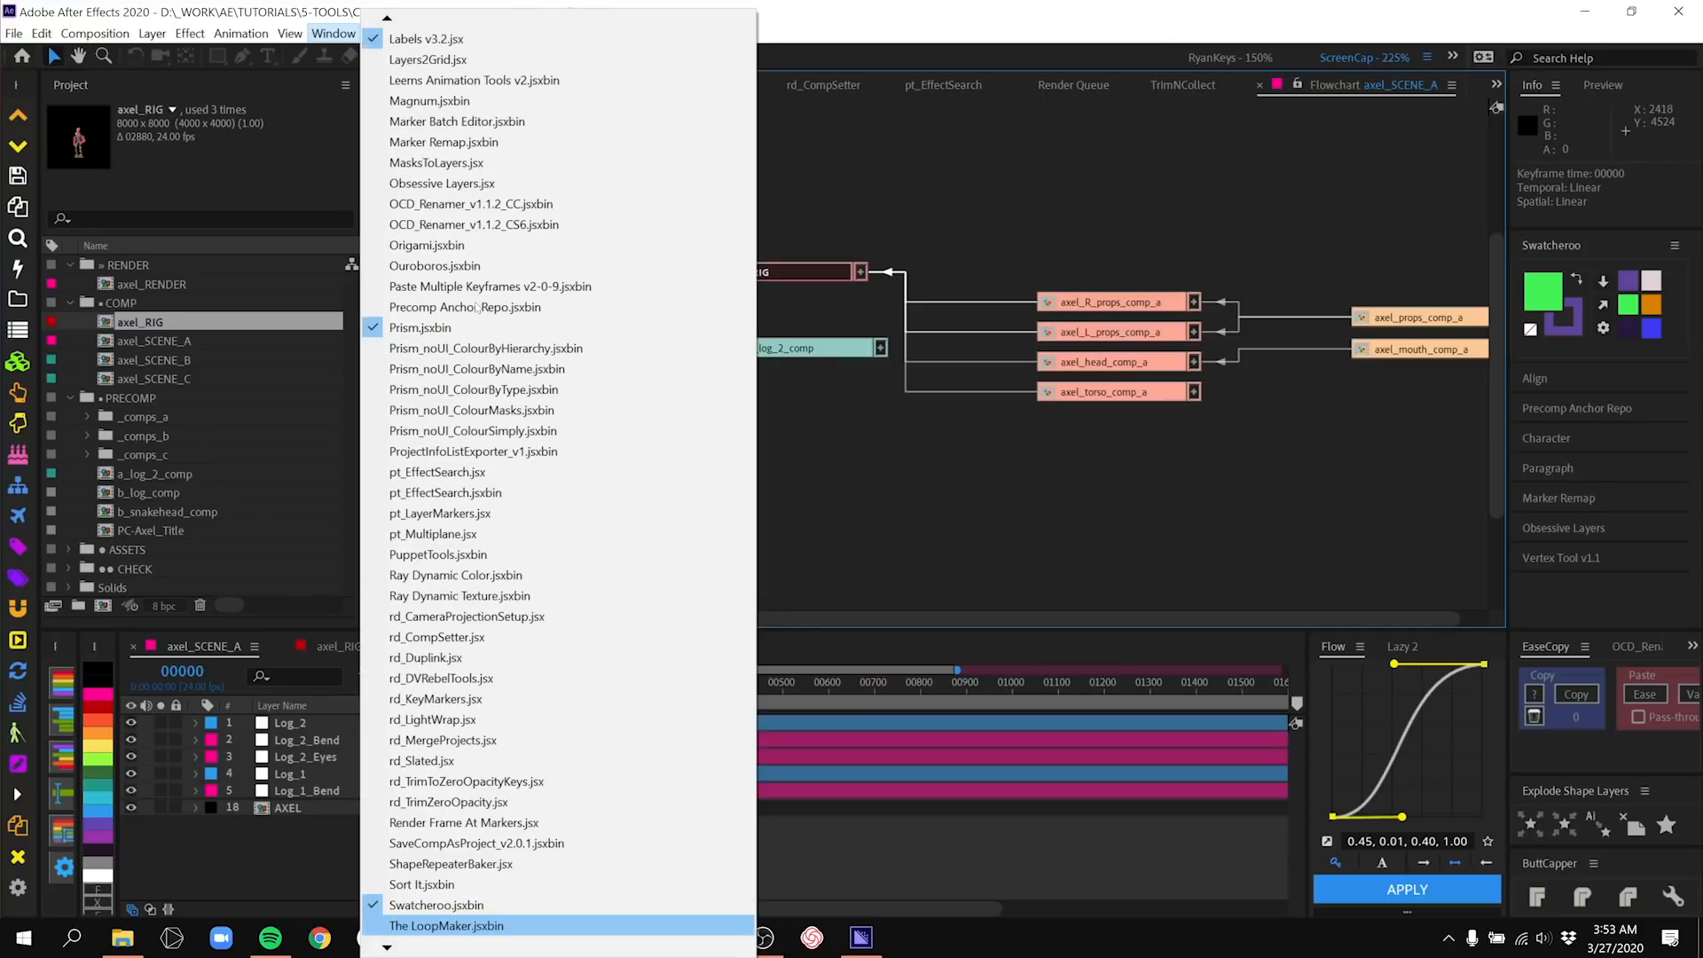
pyautogui.scroll(-3)
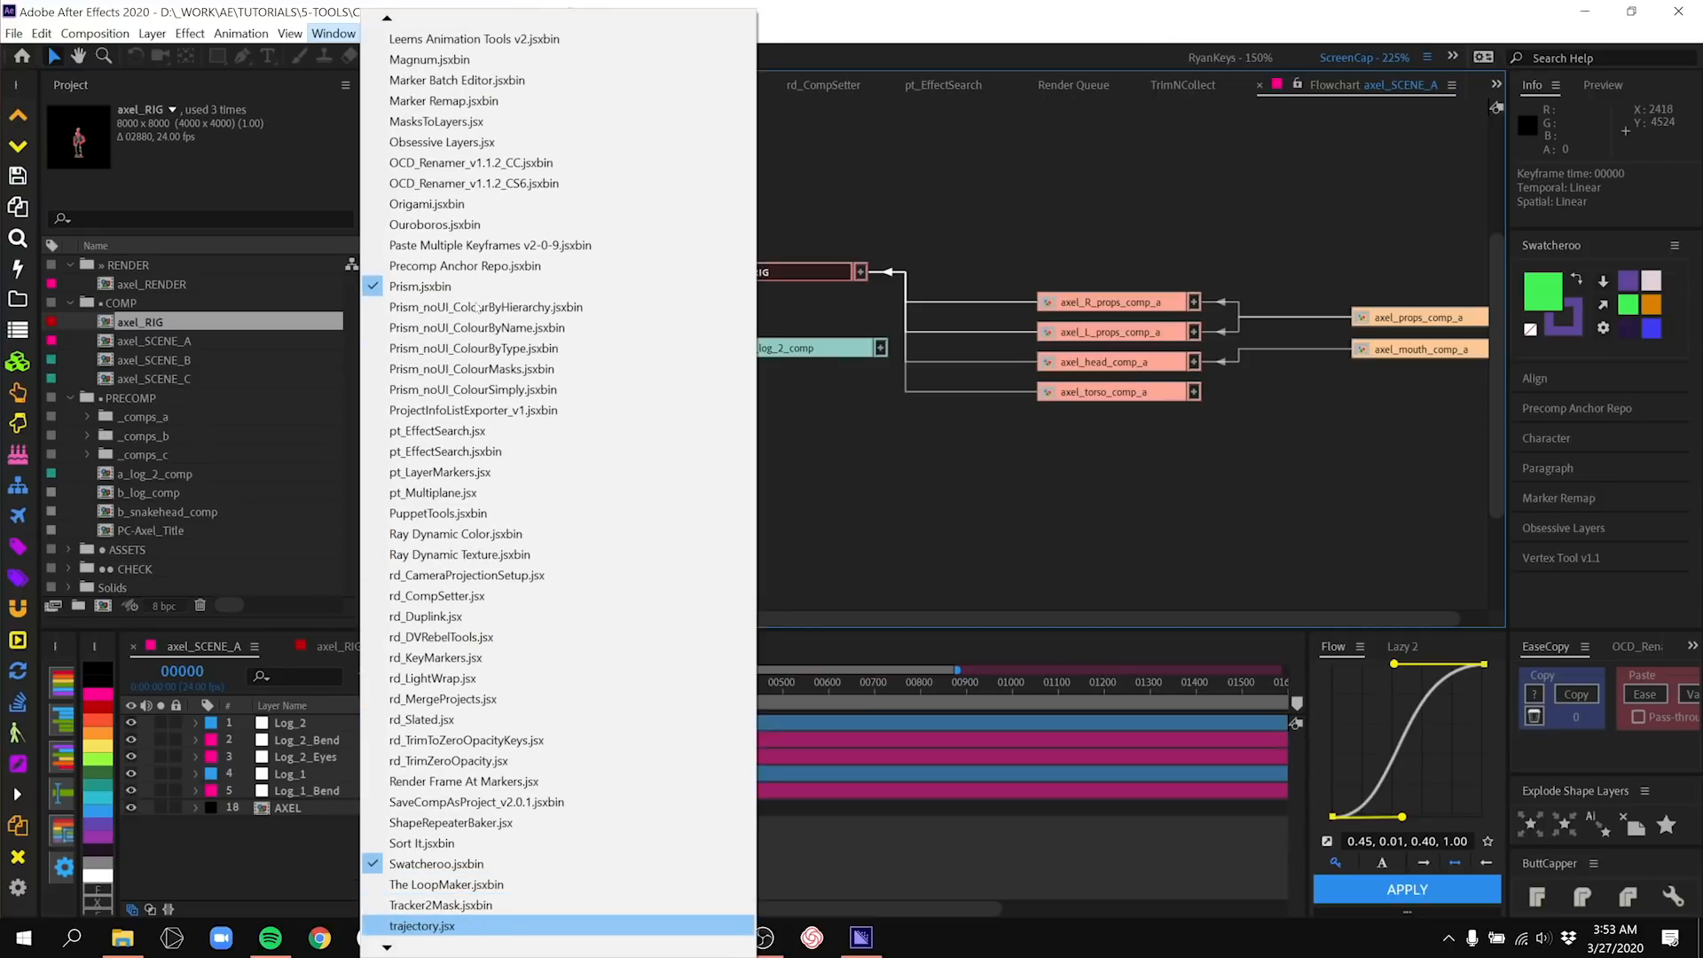
pyautogui.scroll(-3)
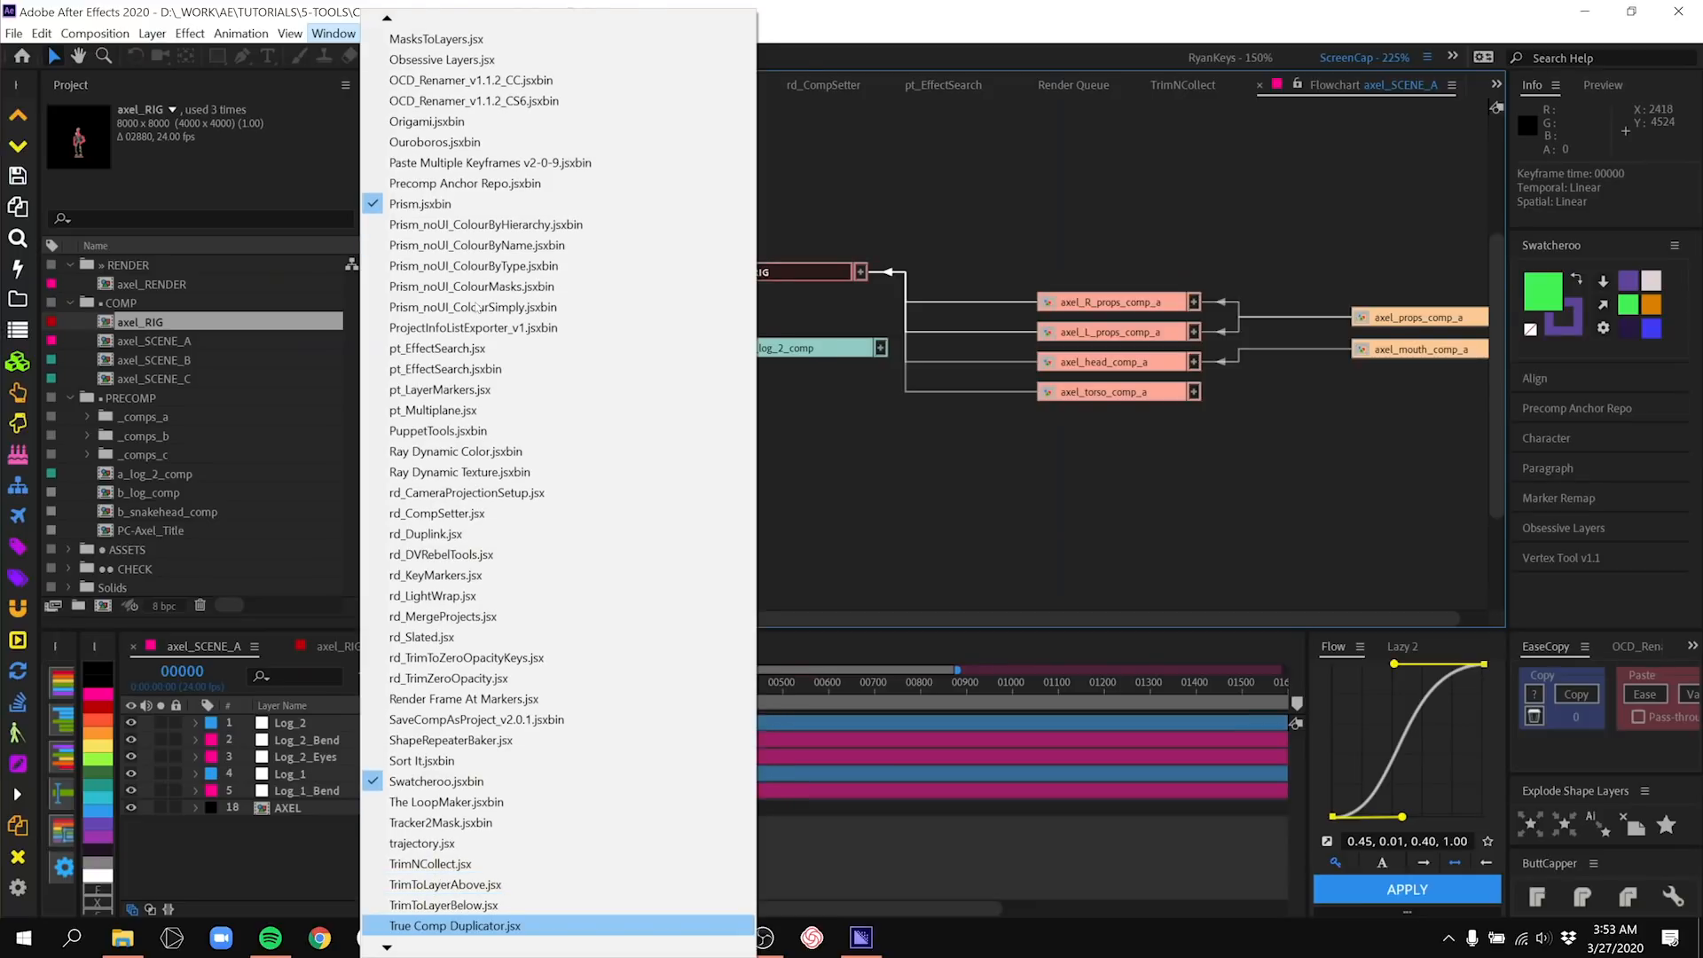
pyautogui.click(456, 926)
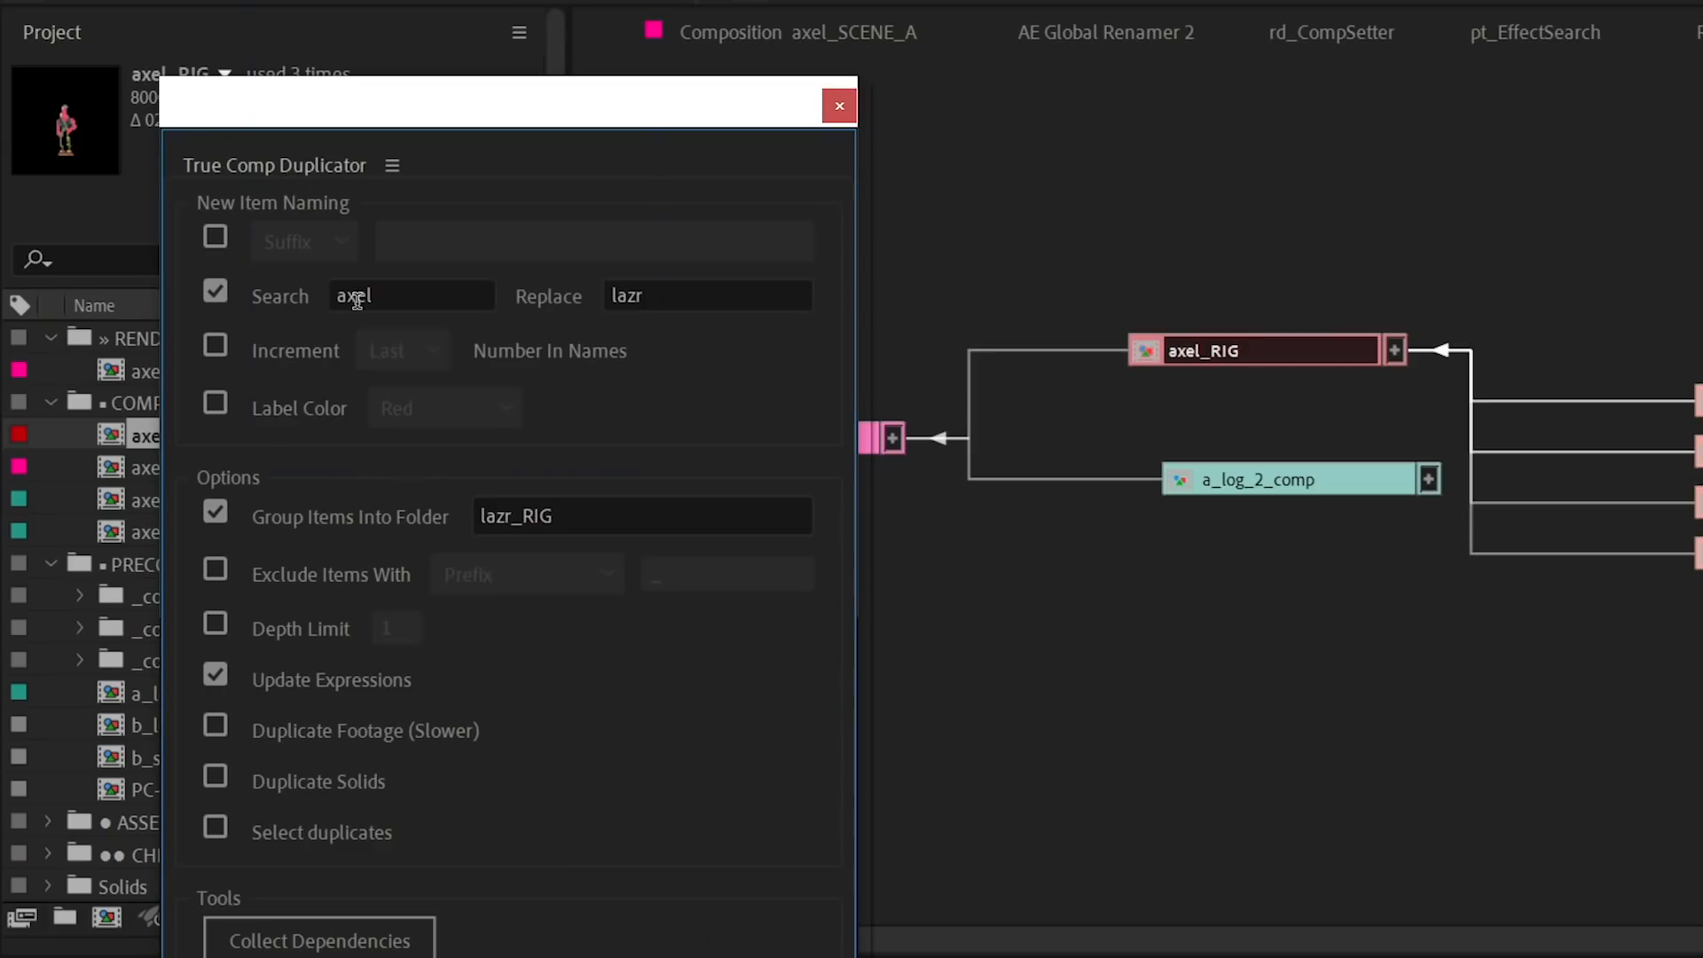
pyautogui.moveTo(662, 271)
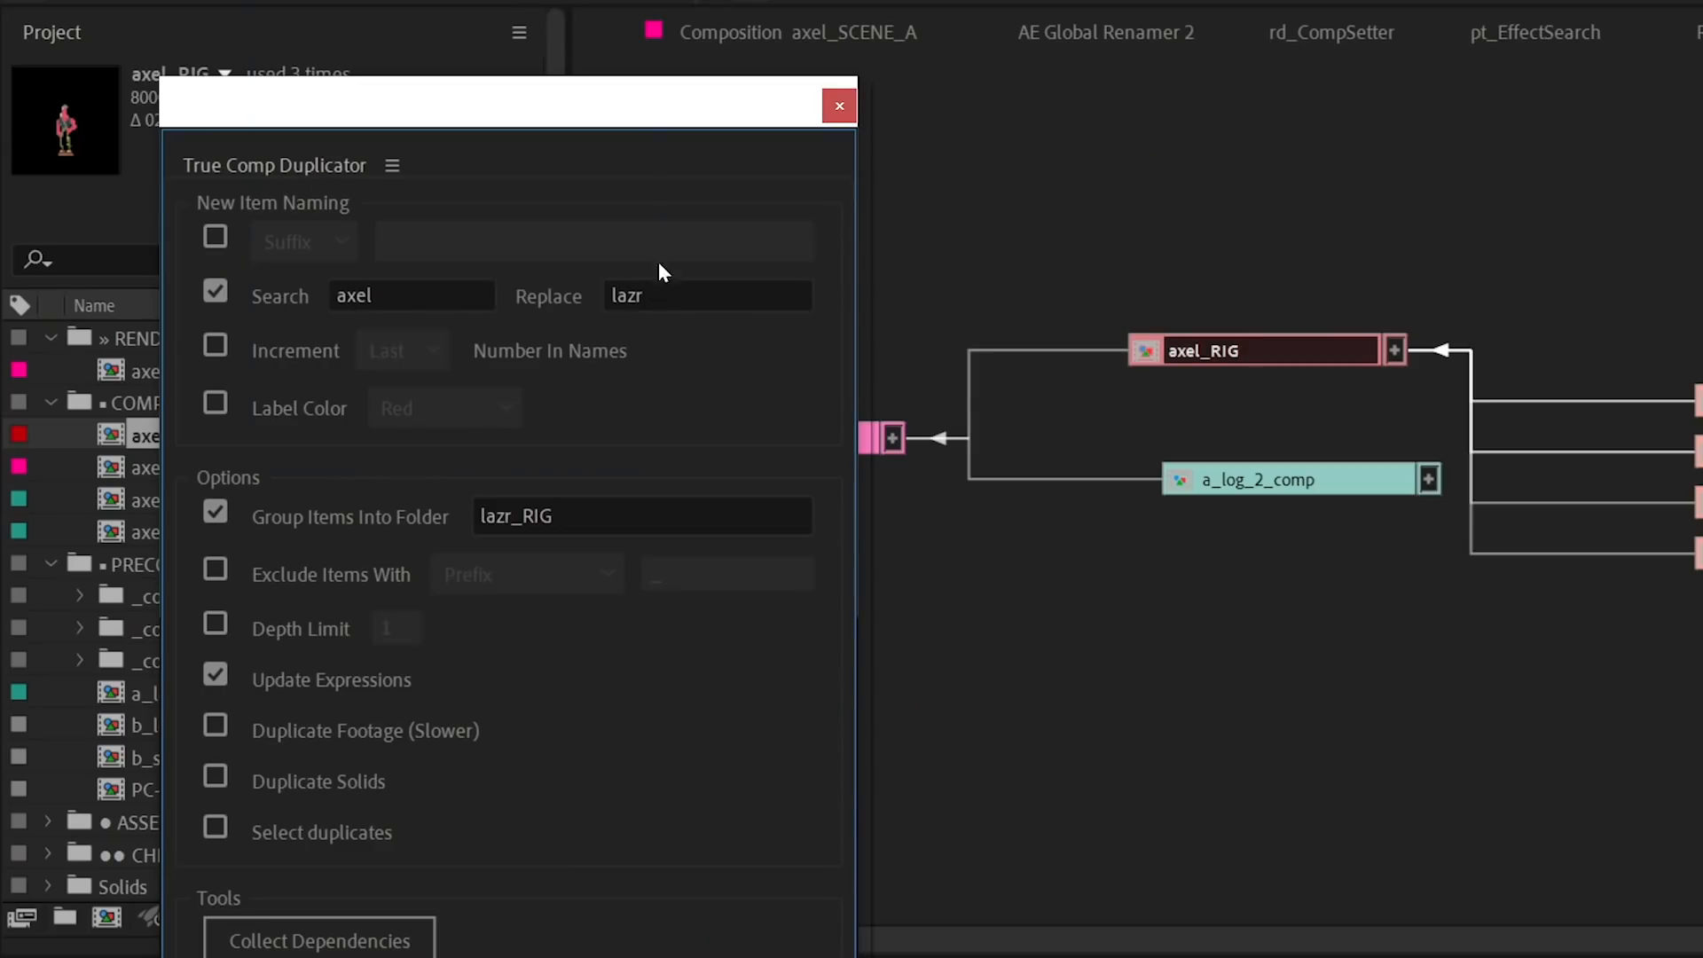
pyautogui.moveTo(1249, 364)
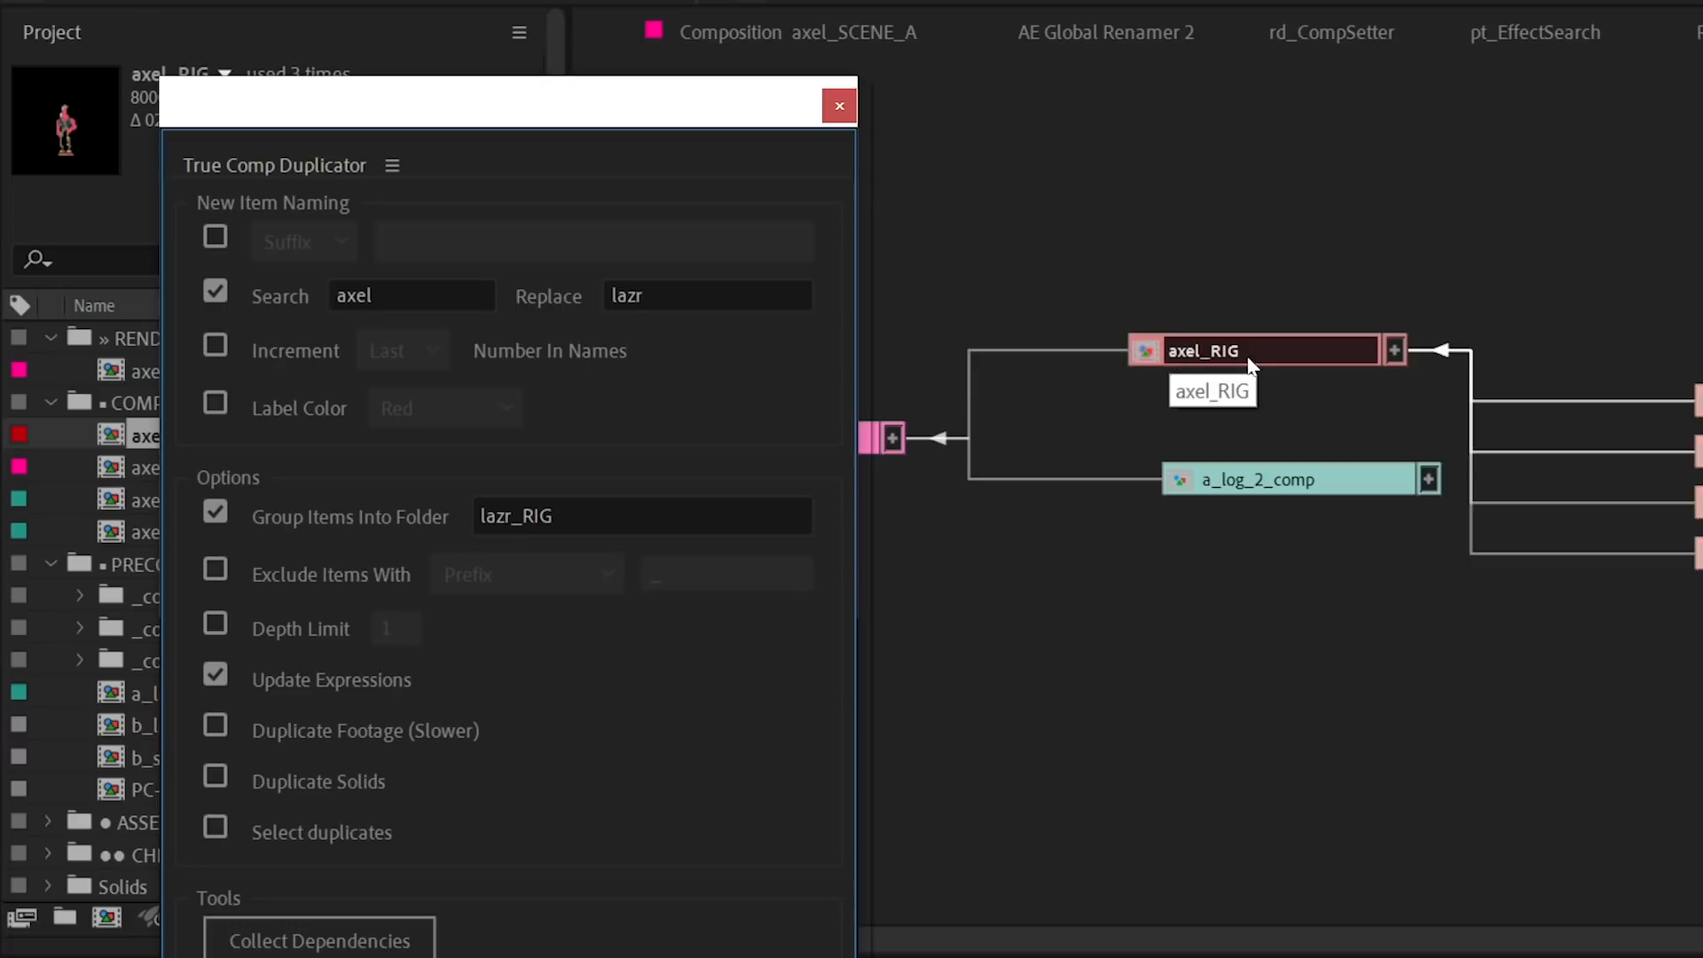
pyautogui.moveTo(461, 534)
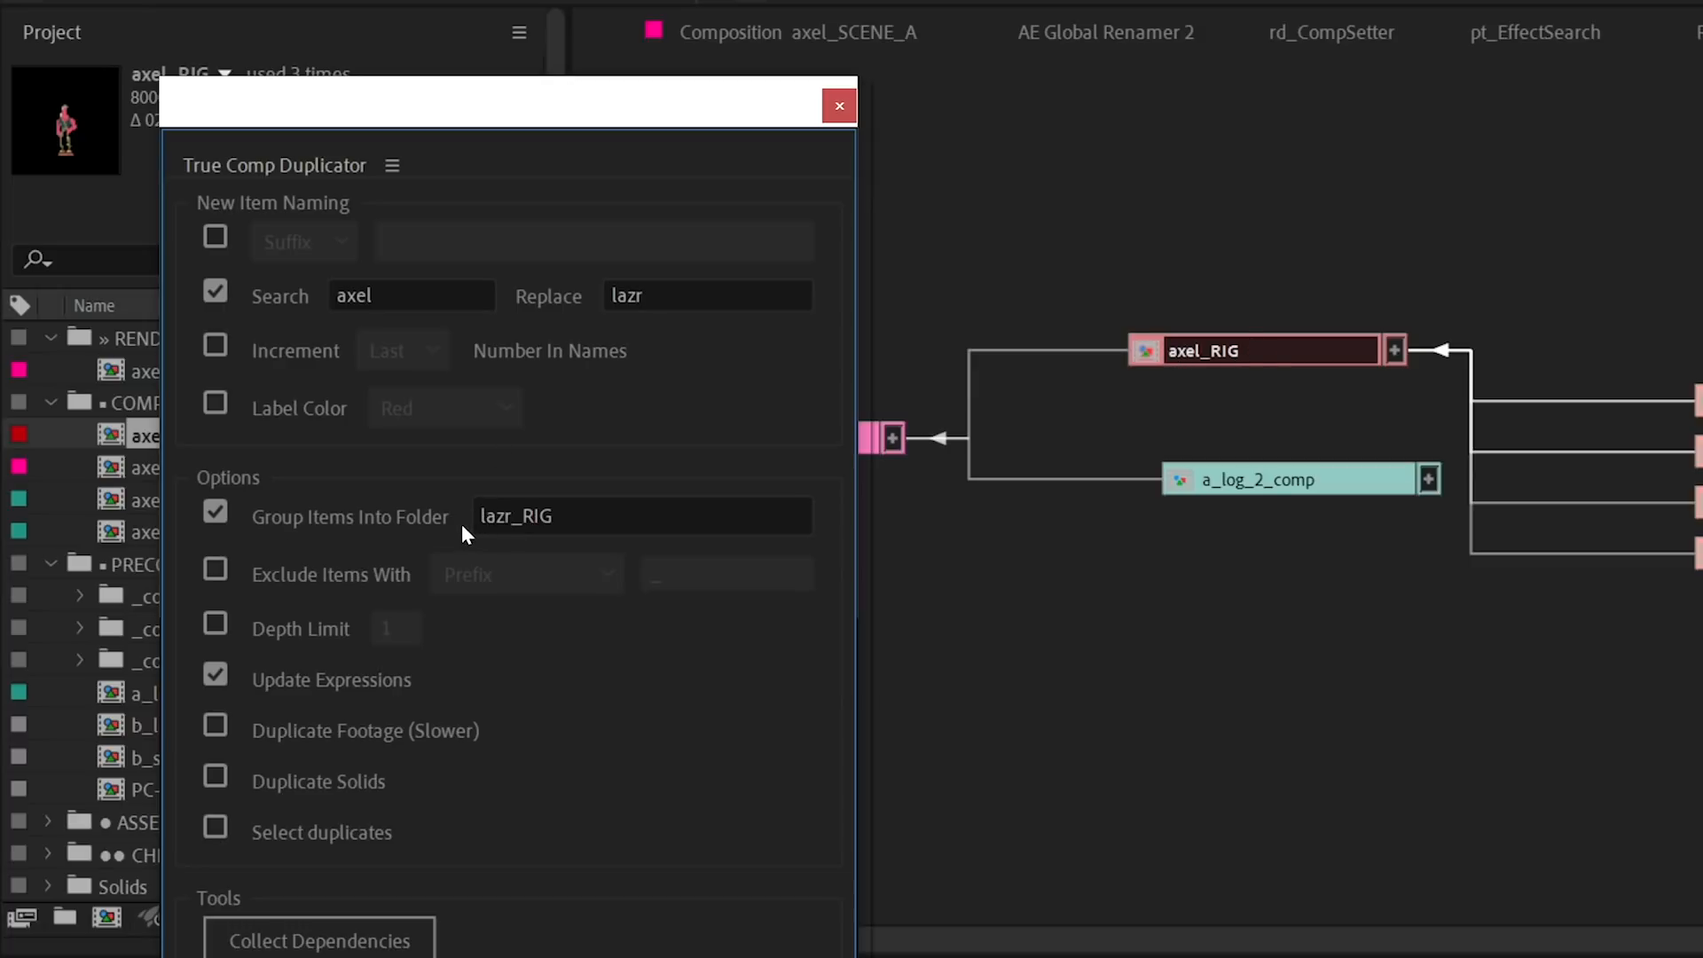
pyautogui.moveTo(358, 679)
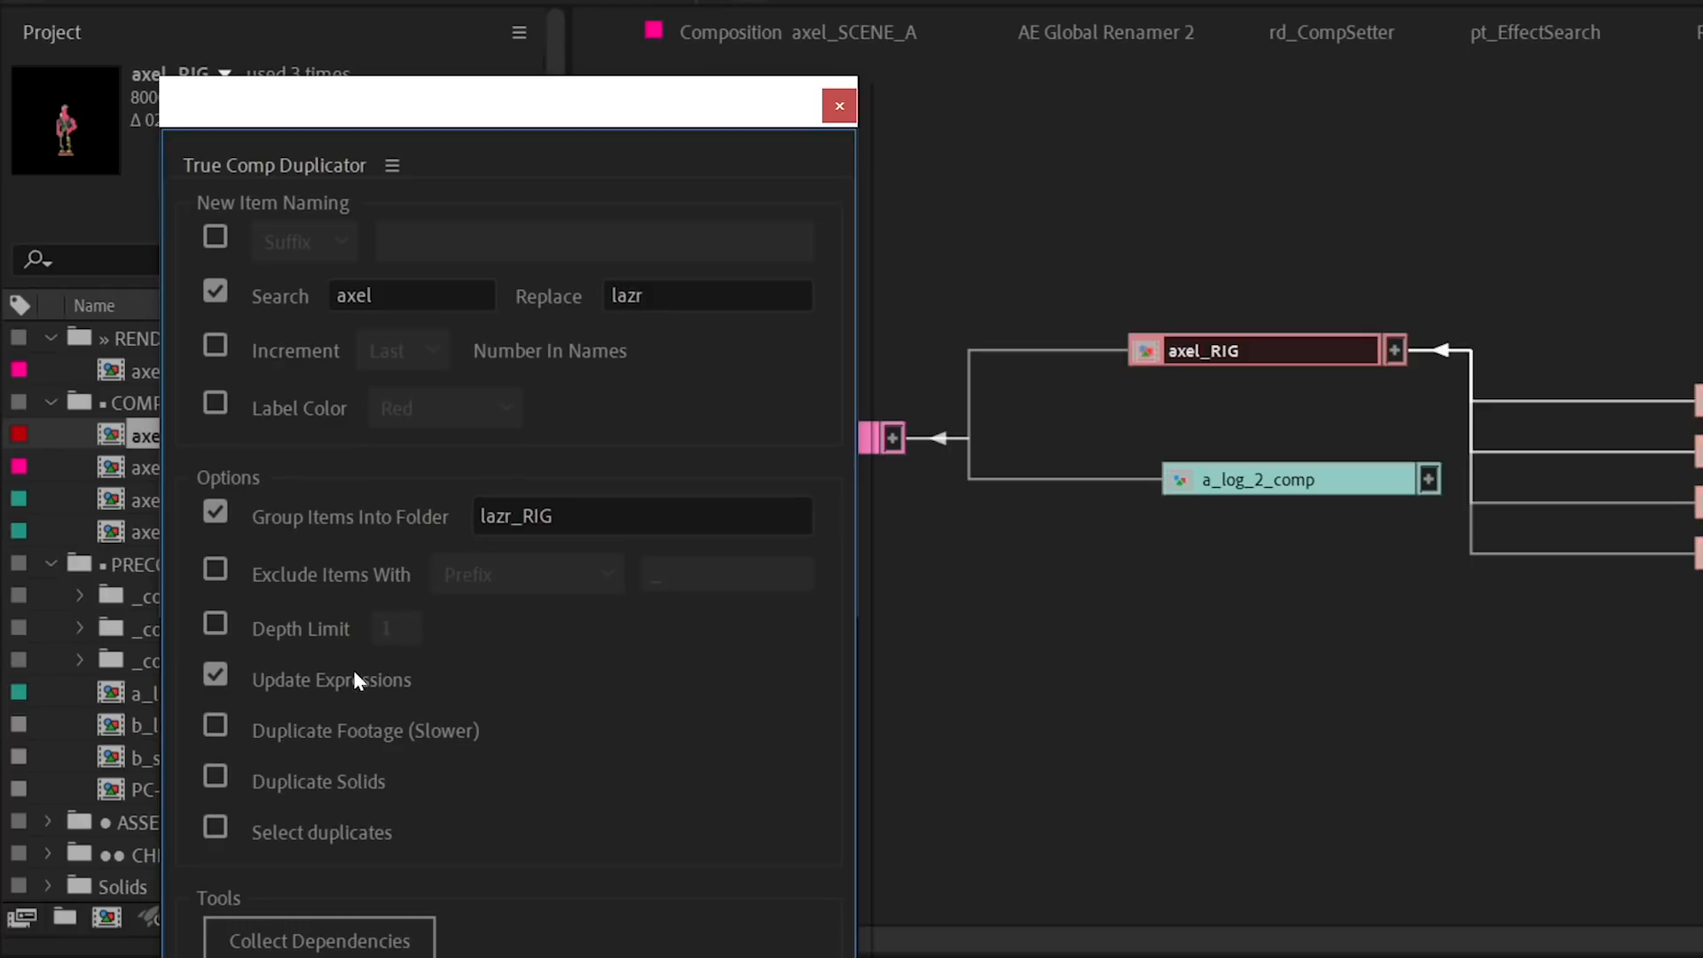
pyautogui.moveTo(351, 690)
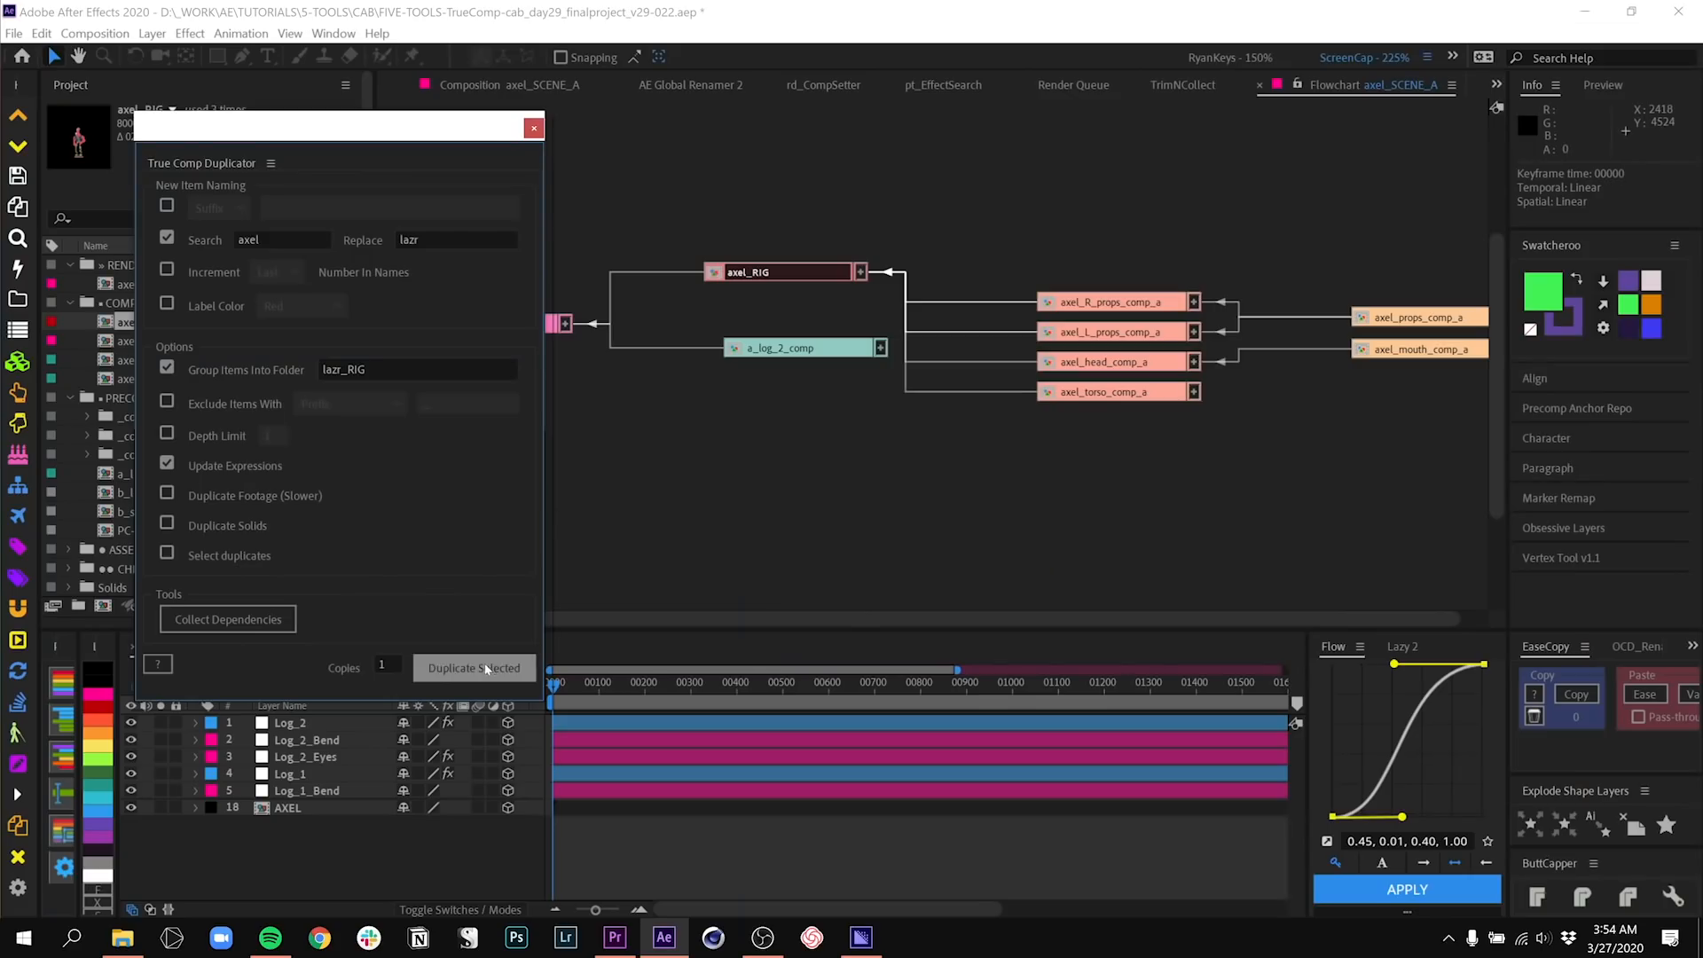
# - Run Duplicate Selected to copy axel_RIG as lazr_RIG and dismiss the completion message
pyautogui.click(473, 669)
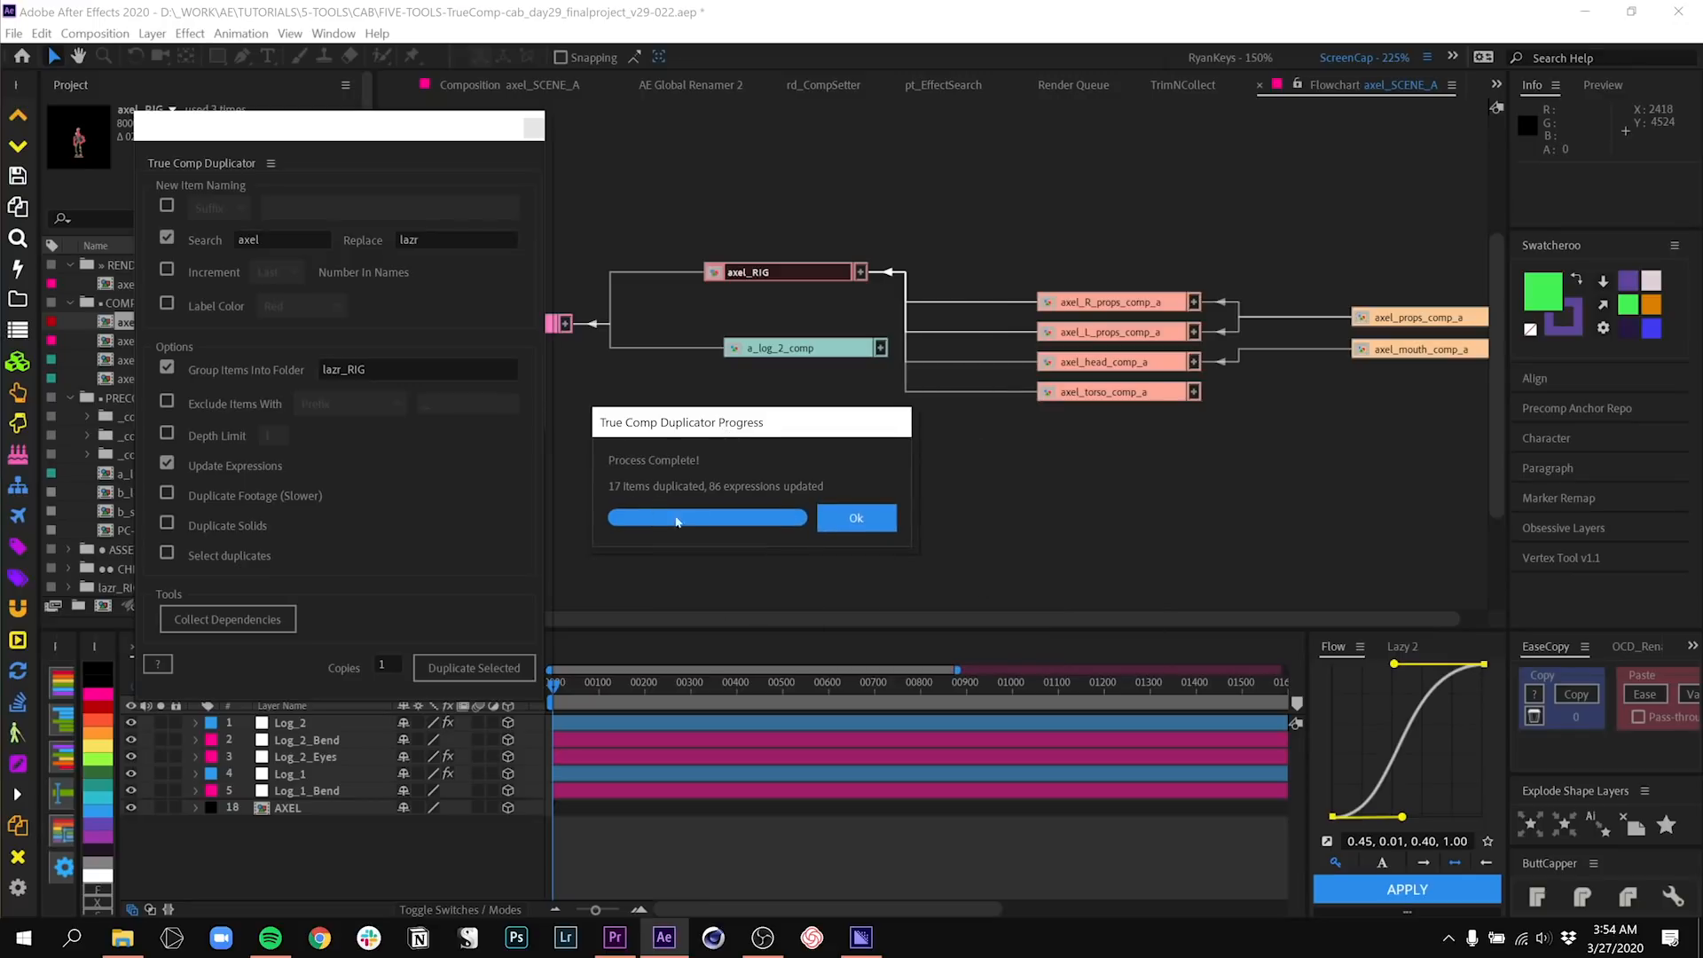
pyautogui.moveTo(749, 541)
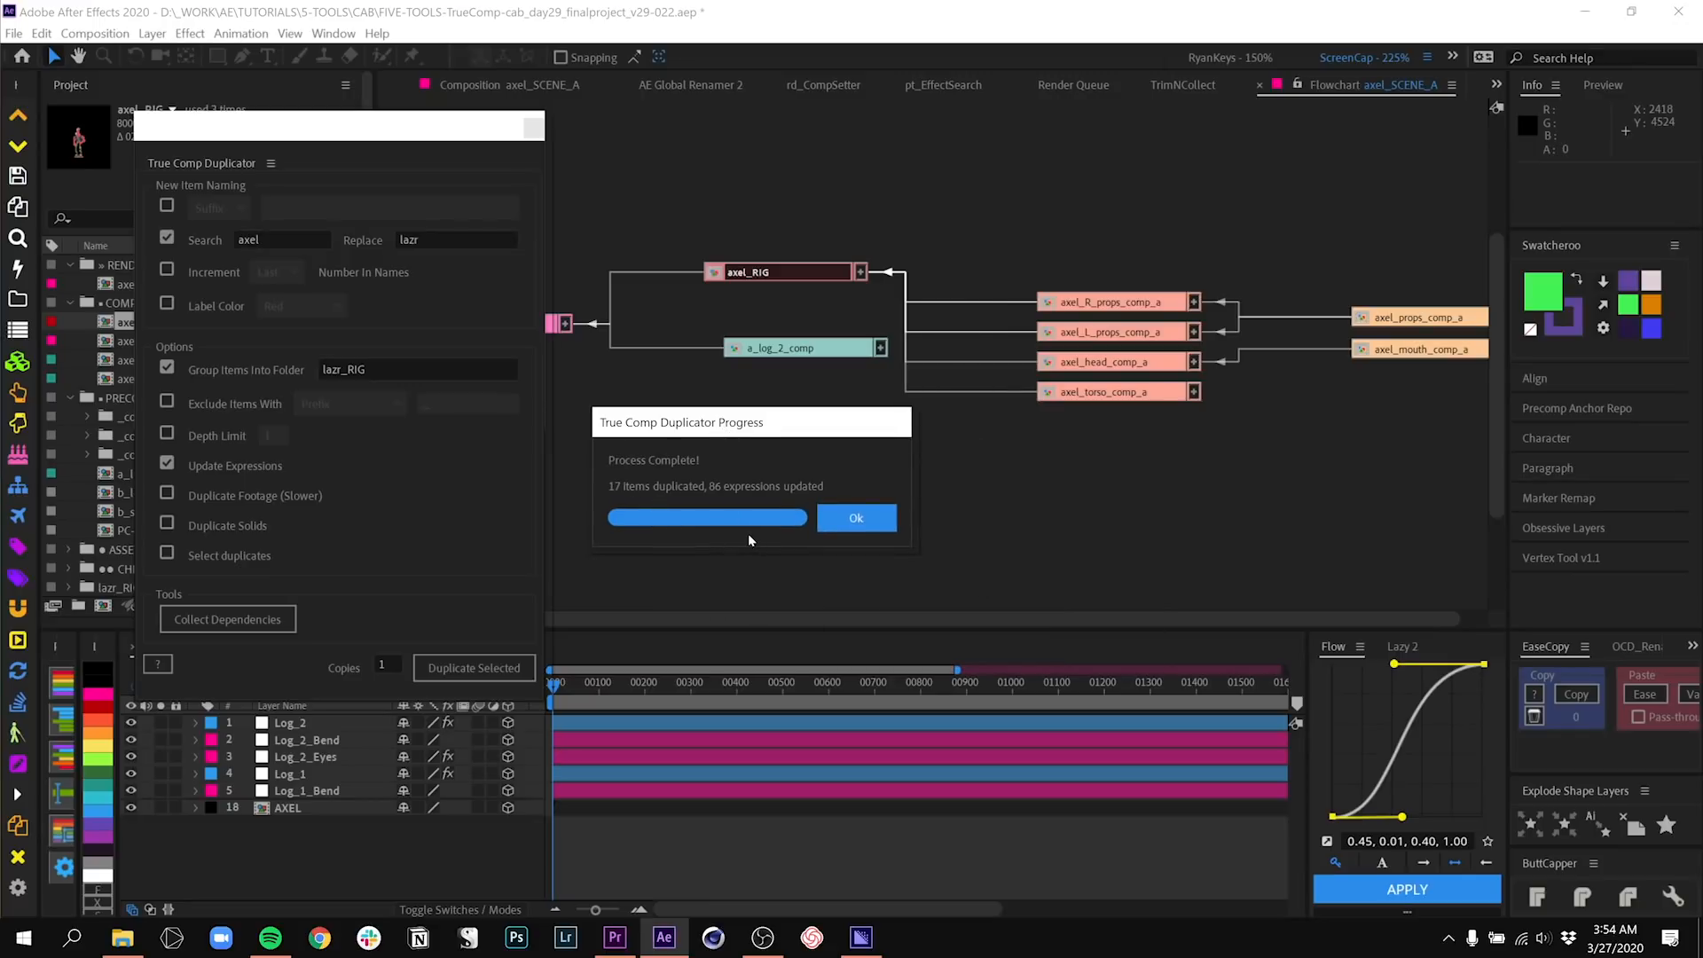
pyautogui.click(855, 517)
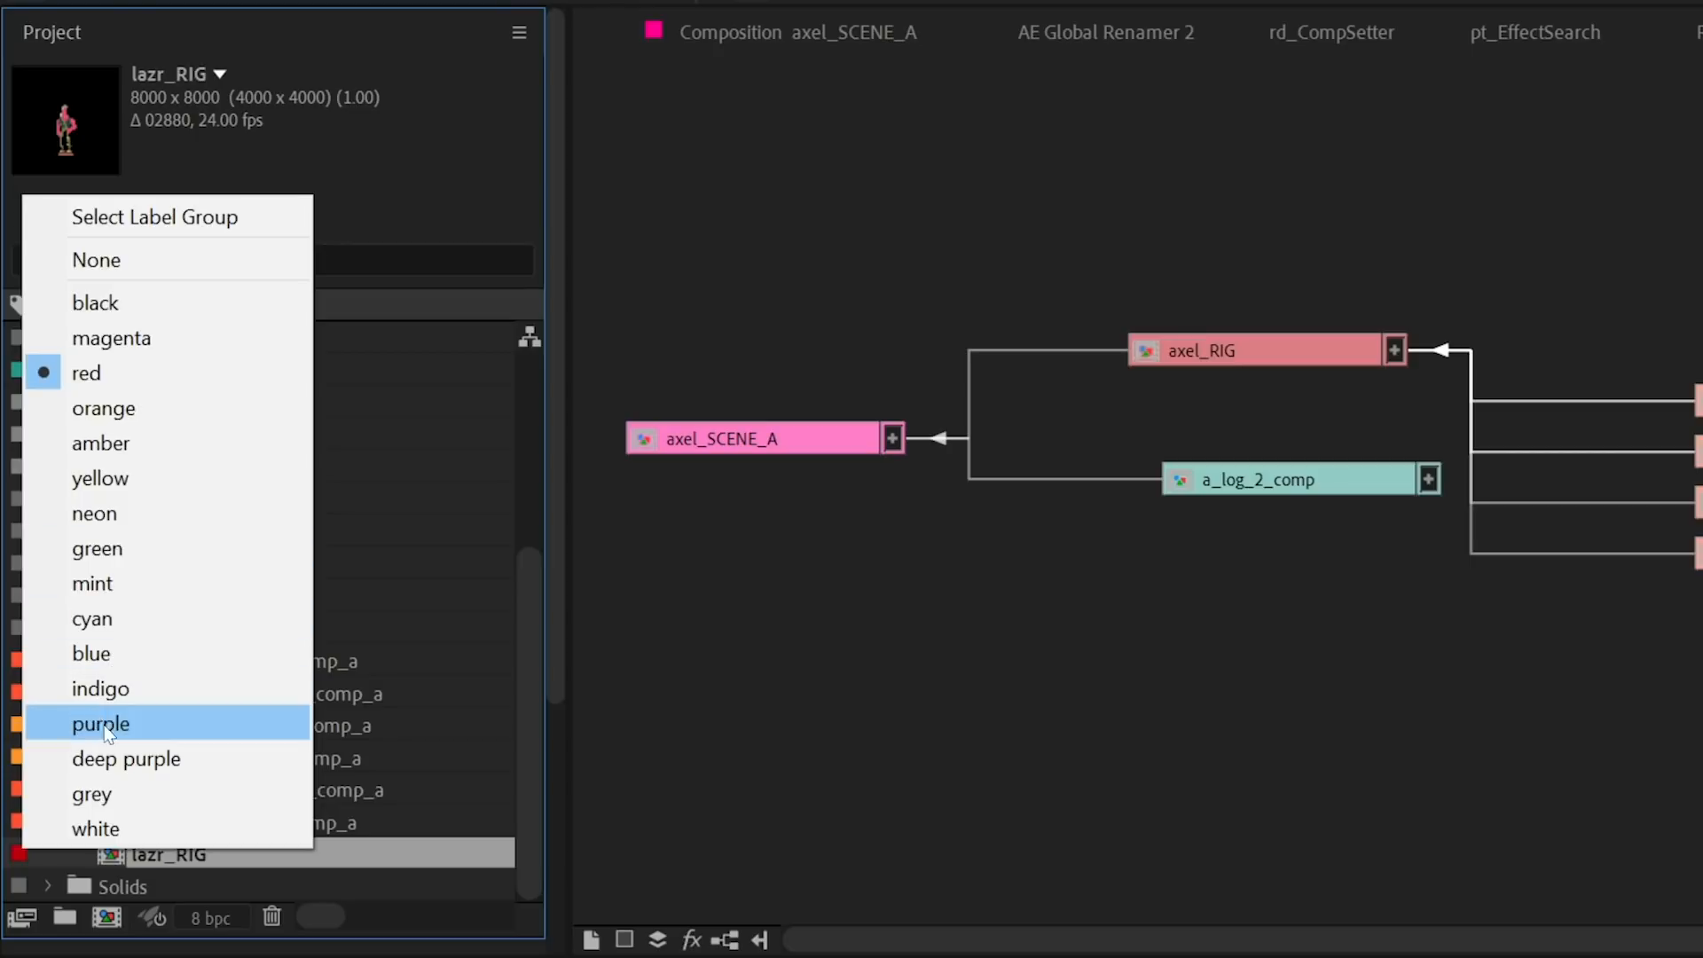
# - Label lazr_RIG purple, select it as the scene's second character and return to the flowchart
pyautogui.click(99, 724)
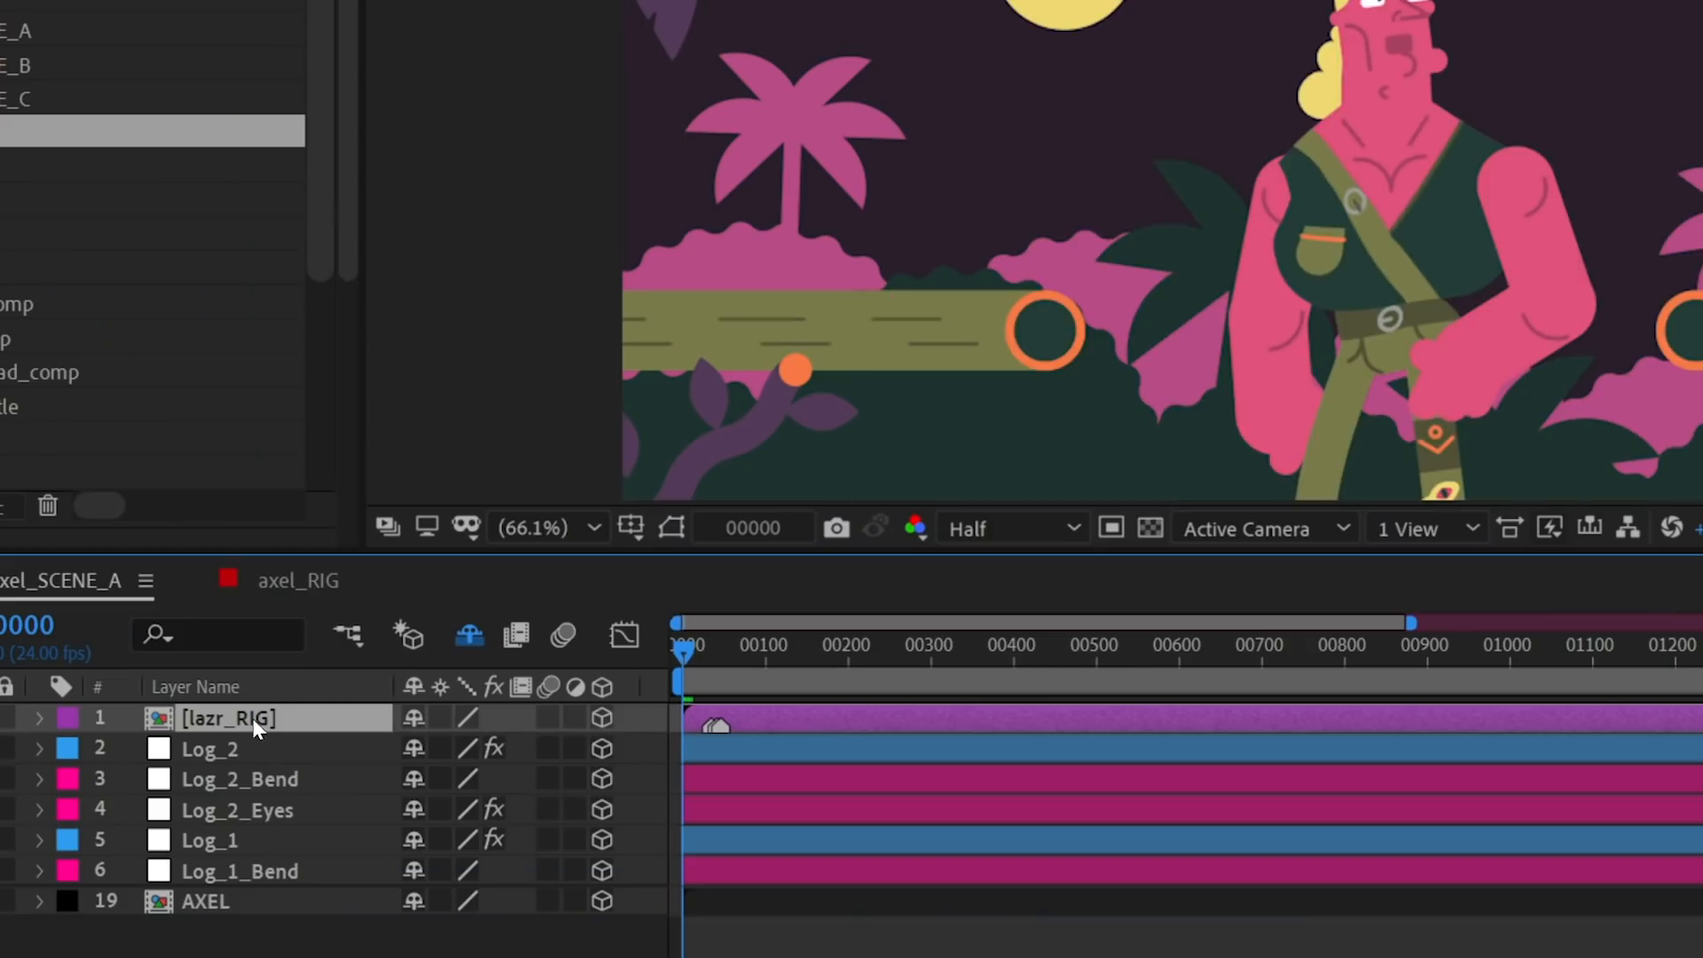
pyautogui.click(38, 719)
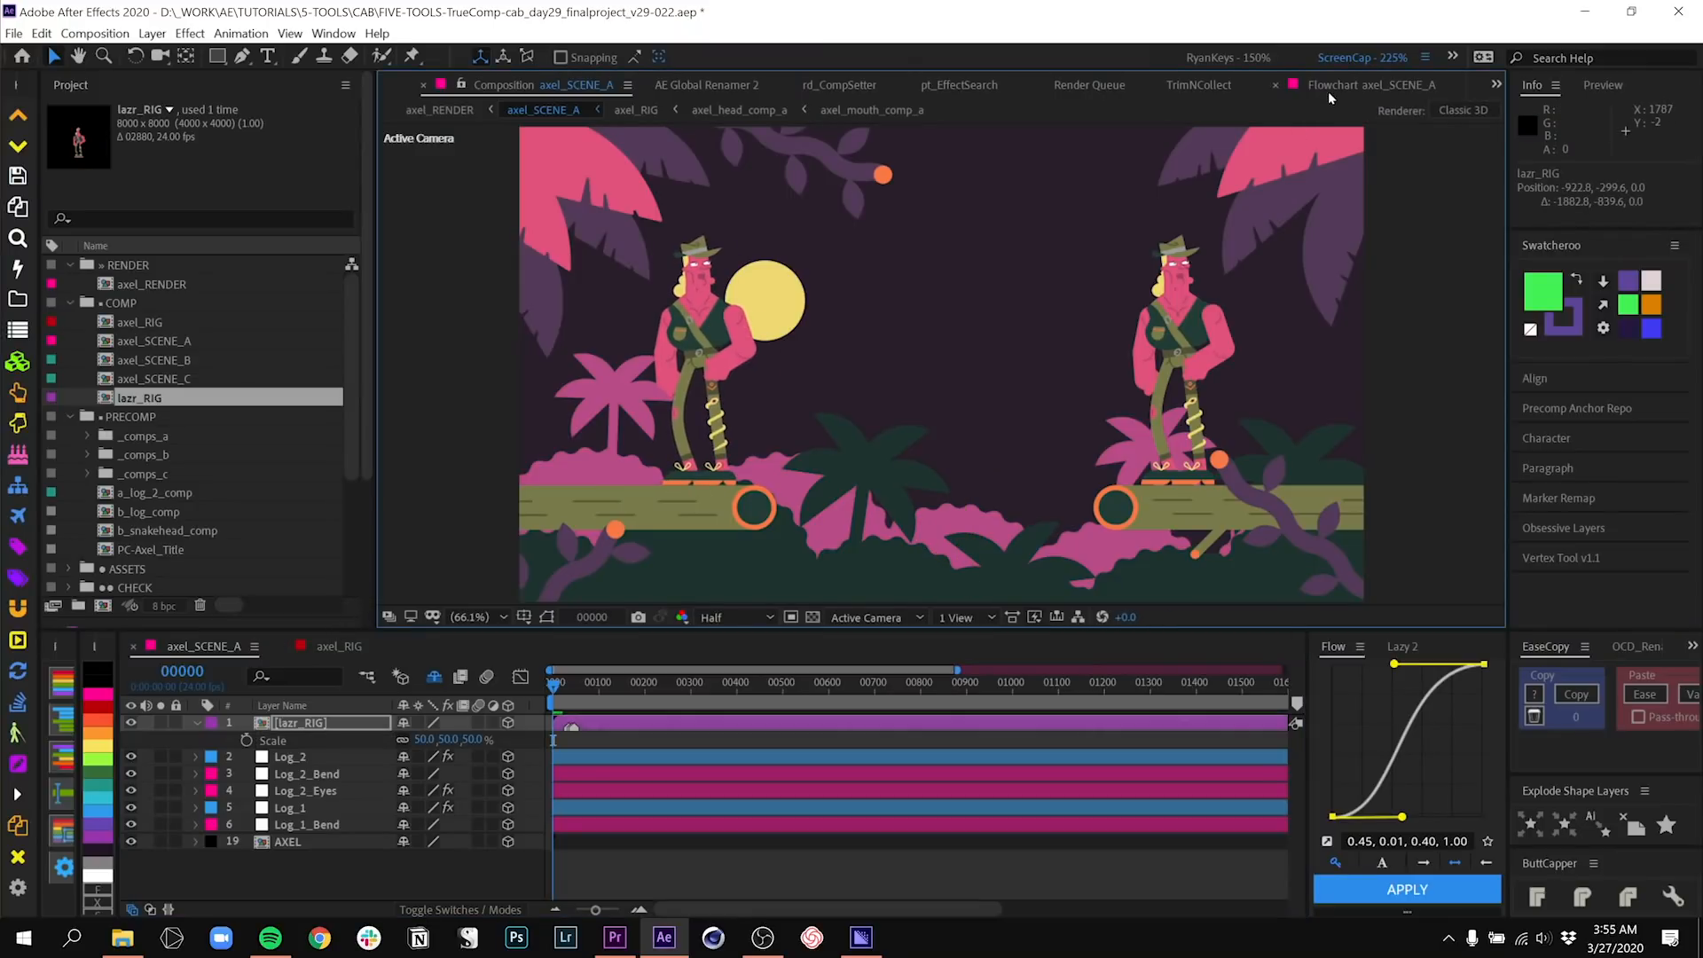
pyautogui.click(1371, 85)
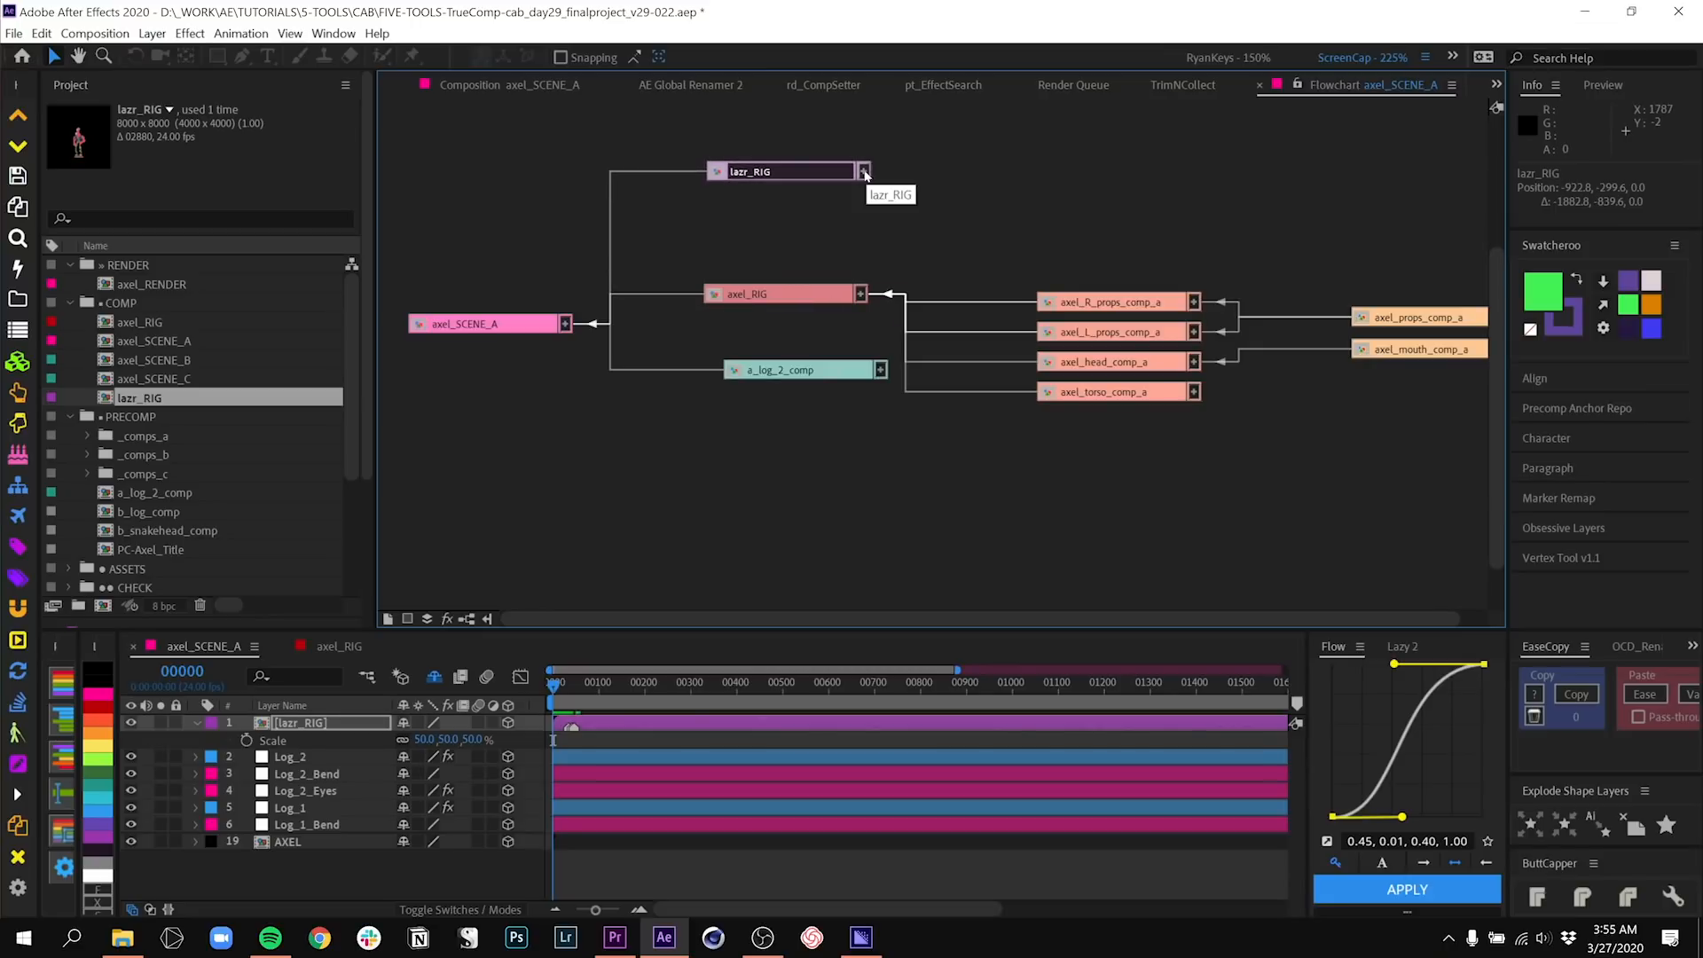
# - Open the lazr_RIG composition from its node in the flowchart
pyautogui.click(864, 171)
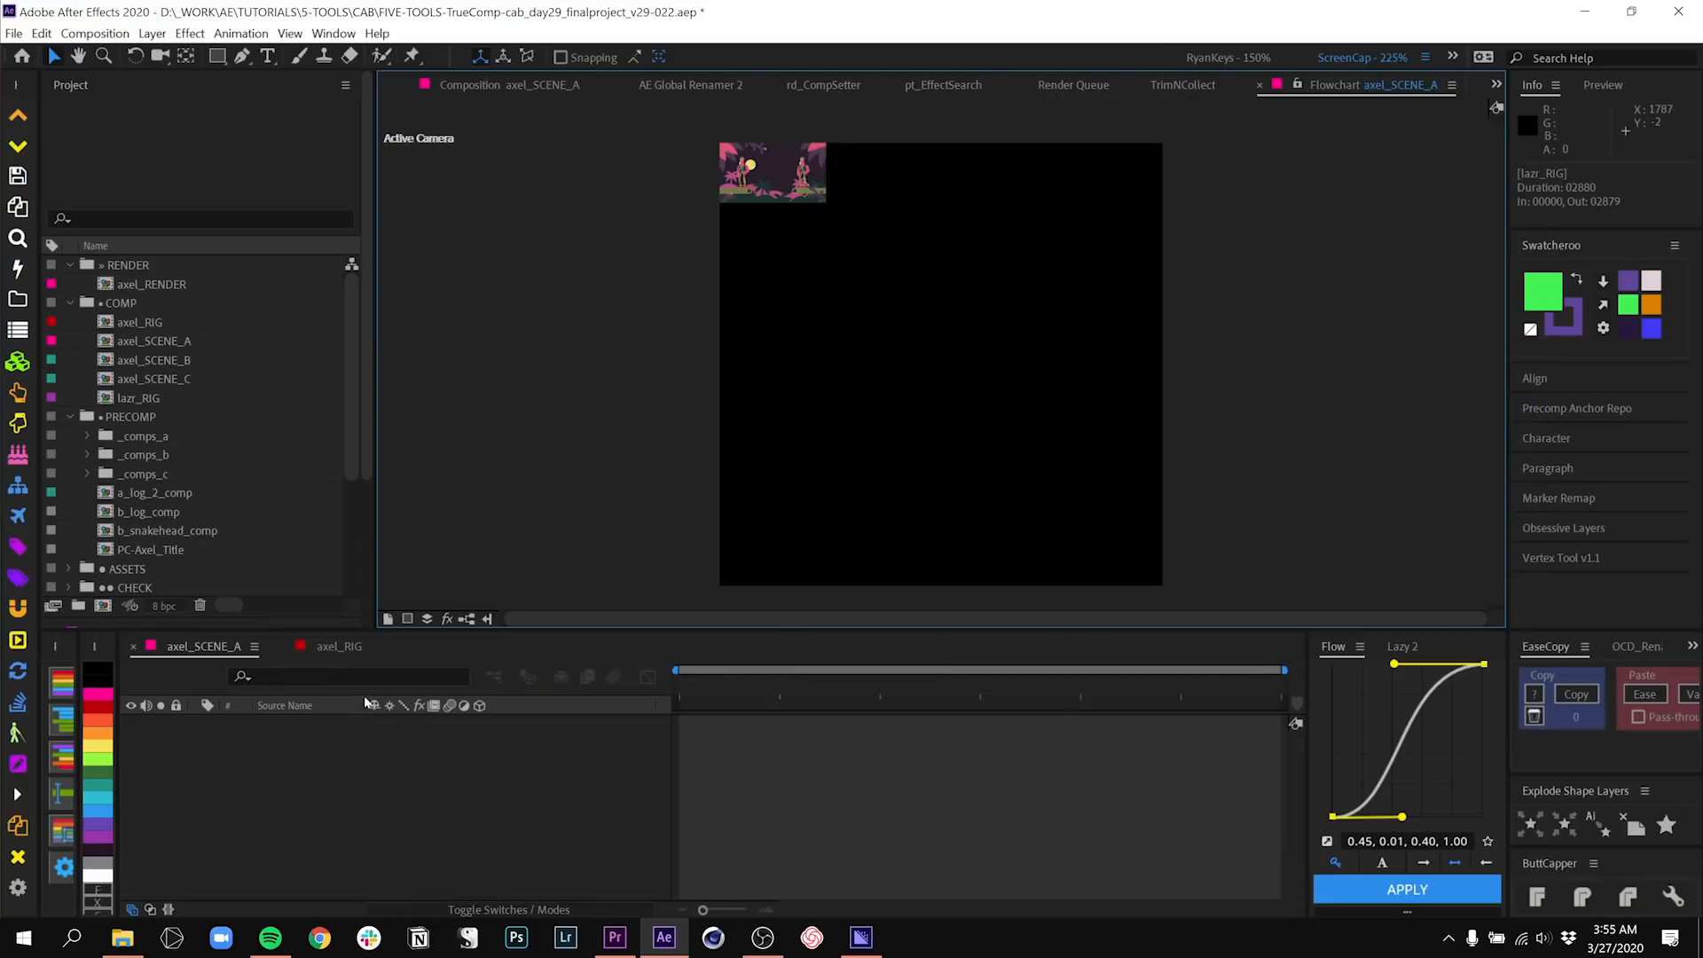
# - Set the lazr_RIG Head layer's Mouth_Select to 30 and go back to axel_SCENE_A
pyautogui.doubleClick(138, 398)
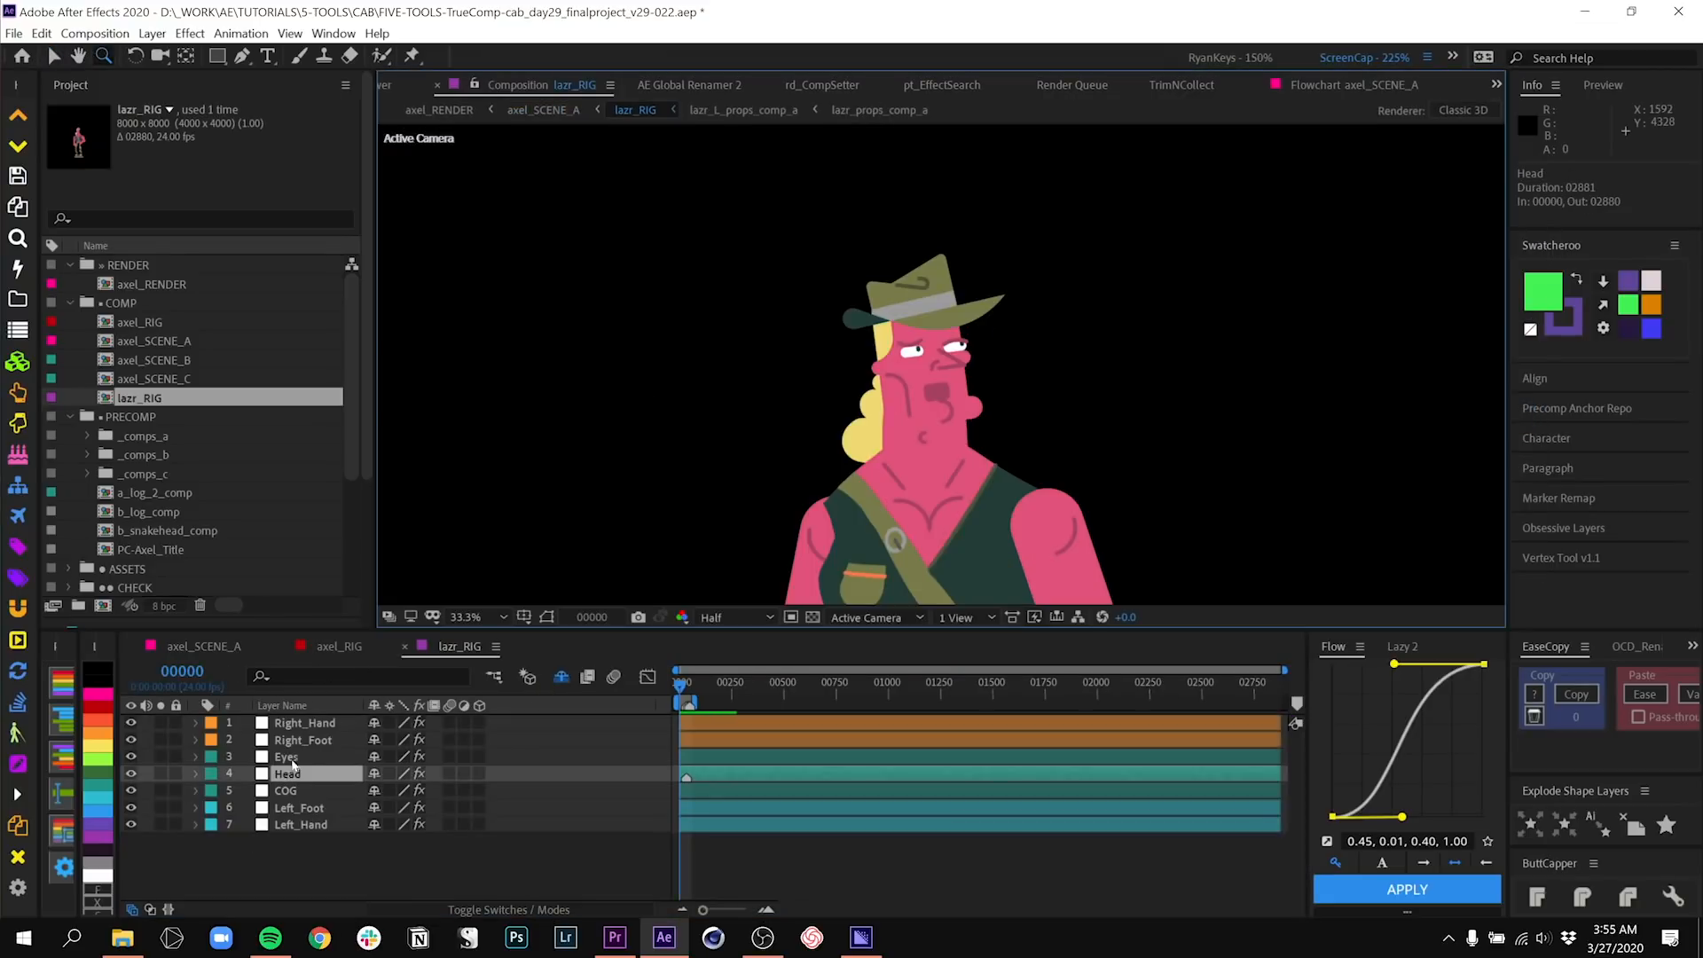
pyautogui.click(289, 773)
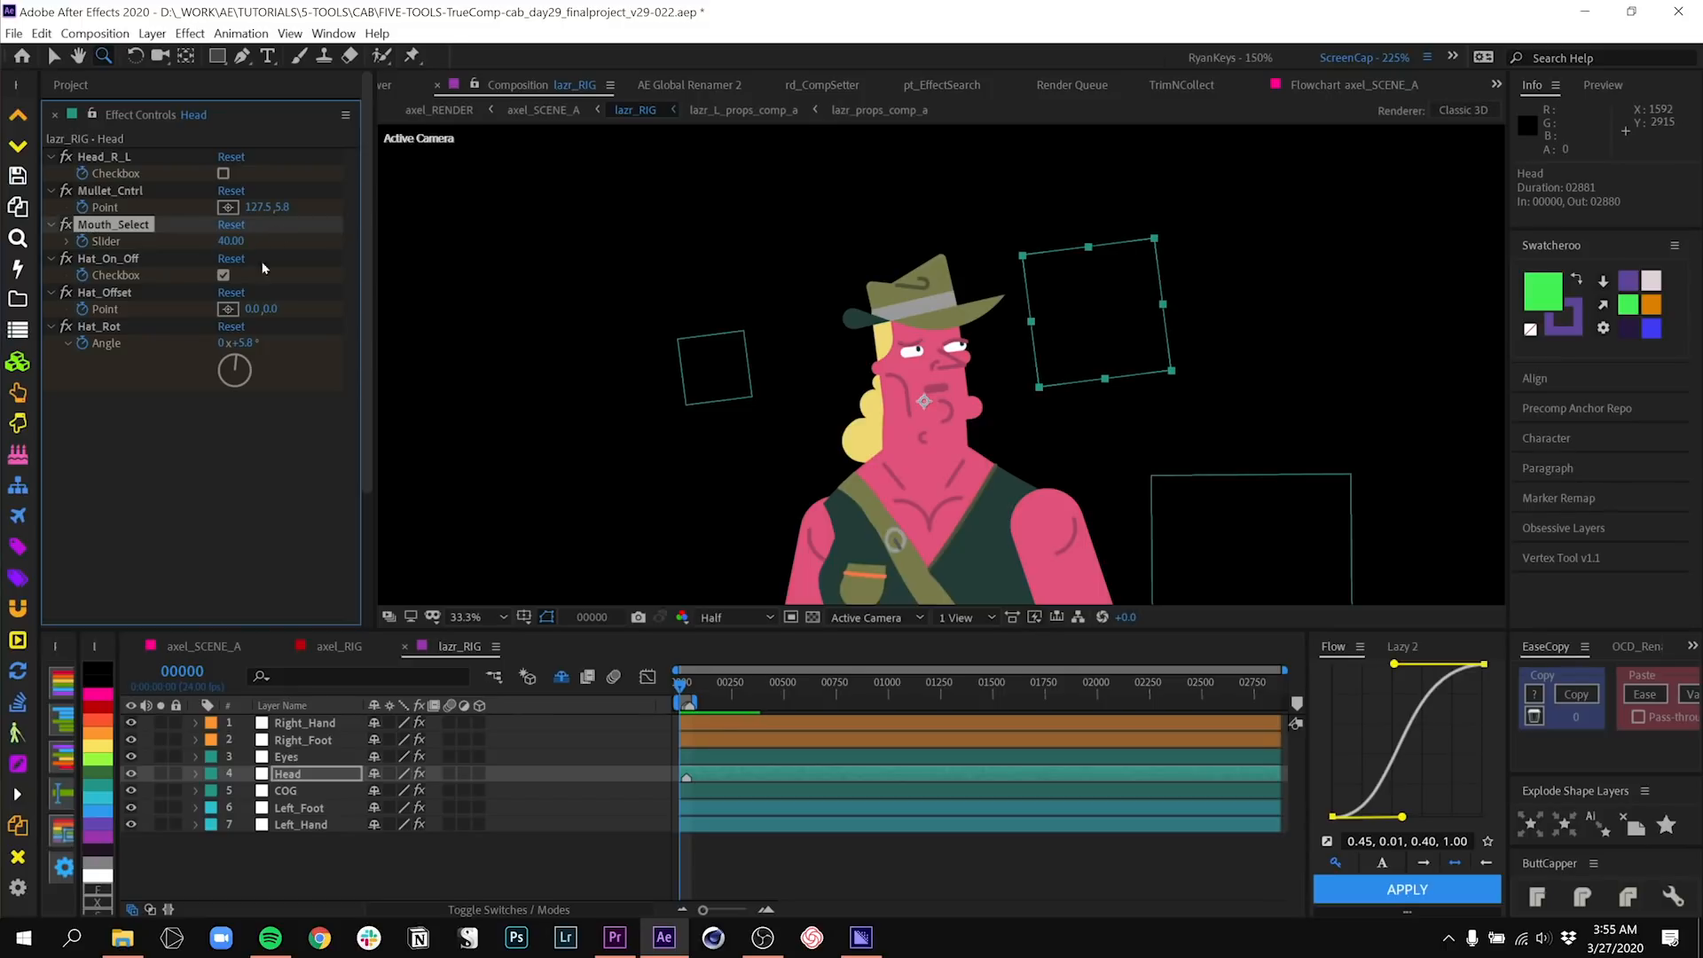
pyautogui.doubleClick(230, 240)
pyautogui.write('30')
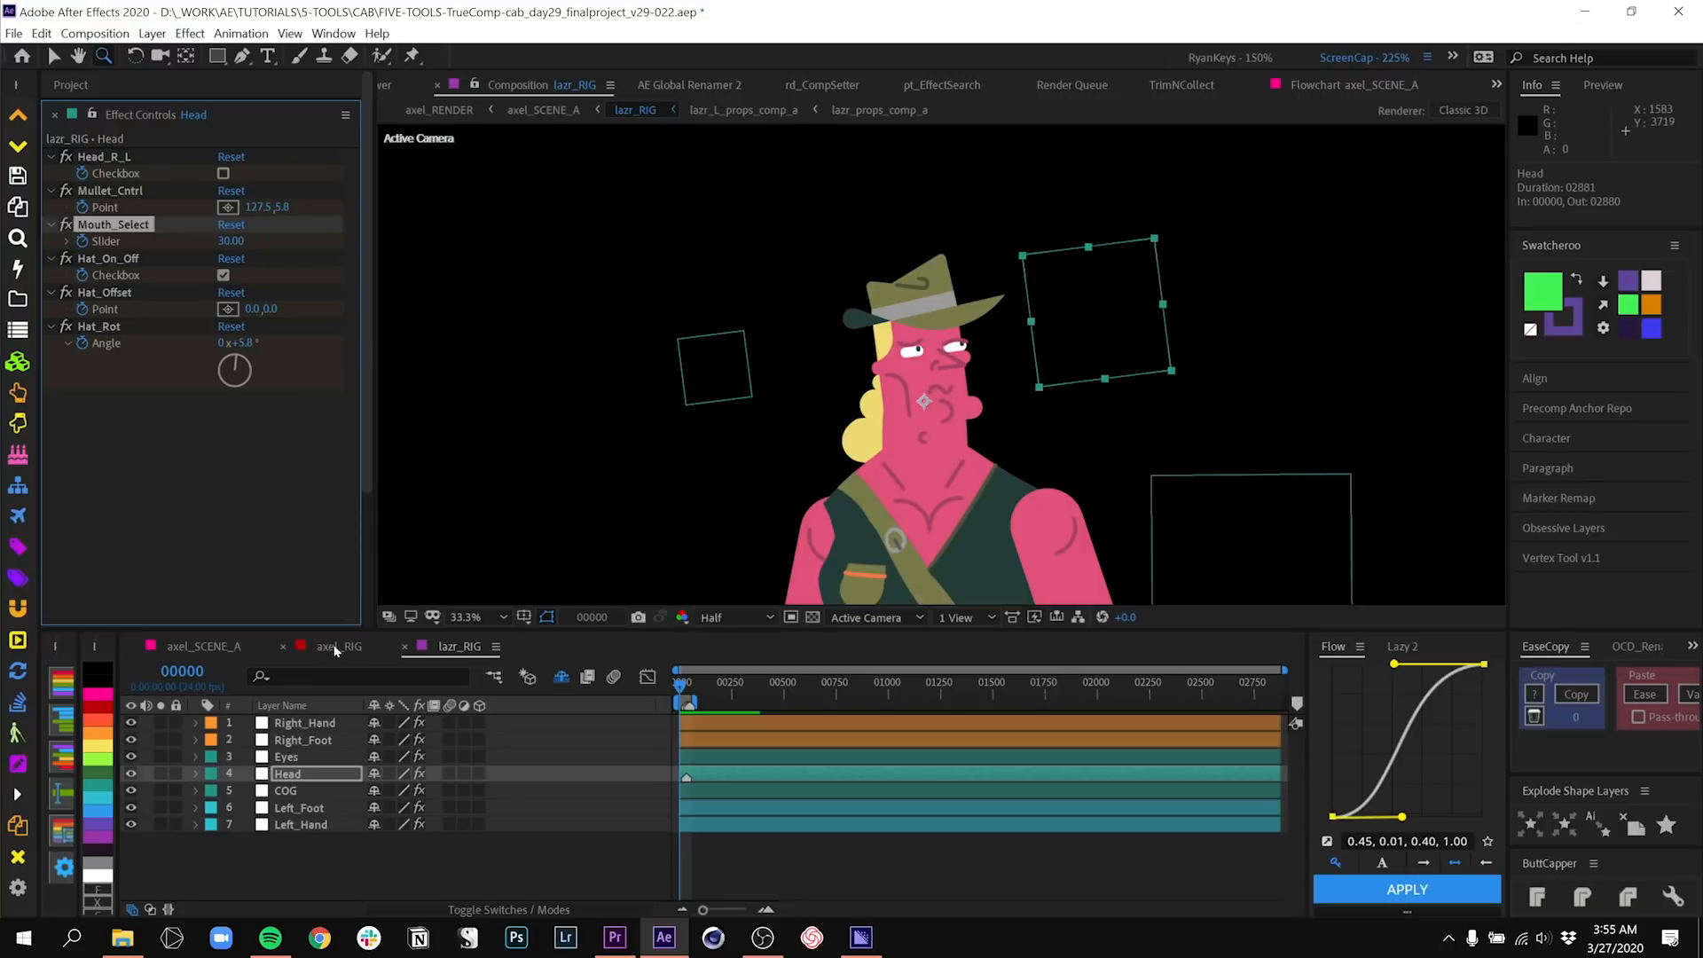
pyautogui.click(327, 645)
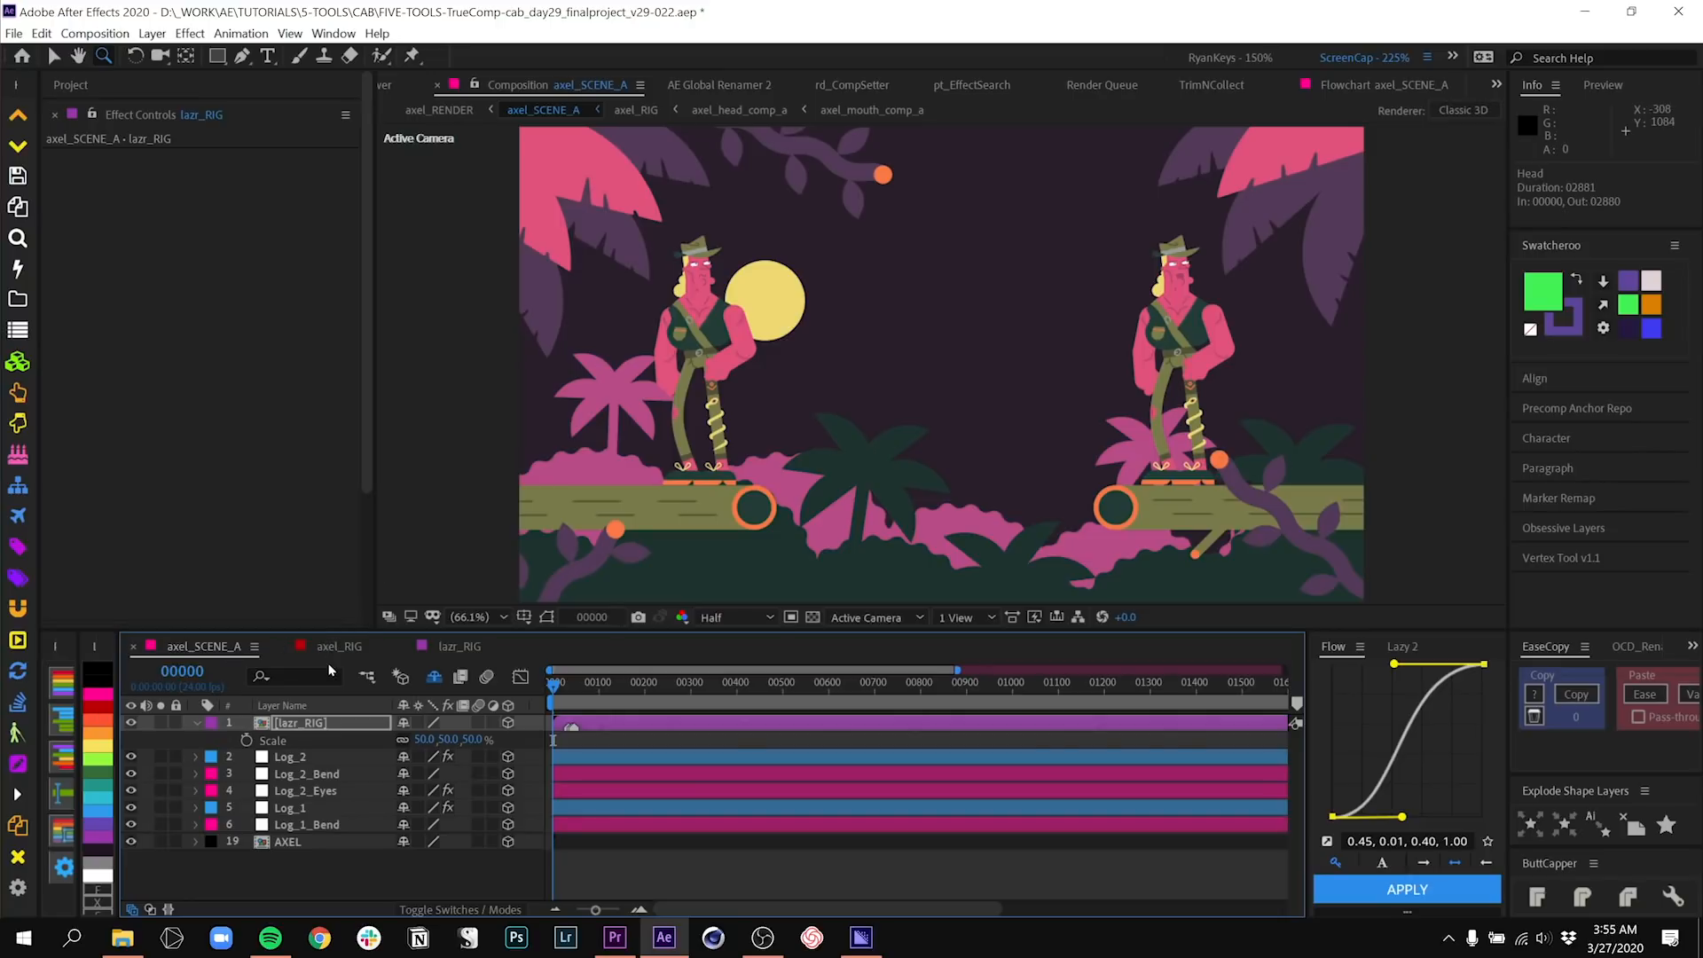
# - Show the axel_SCENE_A flowchart with the lazr_RIG and axel_RIG branches
pyautogui.click(1386, 85)
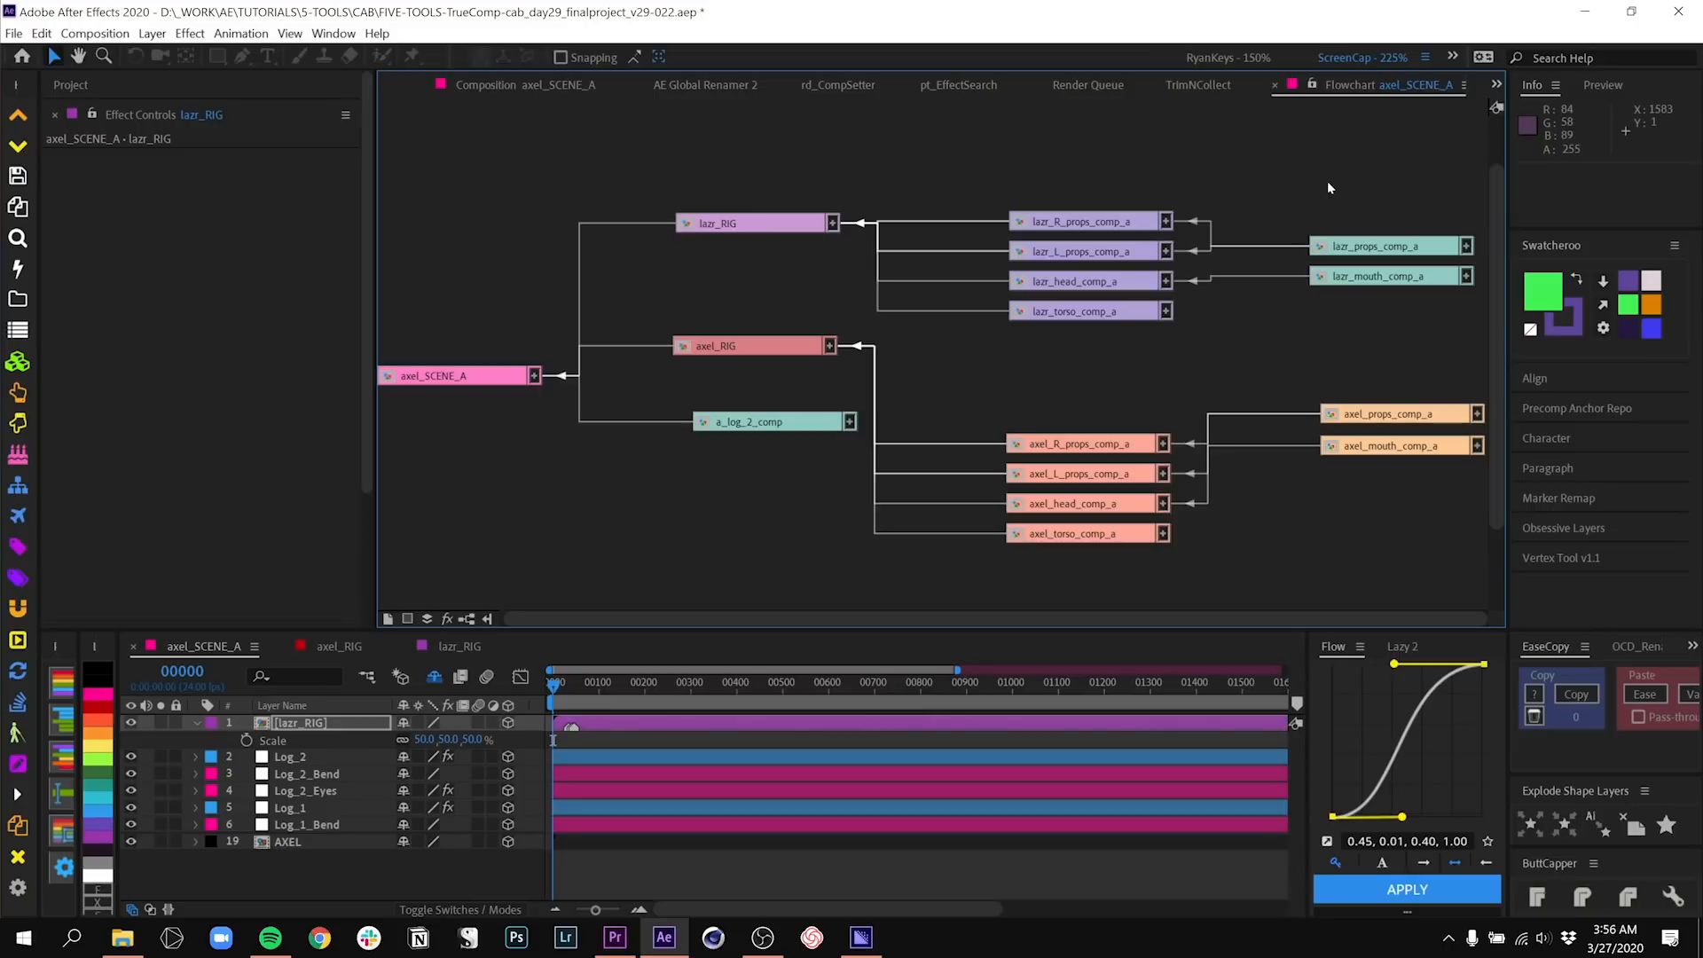
pyautogui.moveTo(1217, 341)
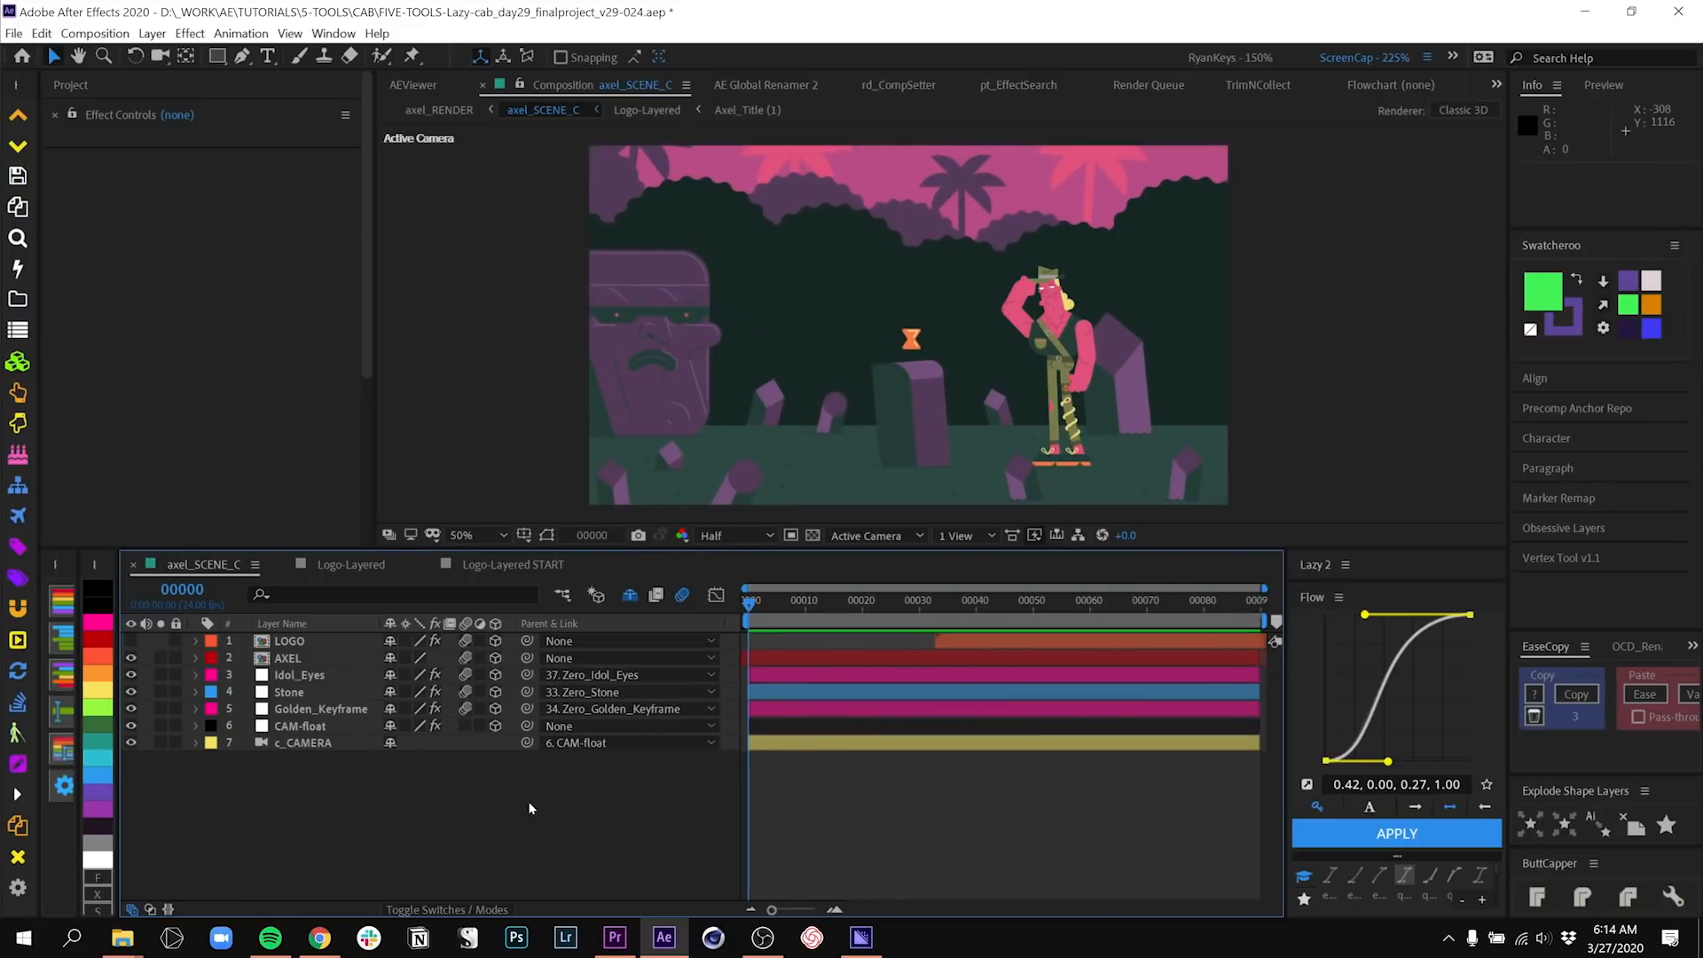
# - Stagger the AXEL DANGERSON letter layers over 15 frames with the Lazy 2 Ease - Max curve
pyautogui.click(511, 564)
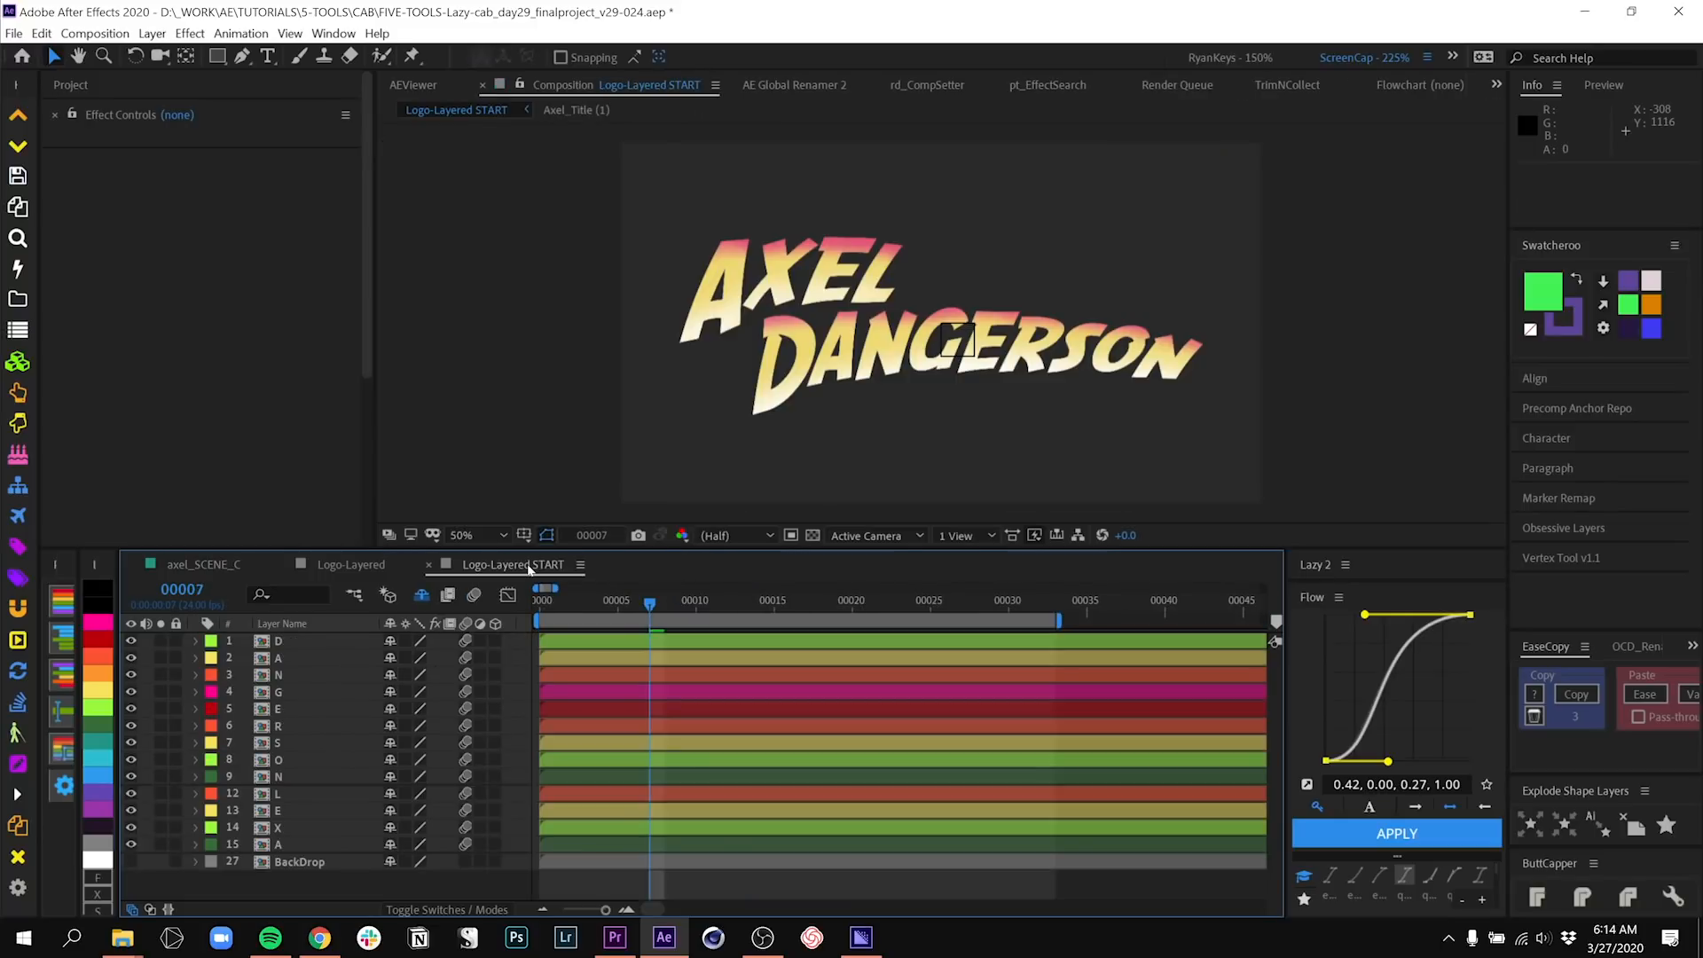
pyautogui.press('space')
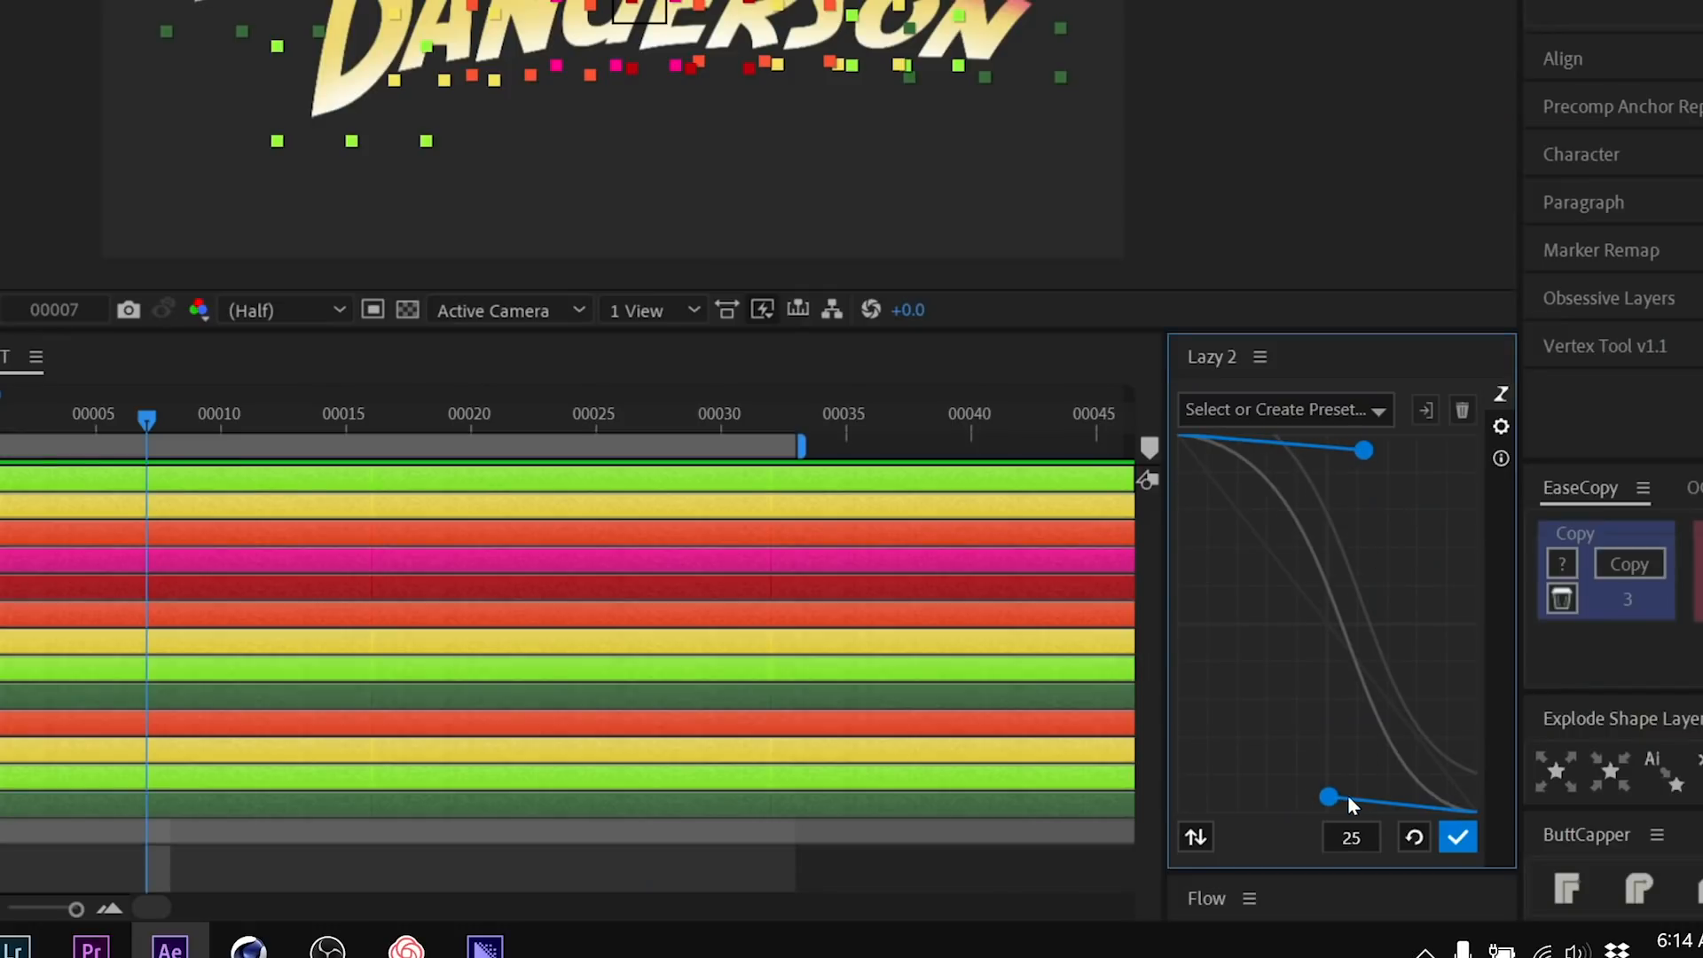
pyautogui.moveTo(1368, 422)
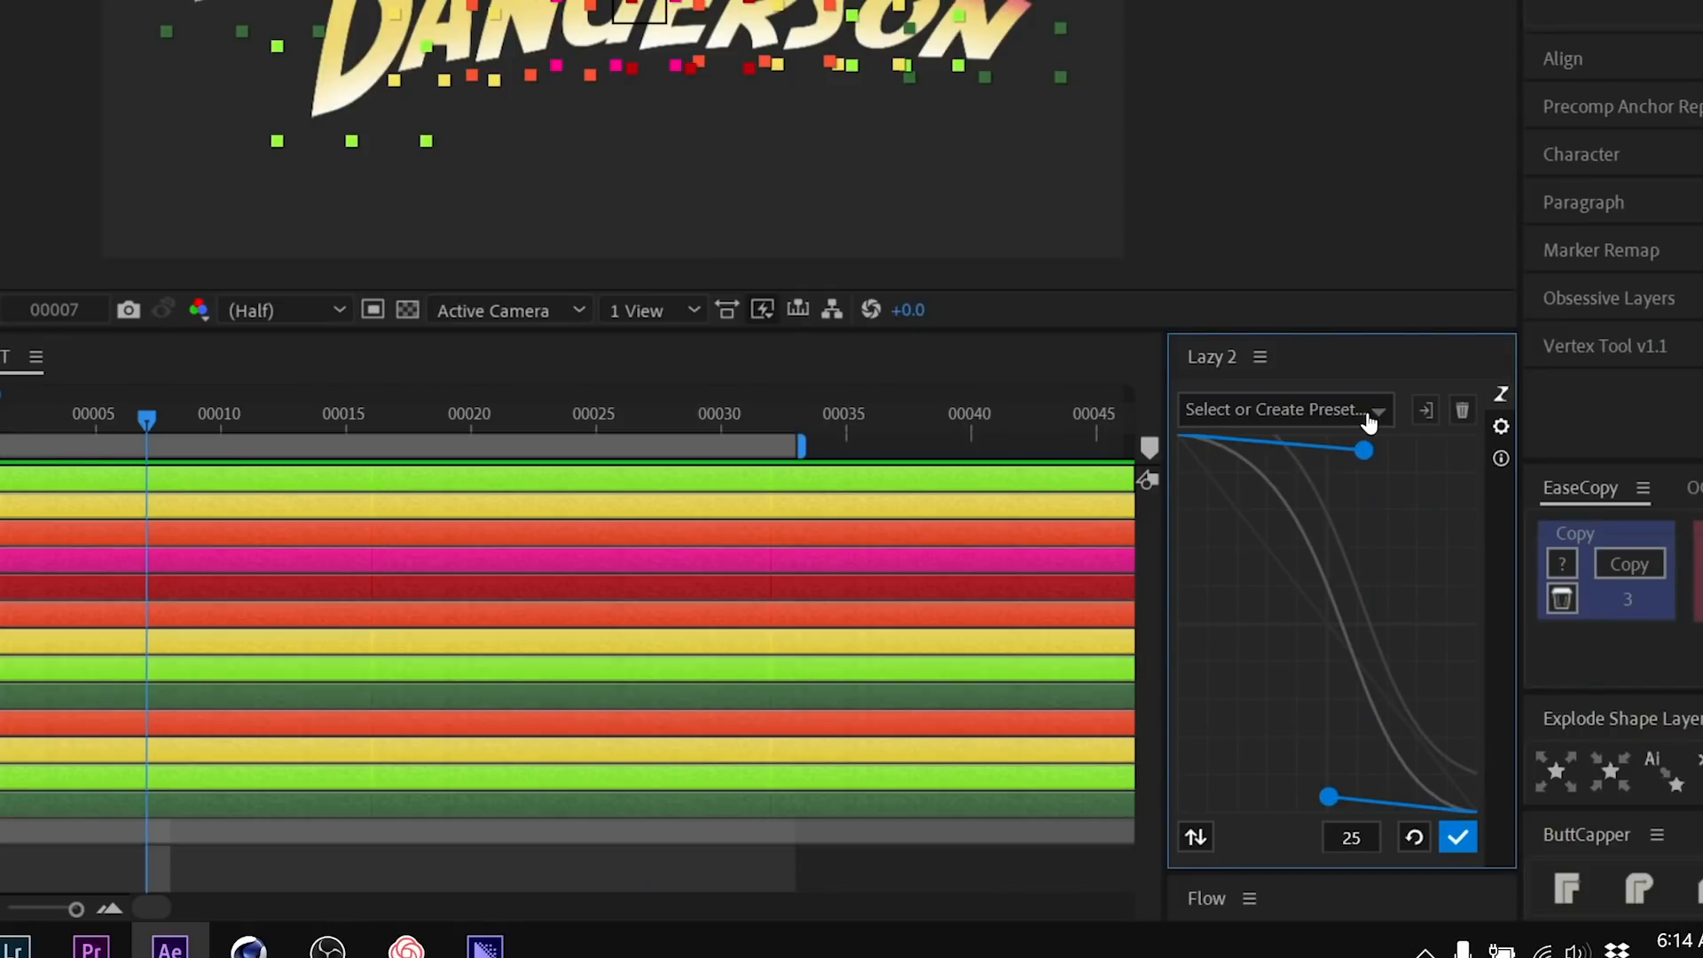
pyautogui.click(1286, 410)
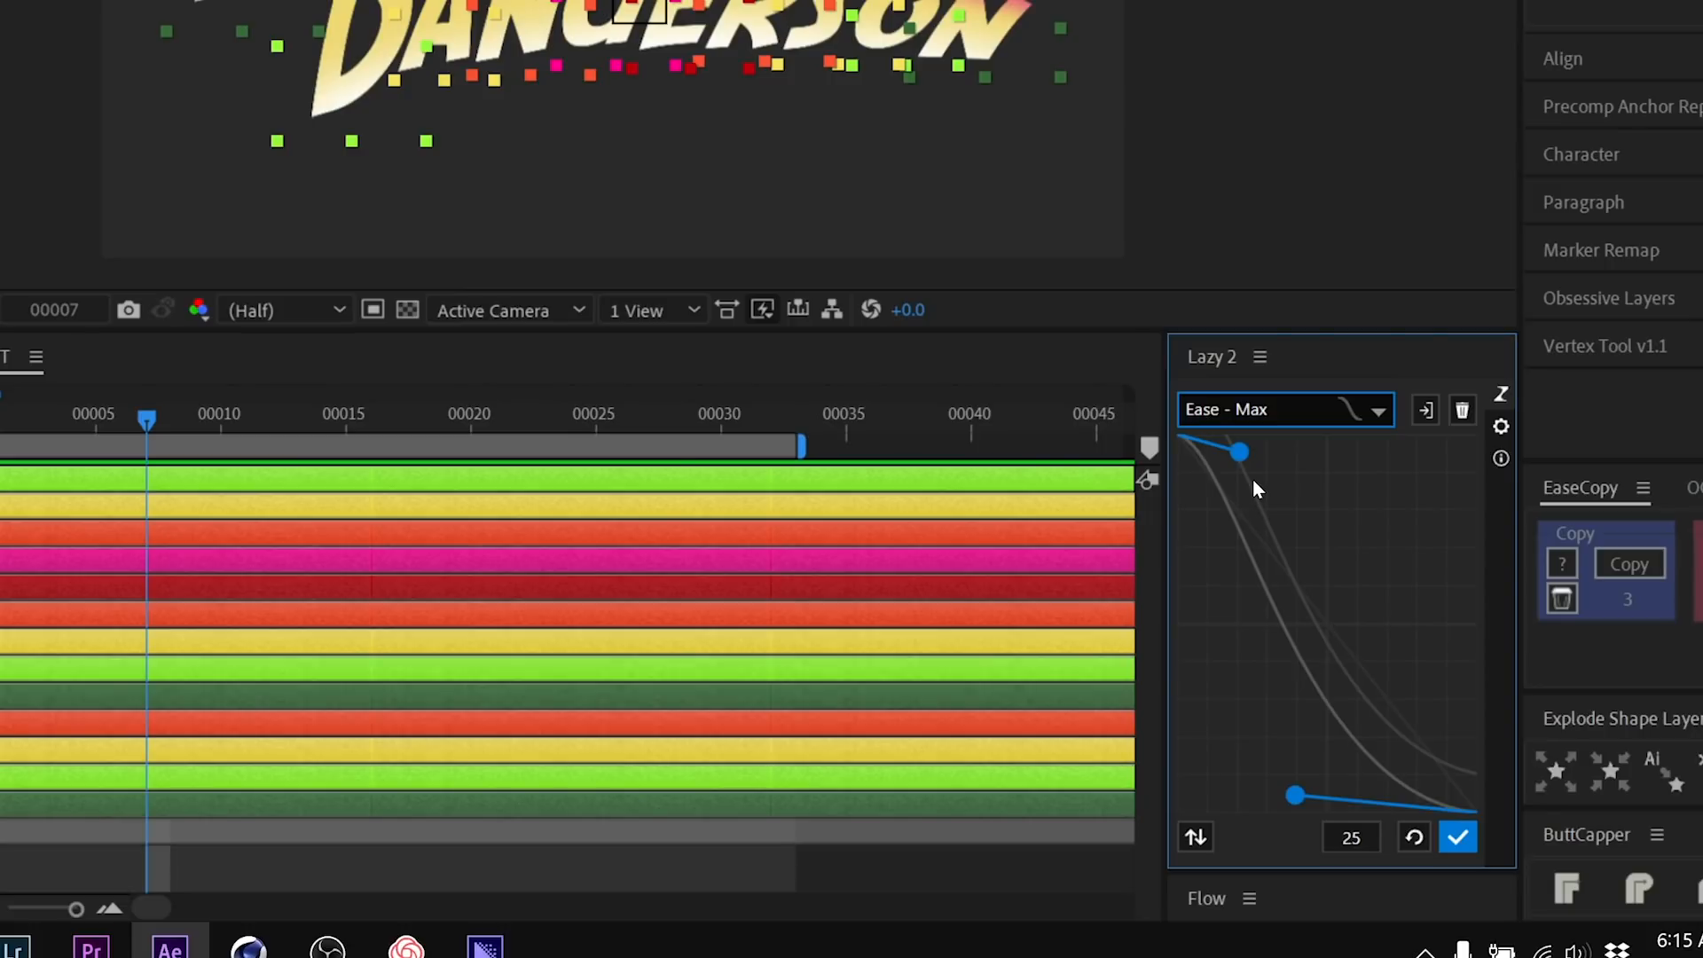
pyautogui.moveTo(1332, 550)
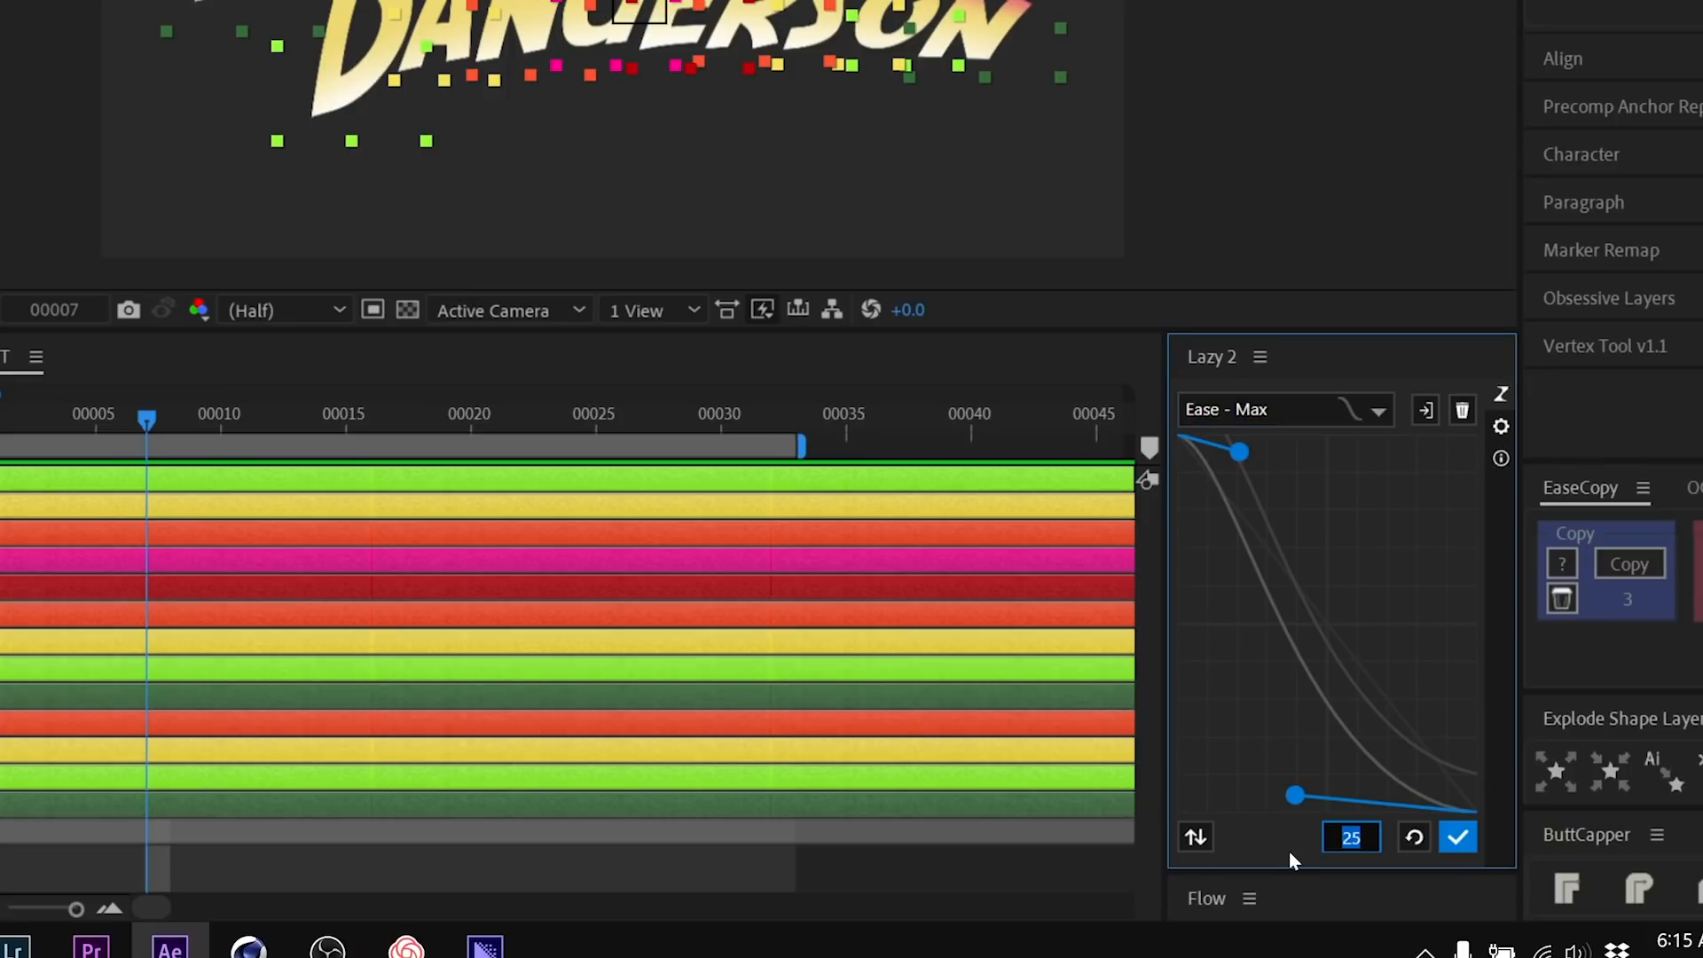
pyautogui.write('15')
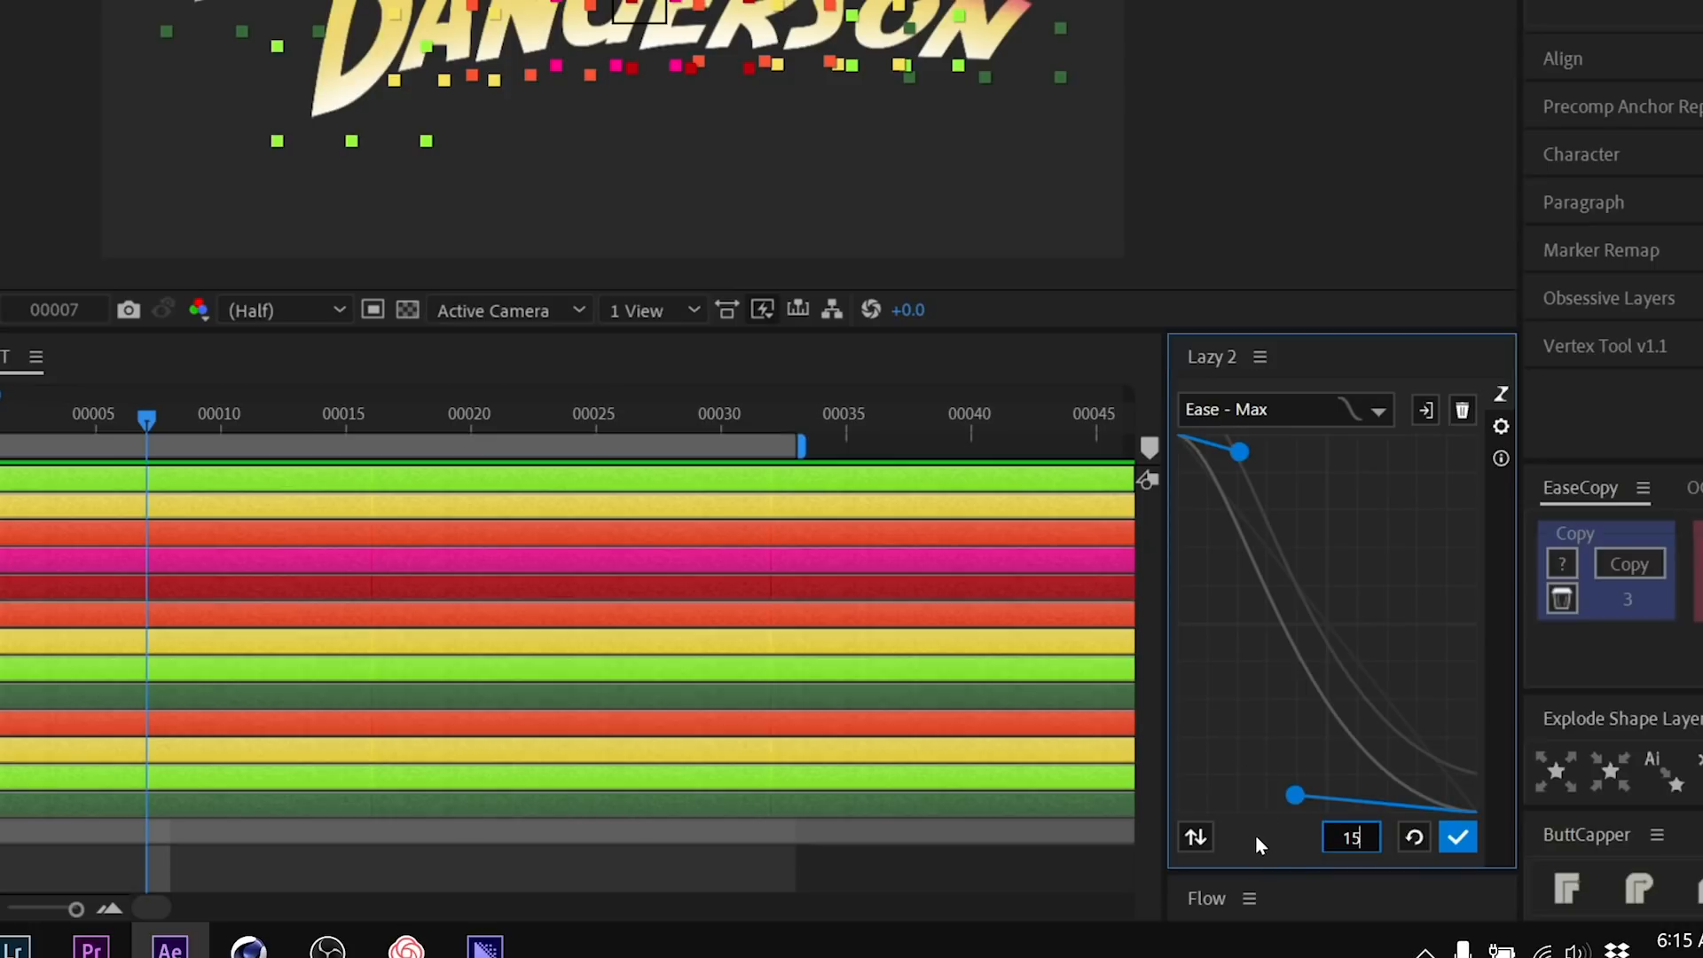
pyautogui.click(1458, 836)
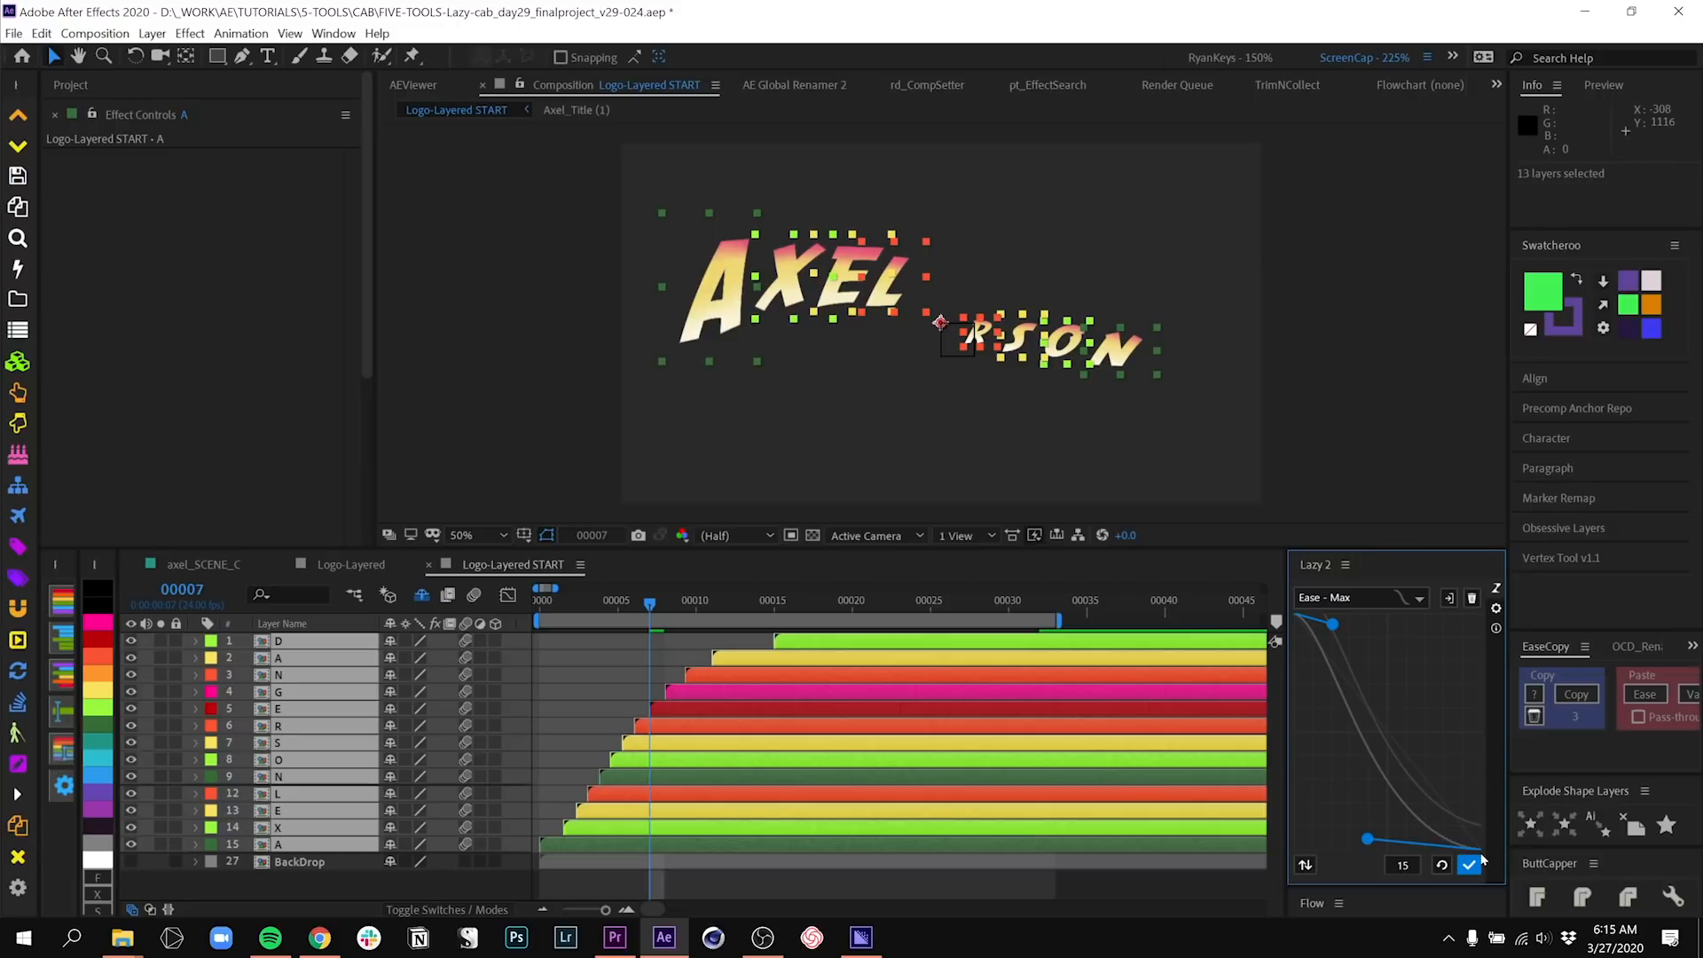
pyautogui.moveTo(1345, 692)
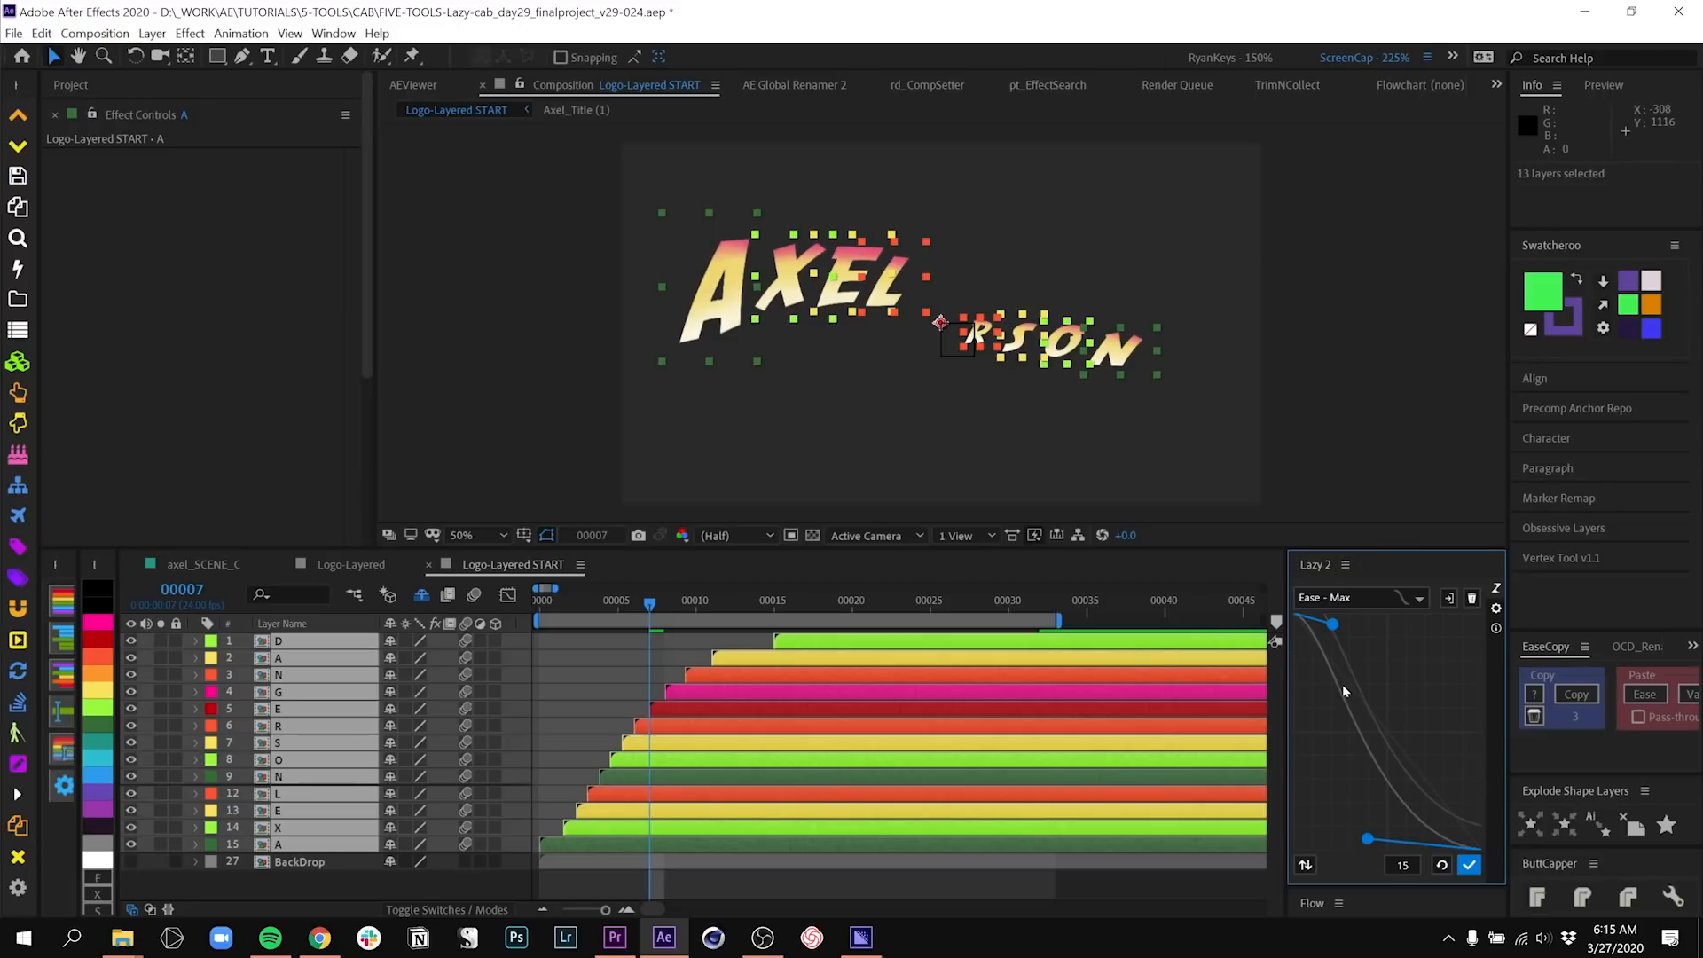
# - Return the letters to a common start and reveal the G layer's Scale keyframes
pyautogui.press('Space')
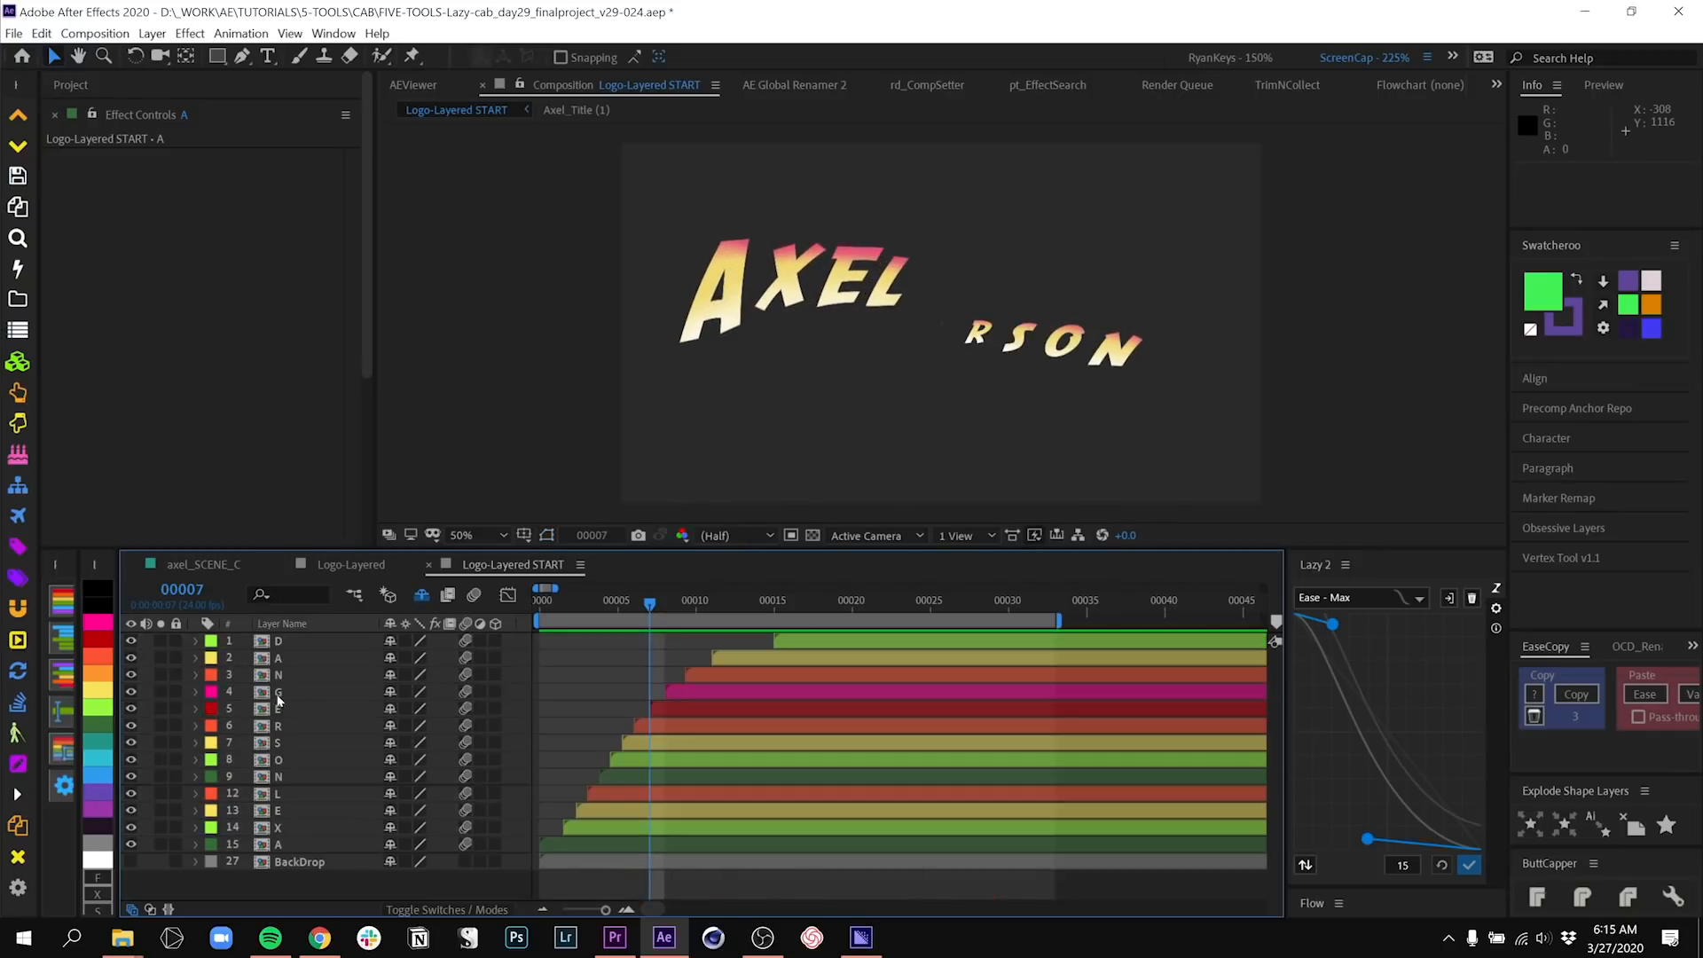
pyautogui.click(279, 692)
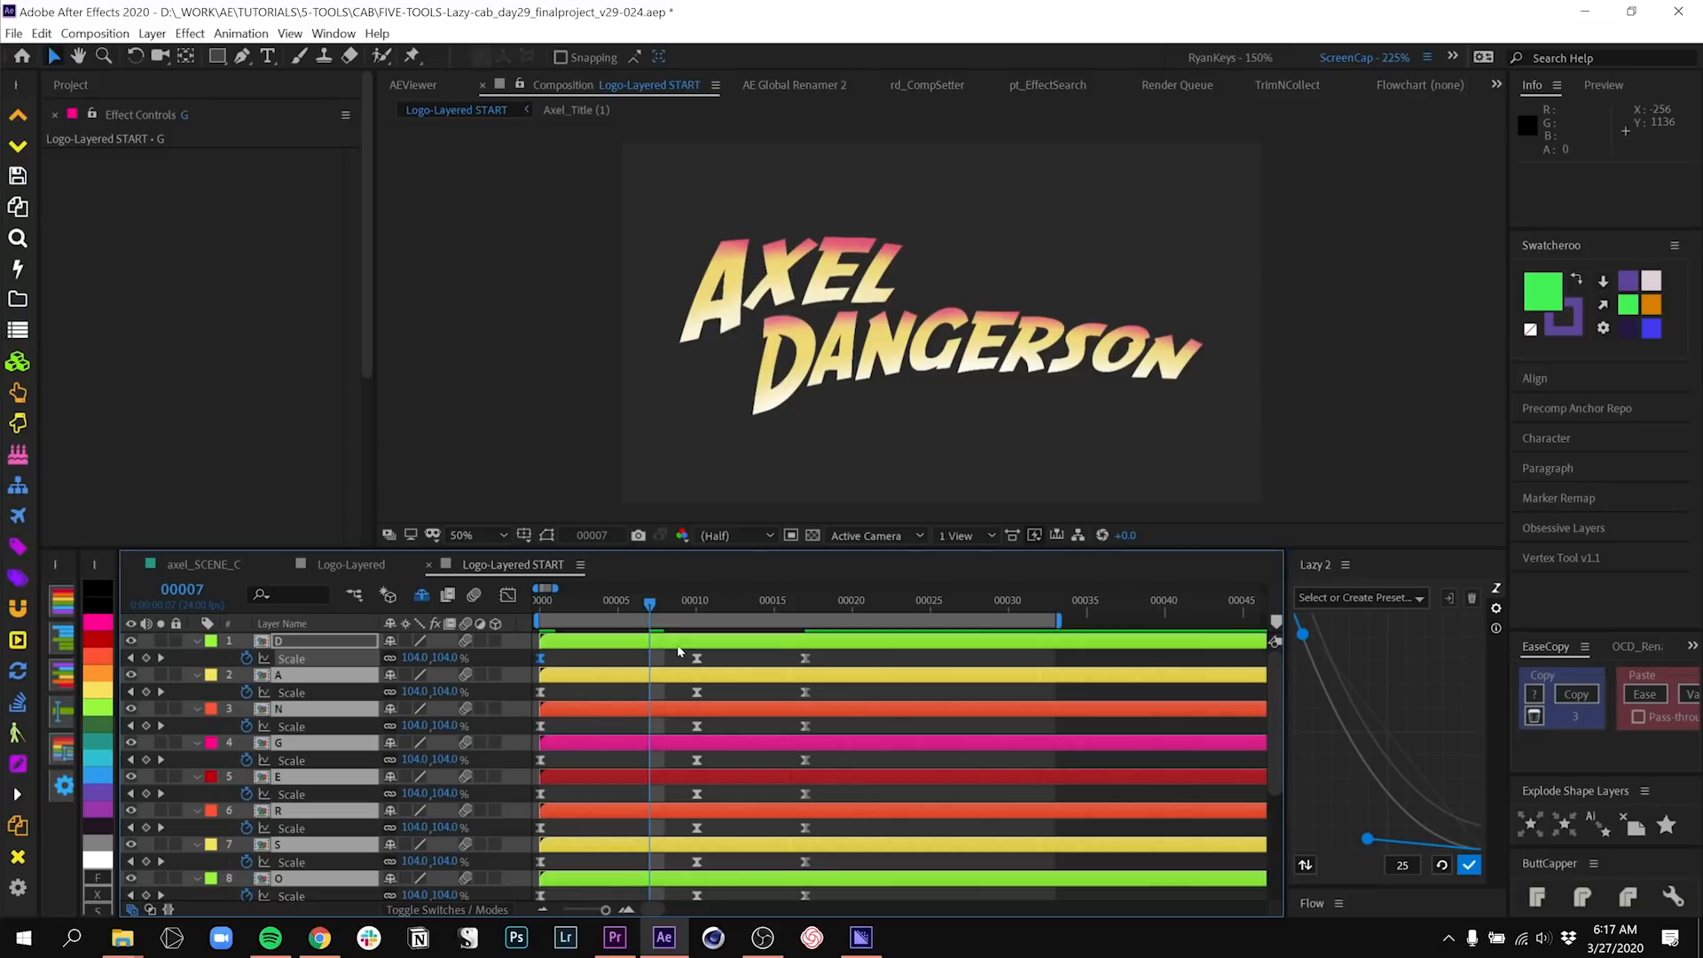
# - Offset the letters' Scale keyframes 15 frames with Ease out - Max, Pinch Out spacing, and preview
pyautogui.scroll(-3)
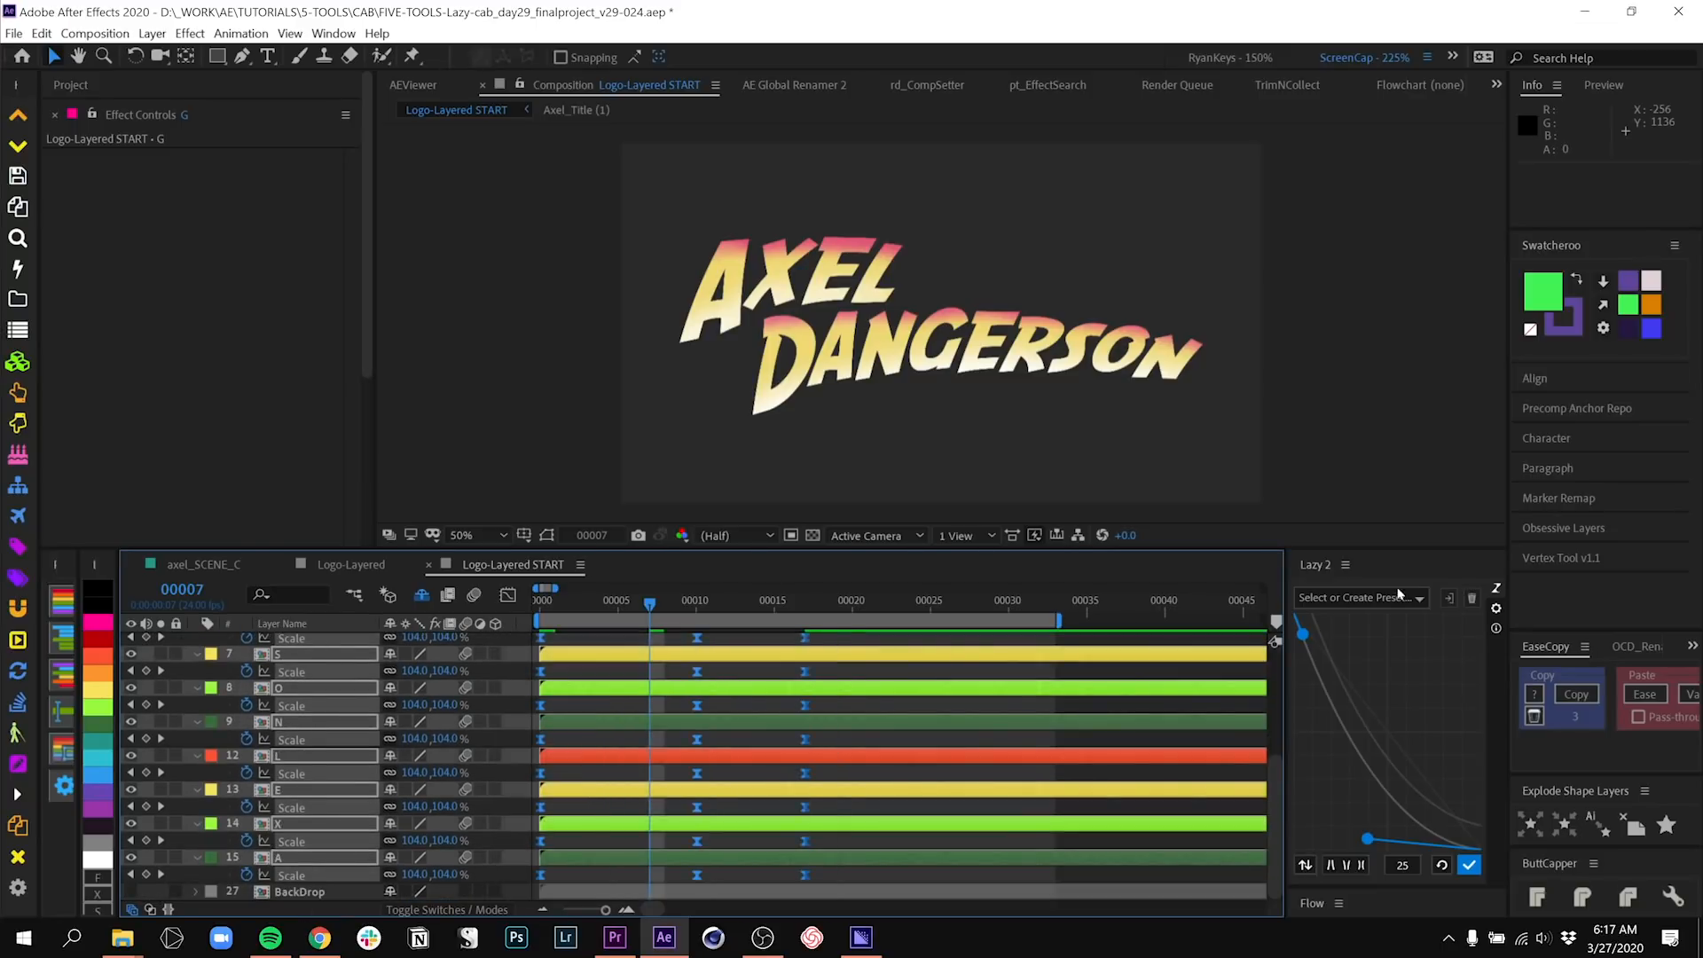
pyautogui.click(1357, 596)
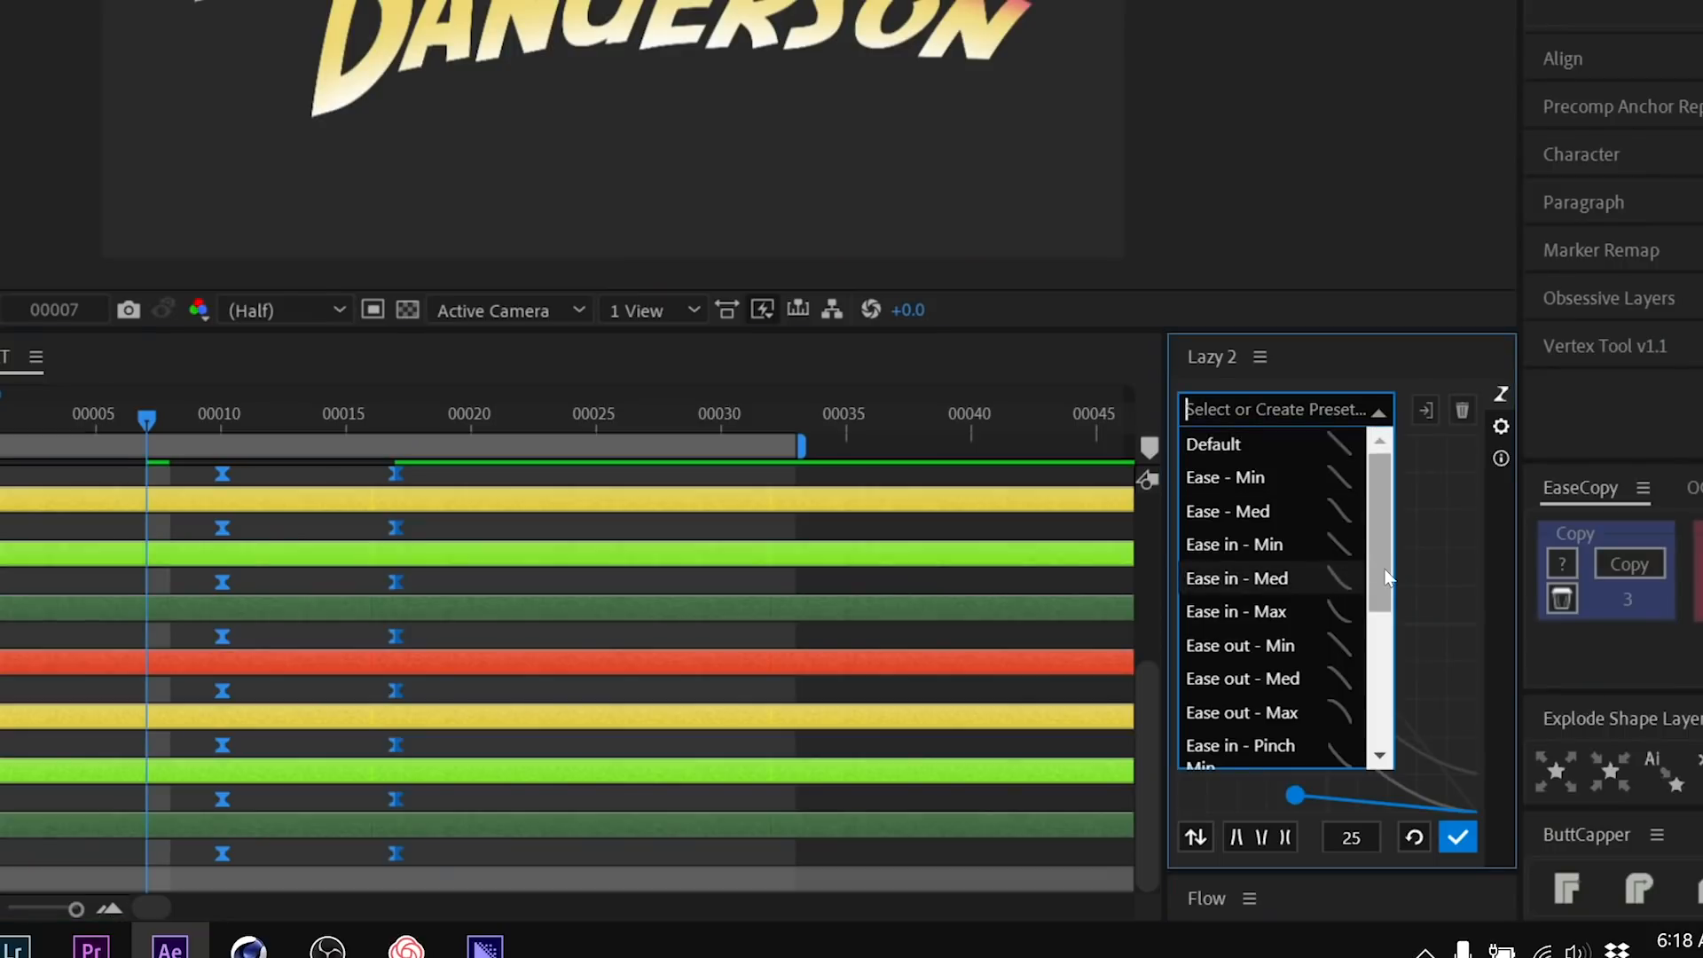
pyautogui.scroll(-3)
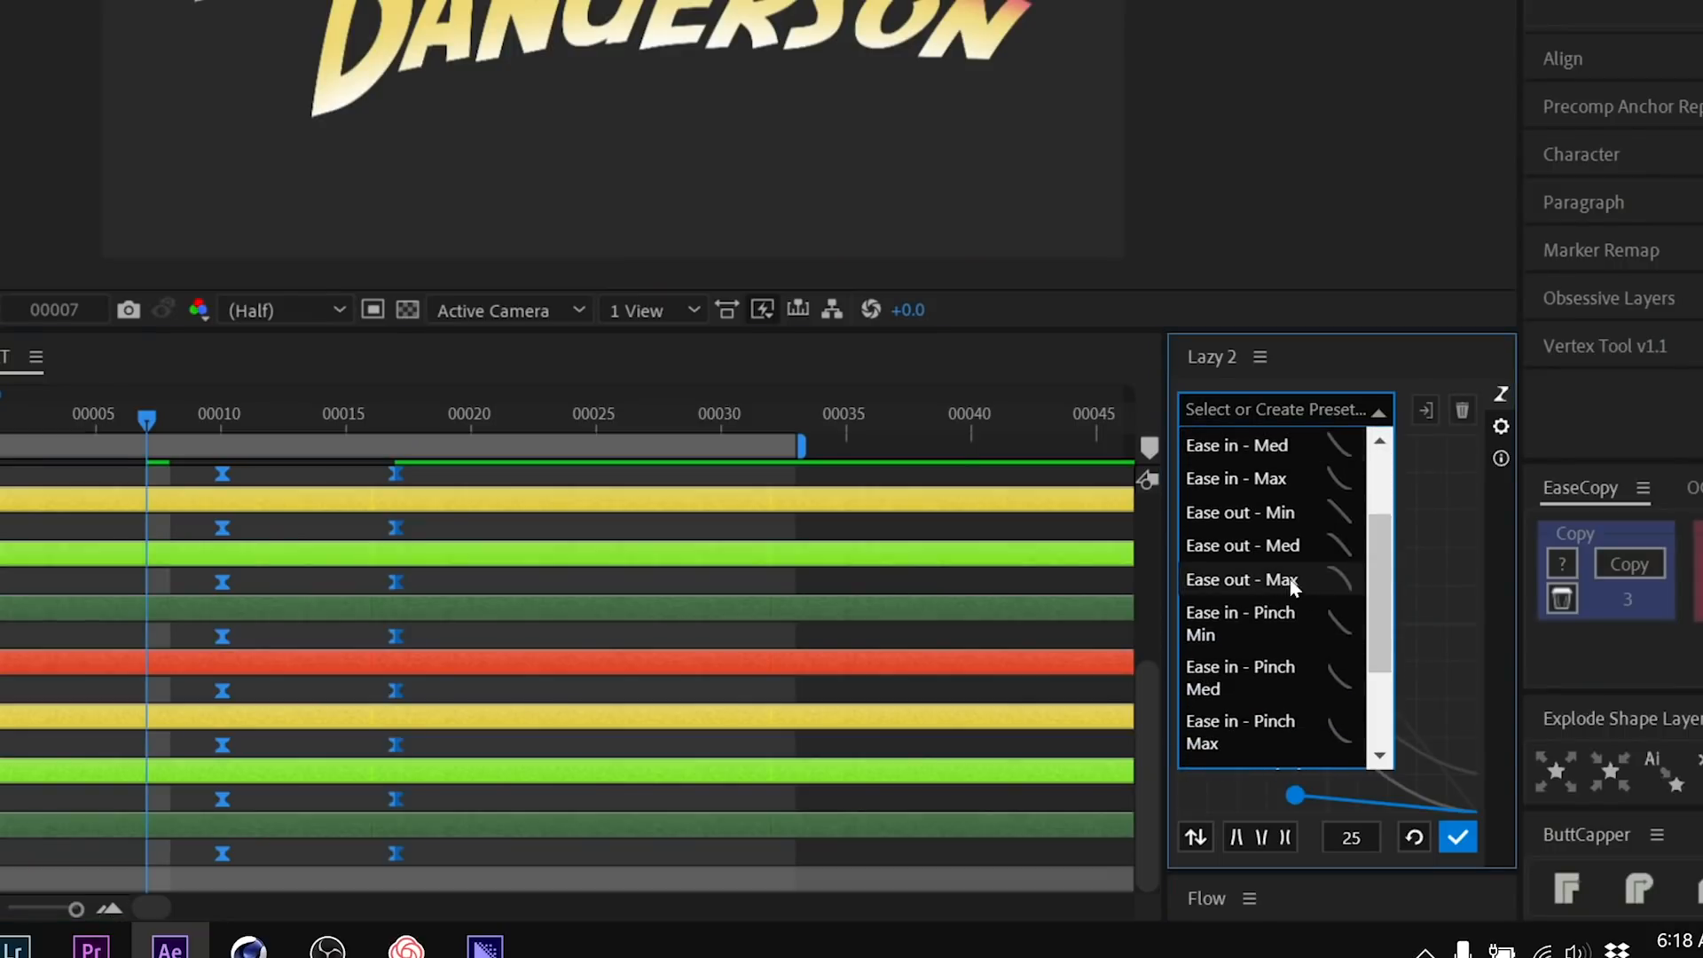
pyautogui.click(1242, 579)
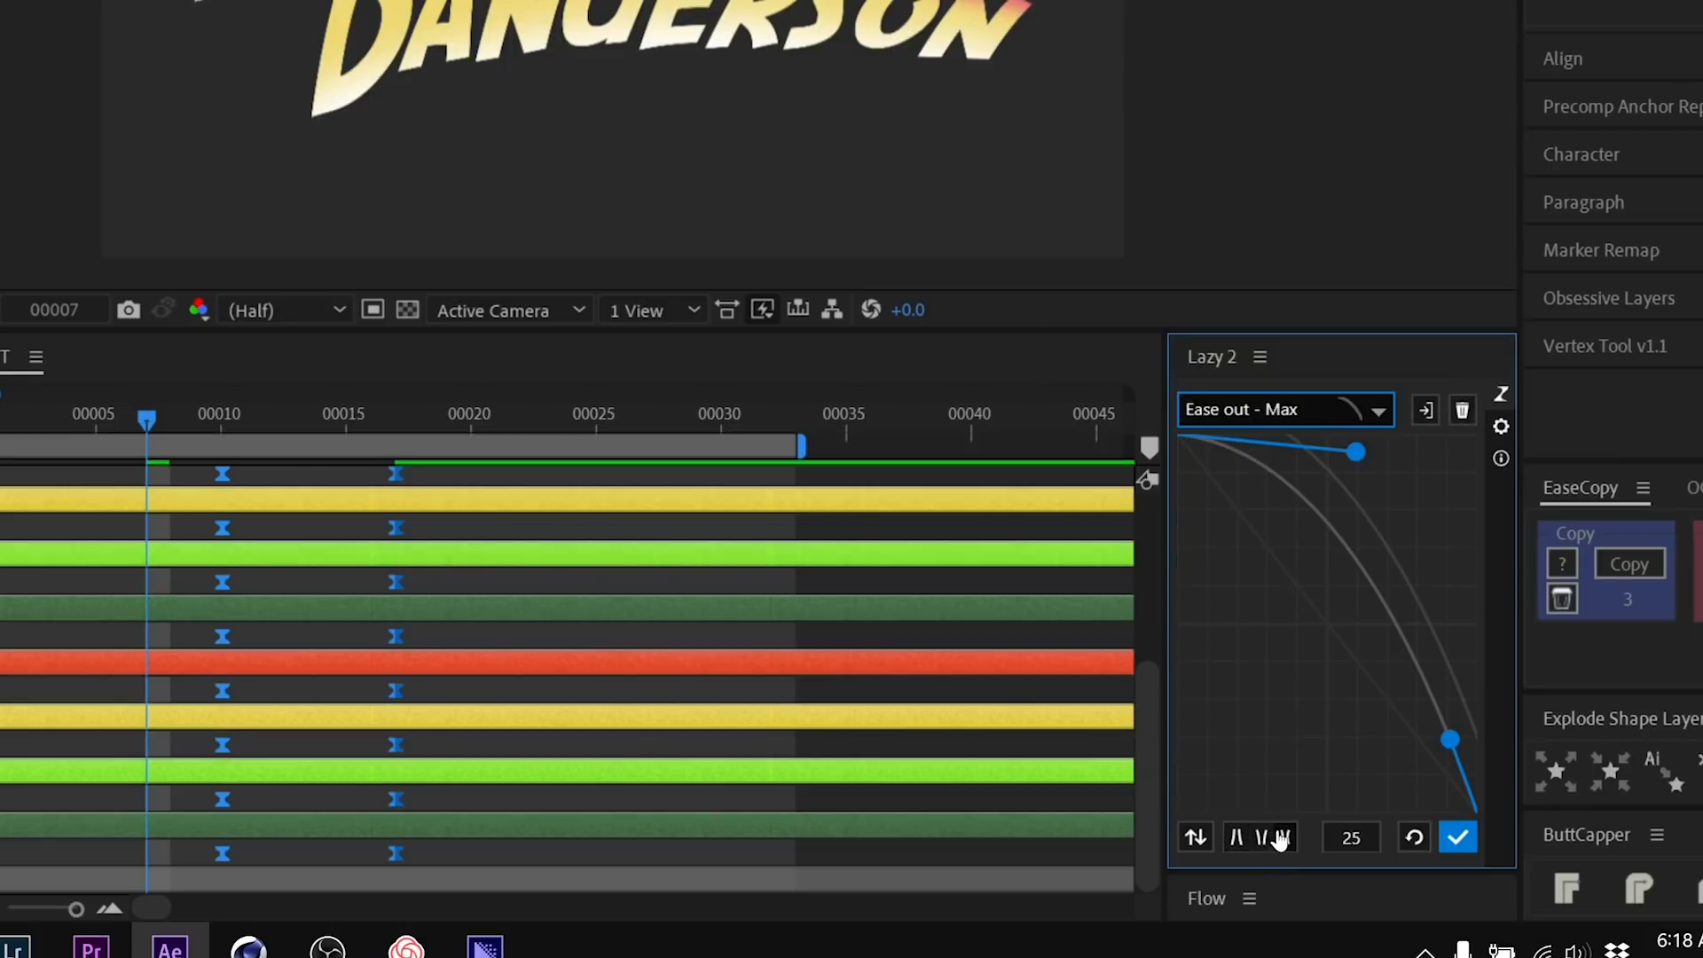
pyautogui.moveTo(1265, 837)
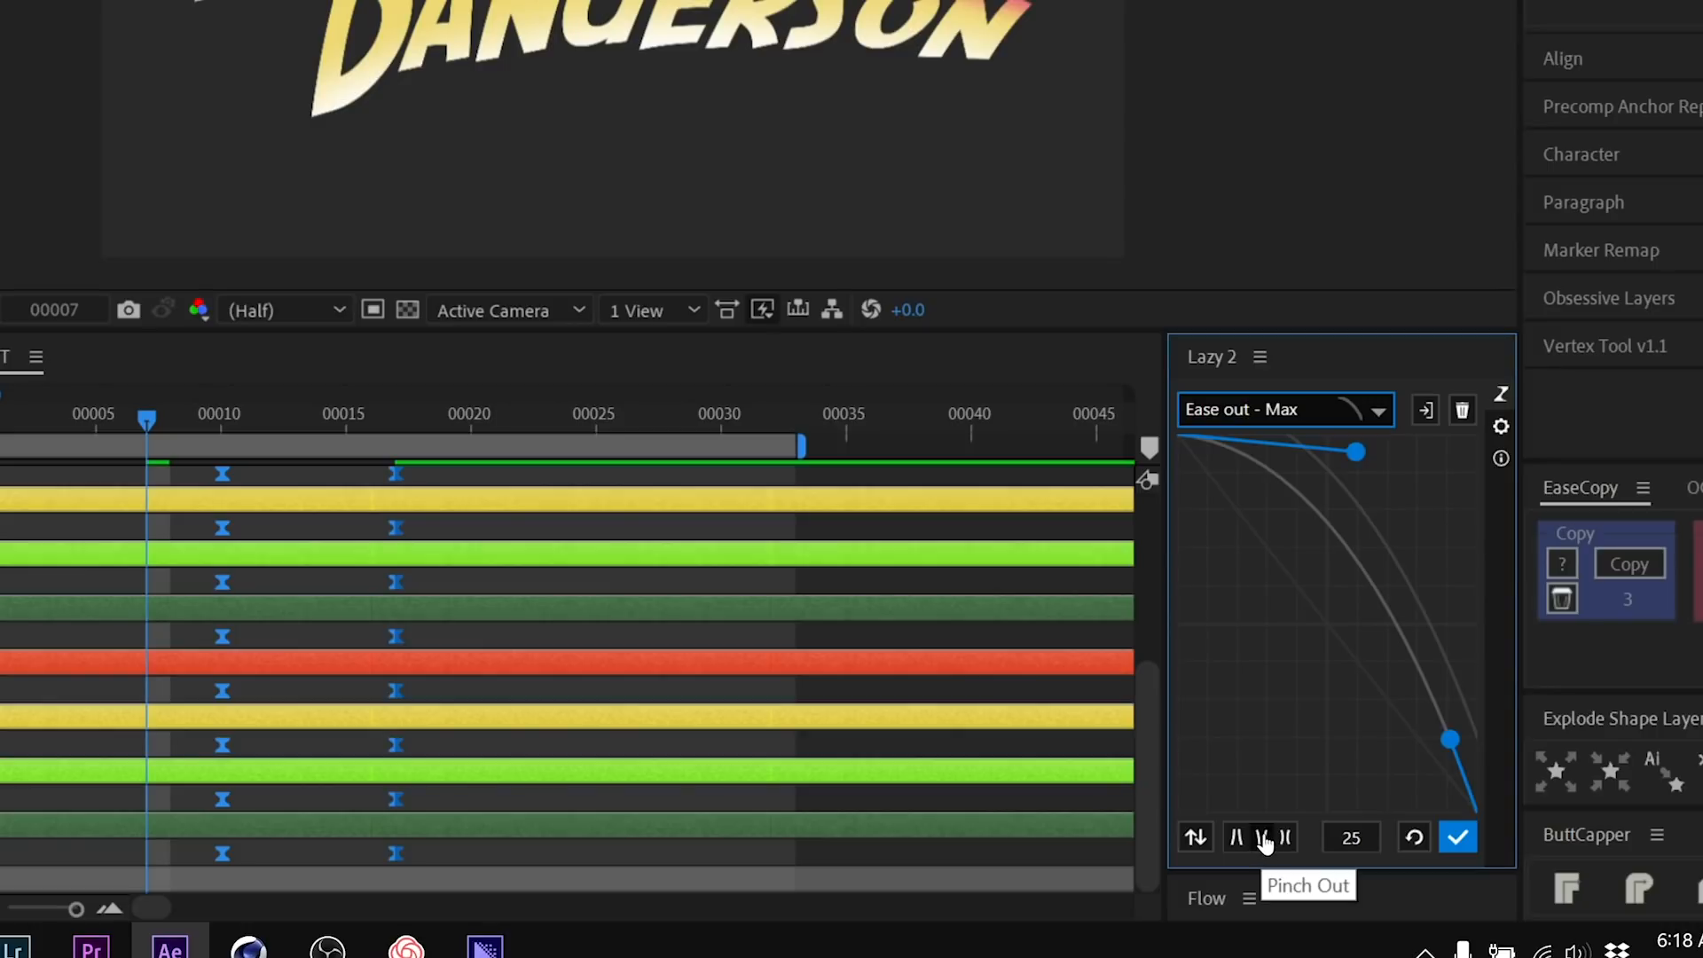
pyautogui.click(1261, 837)
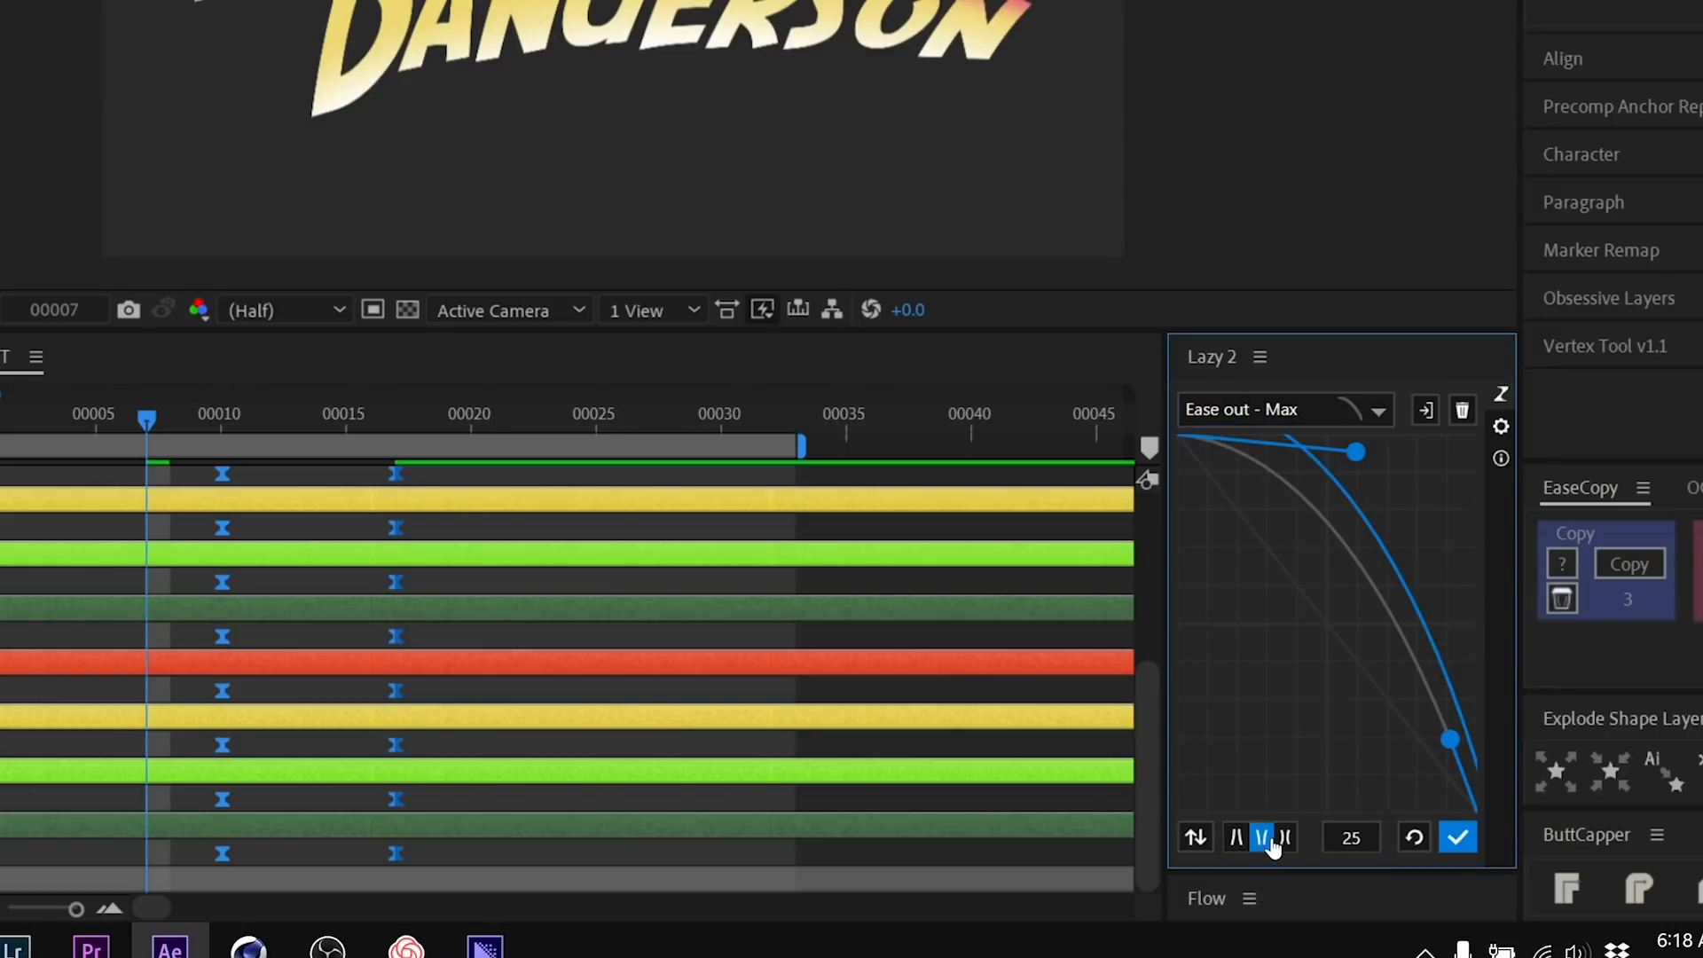
pyautogui.moveTo(1304, 809)
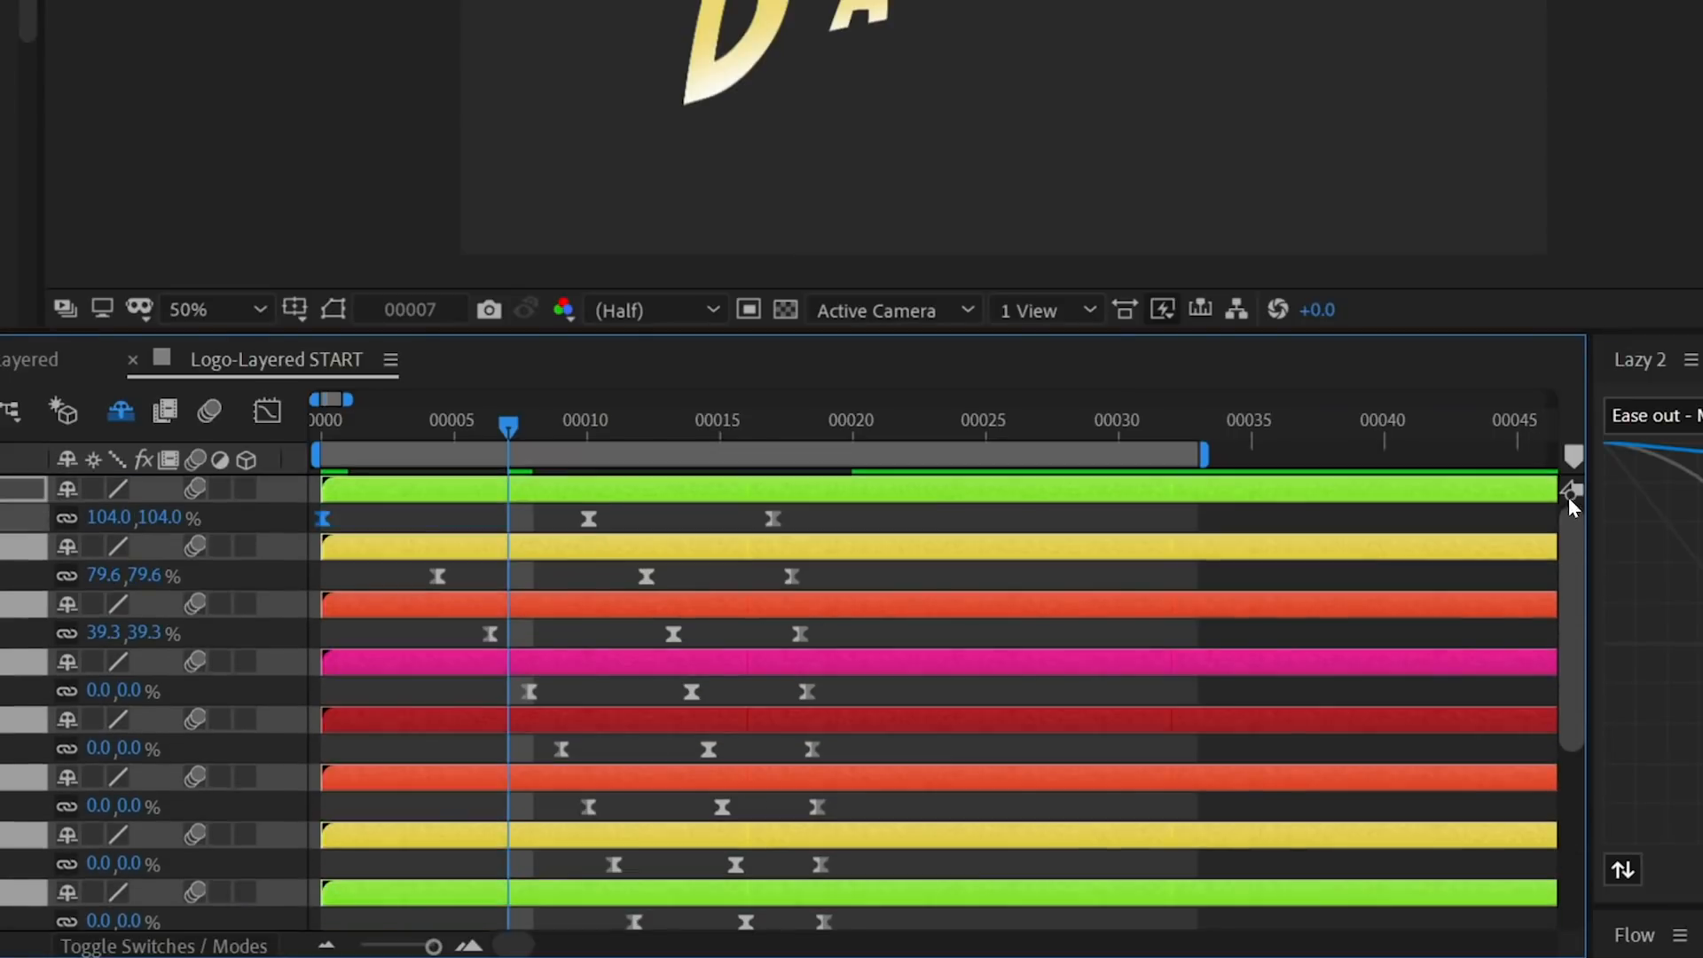
pyautogui.scroll(-3)
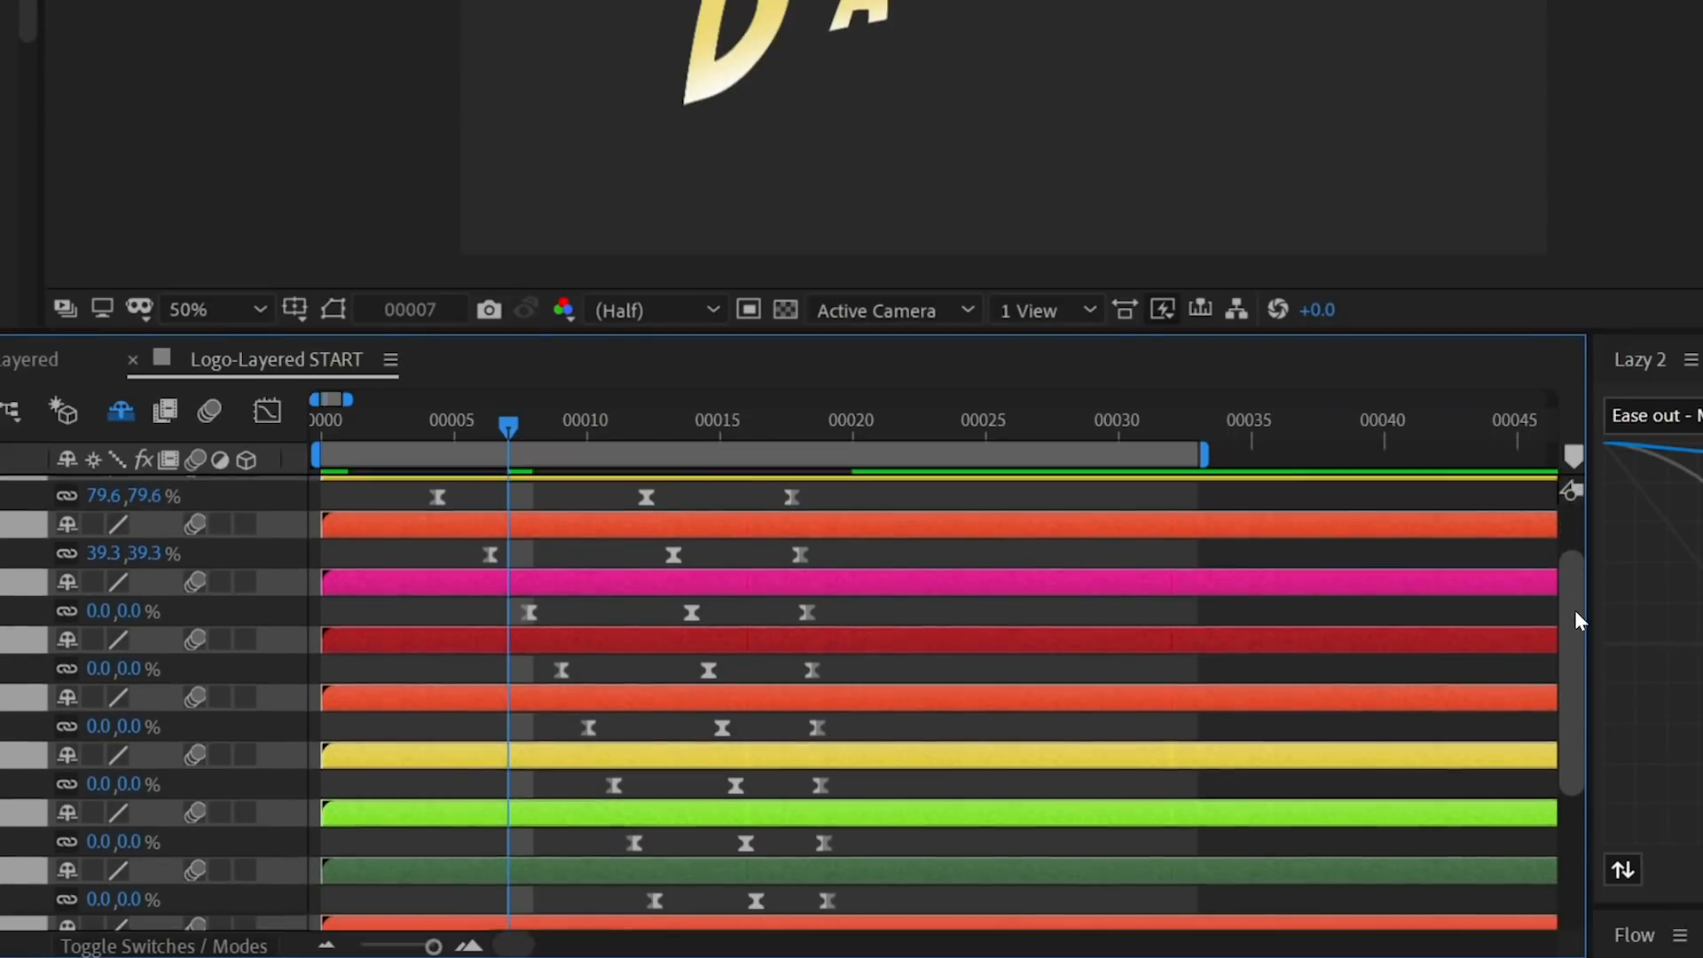
pyautogui.scroll(-3)
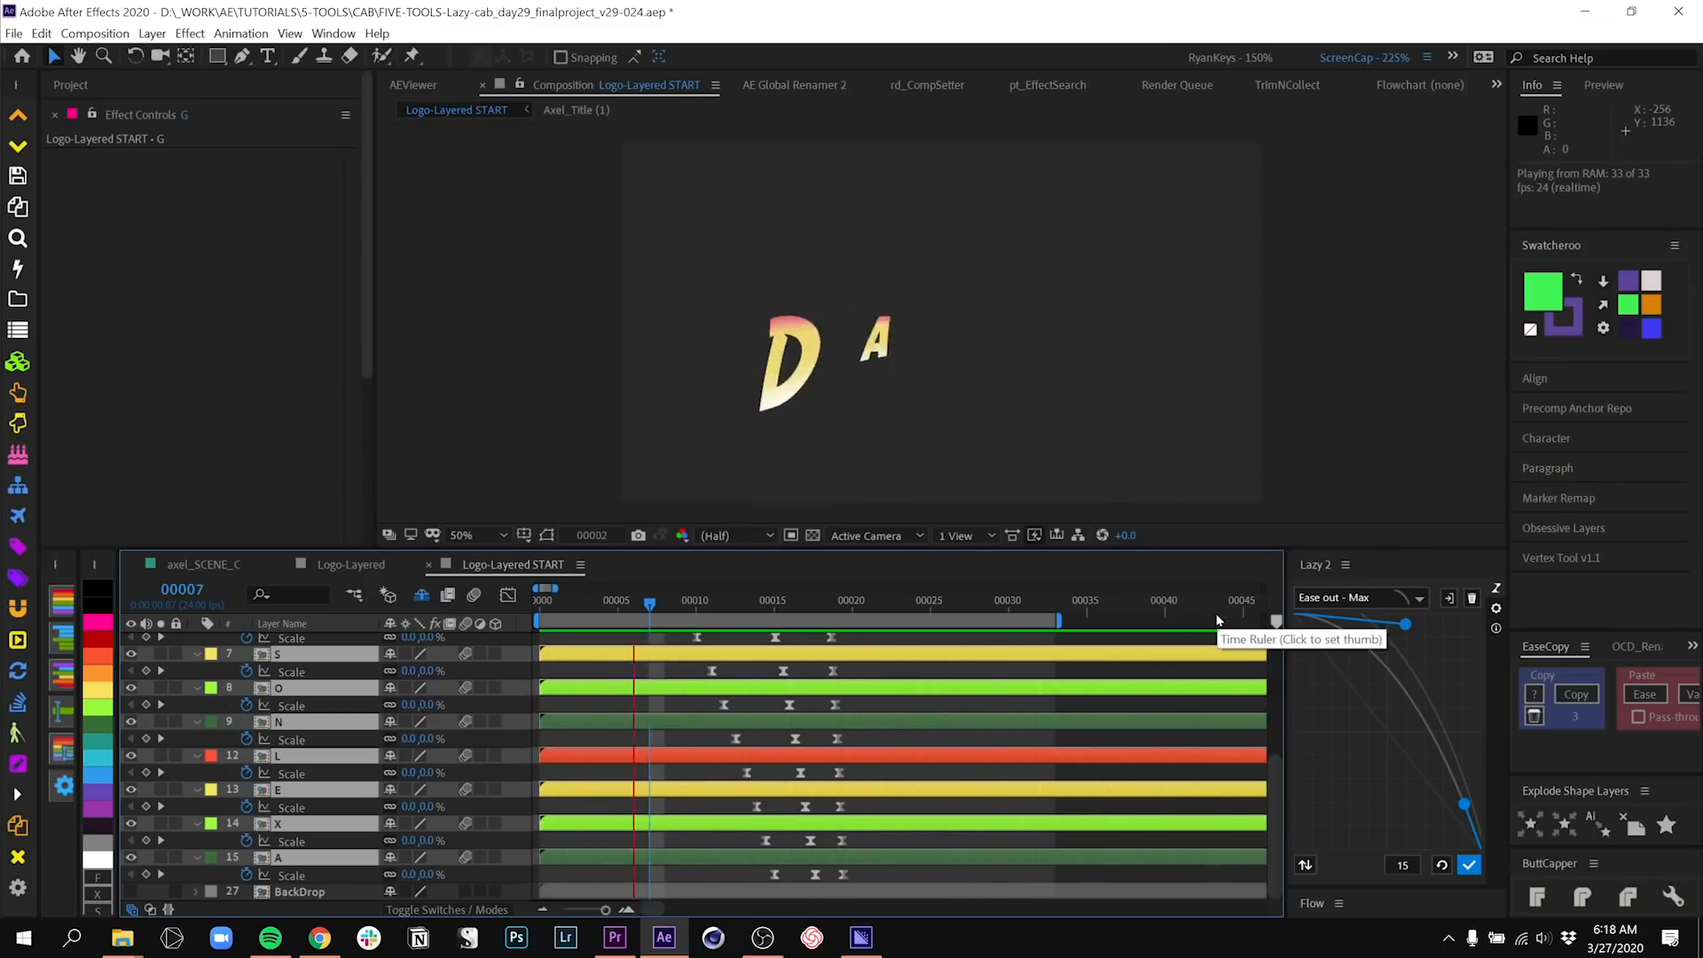
pyautogui.click(870, 619)
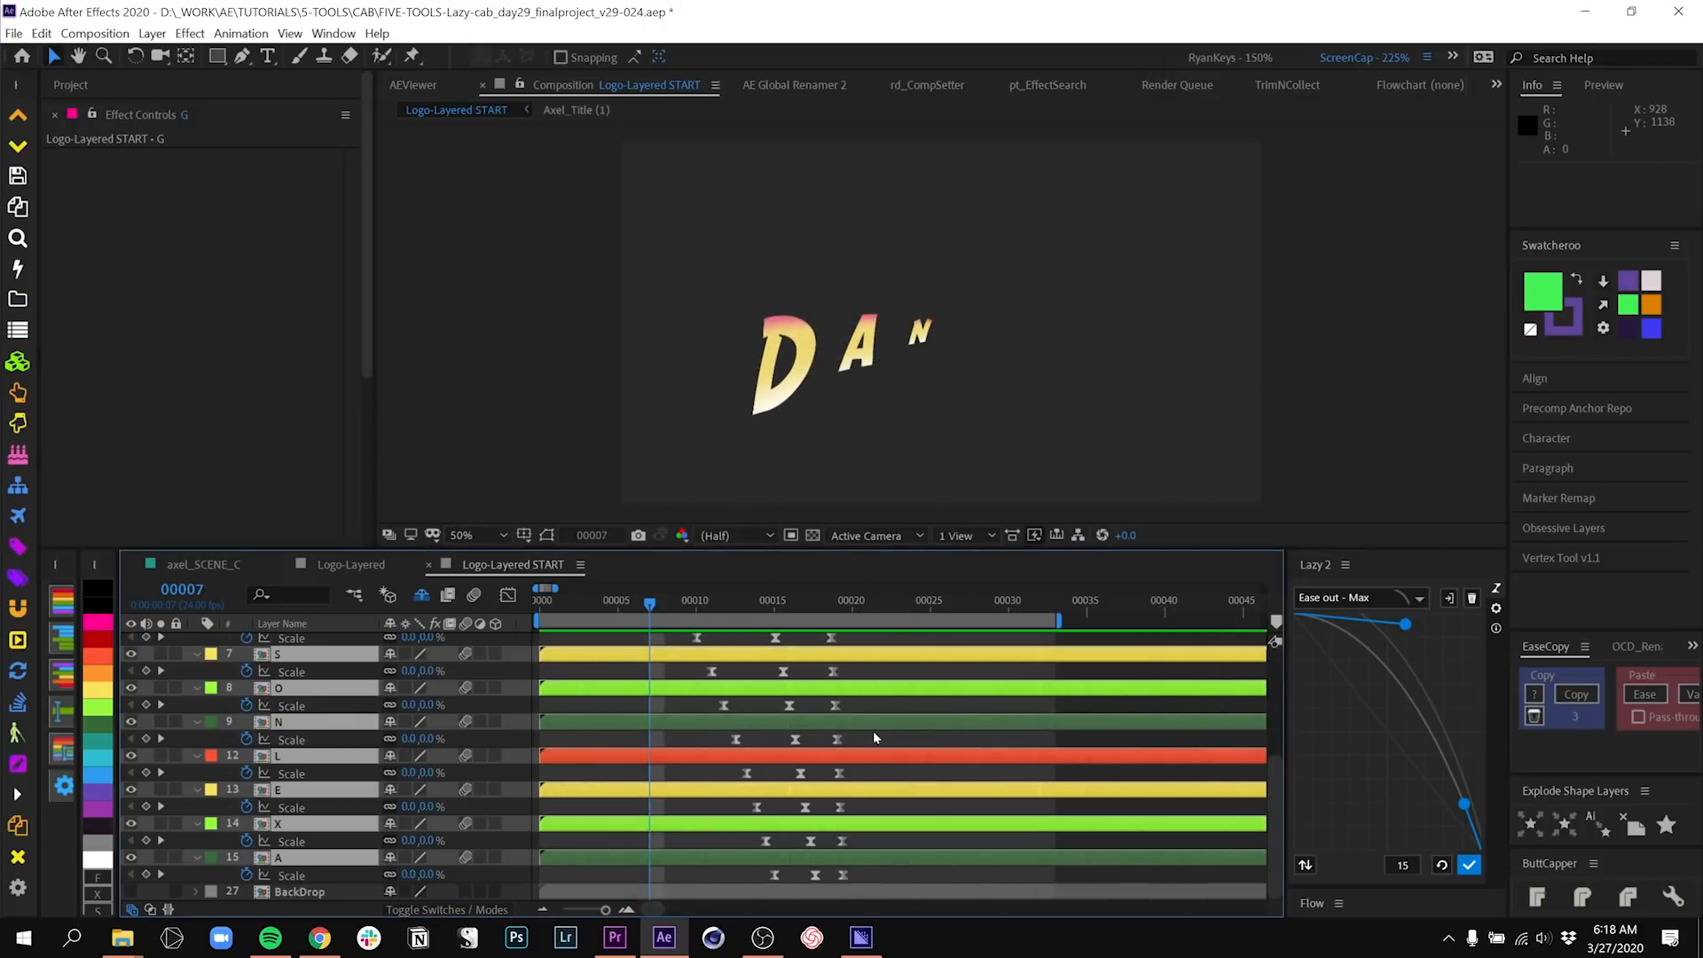
pyautogui.scroll(3)
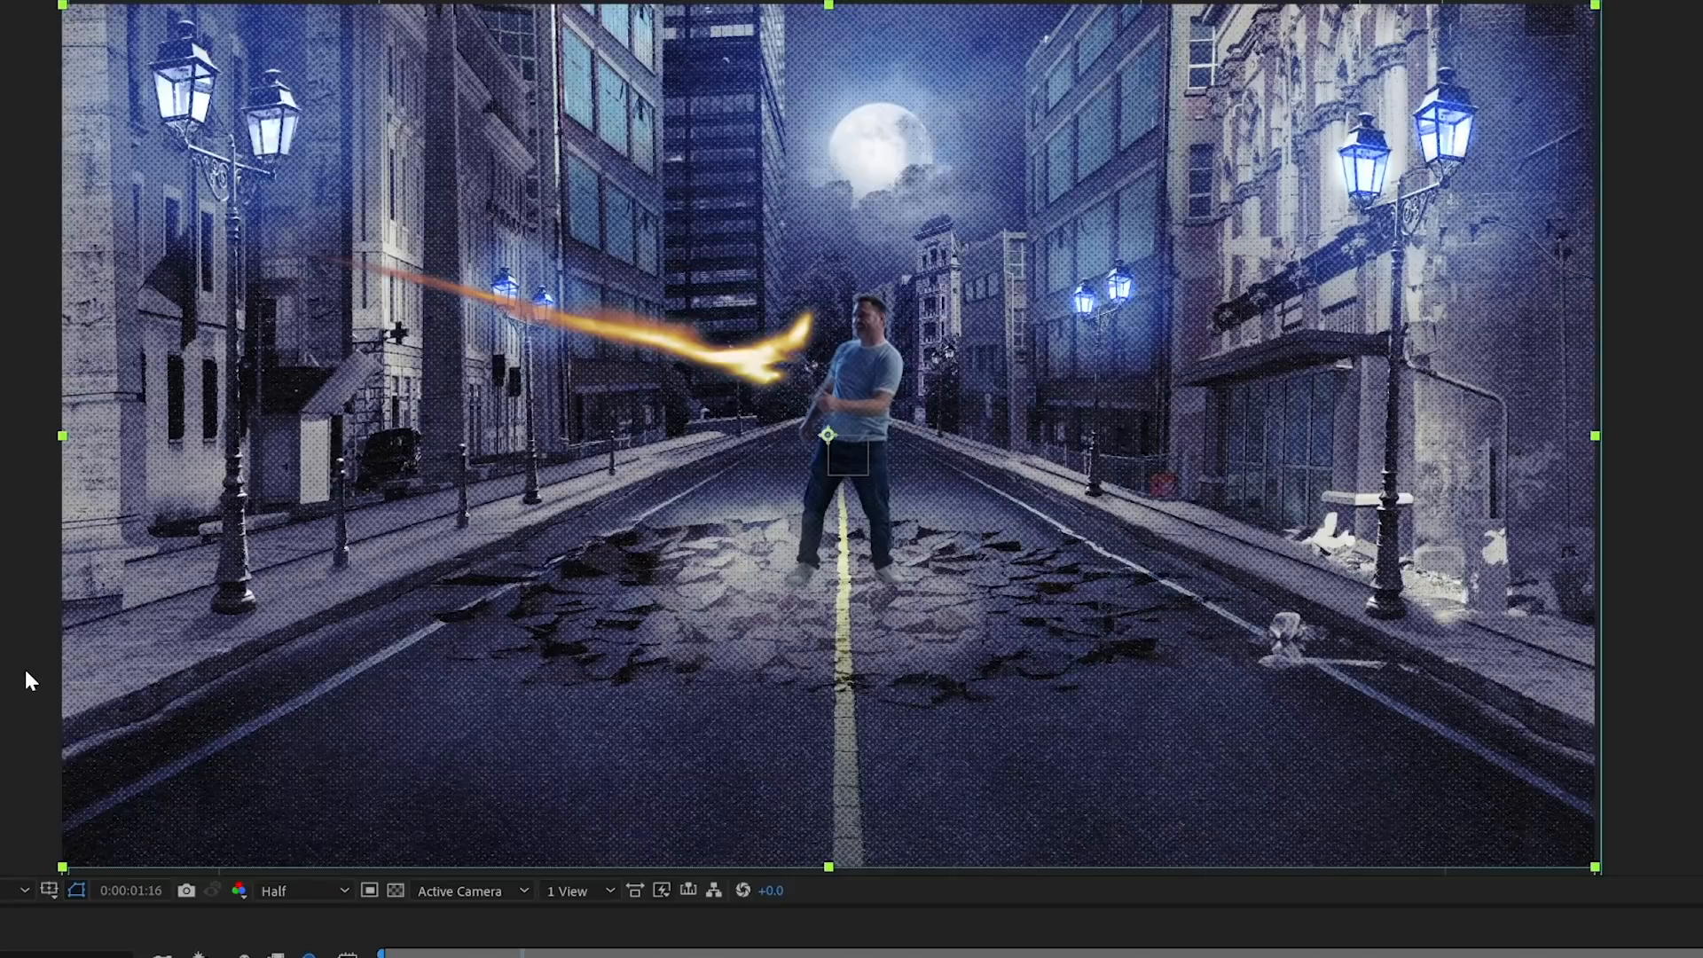
pyautogui.moveTo(247, 819)
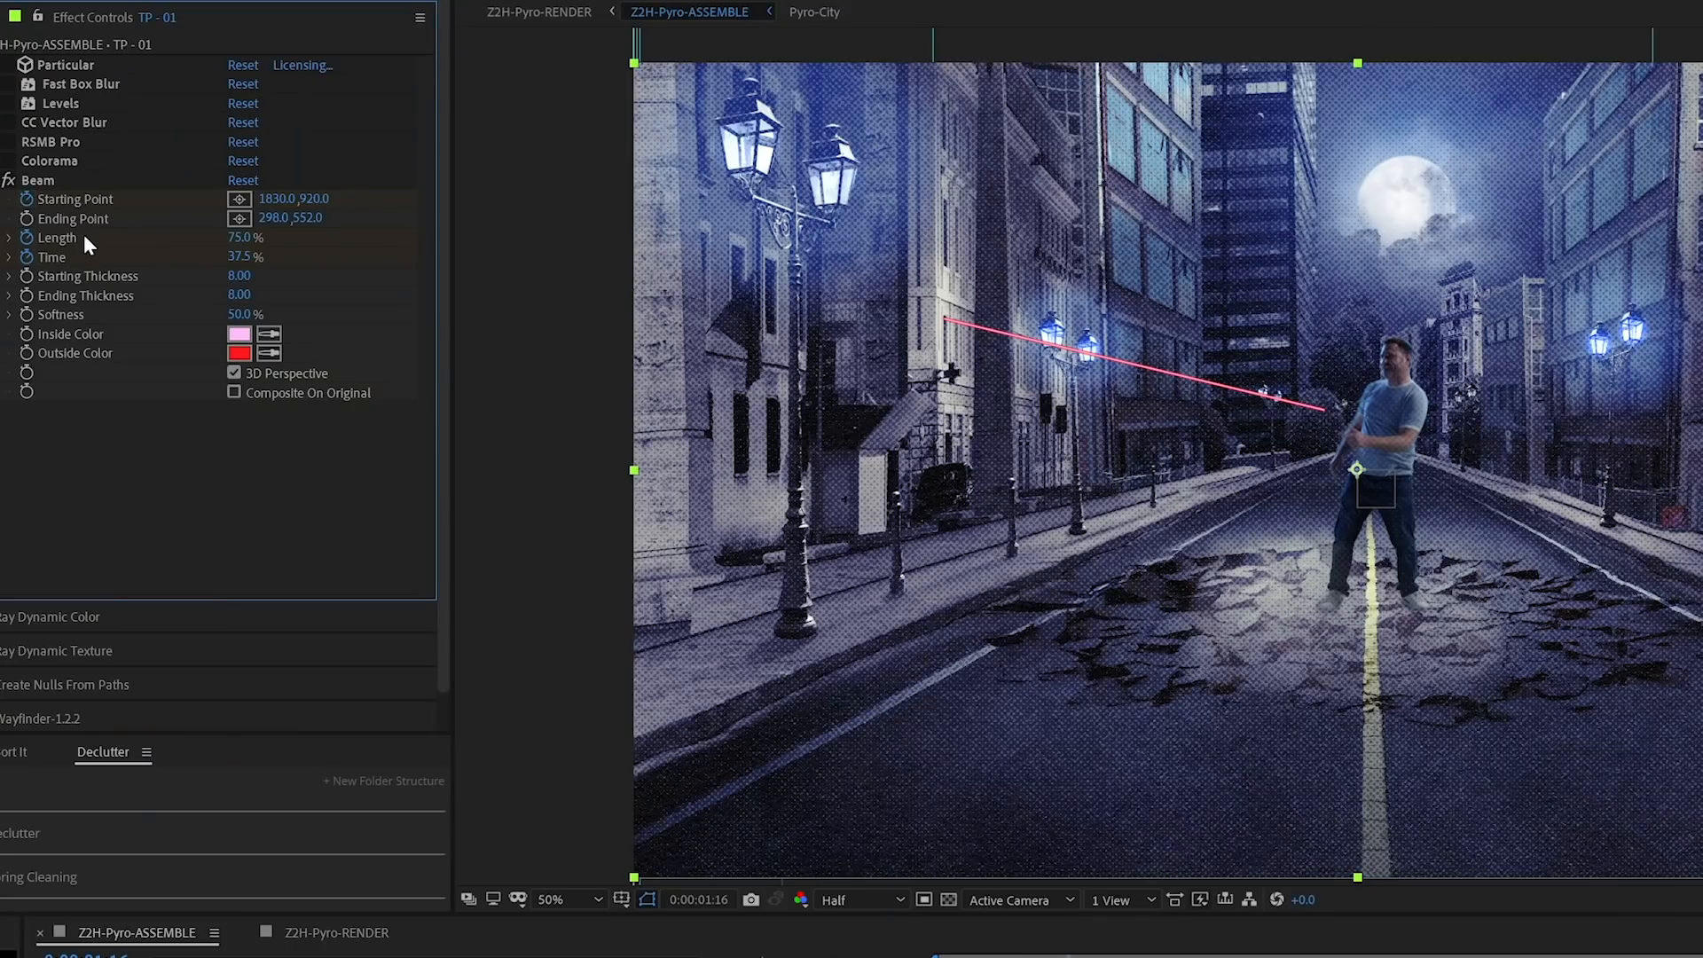
pyautogui.moveTo(89, 80)
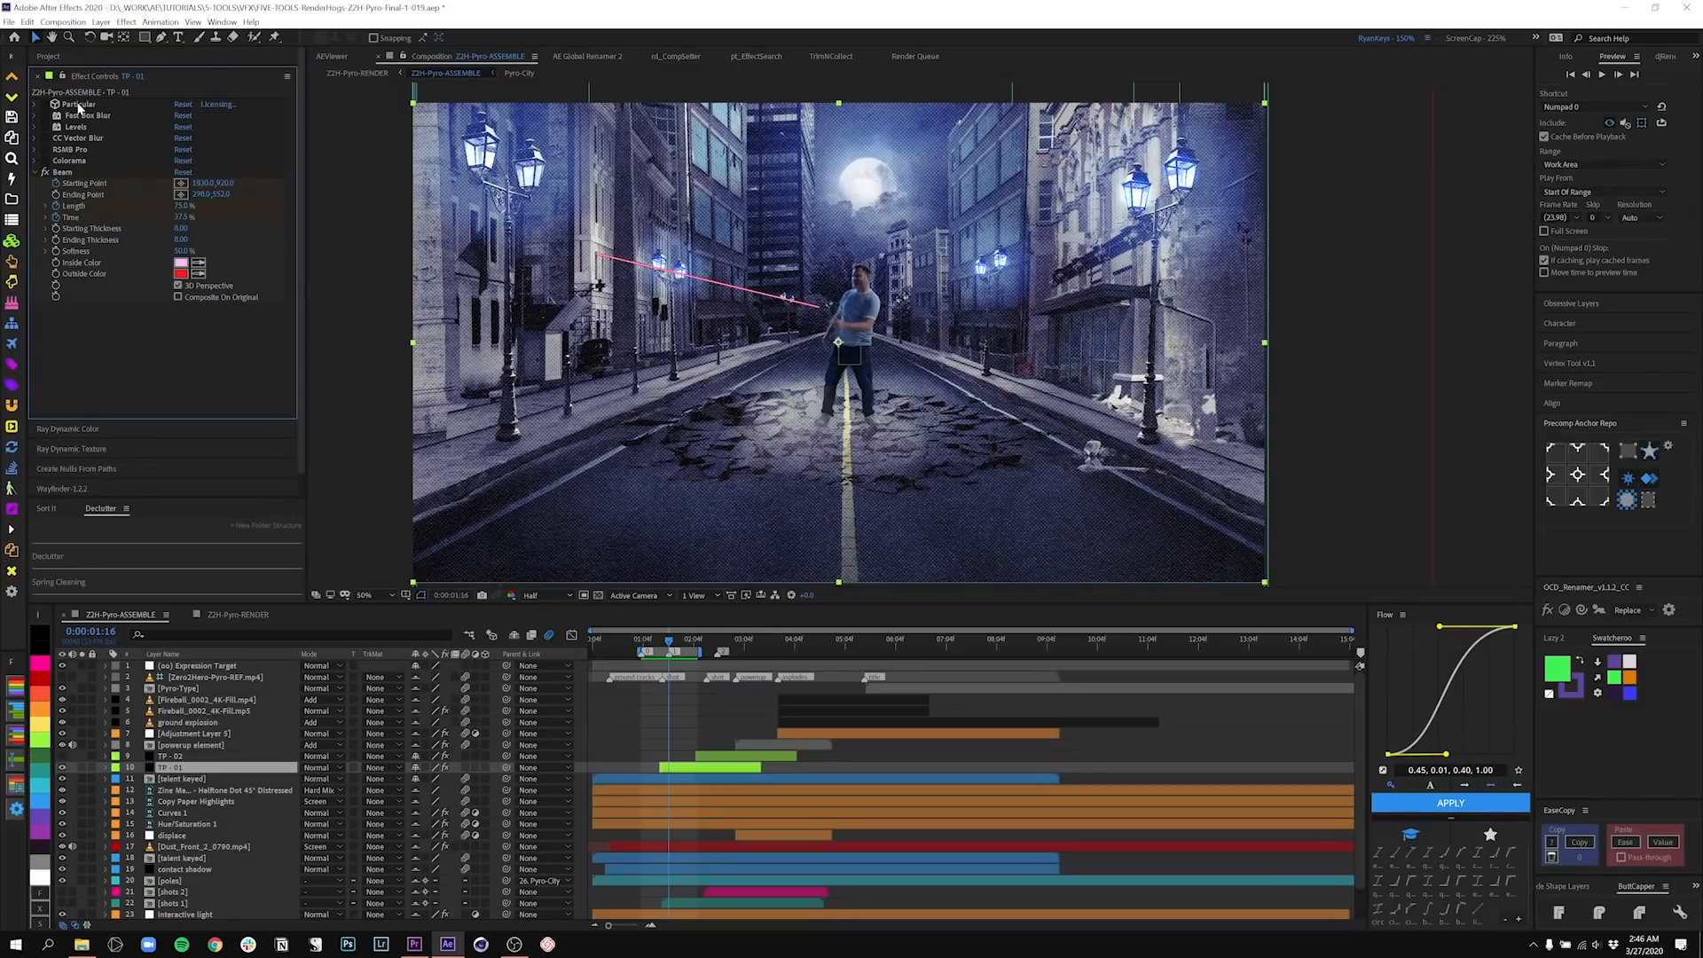
# - Disable TP-01's tagged heavy effects so the pink Beam line replaces the fireball
pyautogui.click(1666, 57)
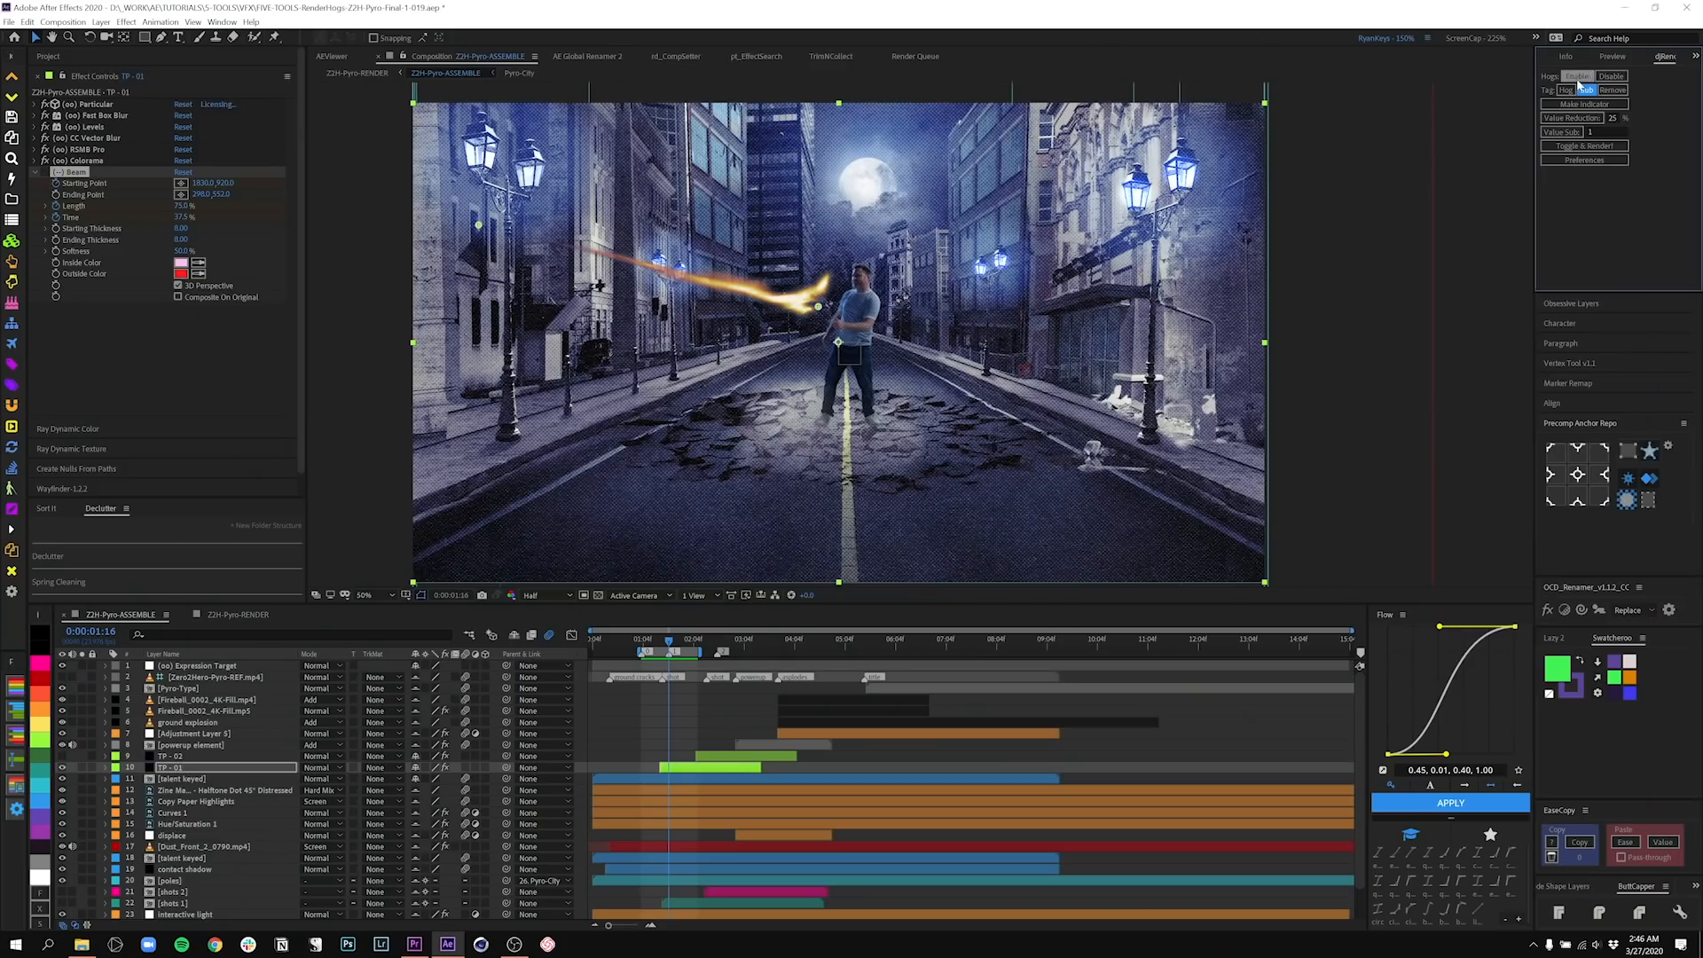
pyautogui.click(1575, 76)
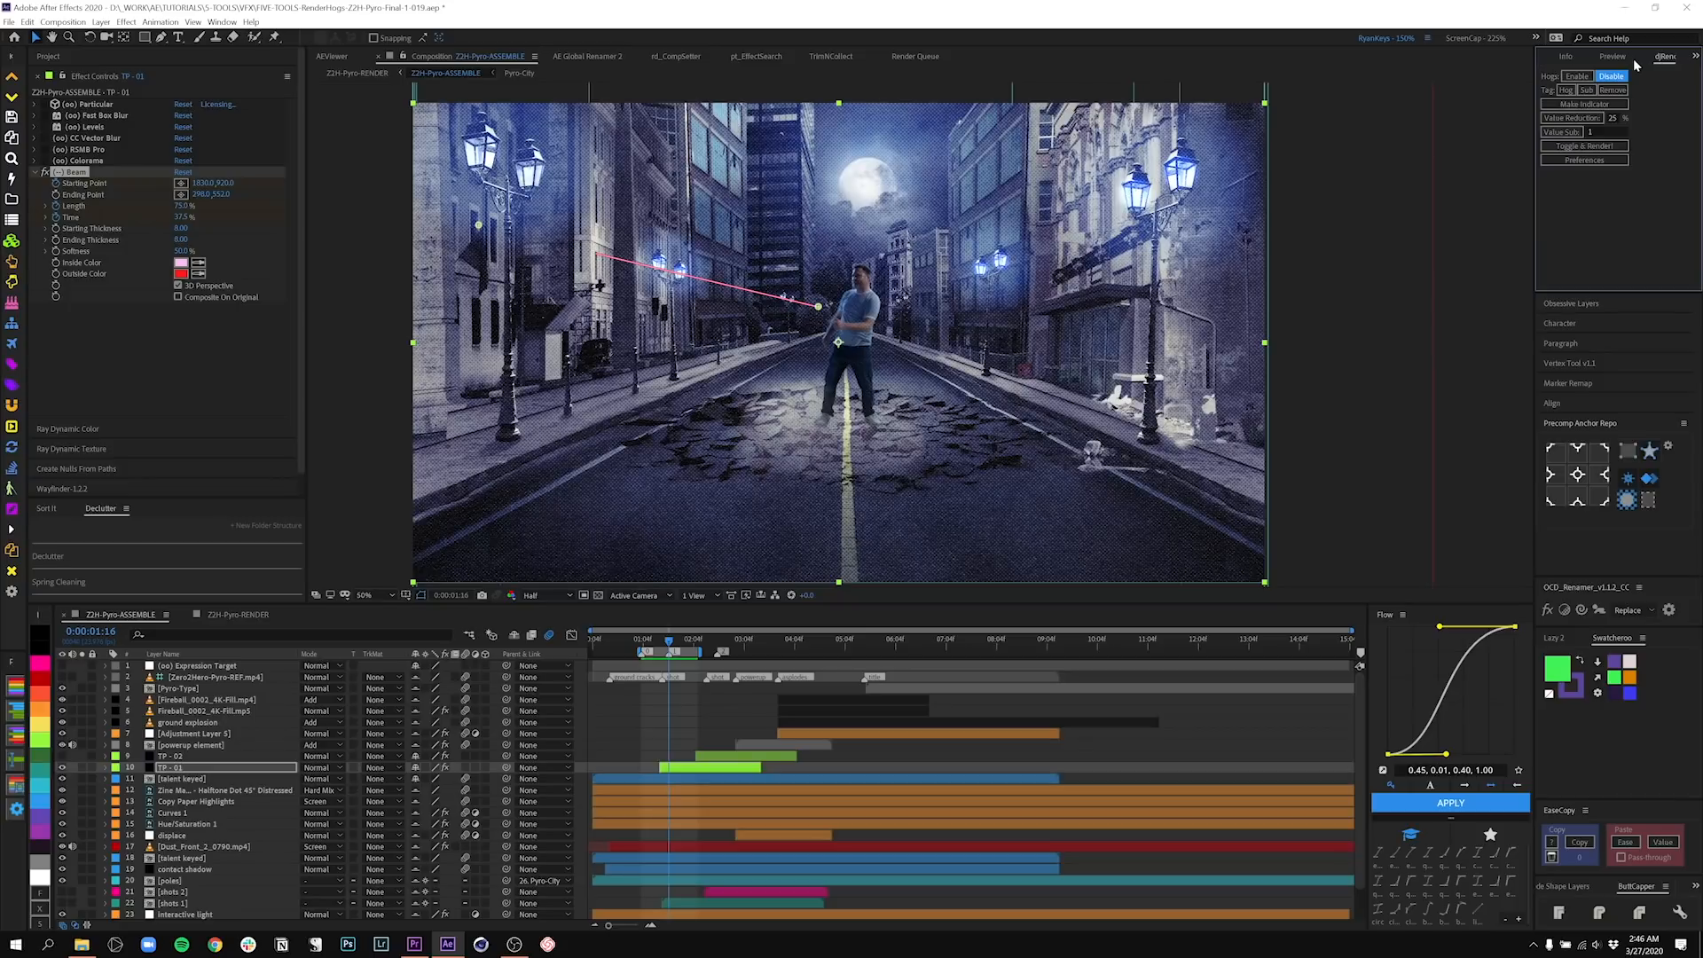
# - Re-enable the render hogs in djRenderHogs, restoring the fiery blast at the man's hand
pyautogui.click(1575, 76)
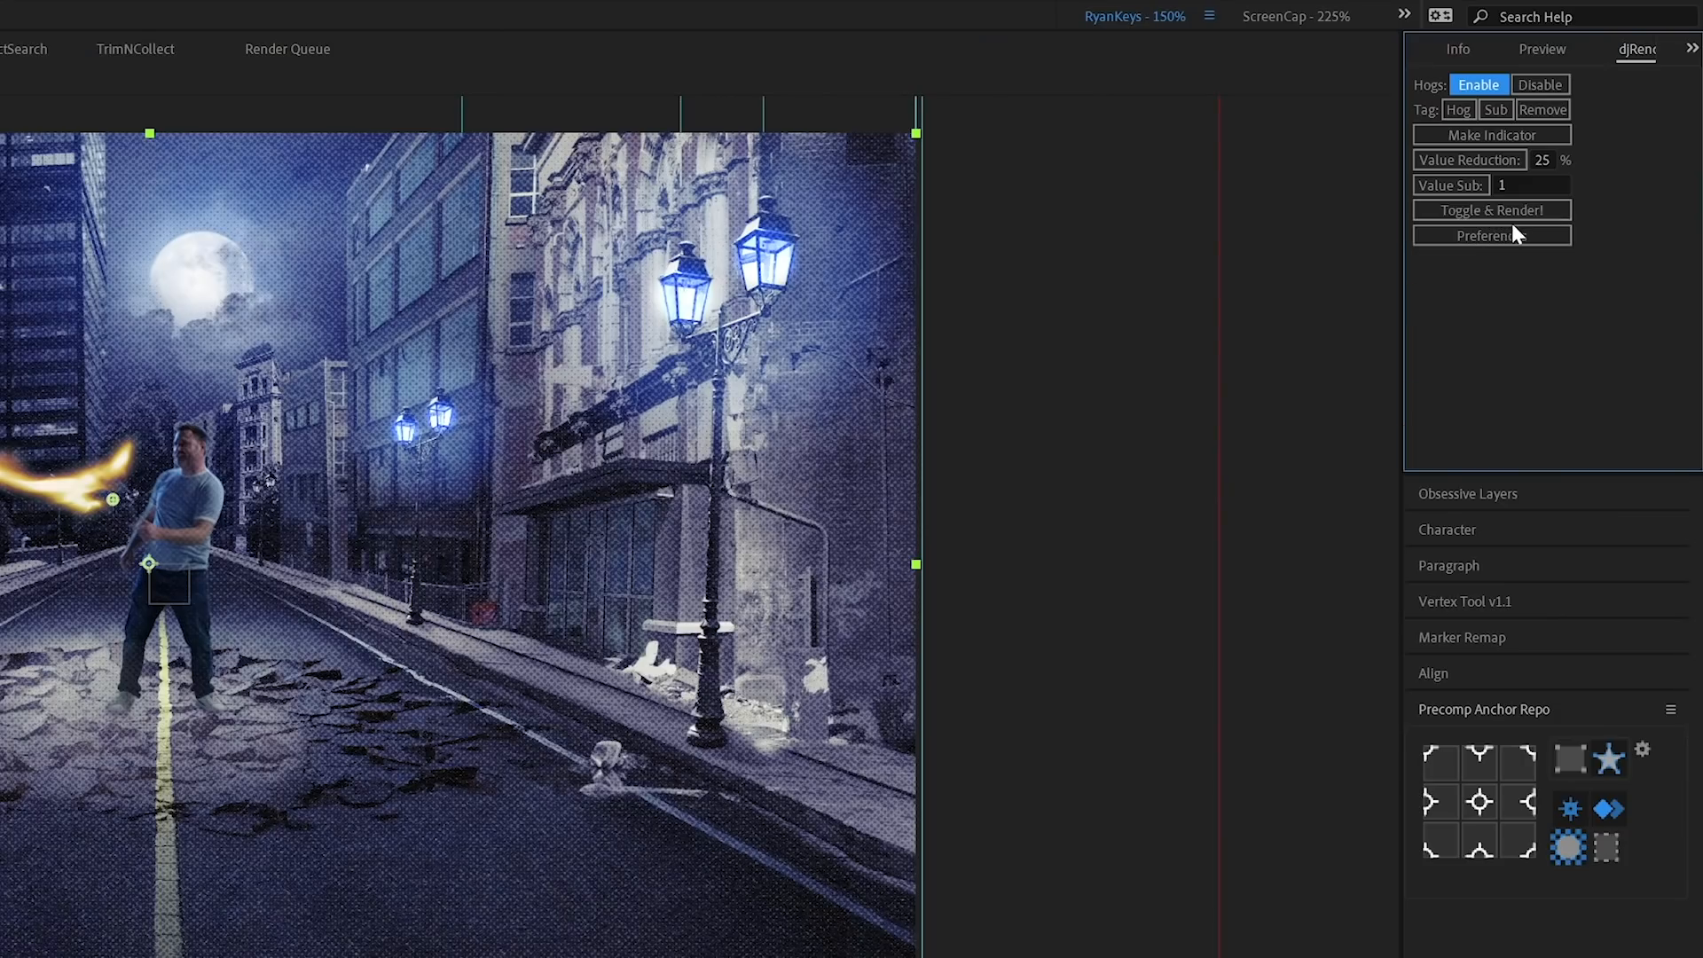
pyautogui.moveTo(1492, 209)
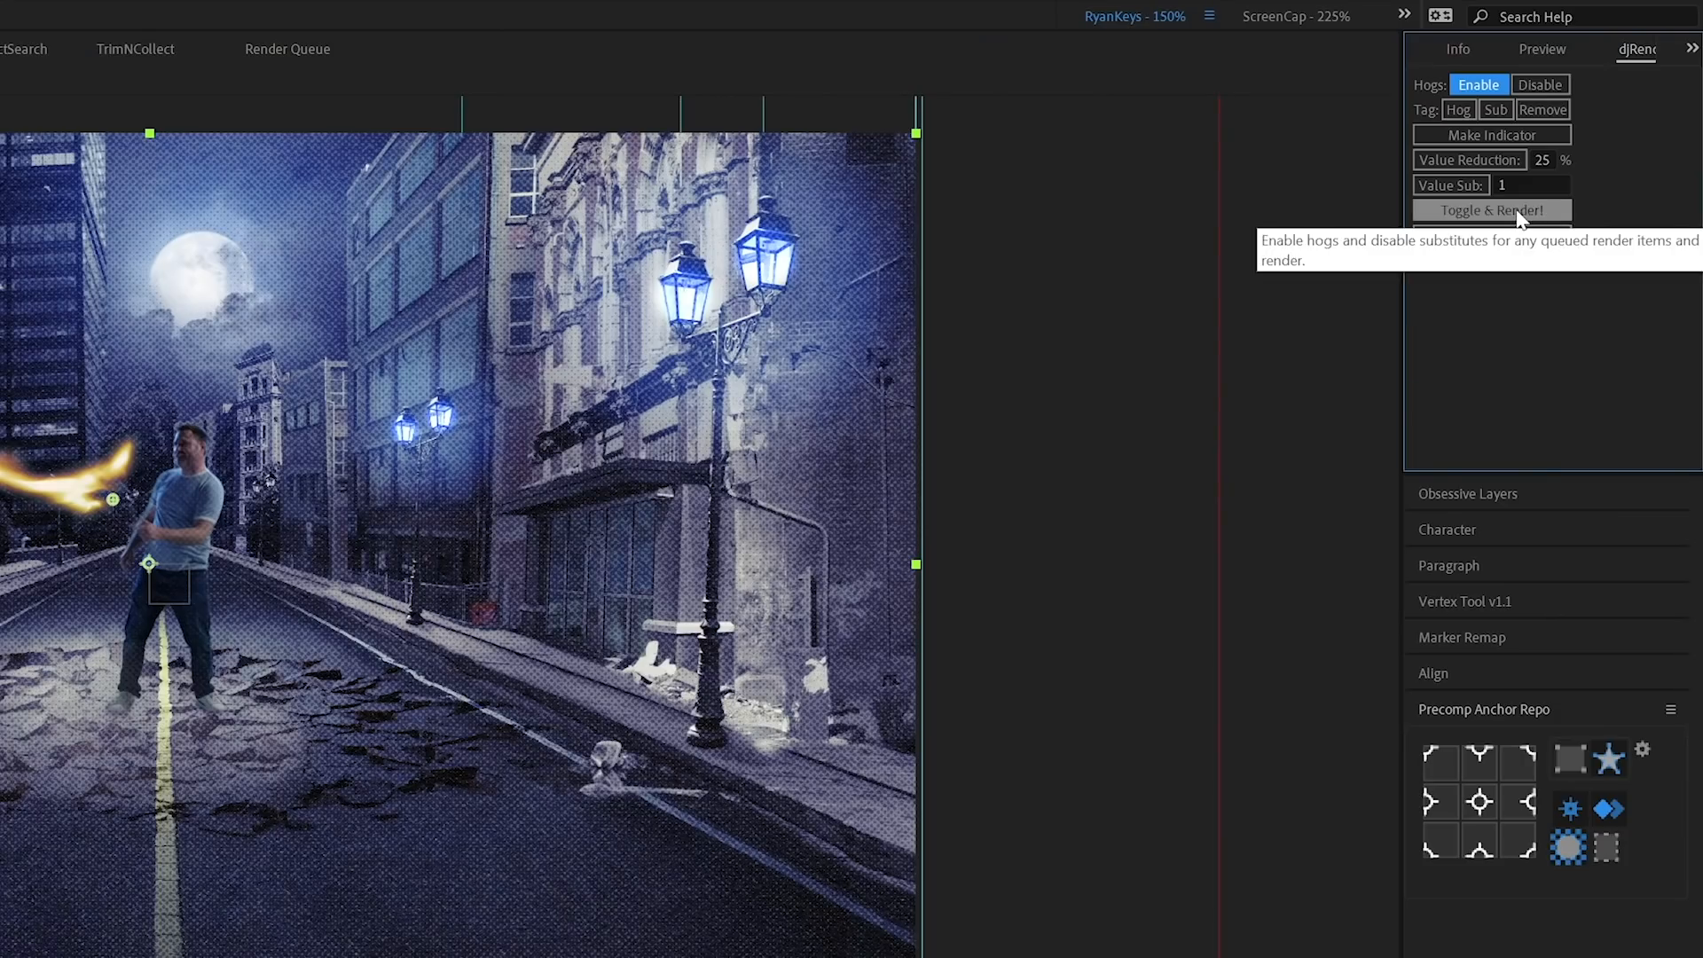